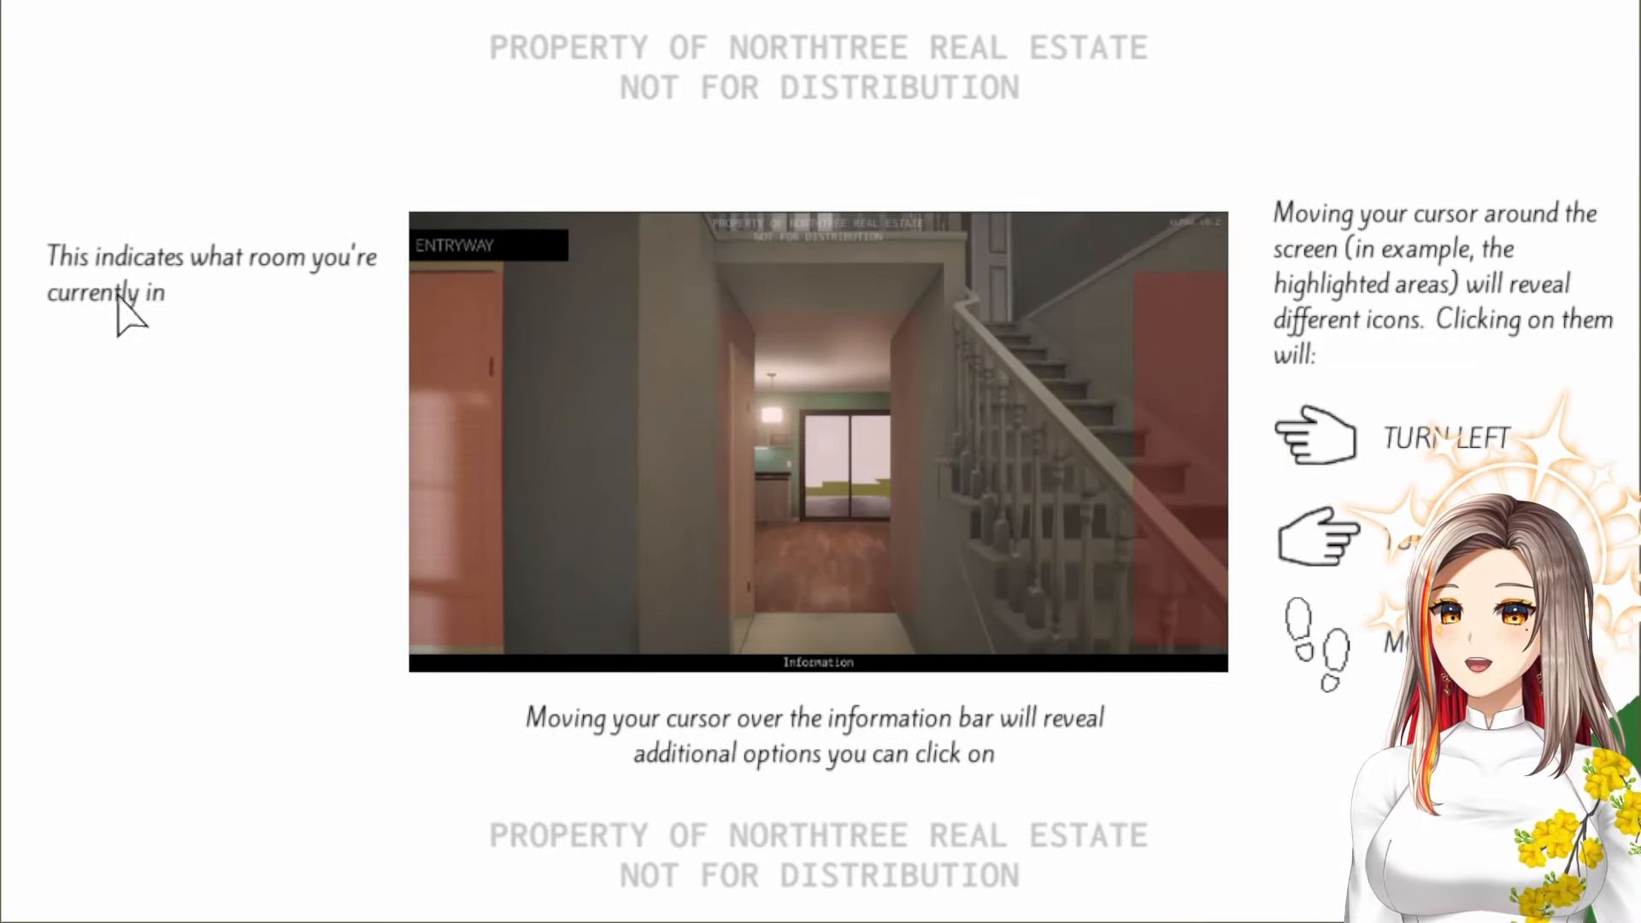
pyautogui.moveTo(1351, 257)
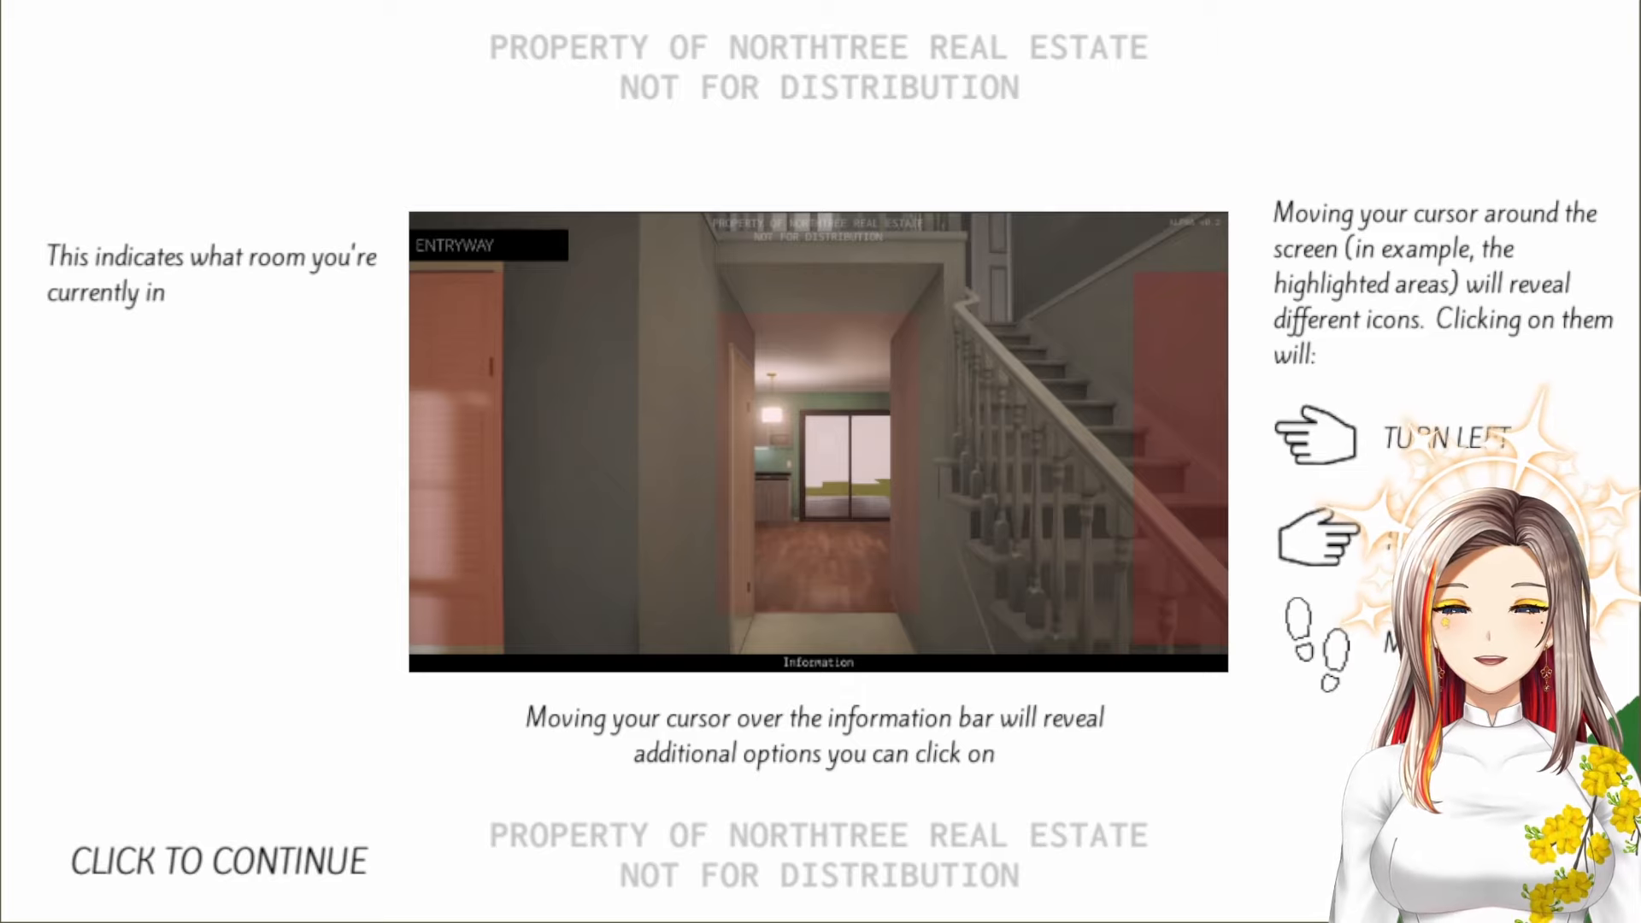
pyautogui.moveTo(940, 756)
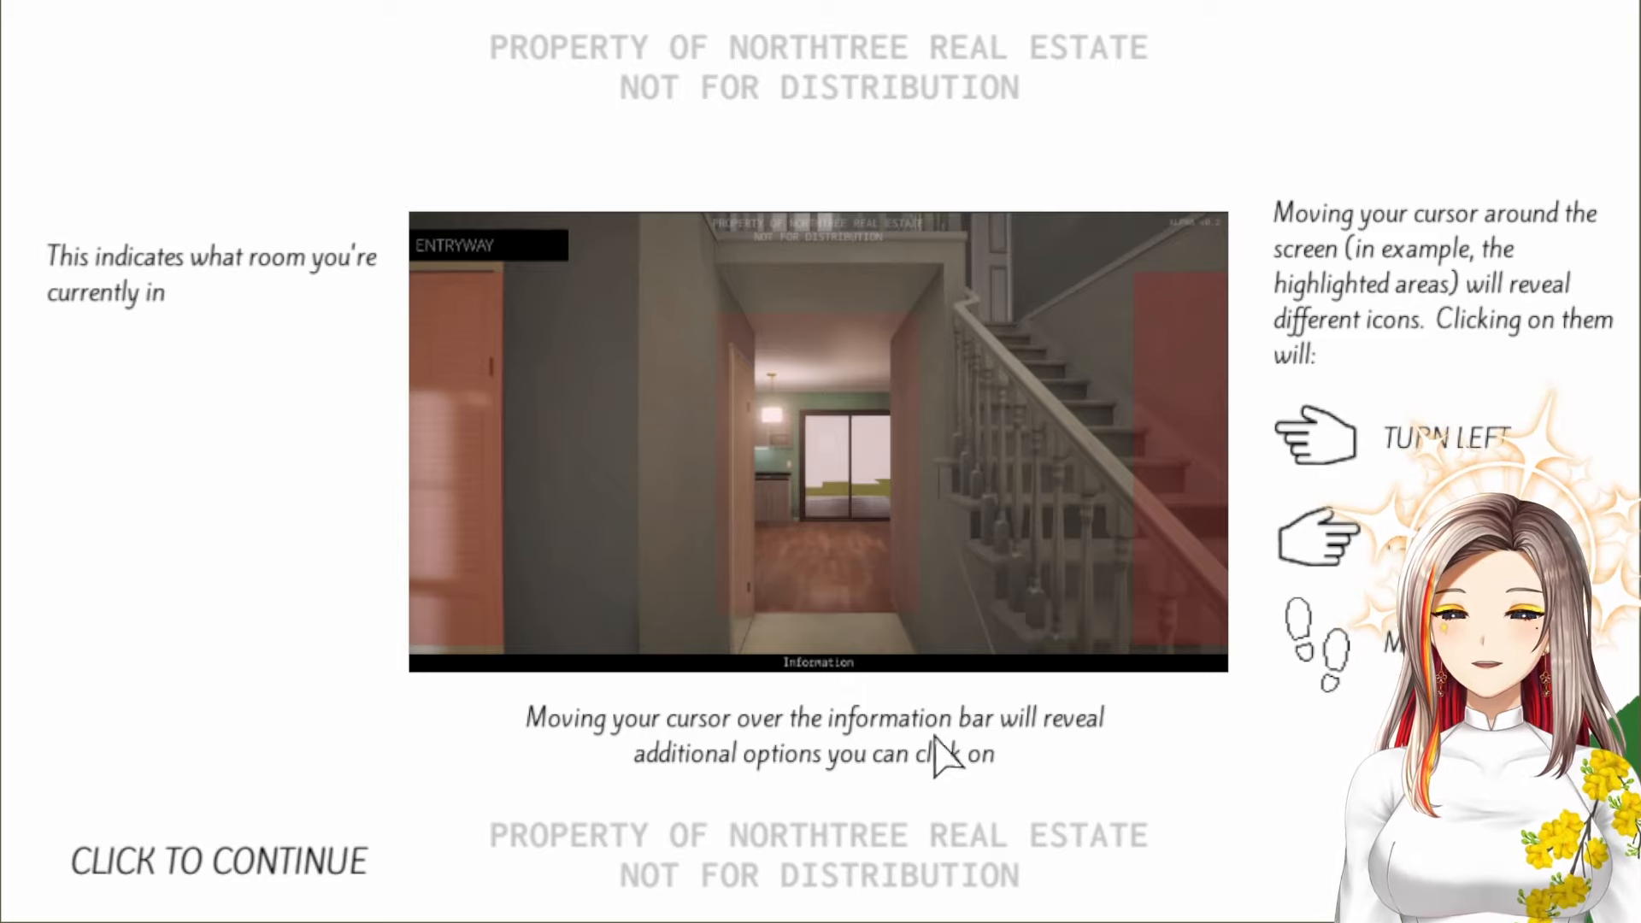
pyautogui.moveTo(793, 790)
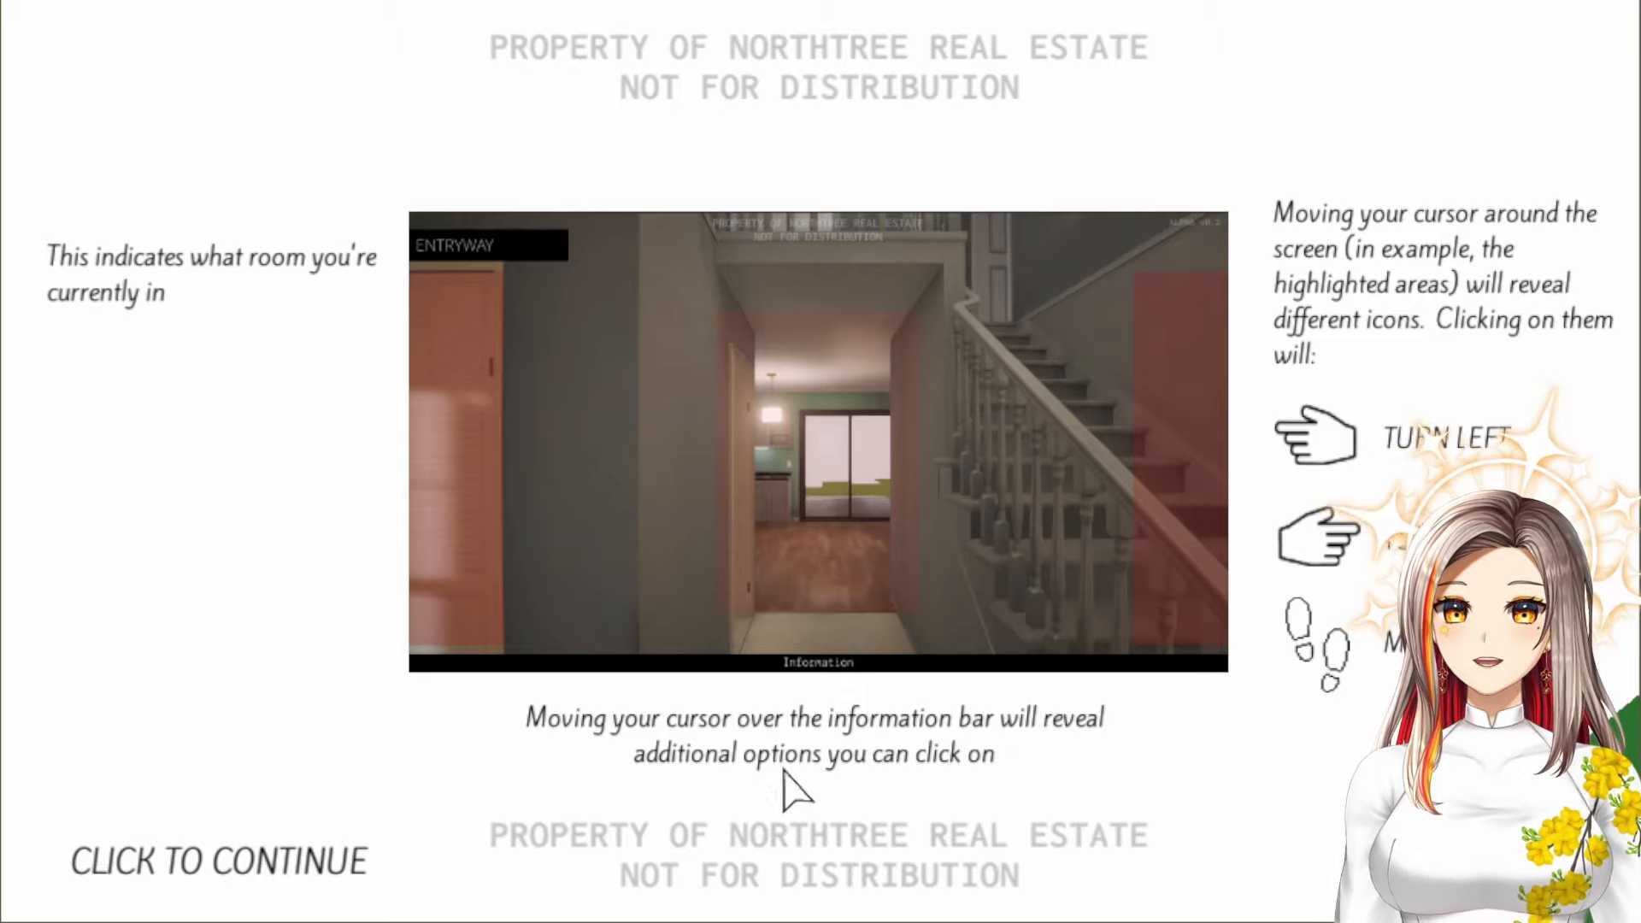
pyautogui.moveTo(764, 848)
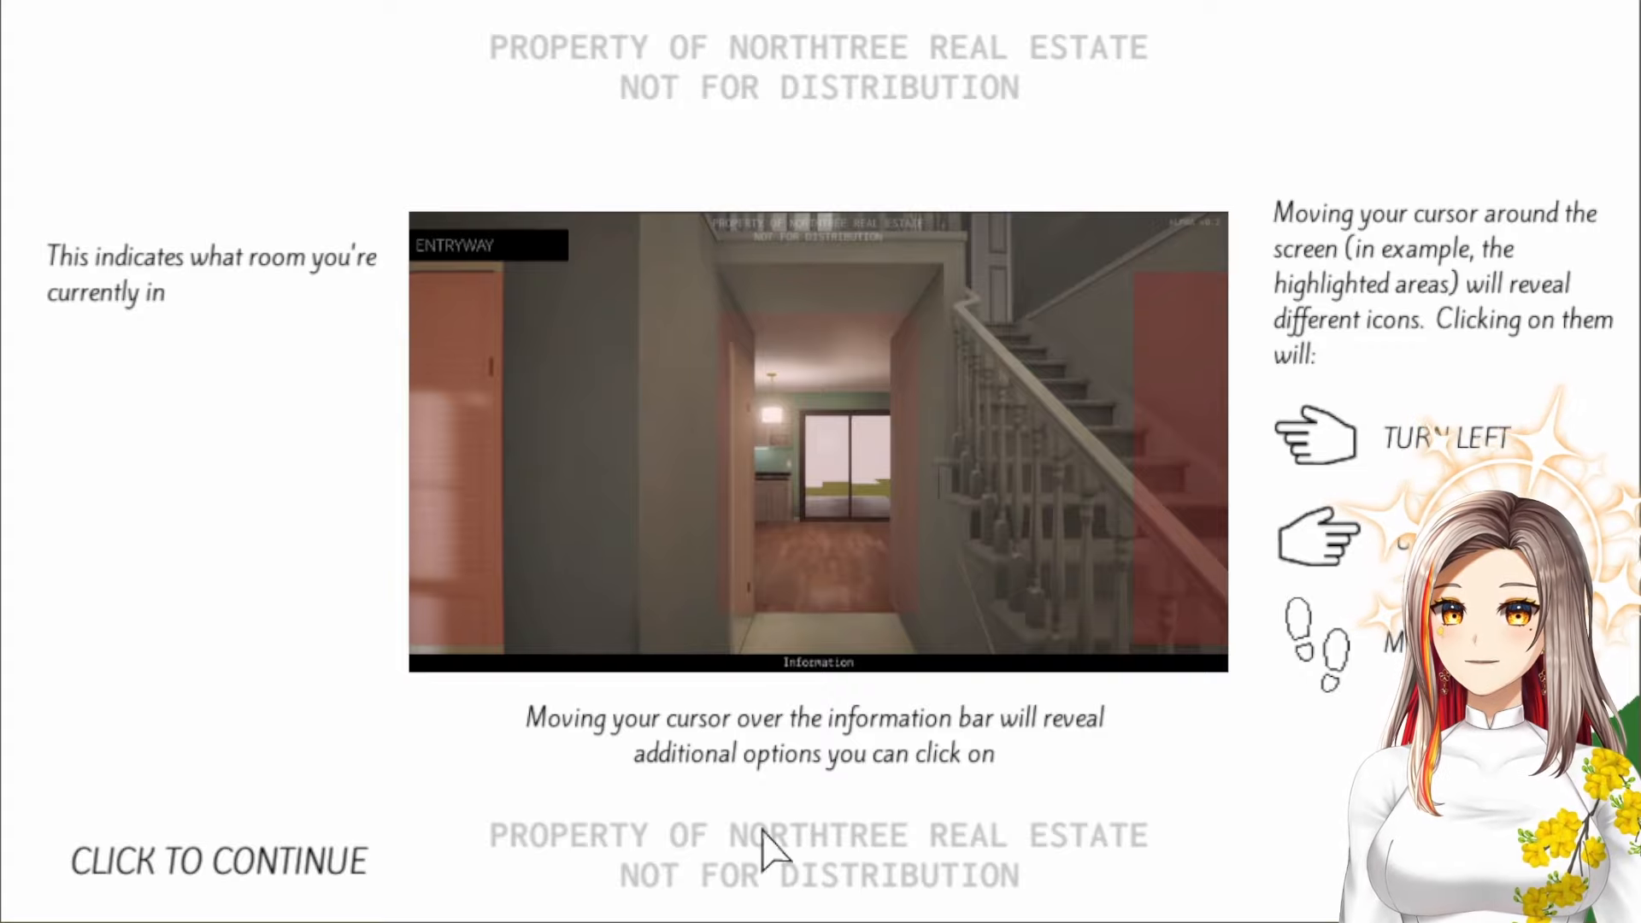
# Dismiss the tutorial and walk from the entryway into the living room with the fireplace and TV
pyautogui.click(219, 860)
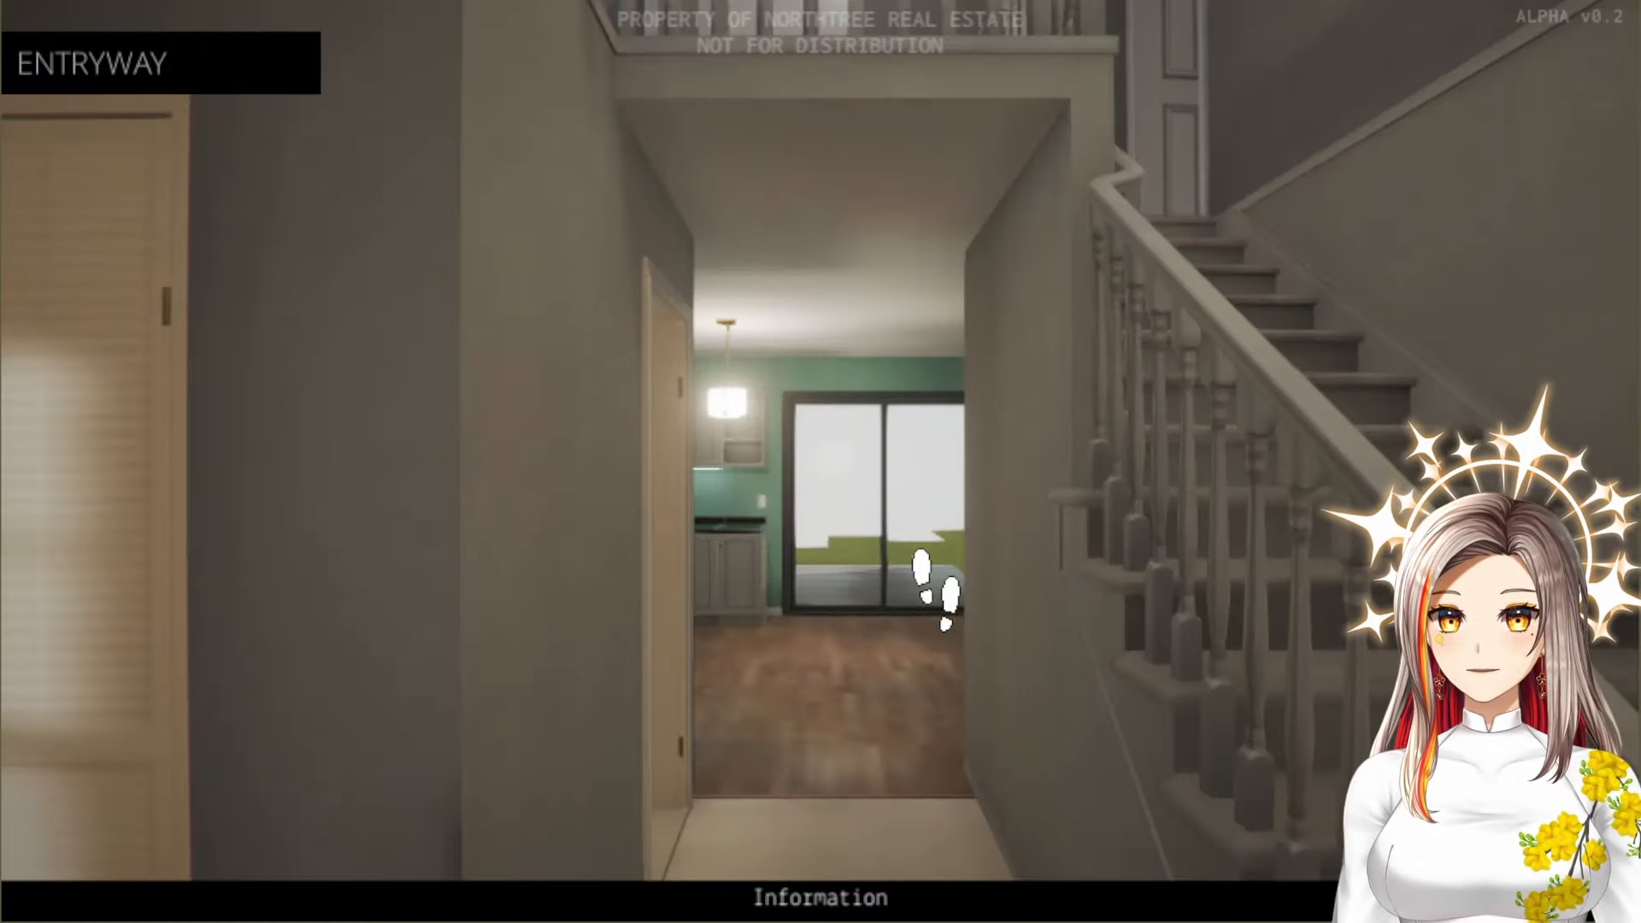
pyautogui.moveTo(152, 650)
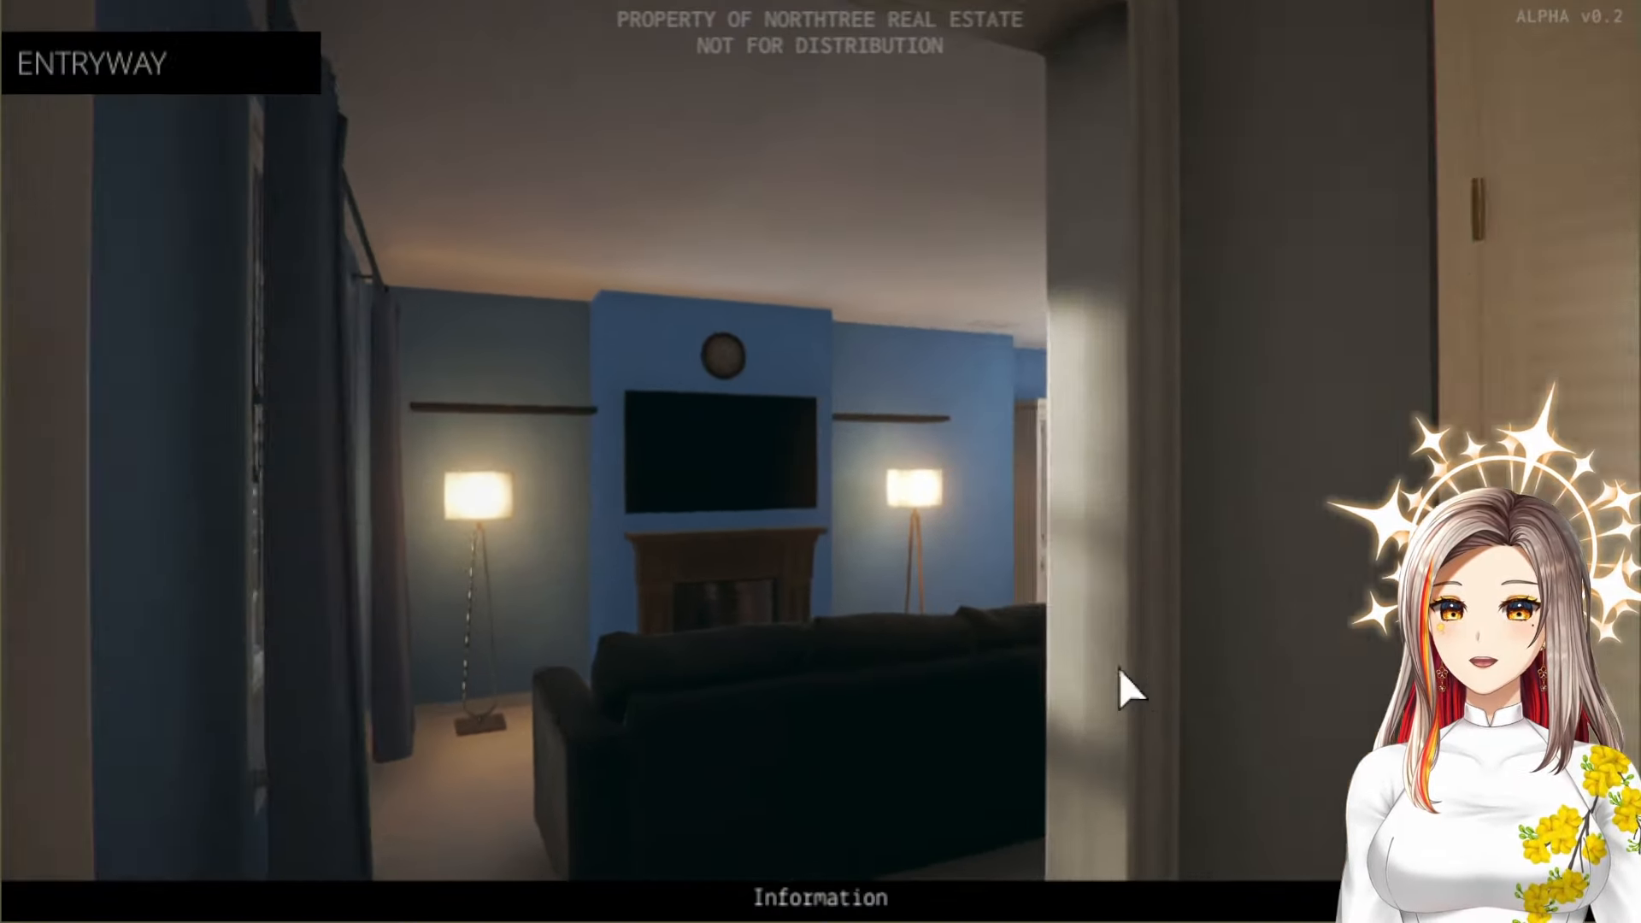
pyautogui.click(734, 472)
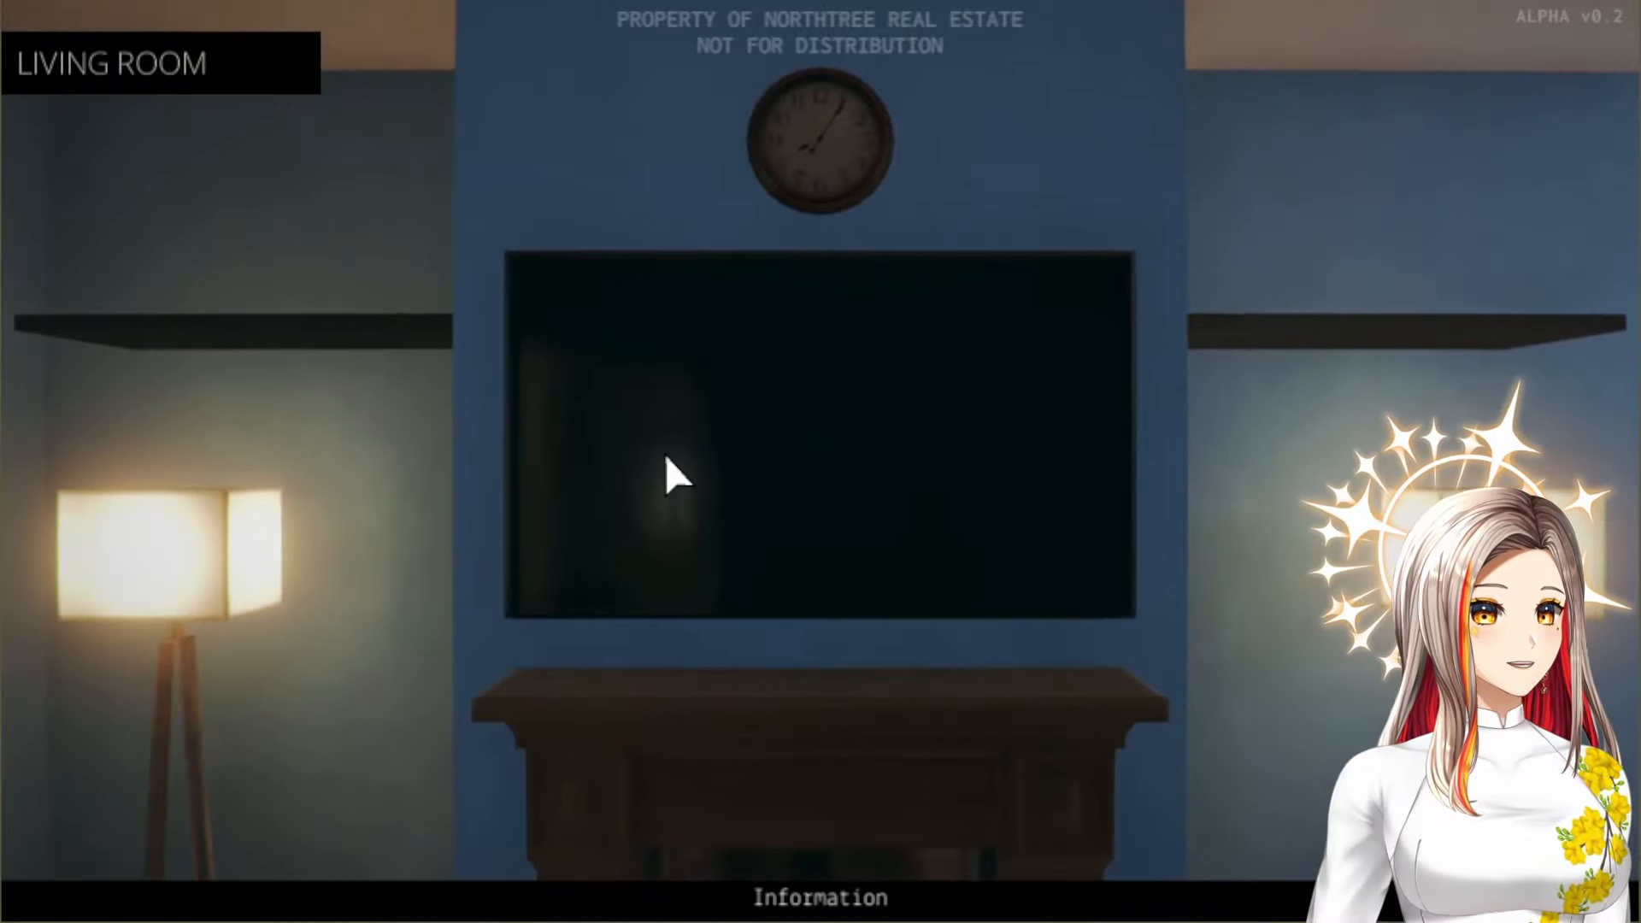
pyautogui.moveTo(607, 472)
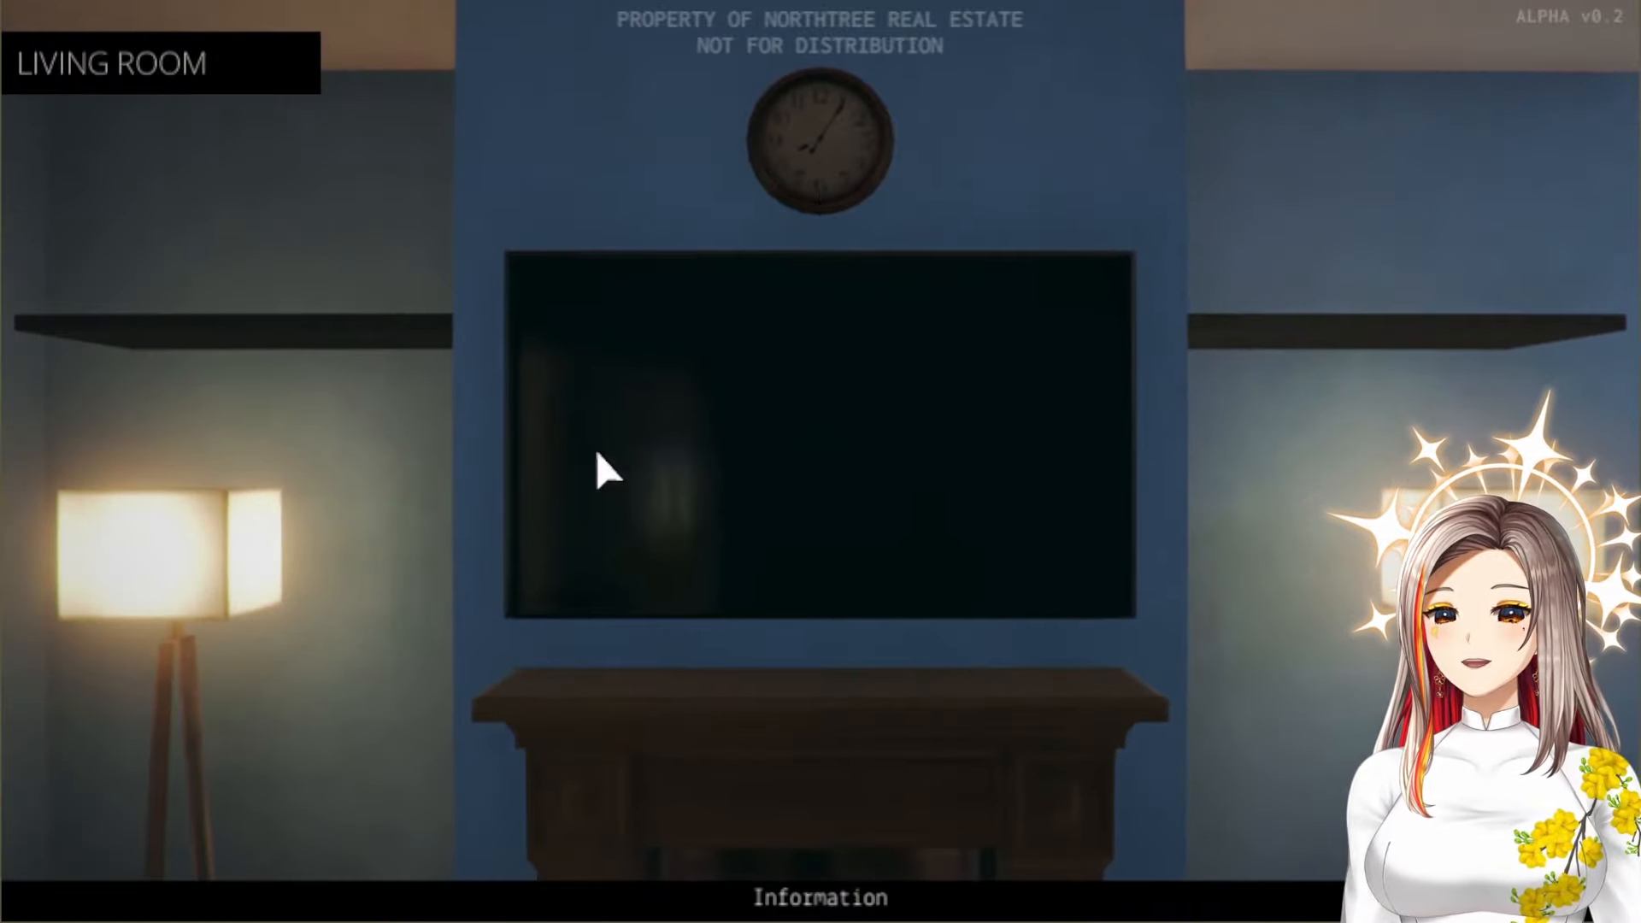
# Show the Information bar's Overview card for the $385,000 three-bedroom home
pyautogui.click(819, 898)
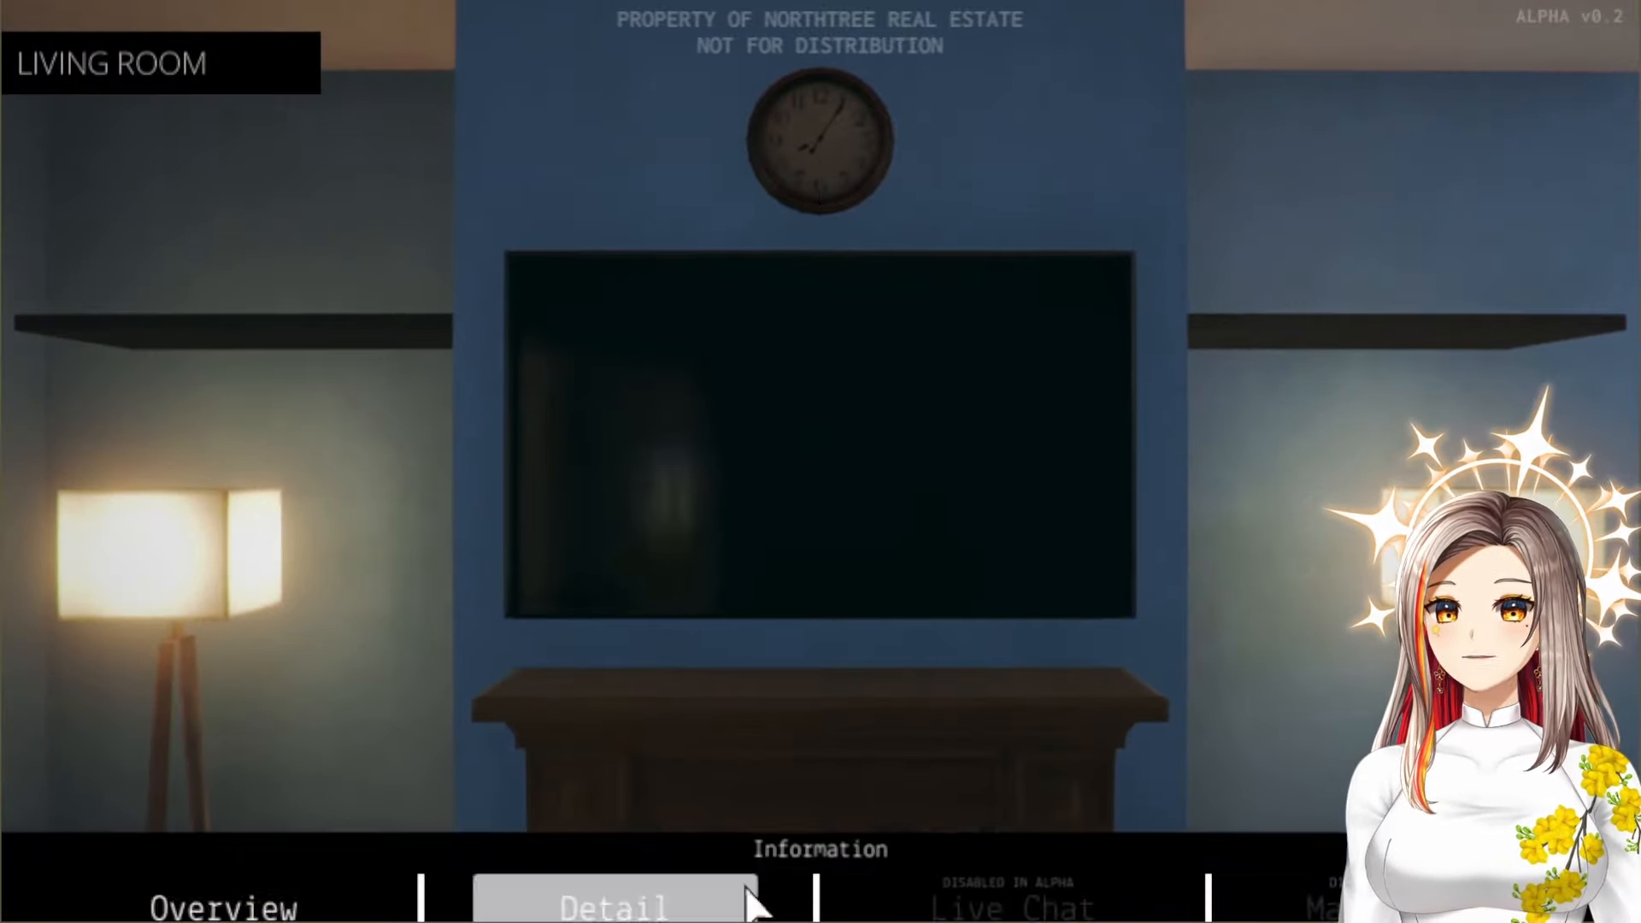
pyautogui.click(220, 906)
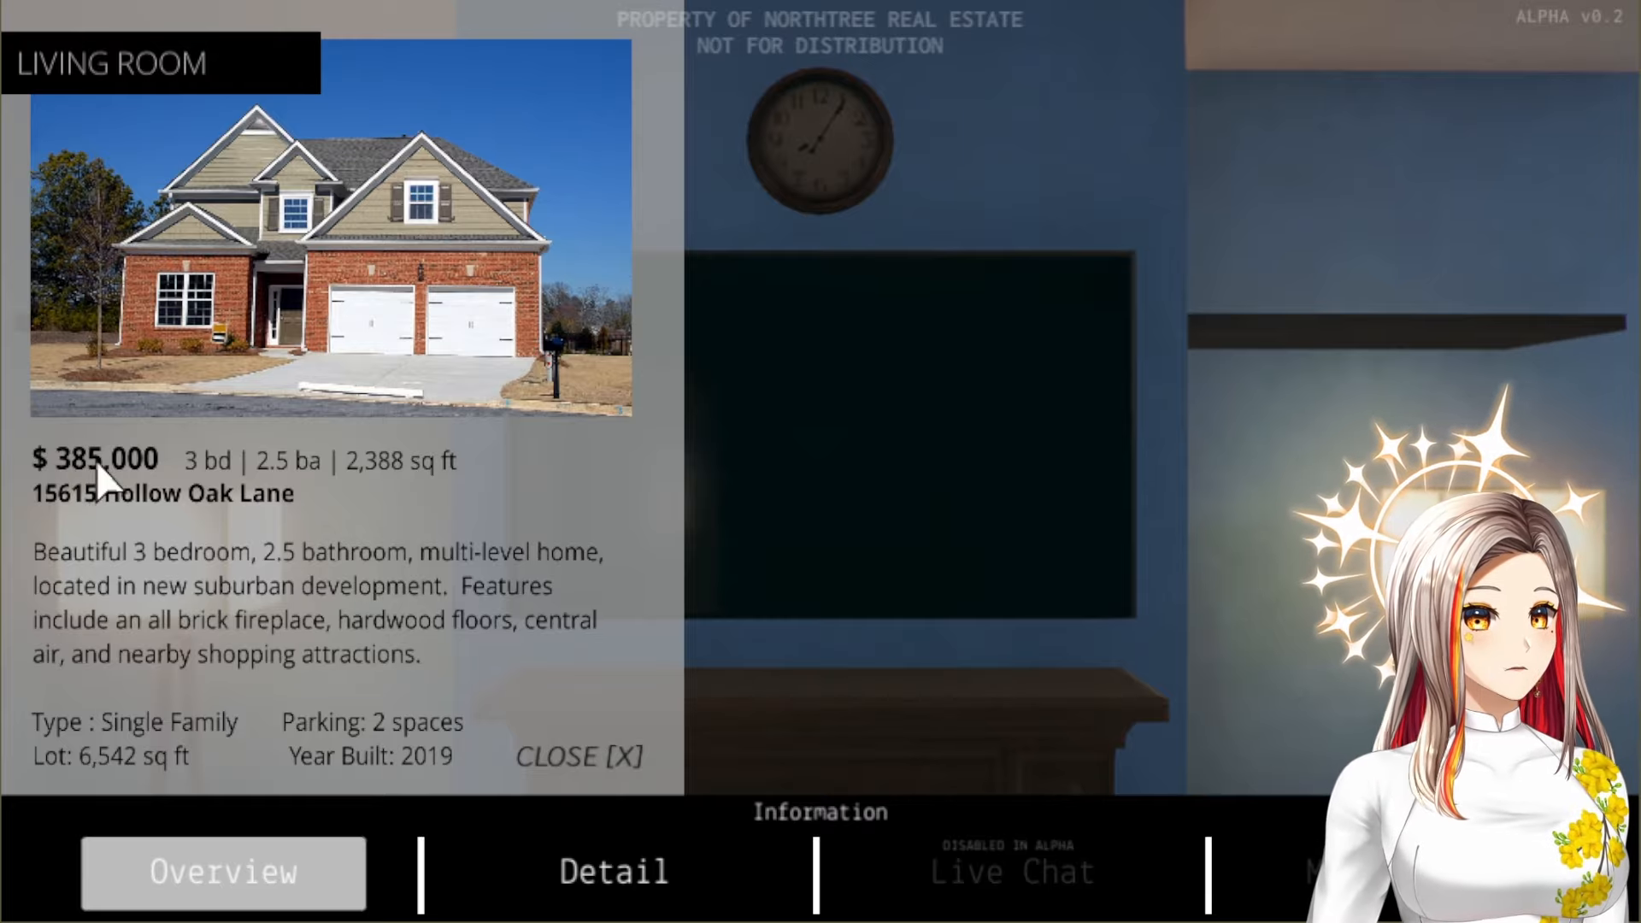
pyautogui.moveTo(325, 314)
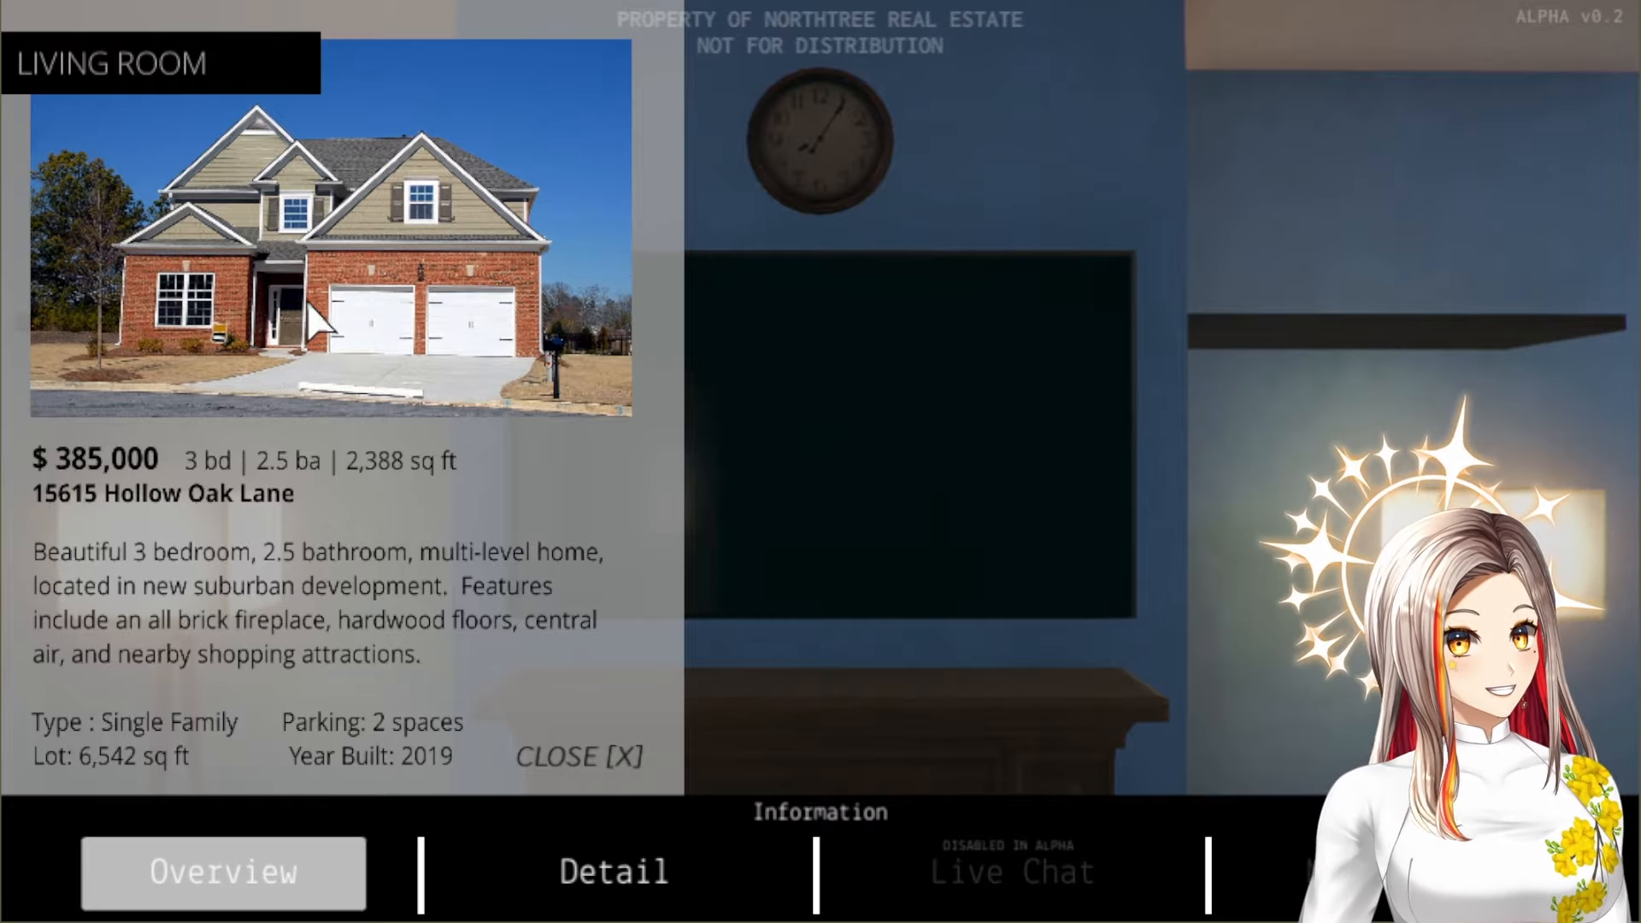
pyautogui.moveTo(261, 347)
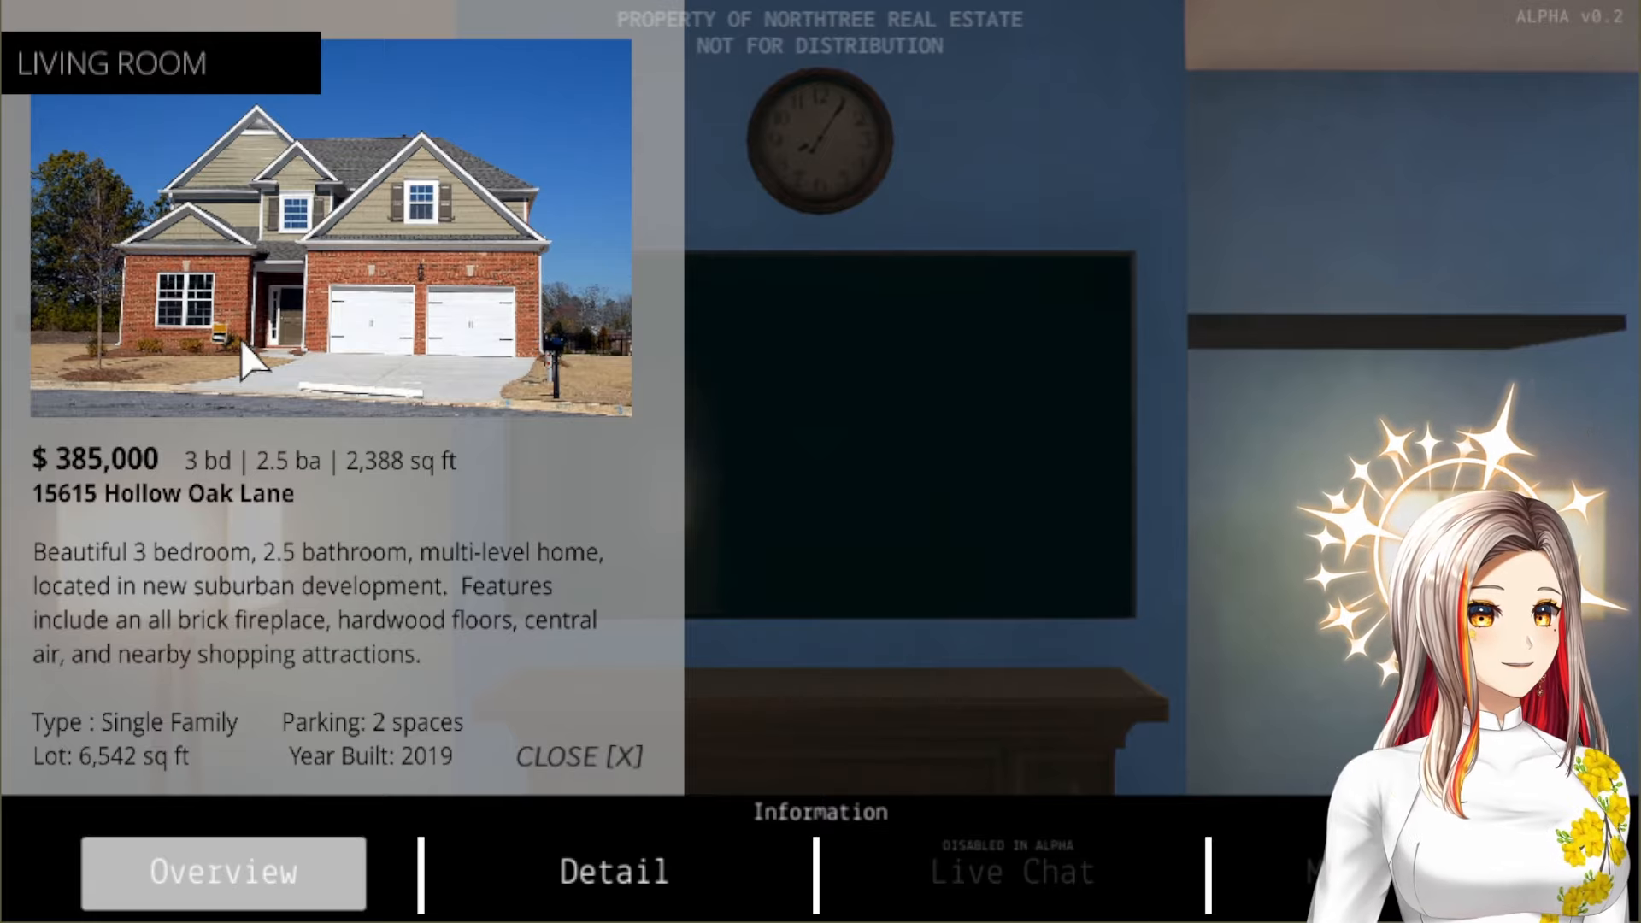
pyautogui.moveTo(377, 315)
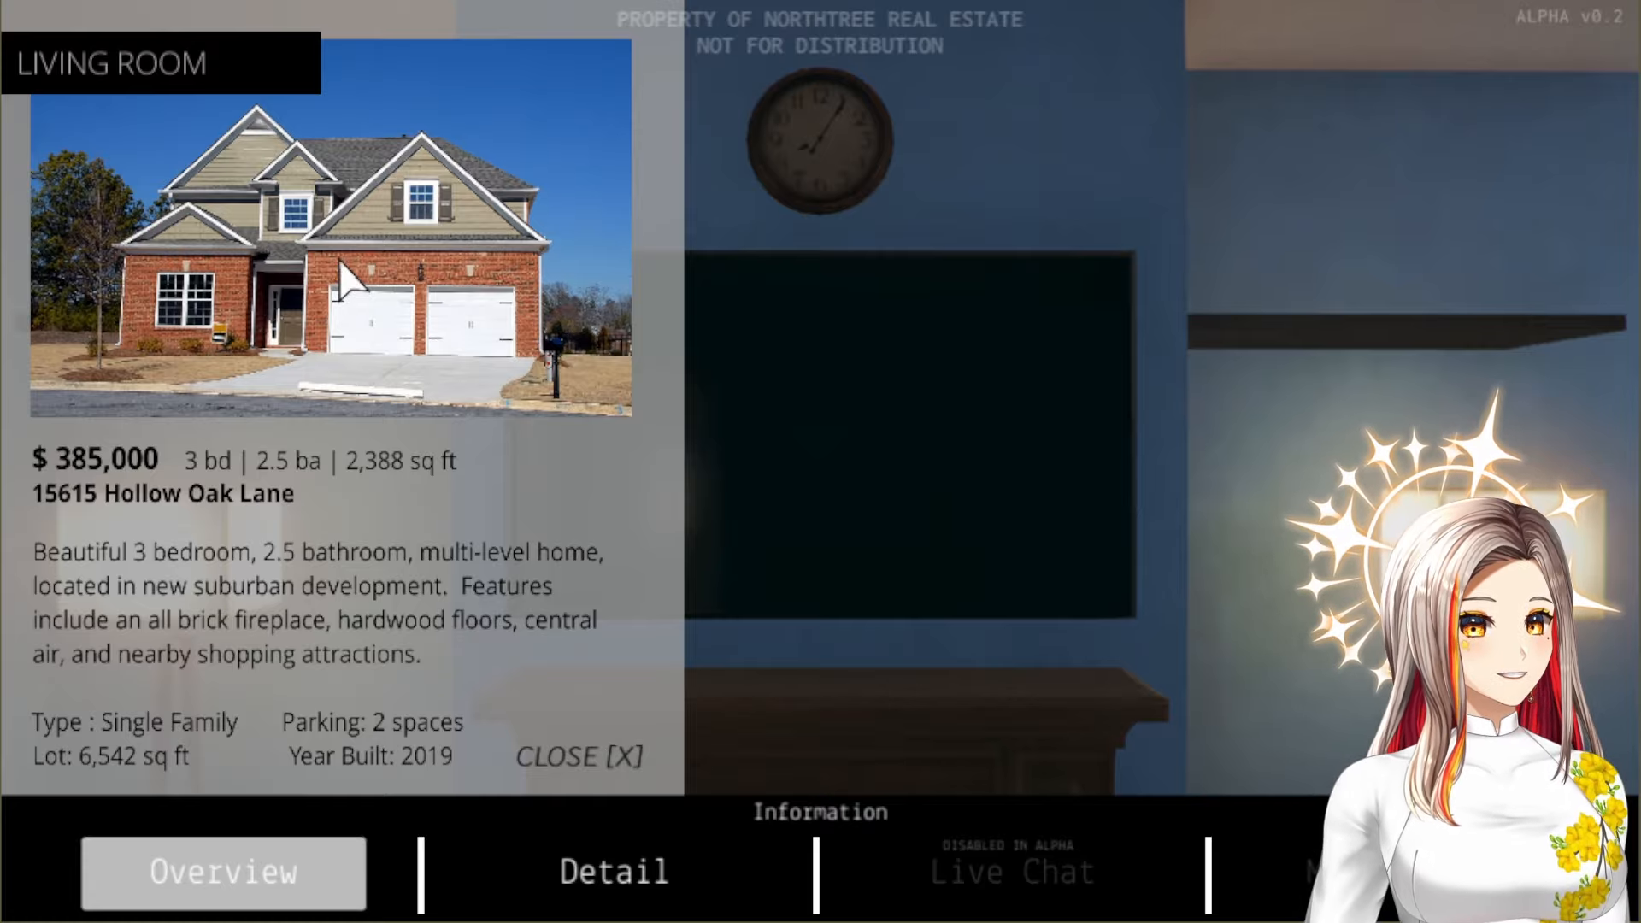
pyautogui.moveTo(216, 497)
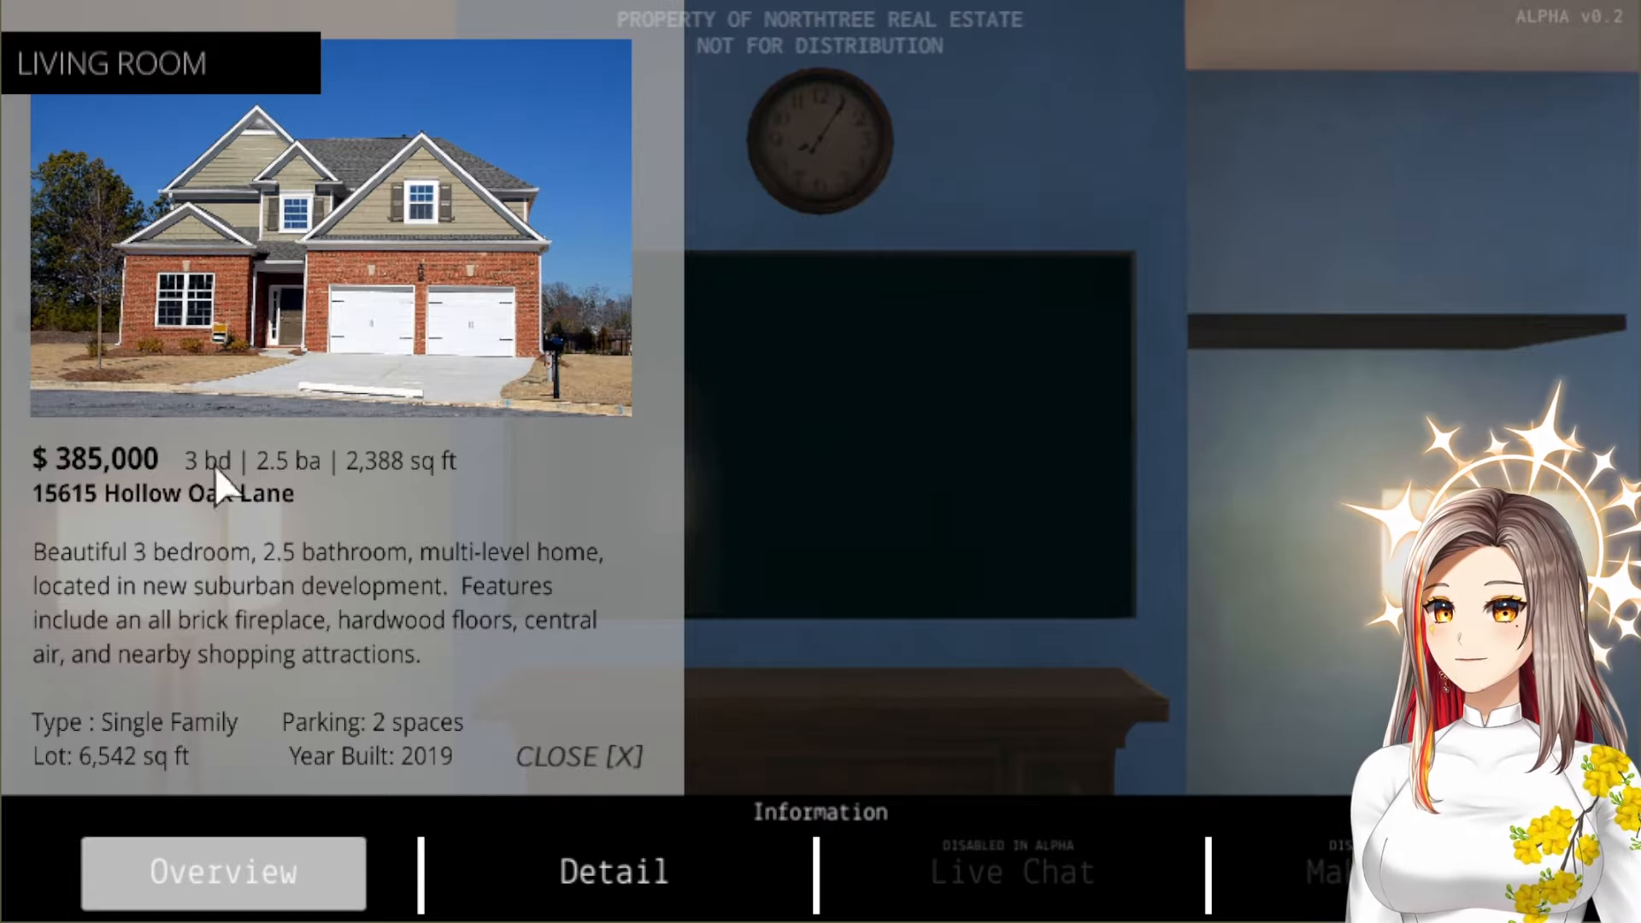
pyautogui.moveTo(158, 602)
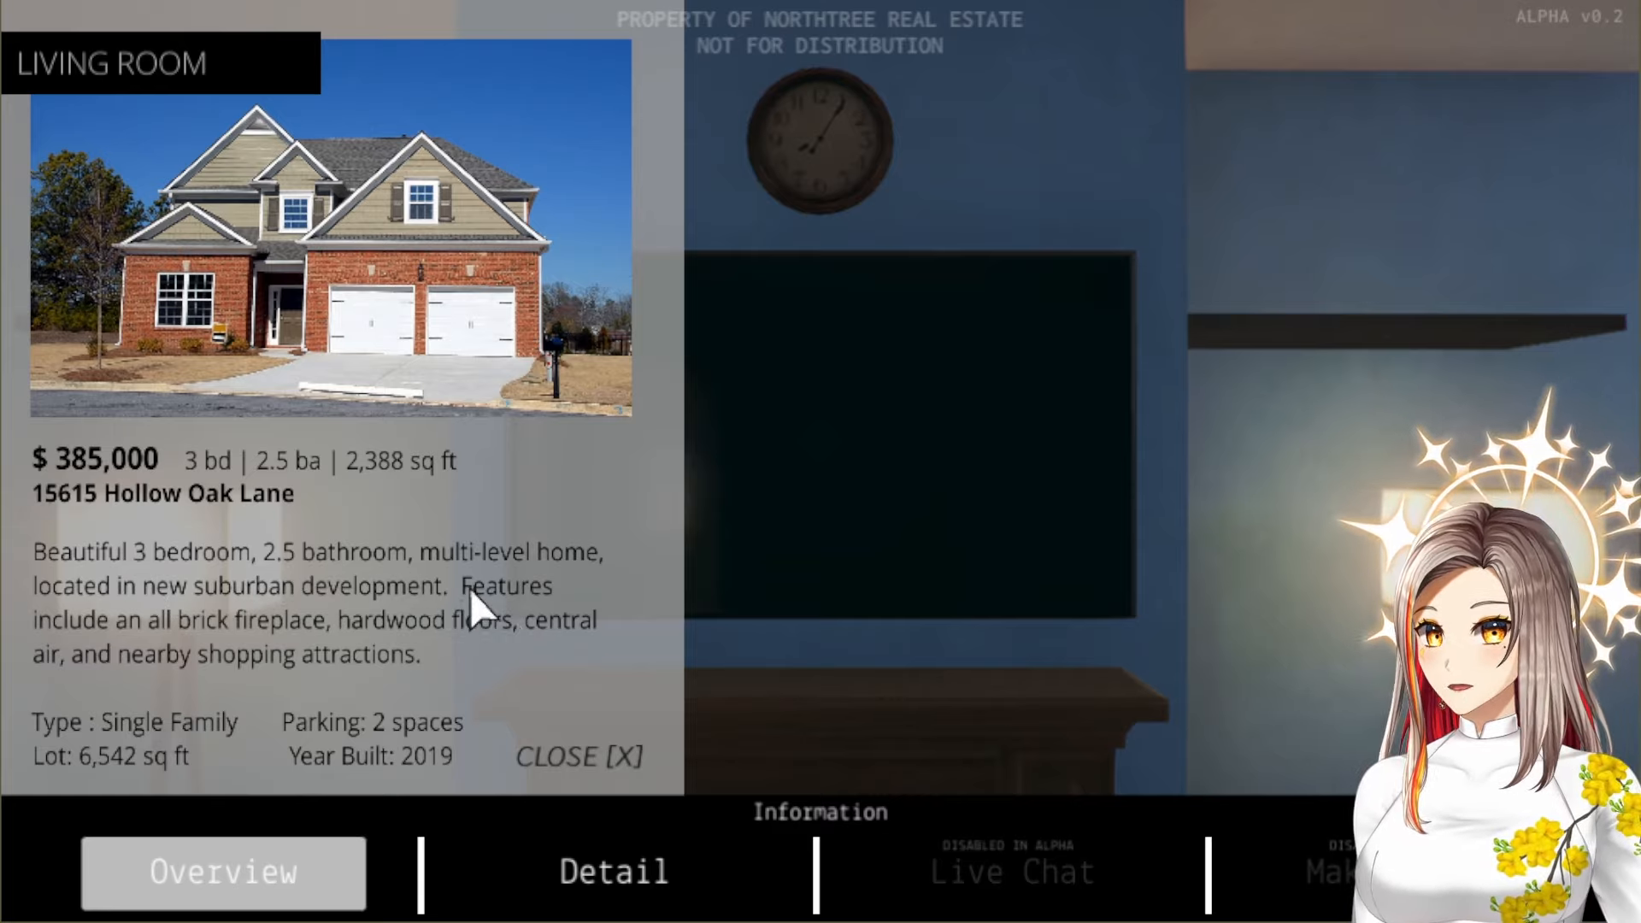
pyautogui.moveTo(822, 633)
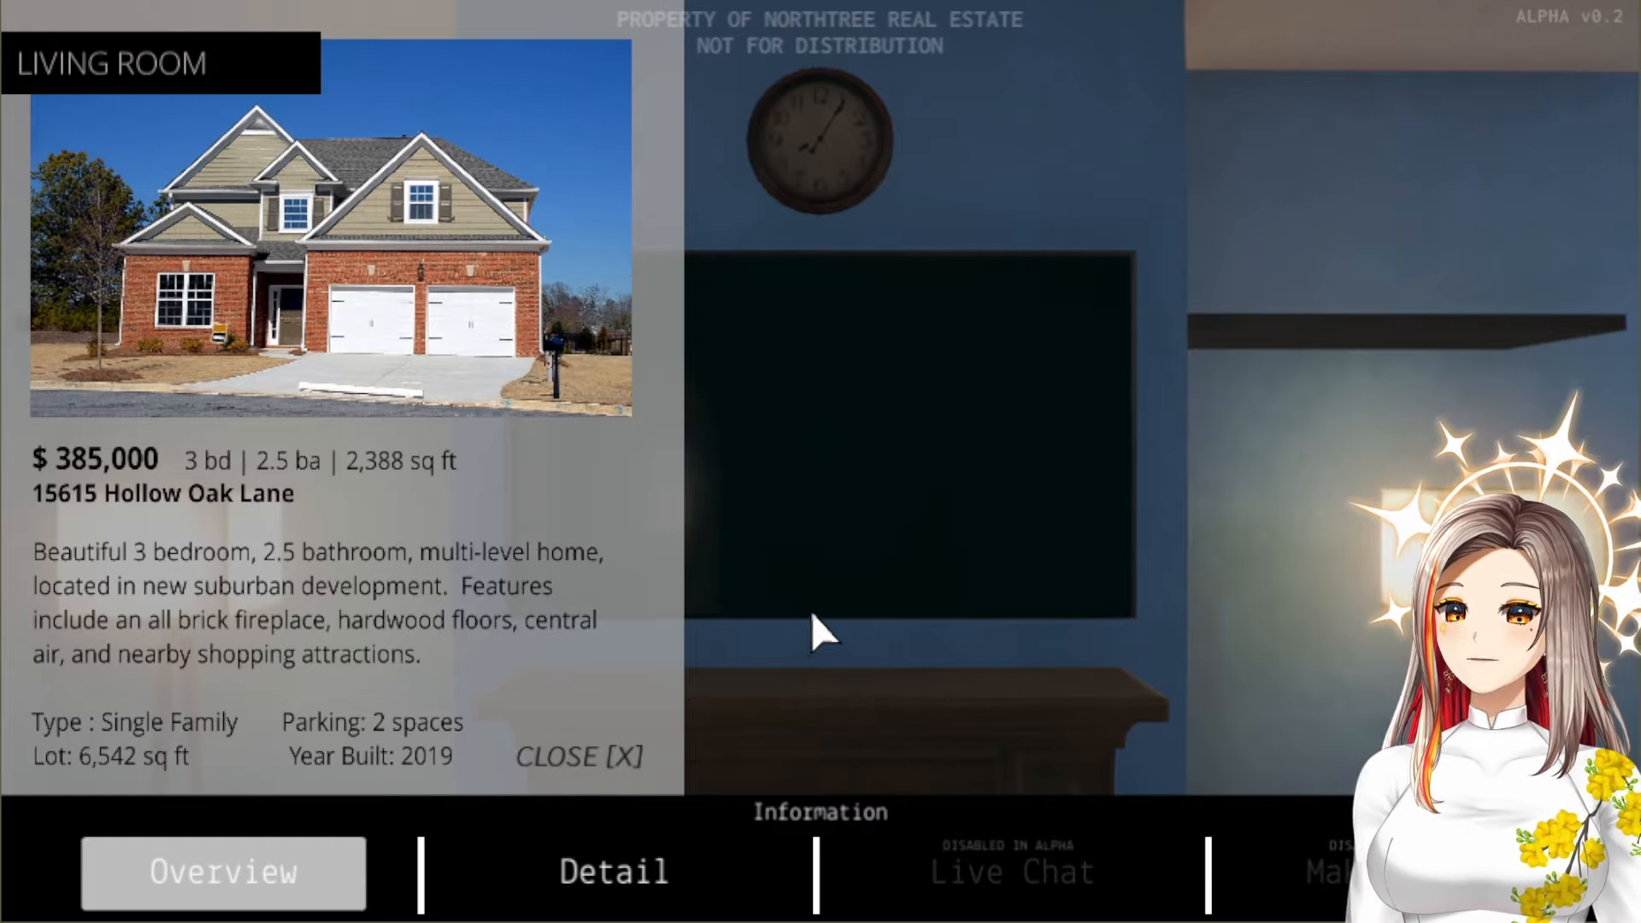
pyautogui.moveTo(838, 615)
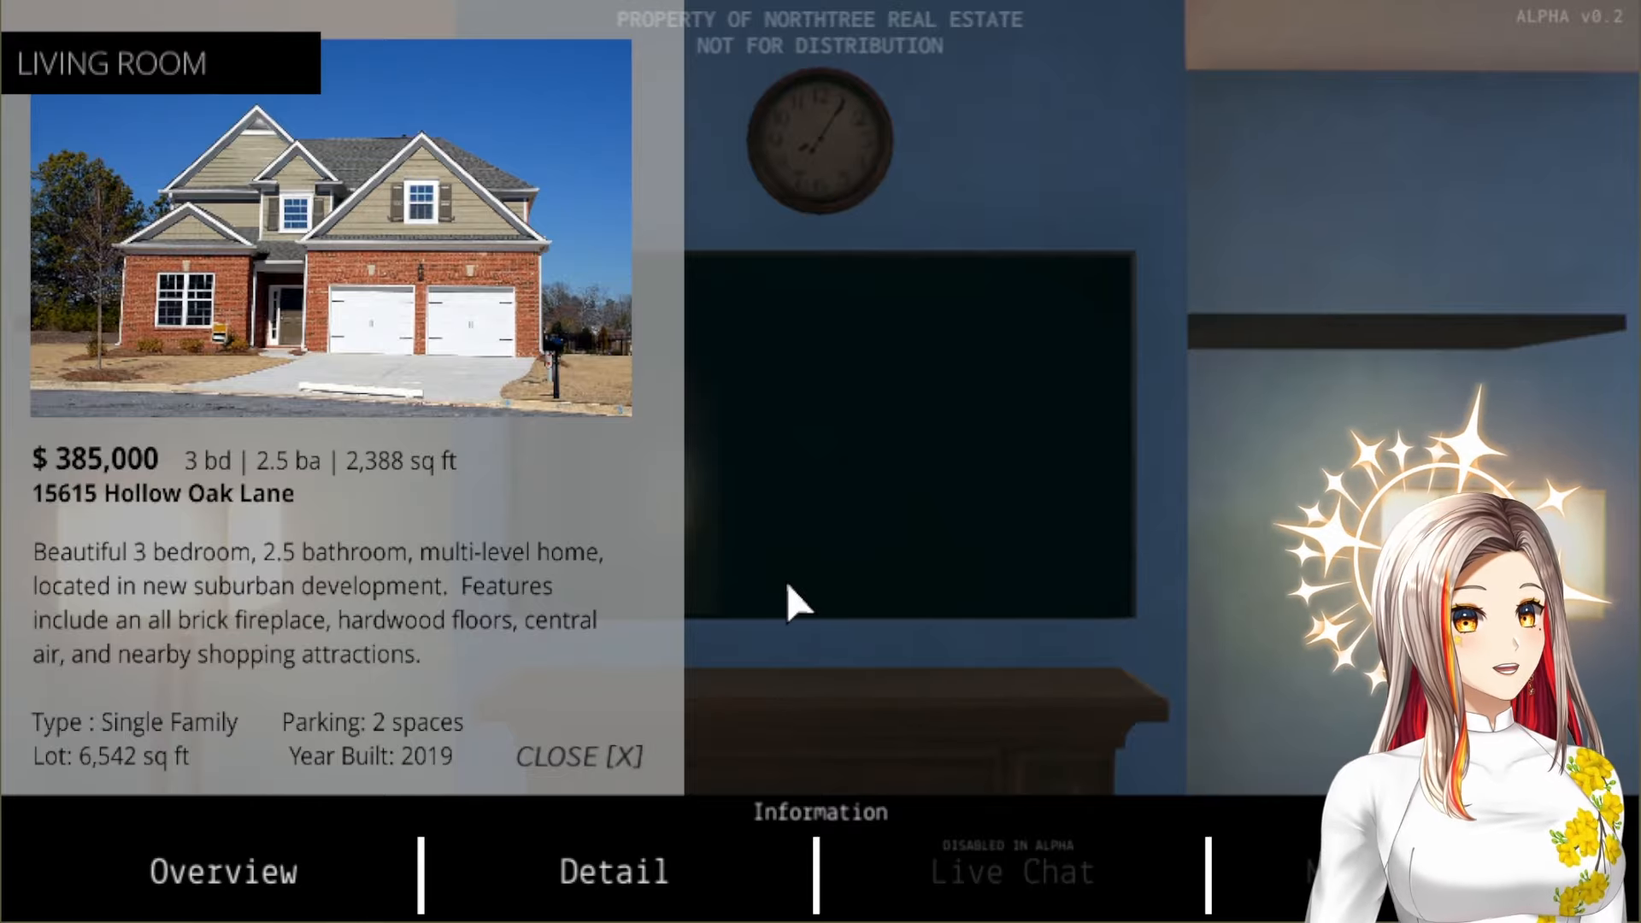
pyautogui.moveTo(1224, 615)
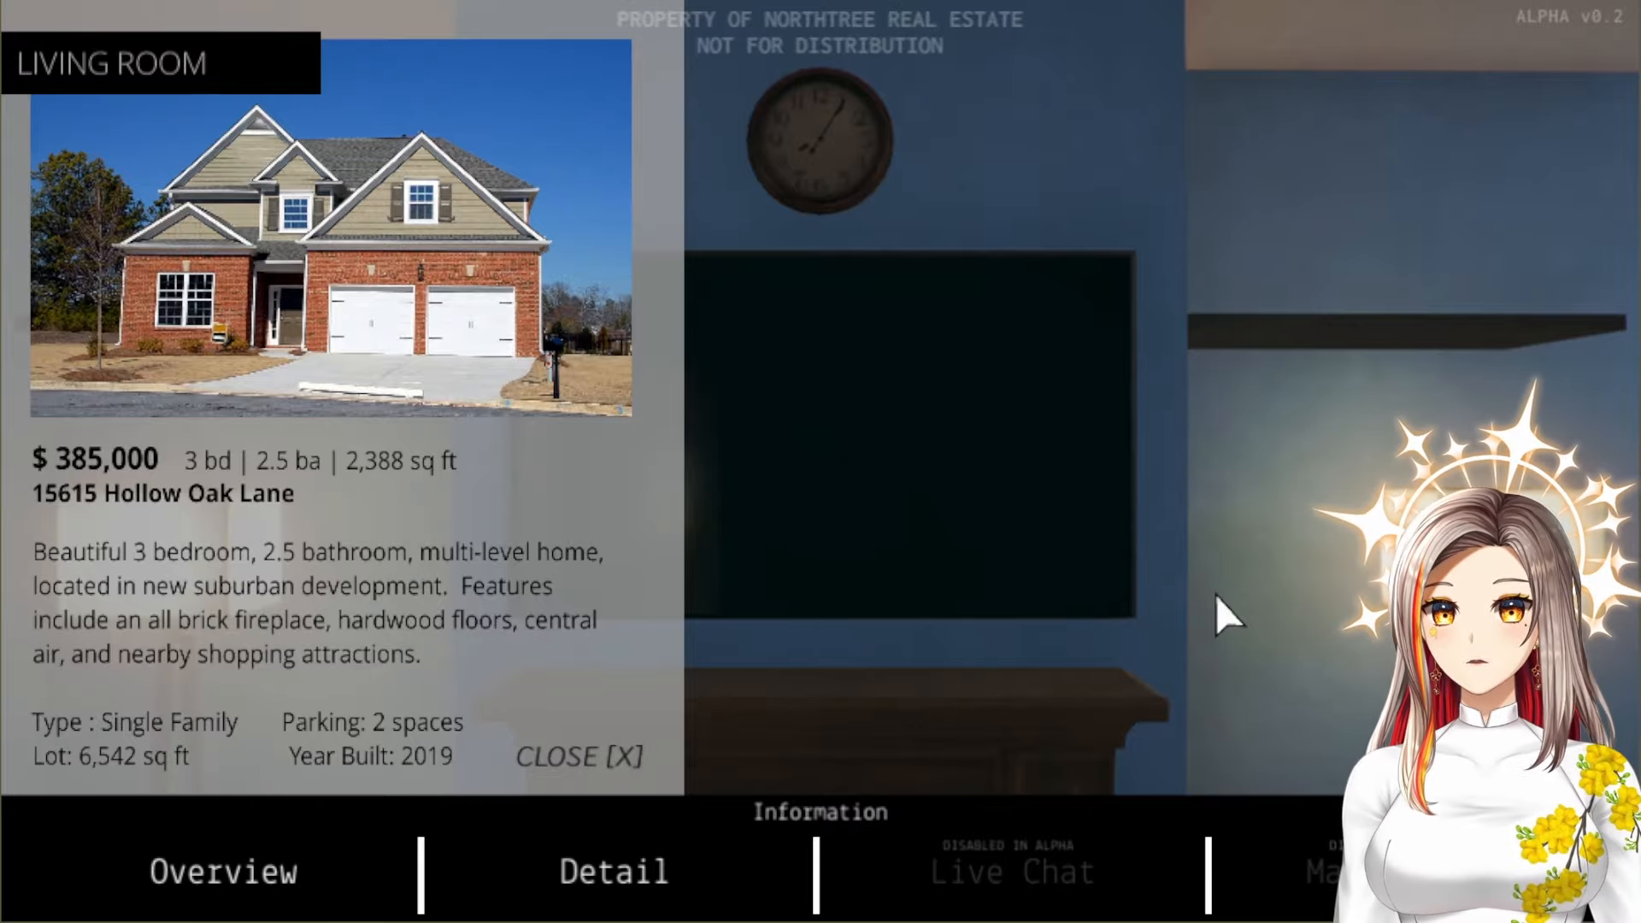
# Close the overview, read and dismiss the agent's living room description, and turn toward the dining area
pyautogui.click(579, 757)
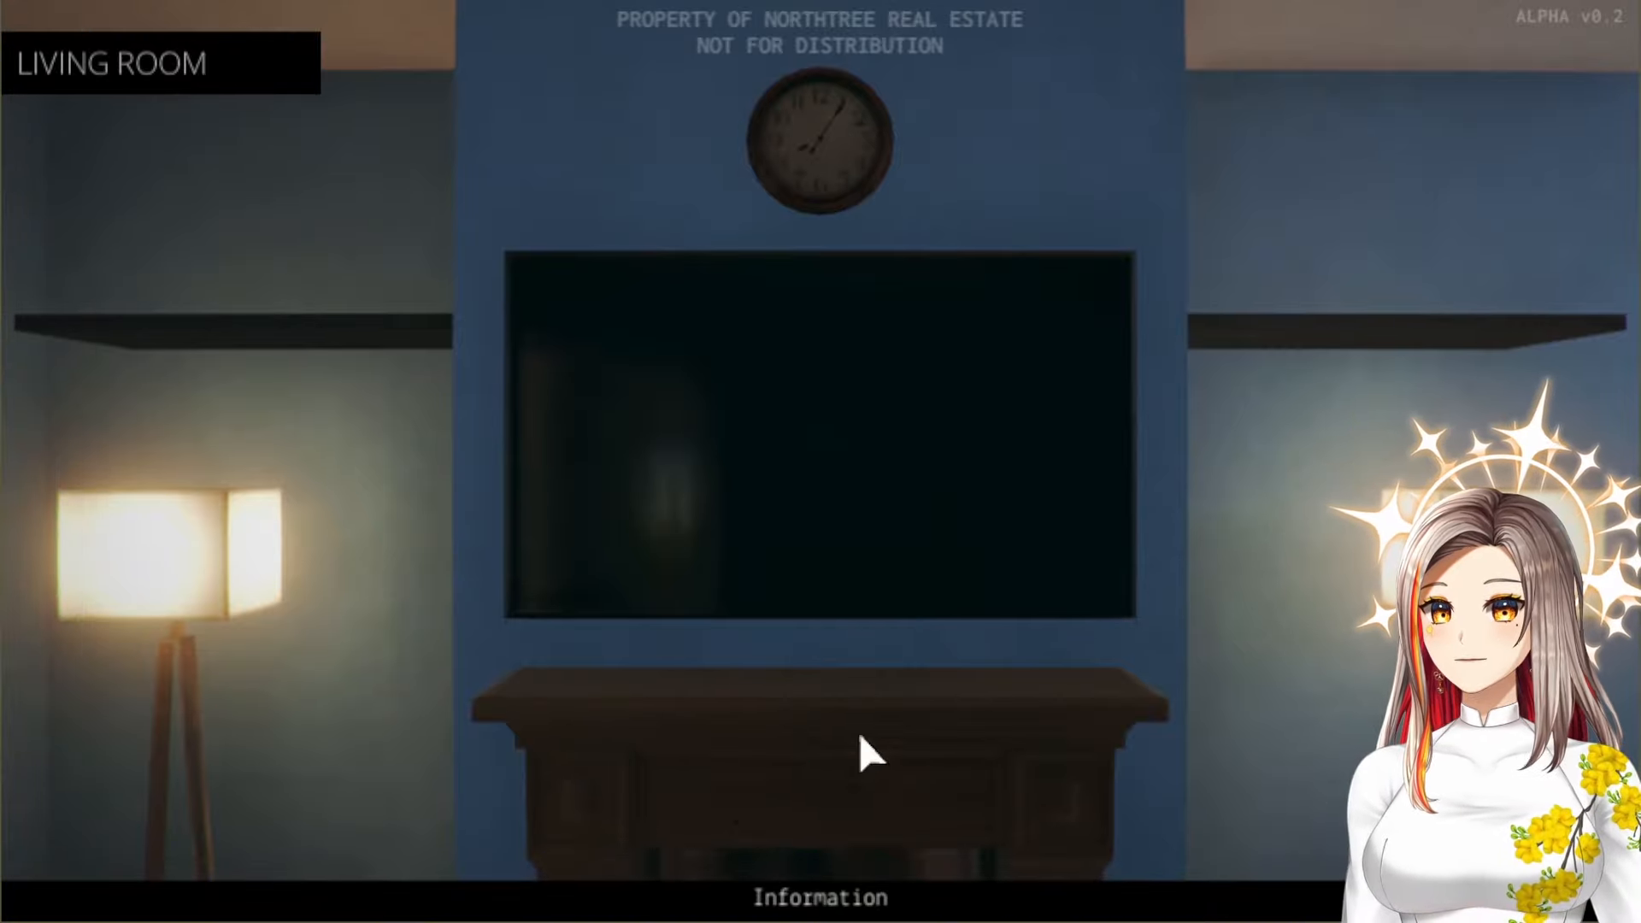
pyautogui.moveTo(1267, 607)
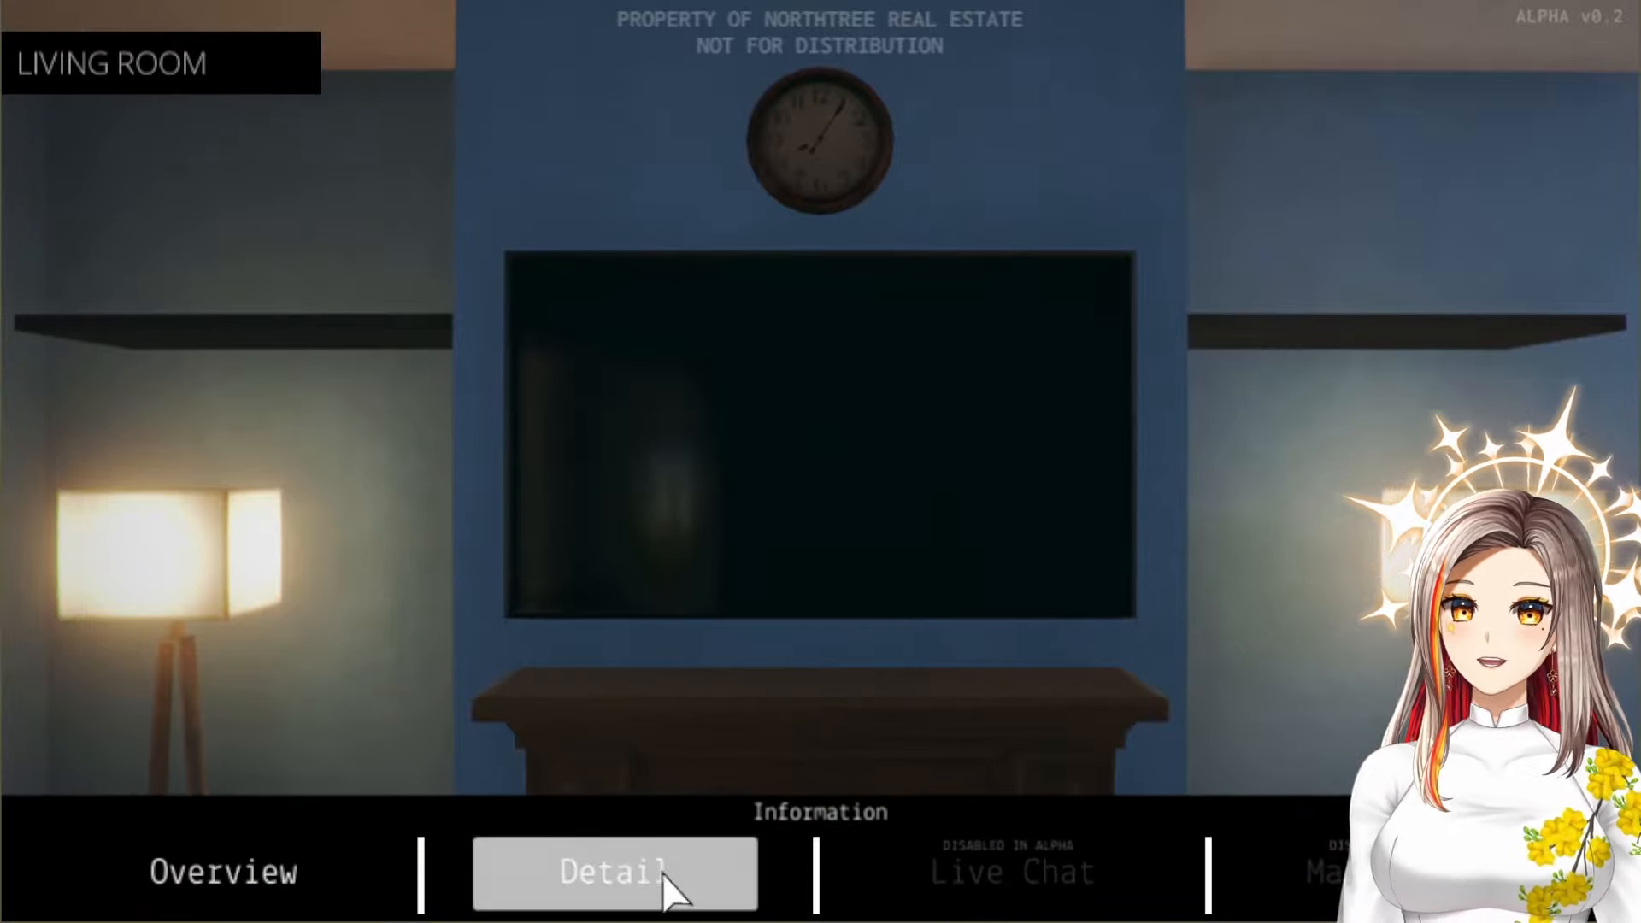
pyautogui.click(614, 872)
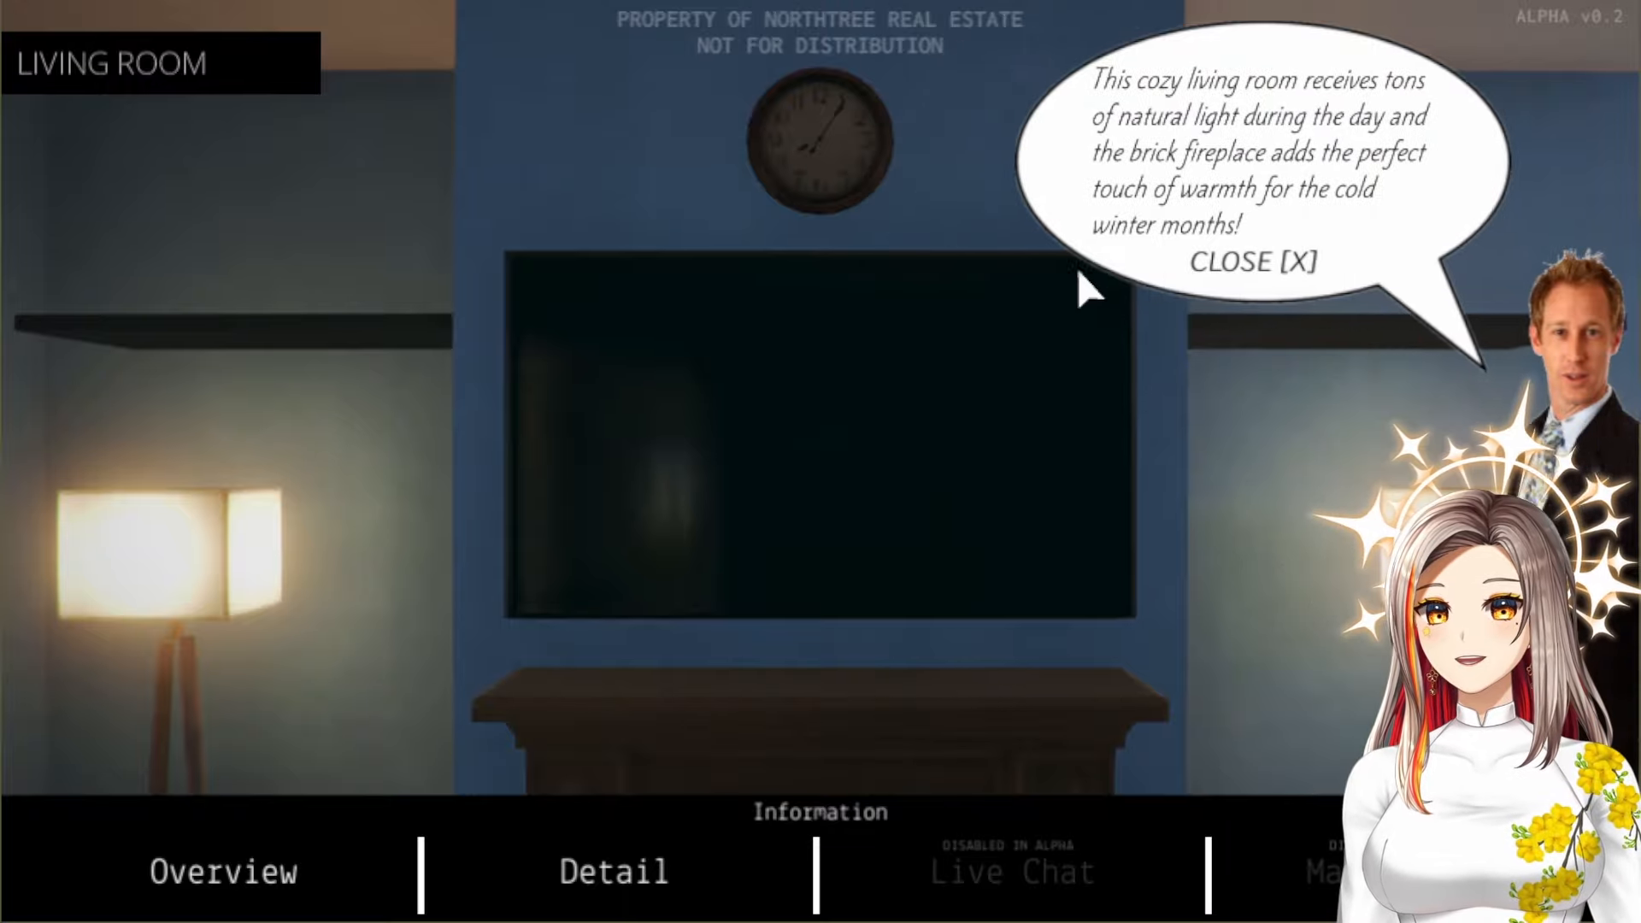
pyautogui.click(1259, 262)
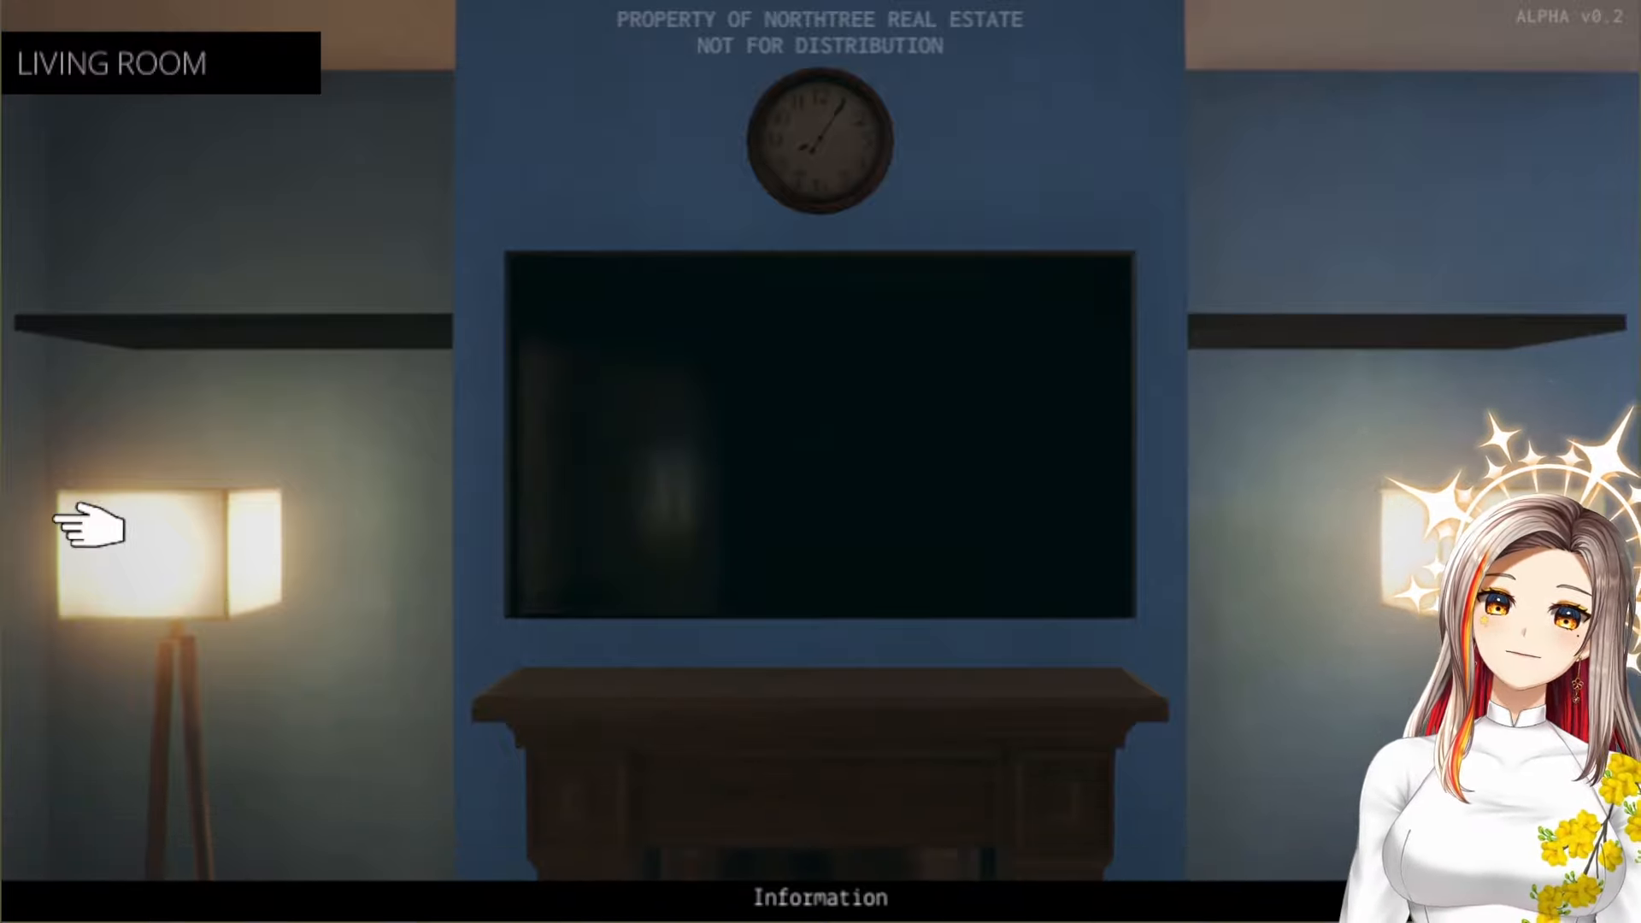
pyautogui.click(89, 528)
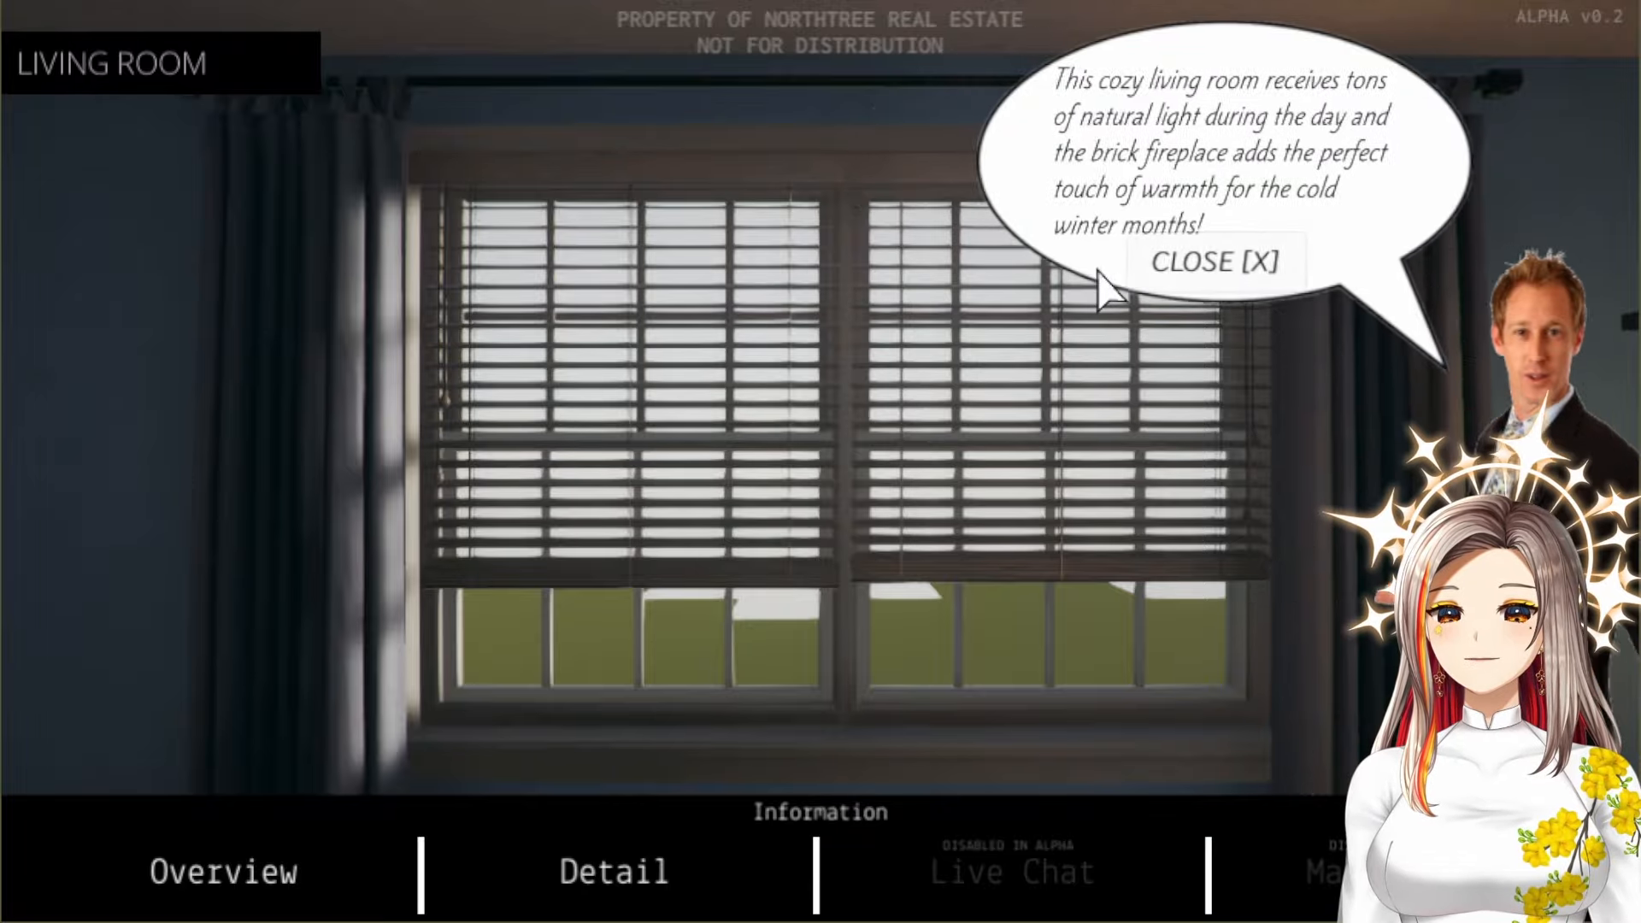
pyautogui.click(1214, 261)
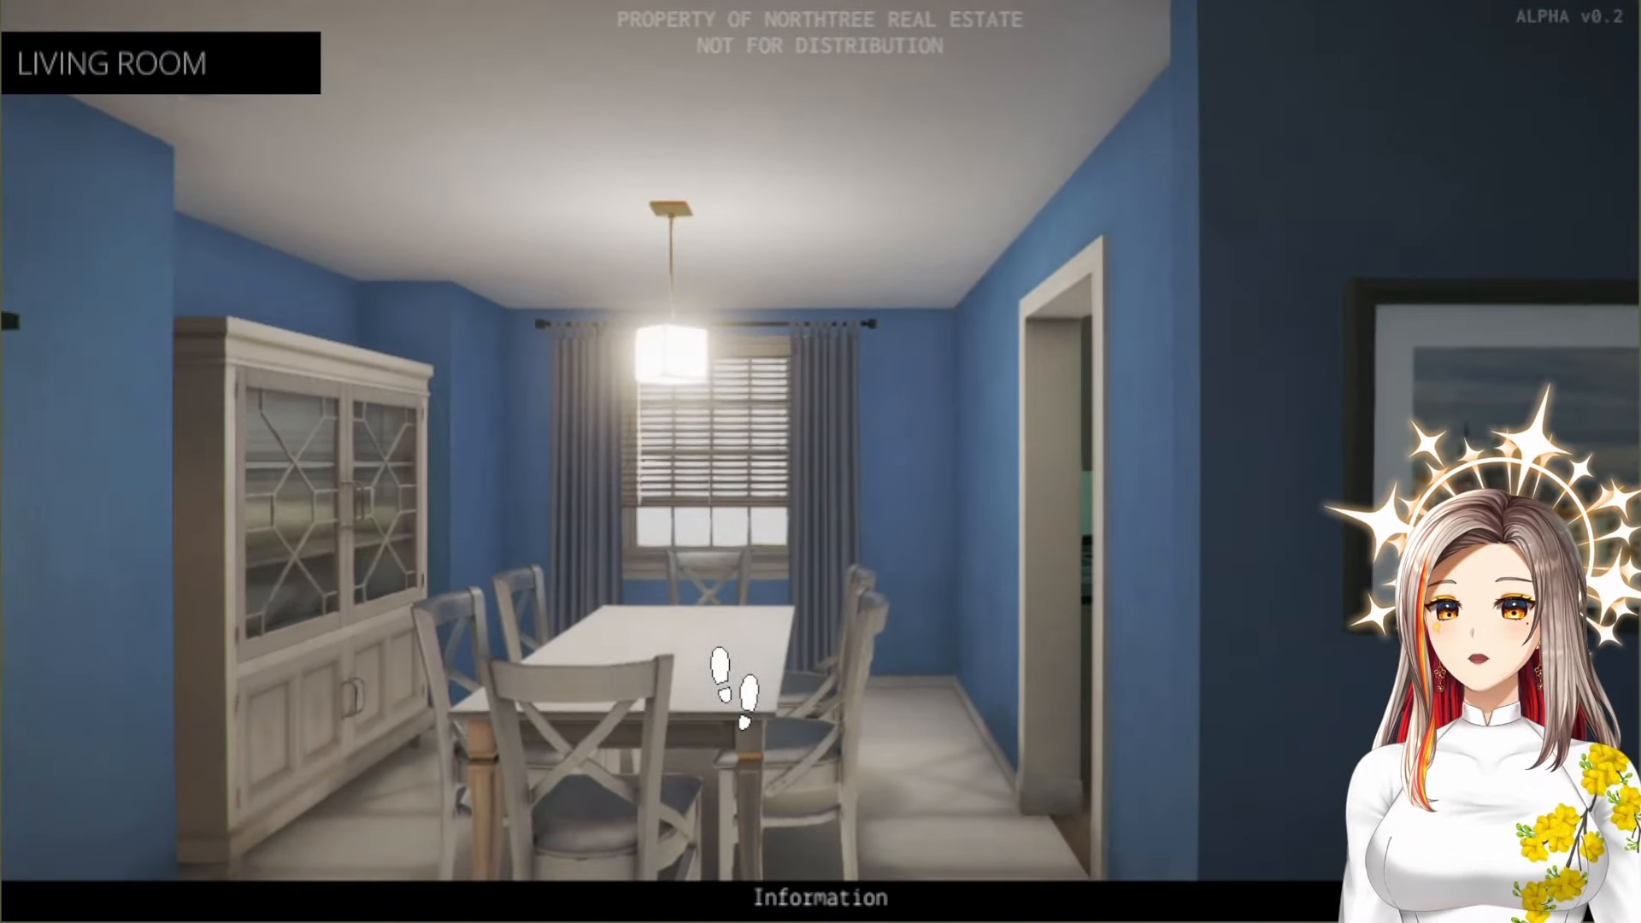
# Move into the dining room, check its Information options, and continue through the doorway into the kitchen
pyautogui.click(735, 691)
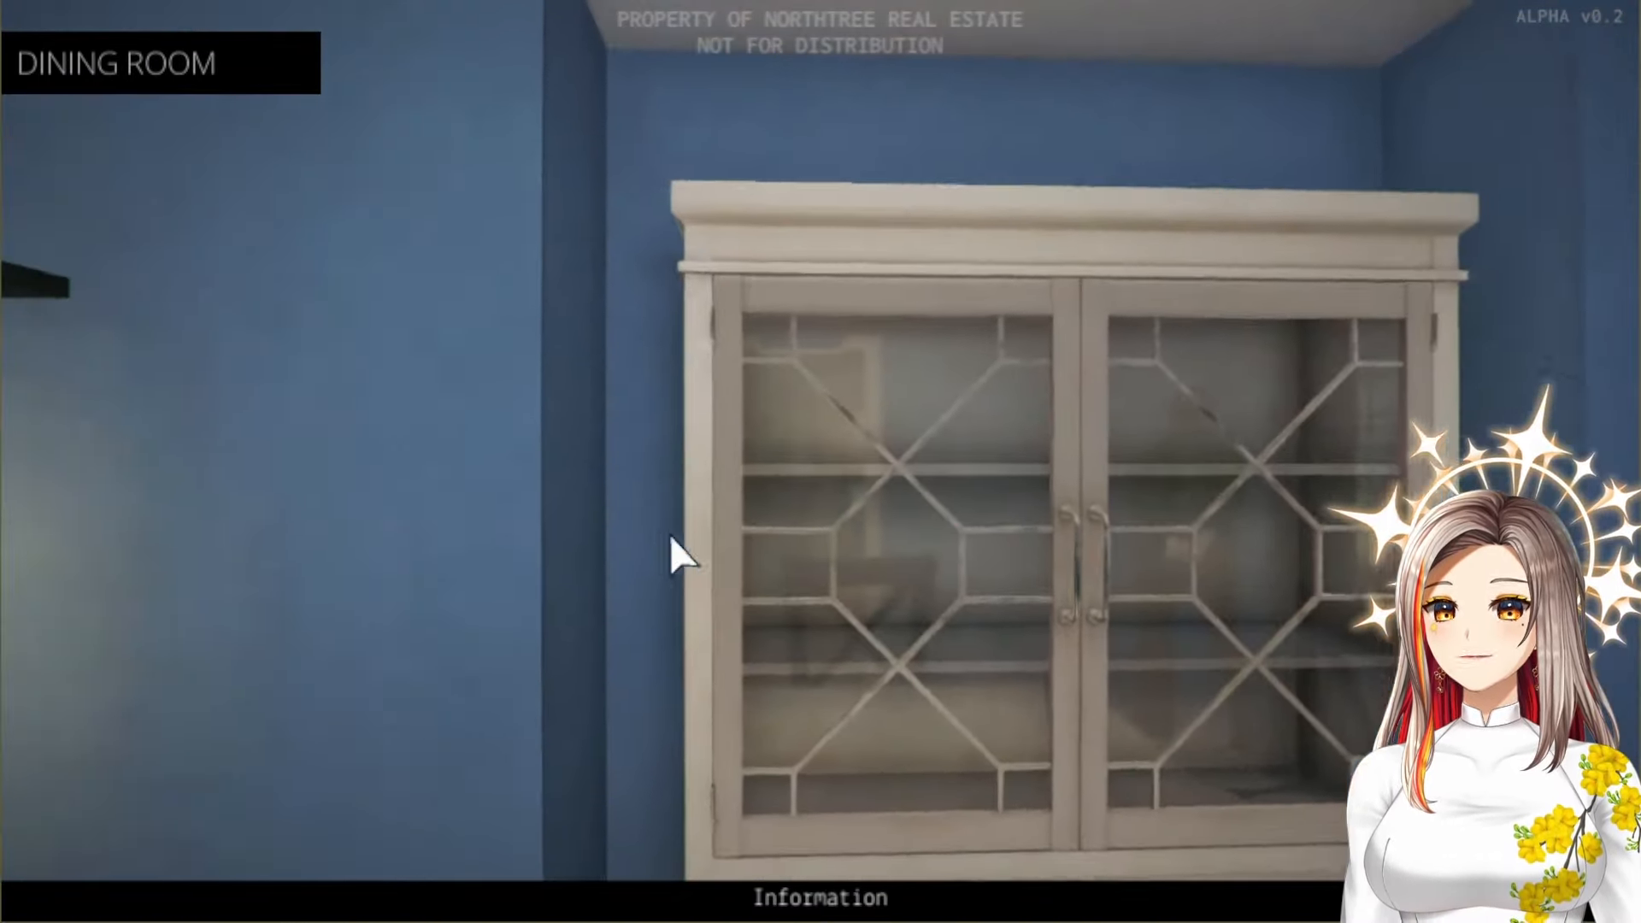
pyautogui.click(822, 898)
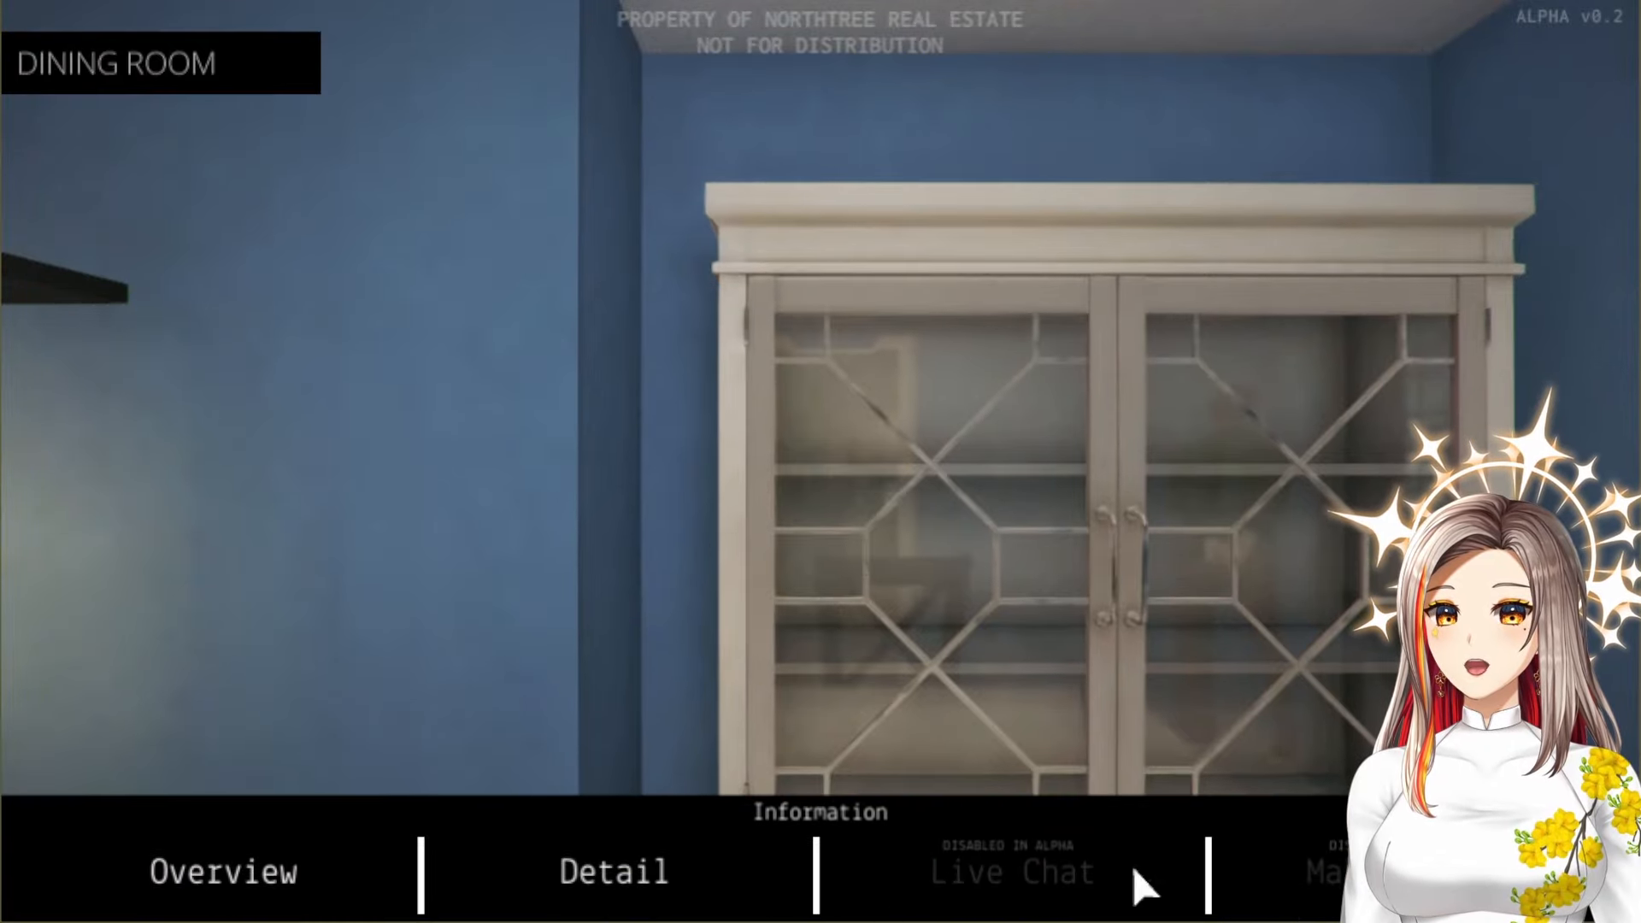
pyautogui.click(221, 871)
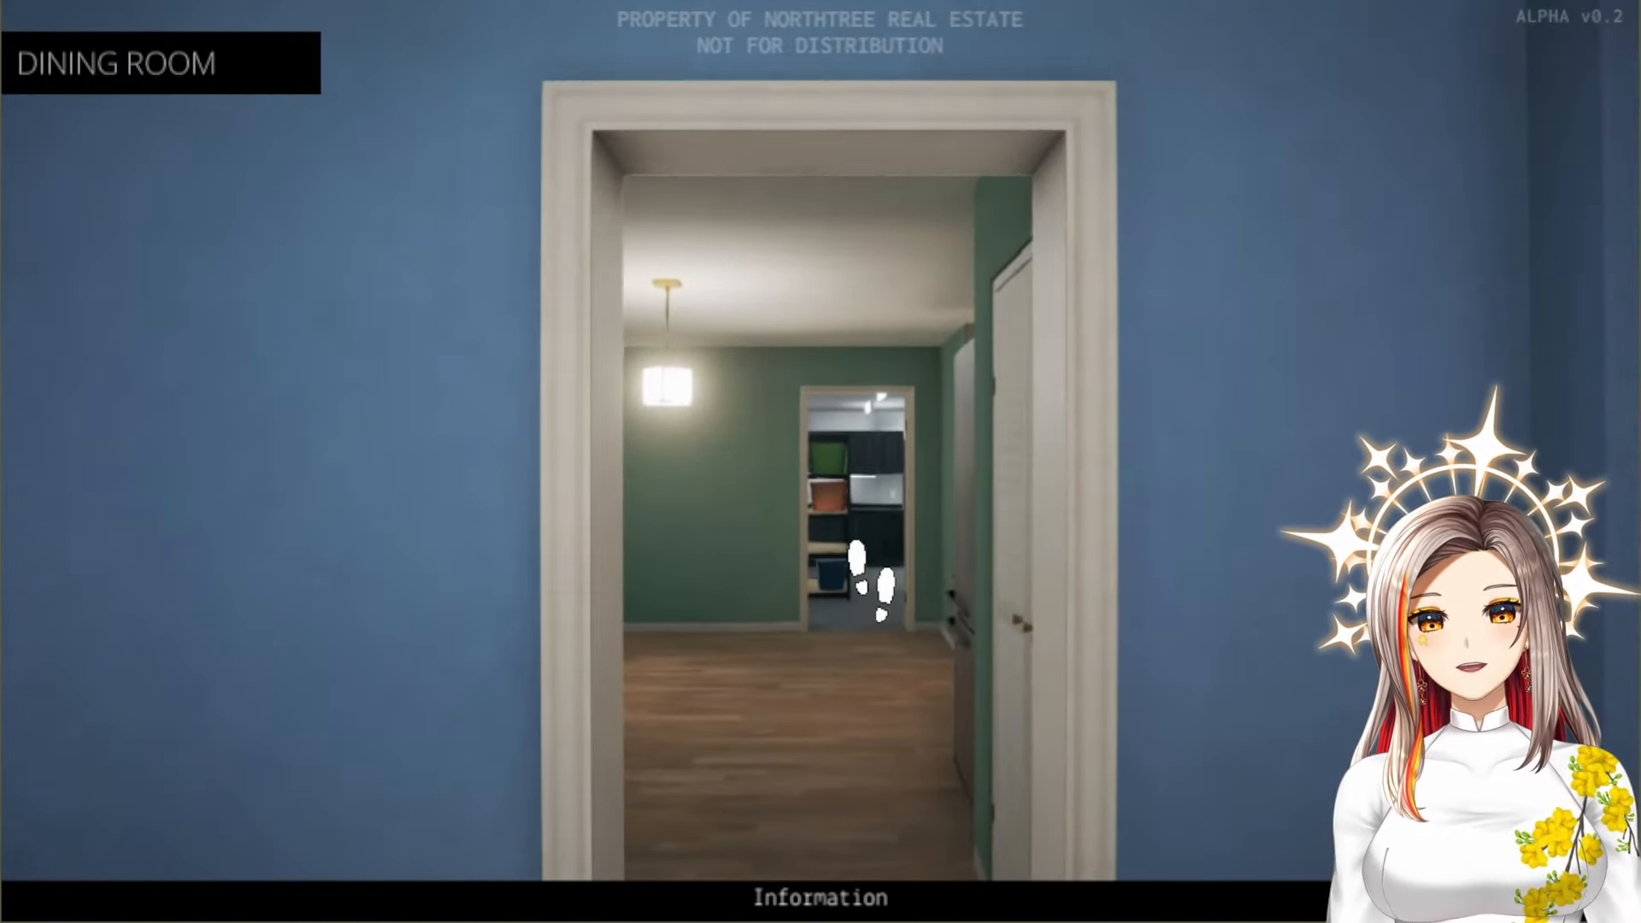
pyautogui.click(858, 577)
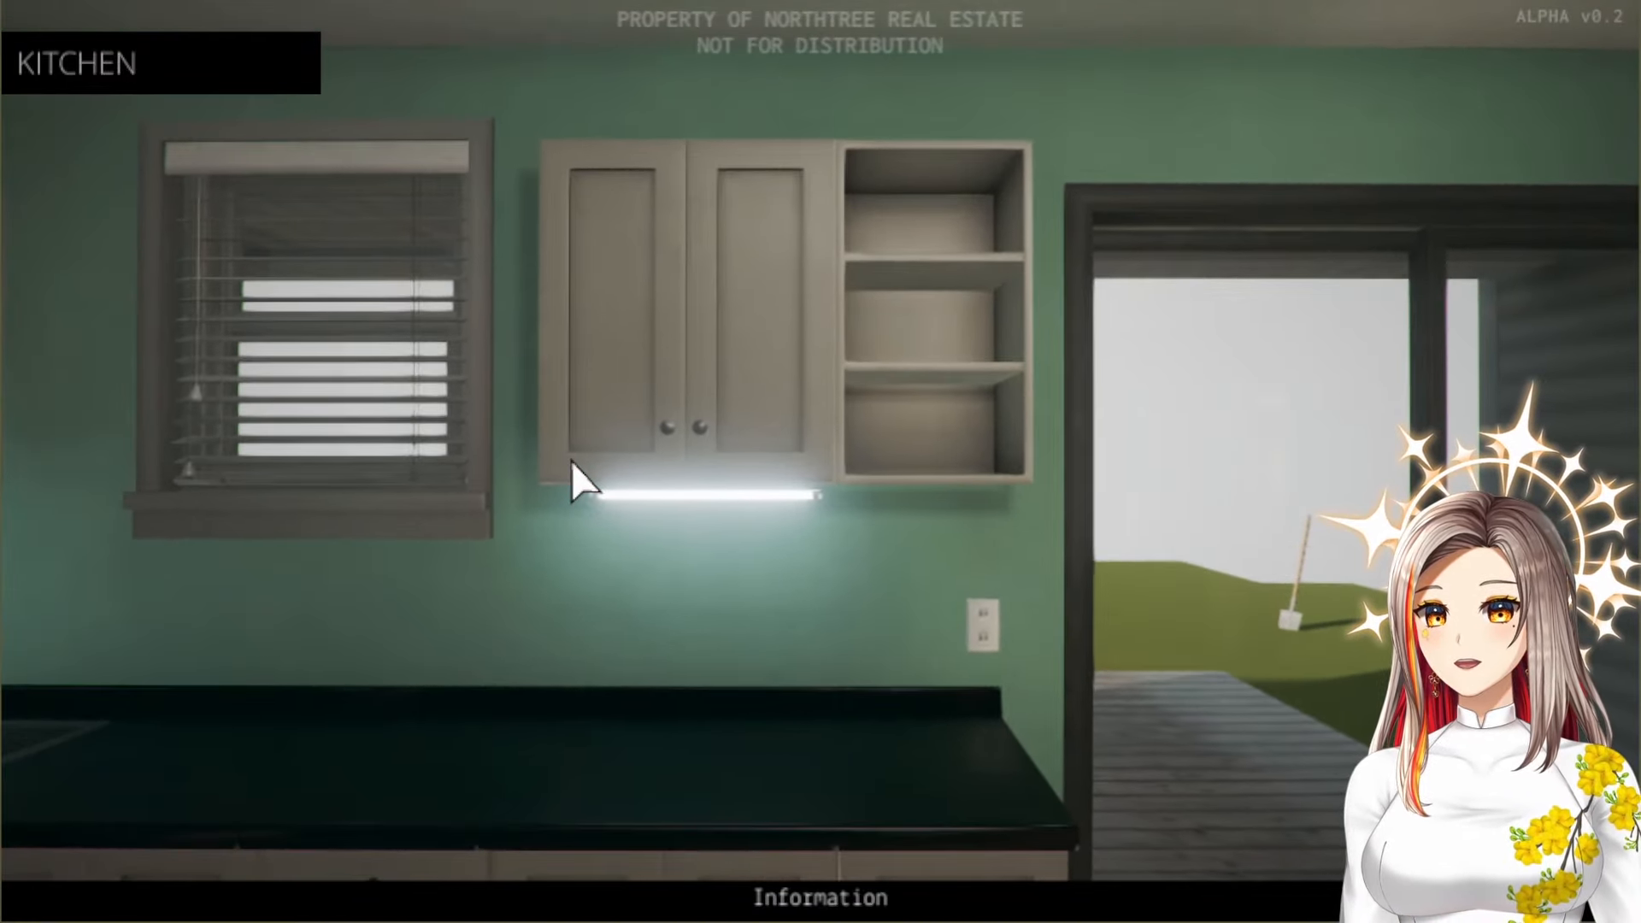
# Read and close the agent's kitchen description, then face the fridge and hallway beside the stairs
pyautogui.click(822, 896)
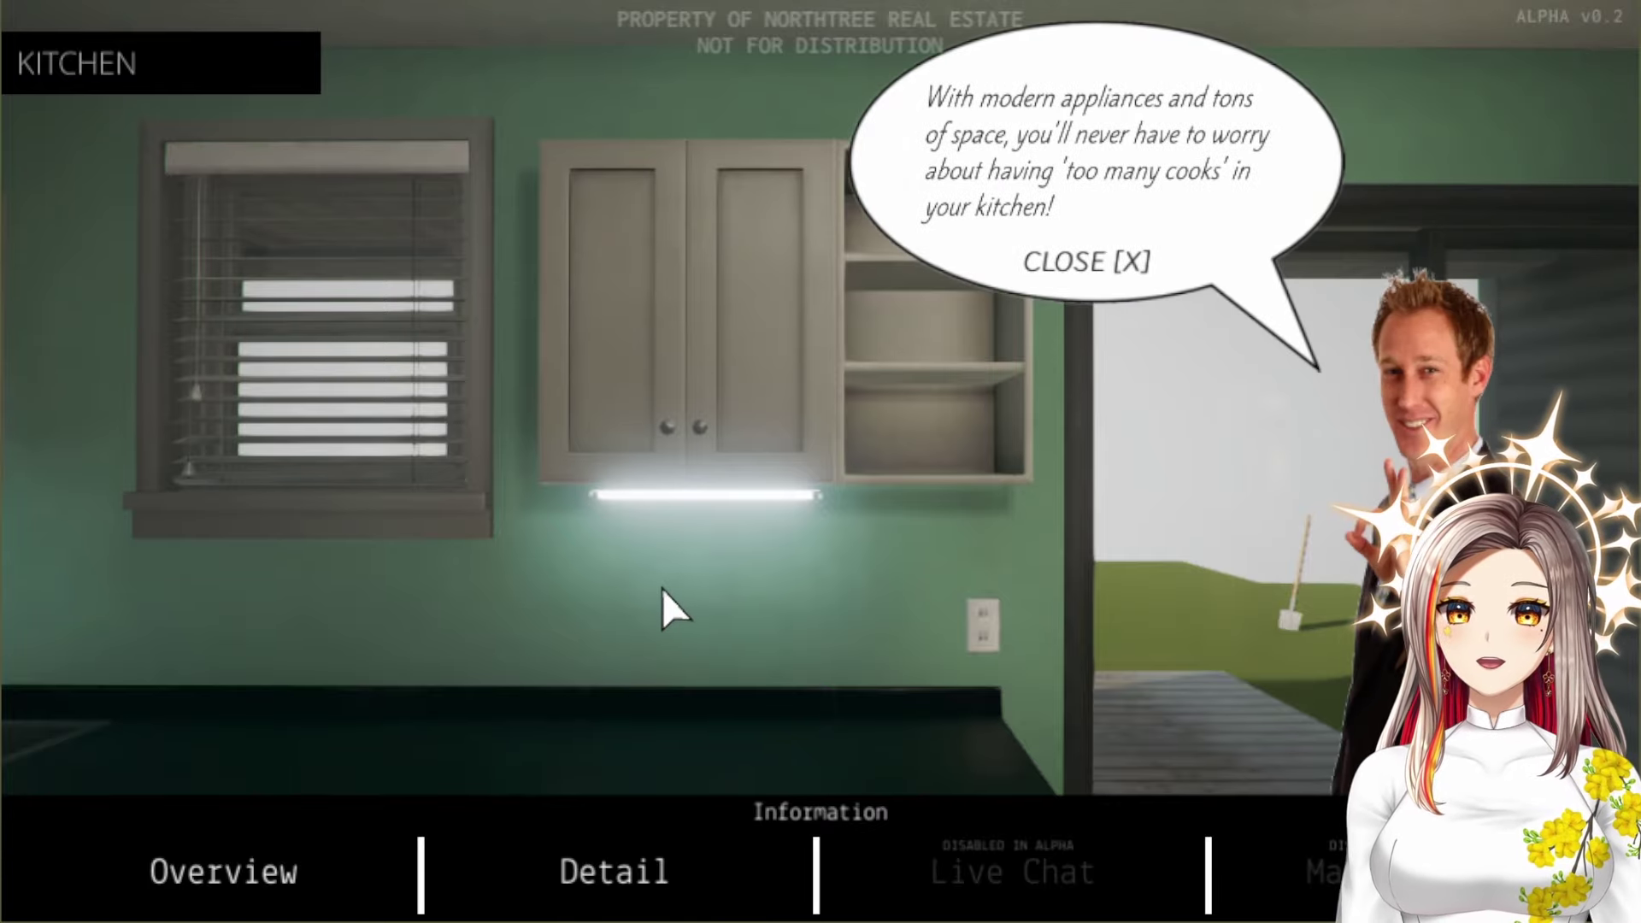
pyautogui.moveTo(670, 606)
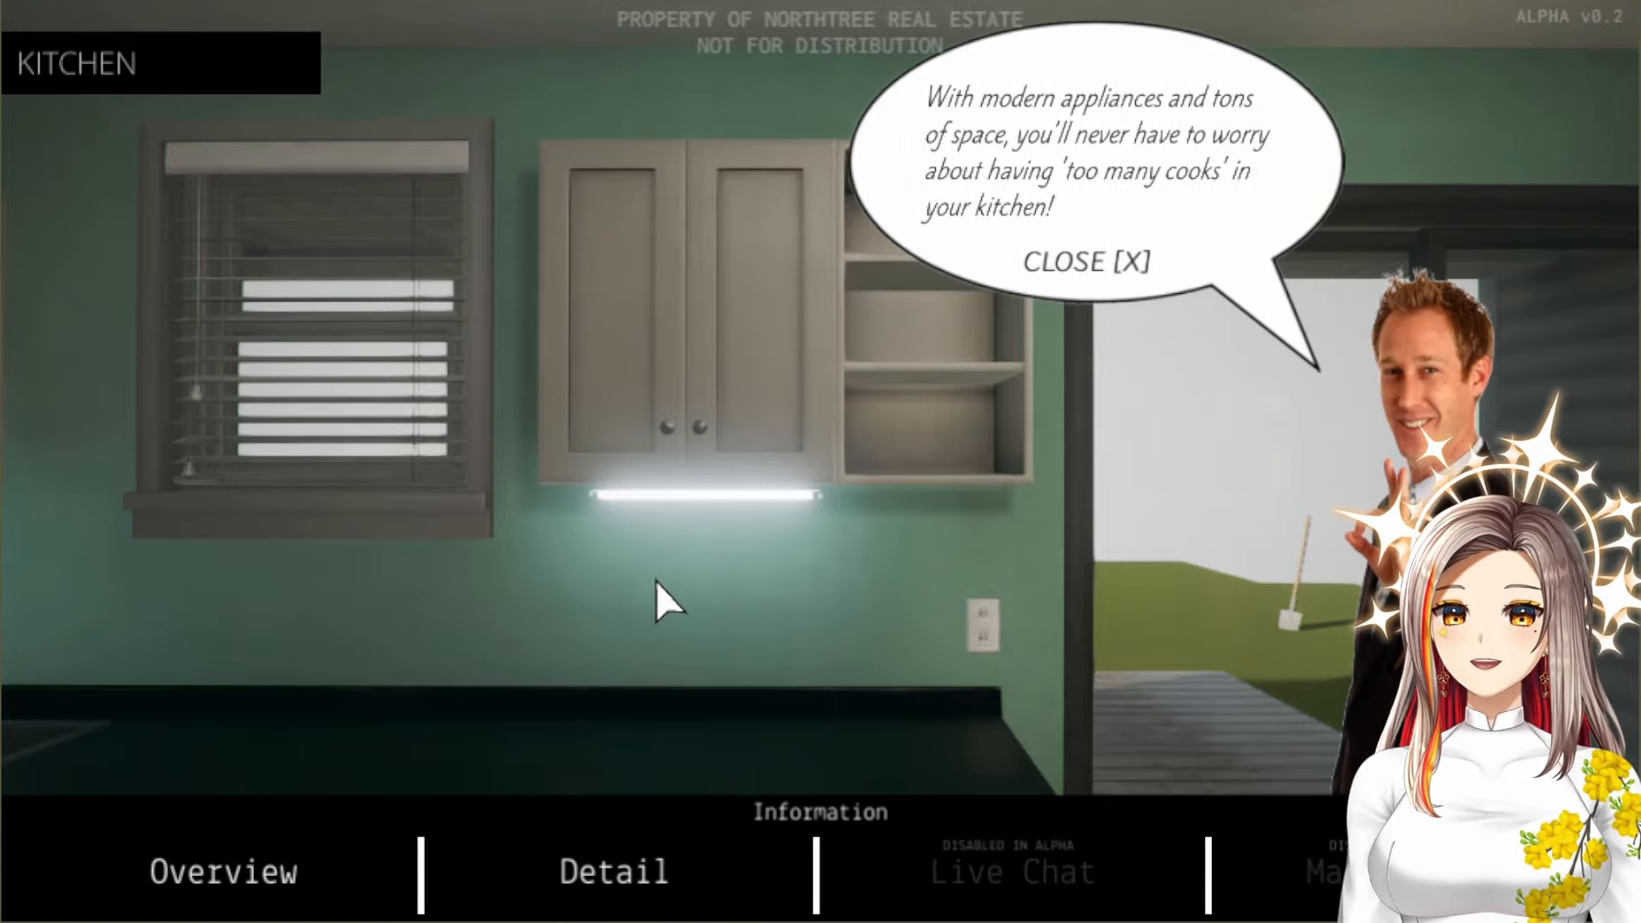
pyautogui.moveTo(1036, 330)
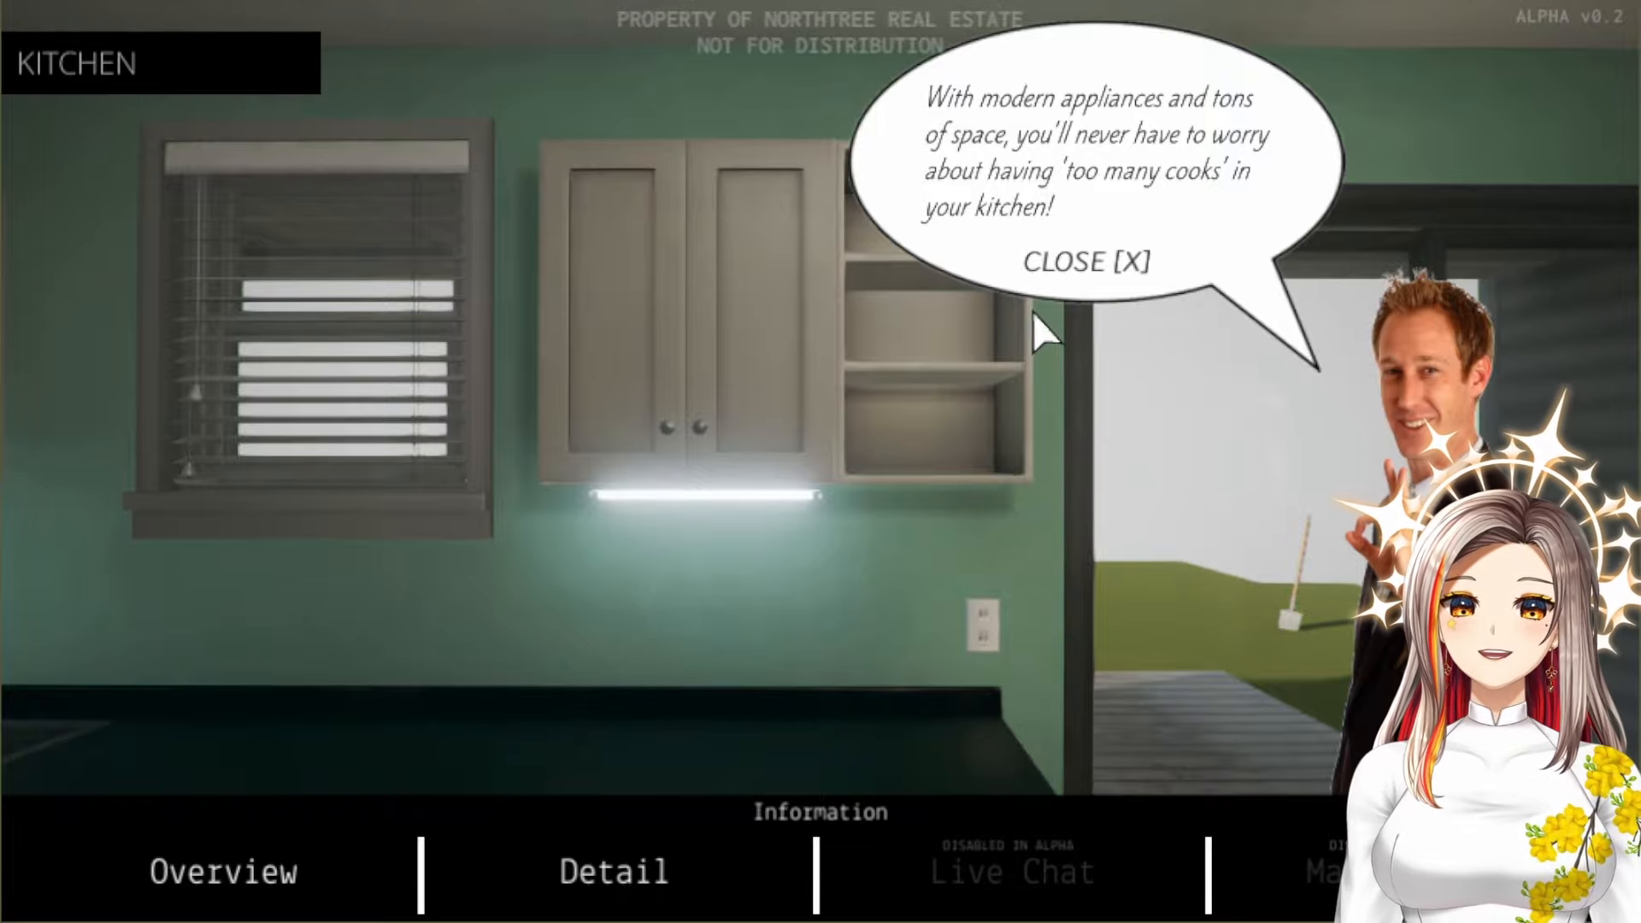
pyautogui.click(1081, 264)
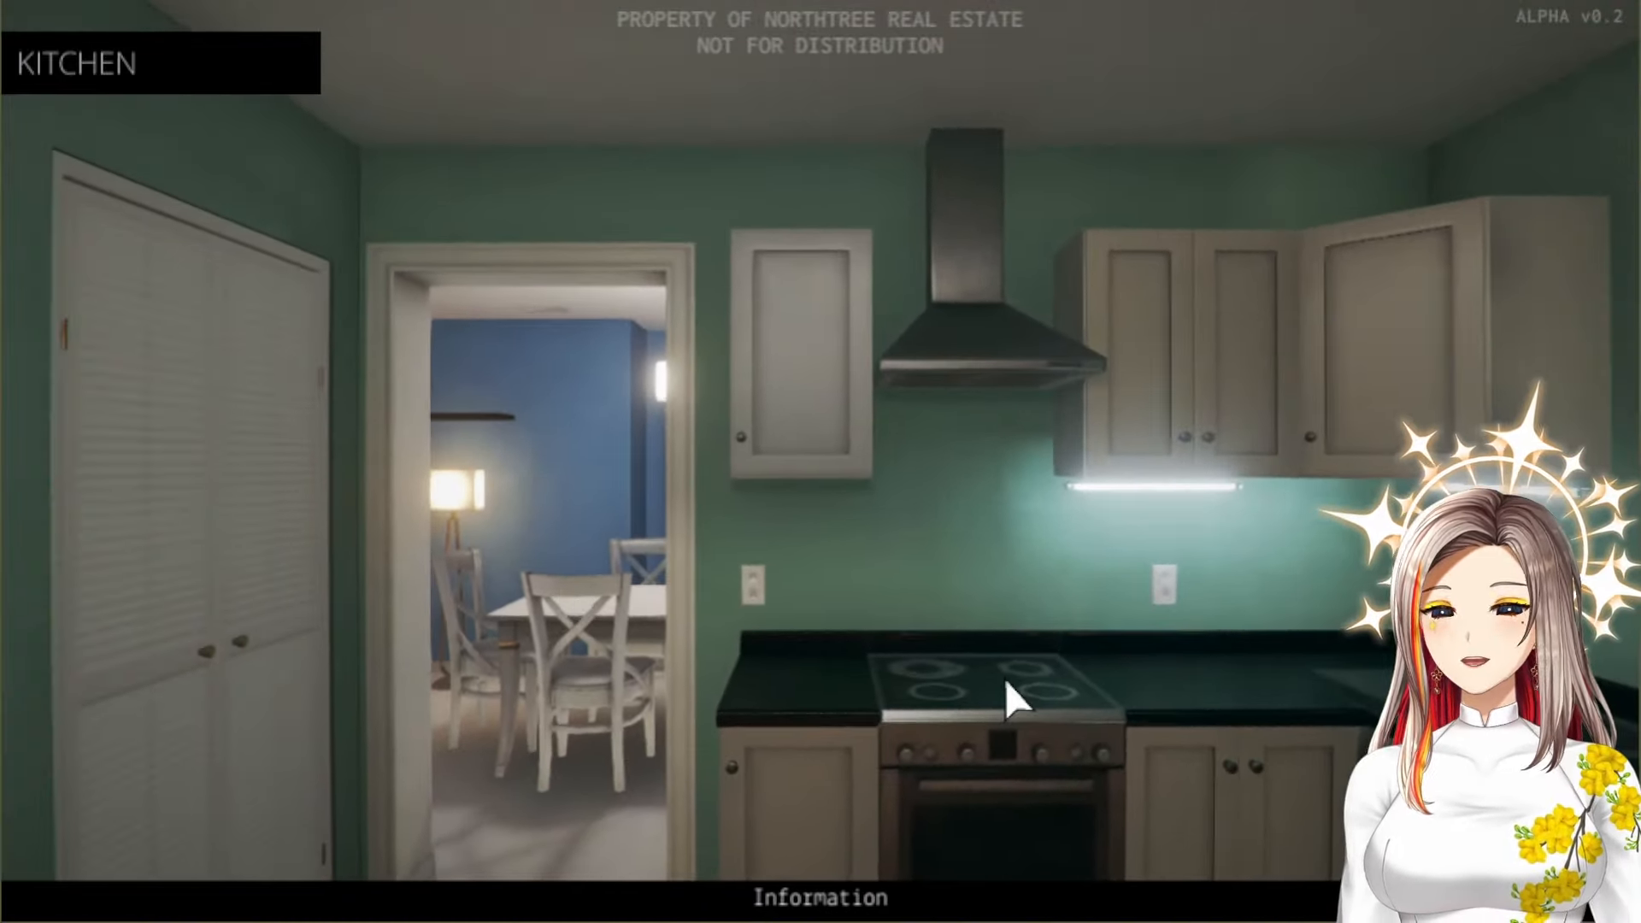
pyautogui.moveTo(315, 675)
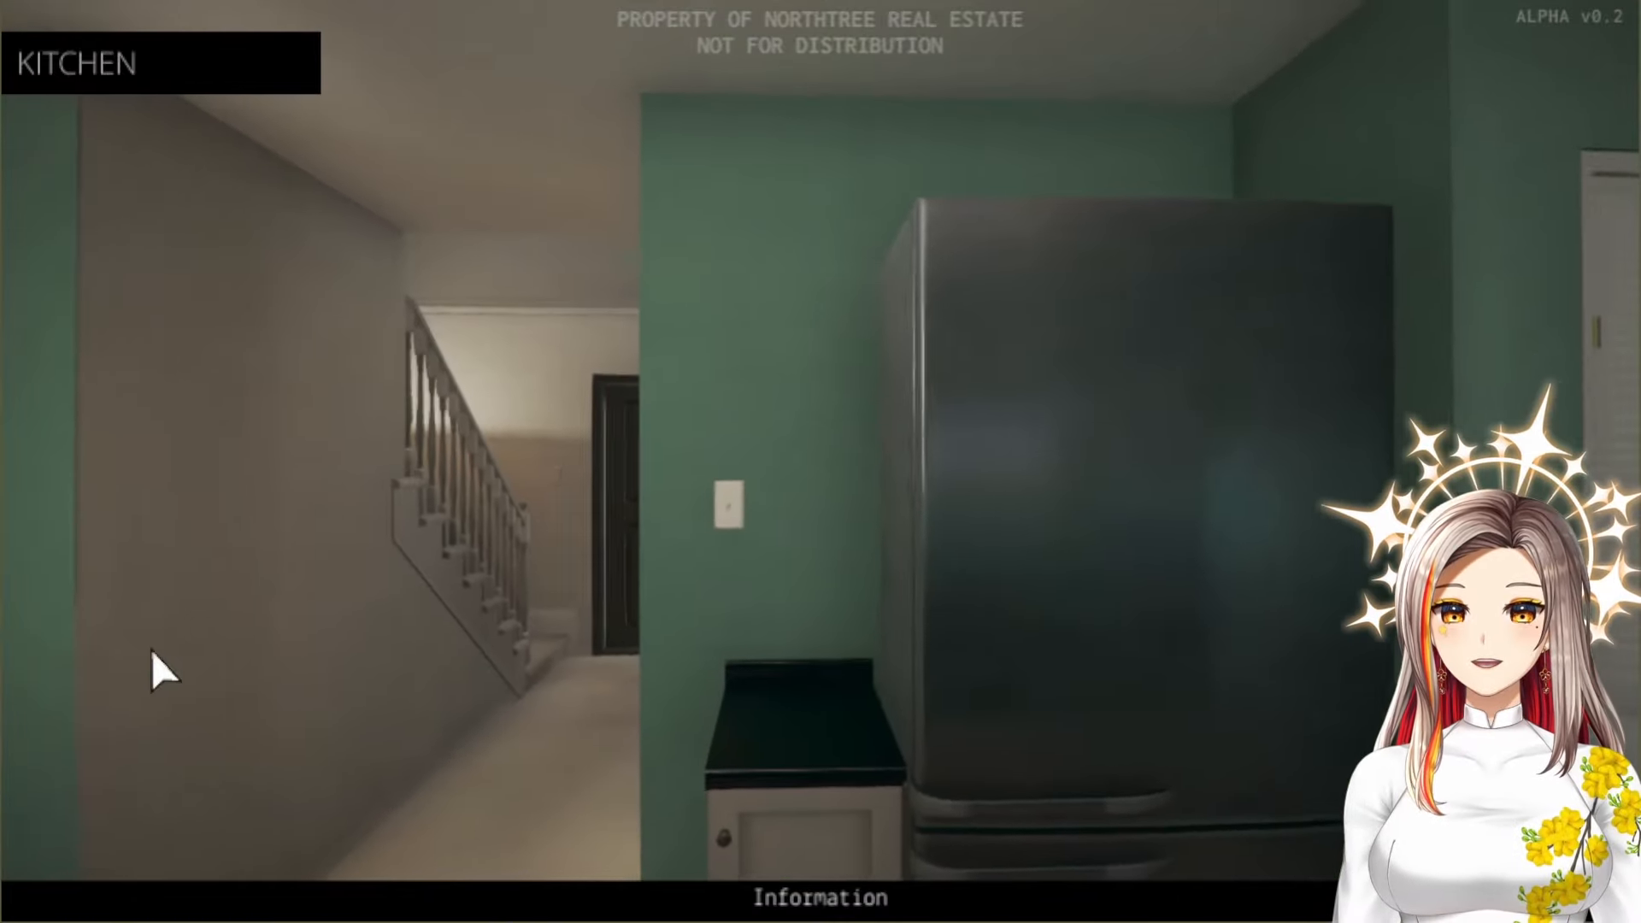
pyautogui.click(158, 670)
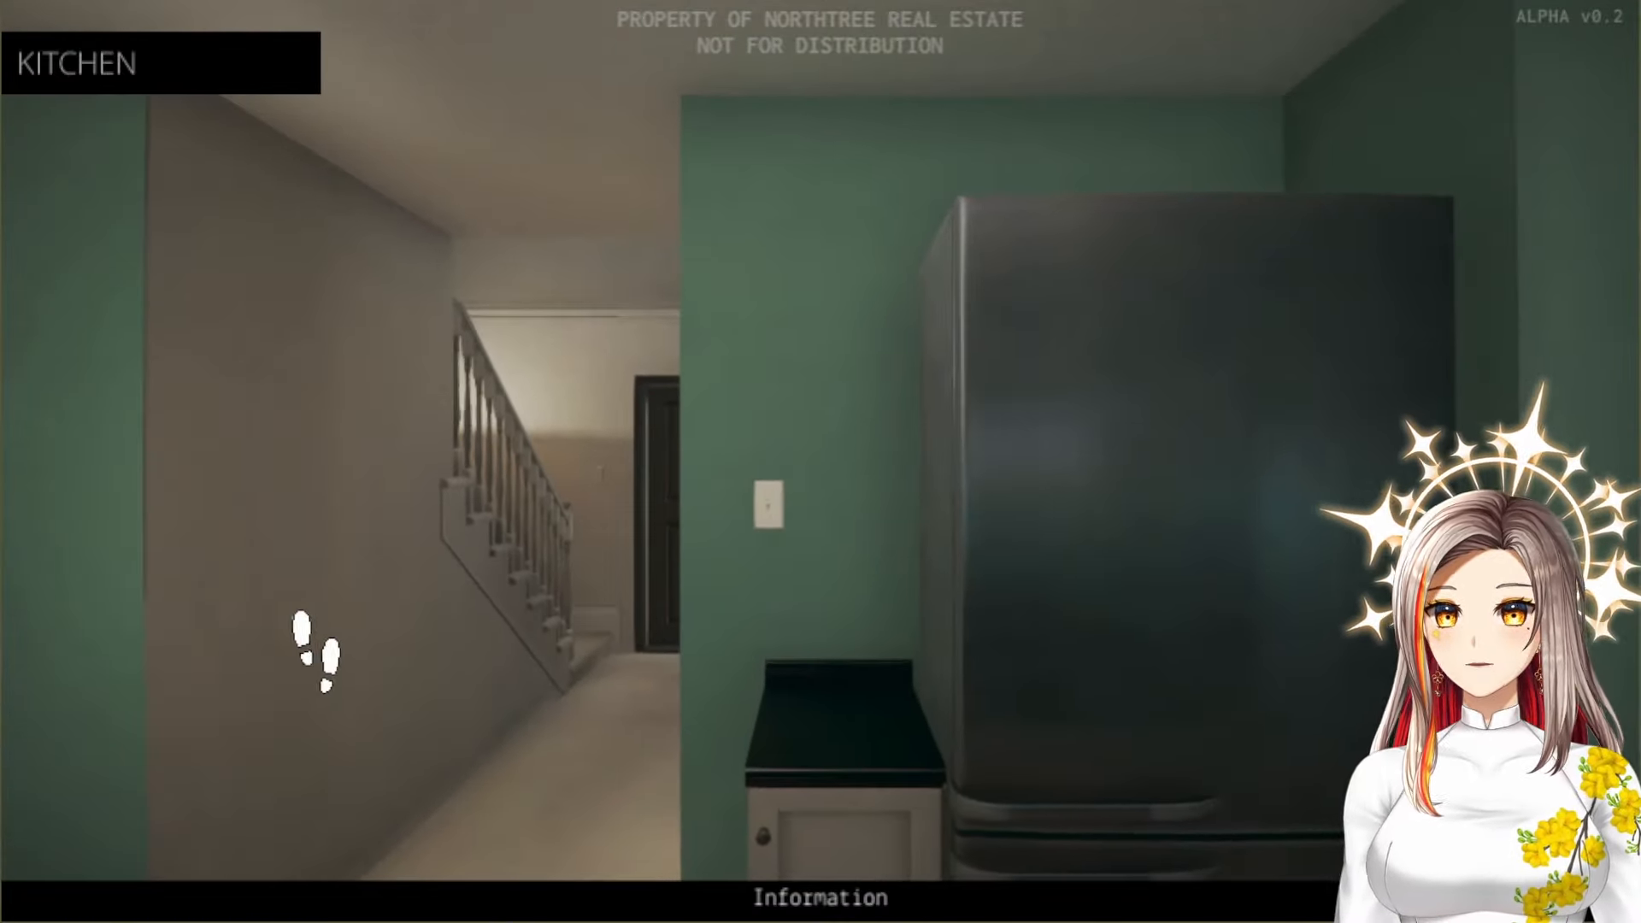
# Enter the guest bathroom and show its Detail close-up of blood spatter in the sink
pyautogui.click(321, 650)
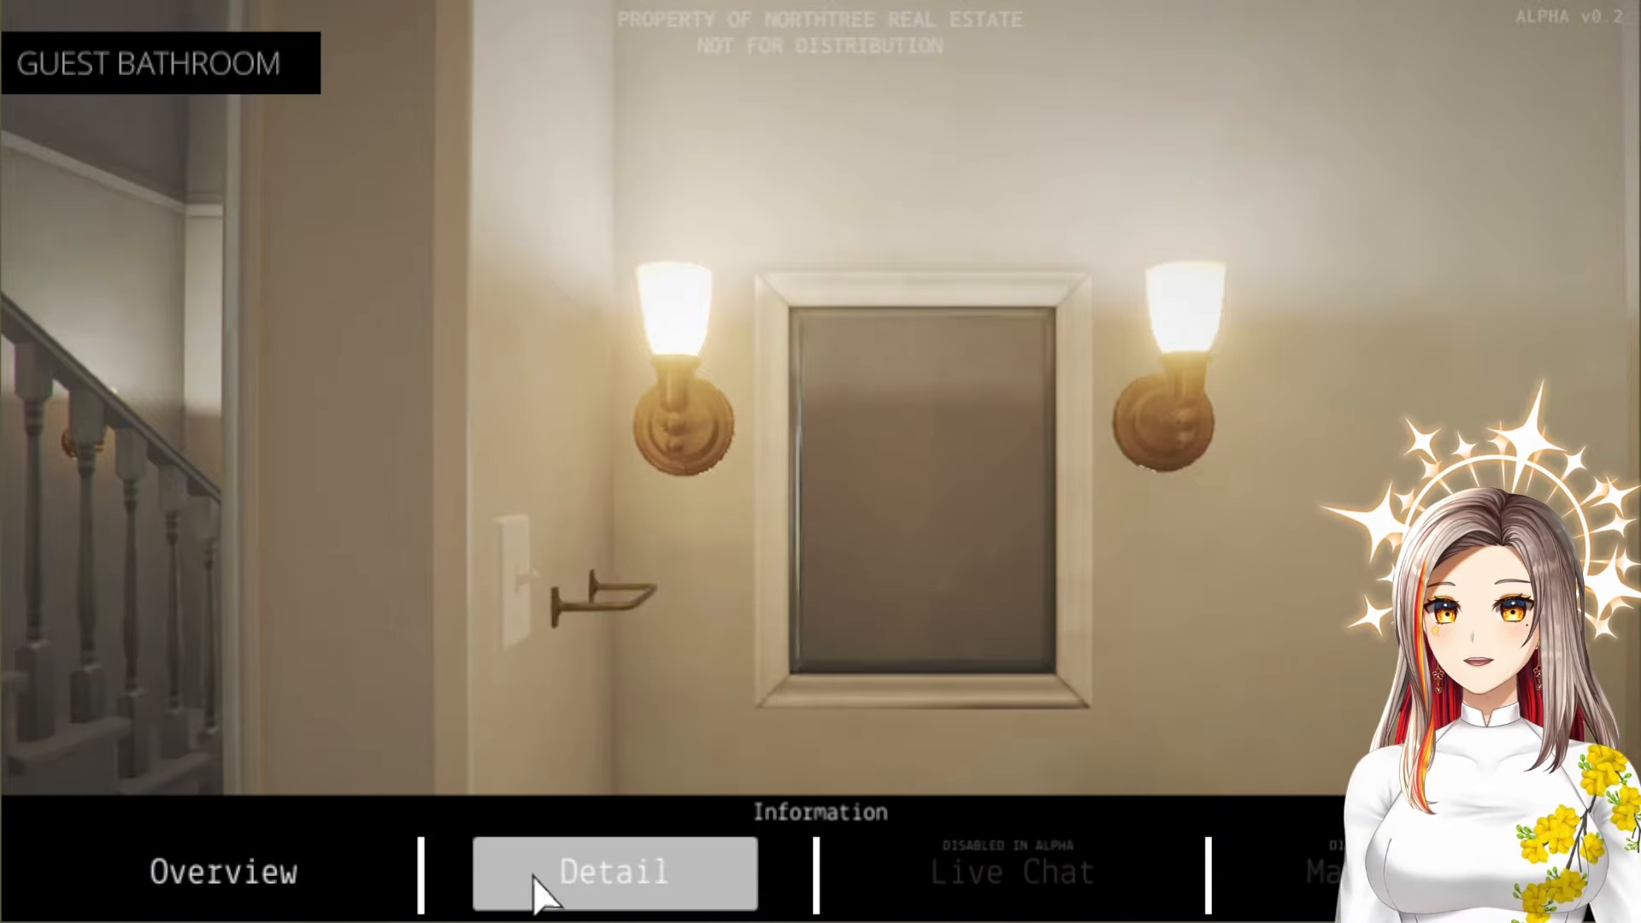
pyautogui.click(614, 872)
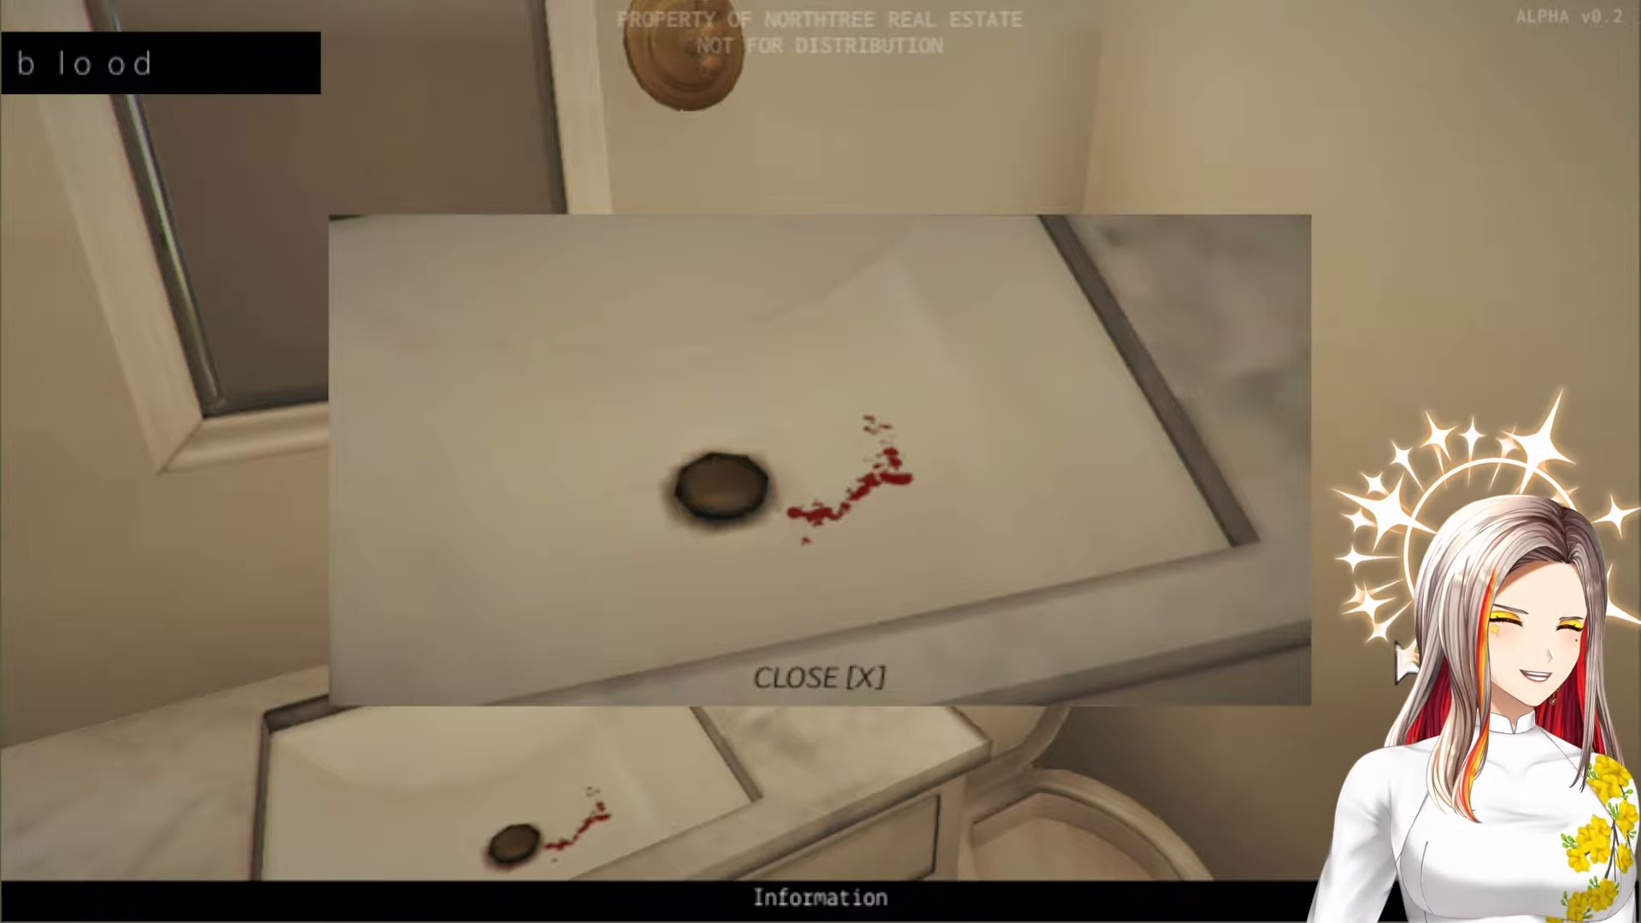
pyautogui.moveTo(823, 676)
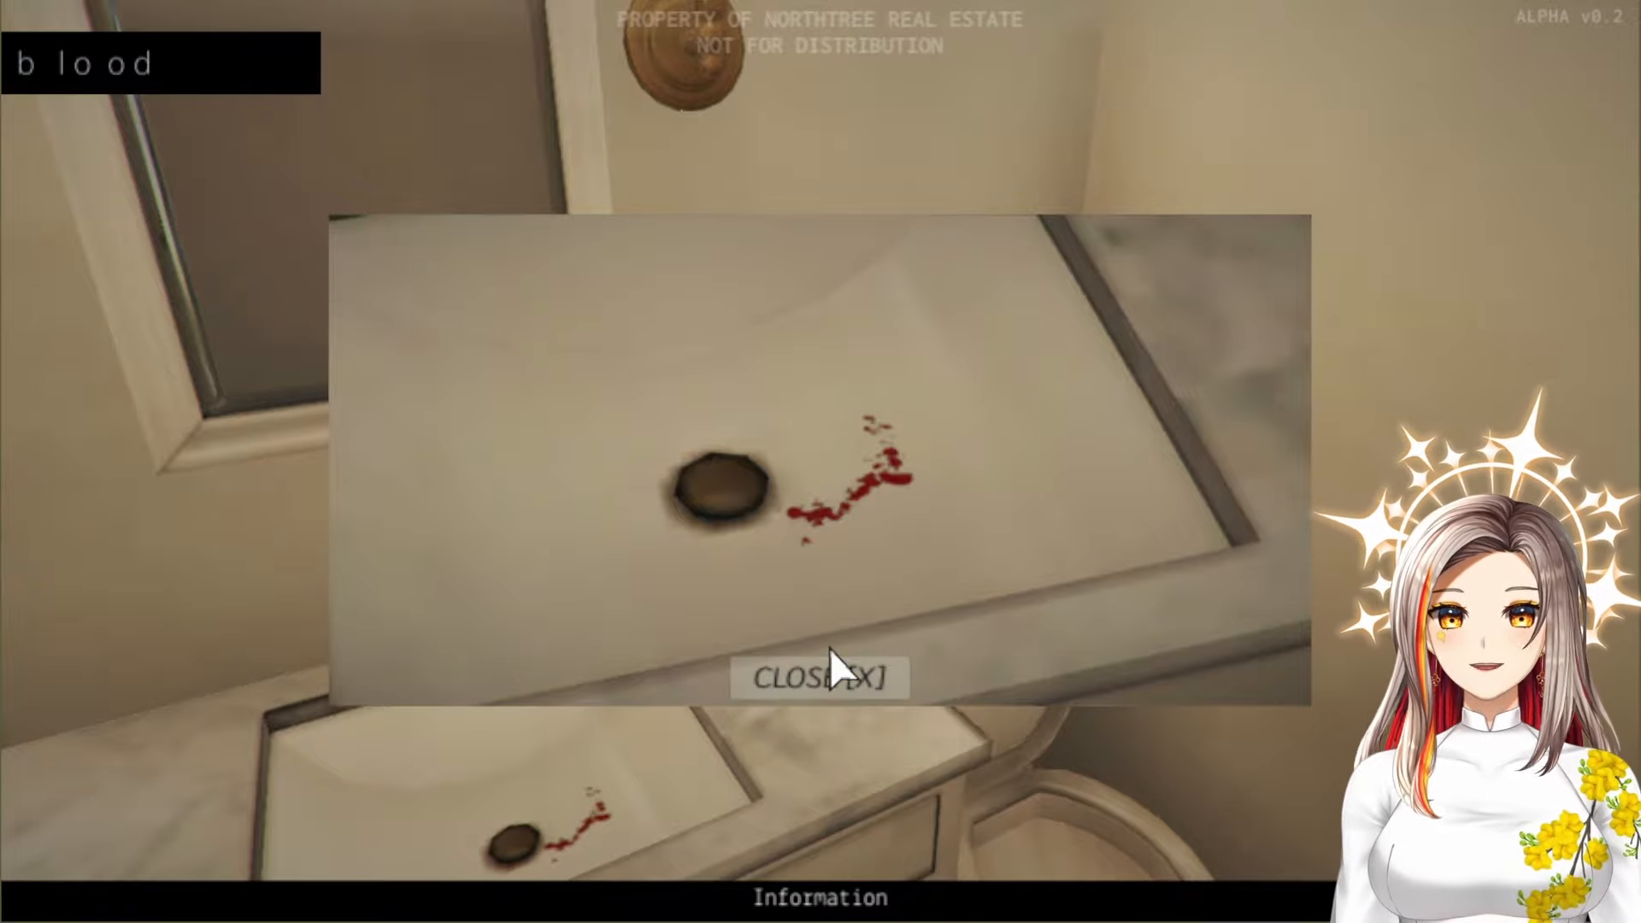
# Close the blood close-up and head from the entryway toward the master bedroom
pyautogui.click(819, 676)
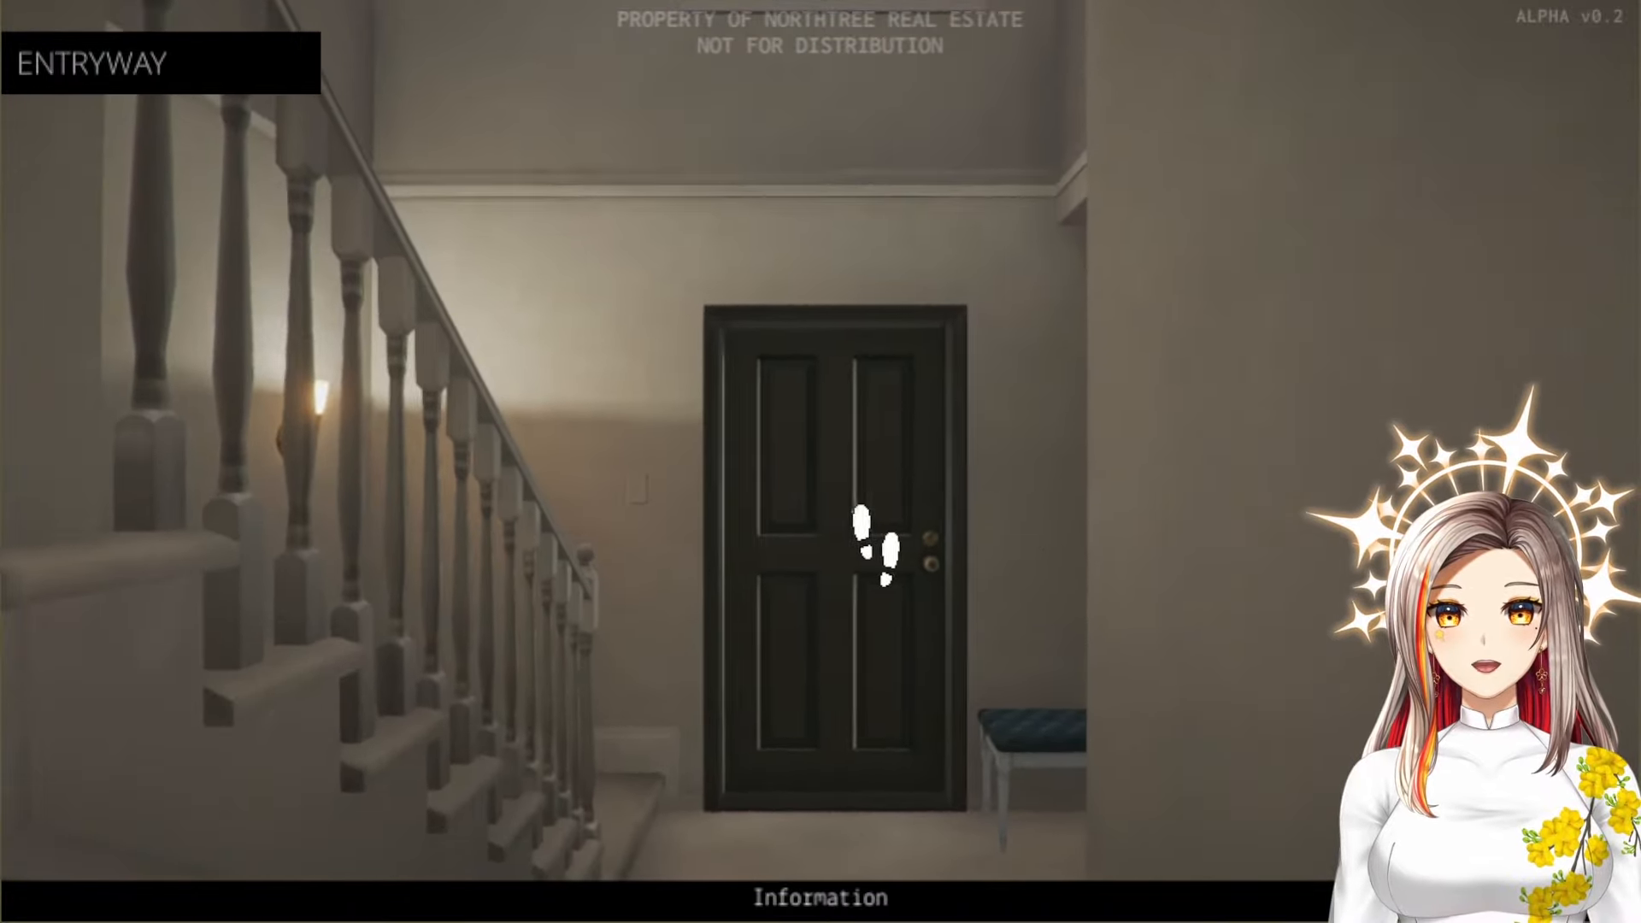
pyautogui.click(878, 539)
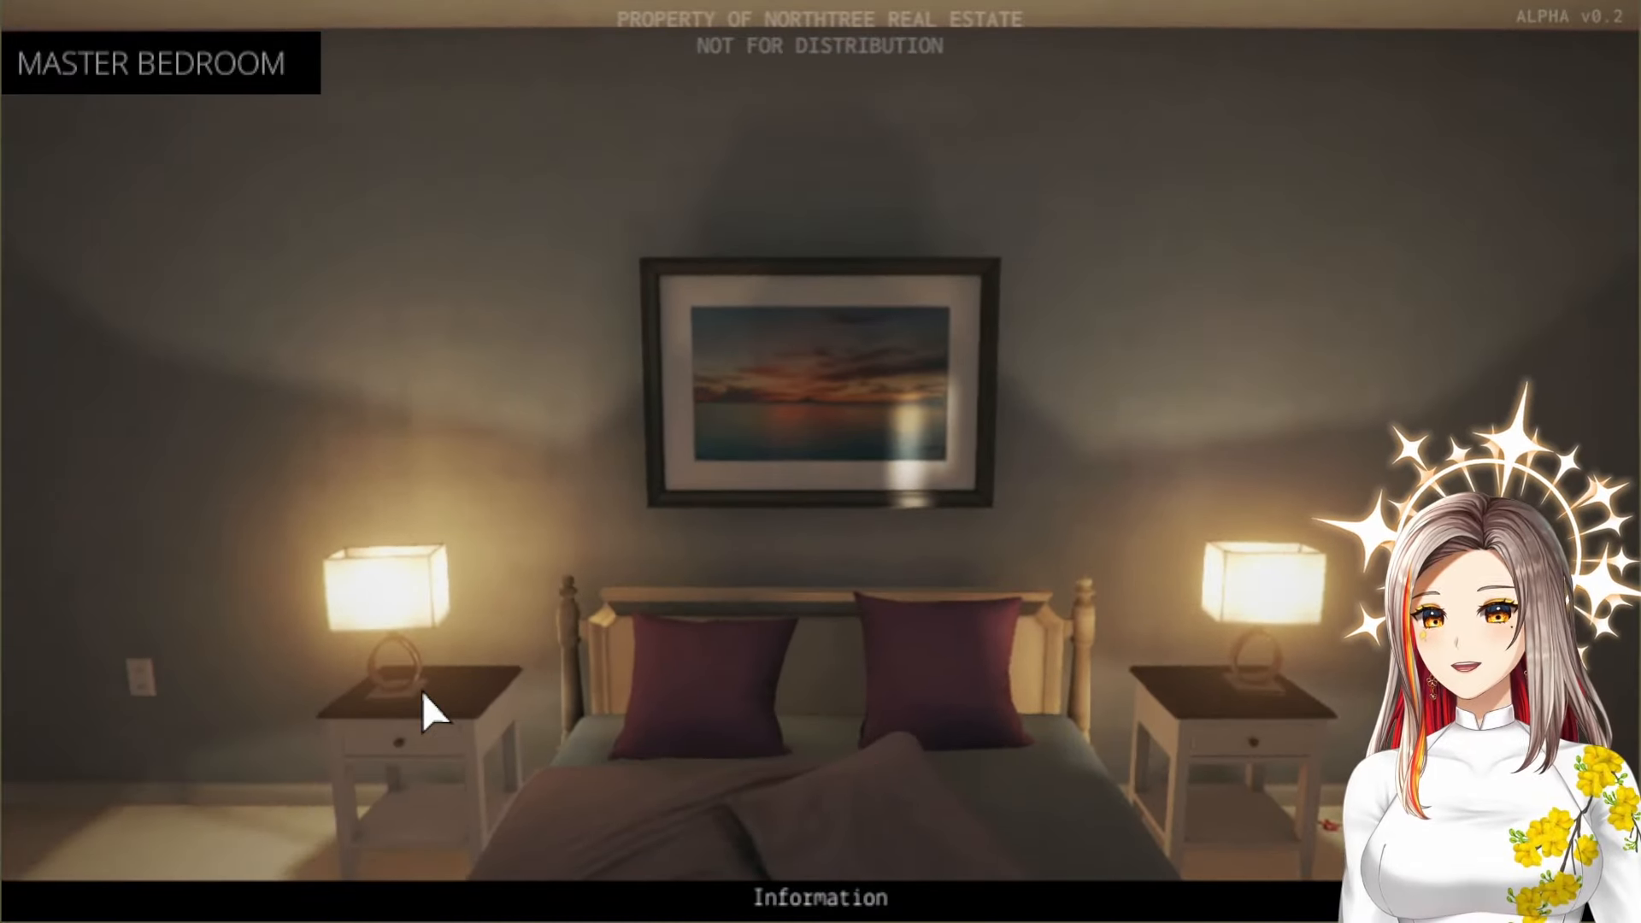
pyautogui.moveTo(935, 730)
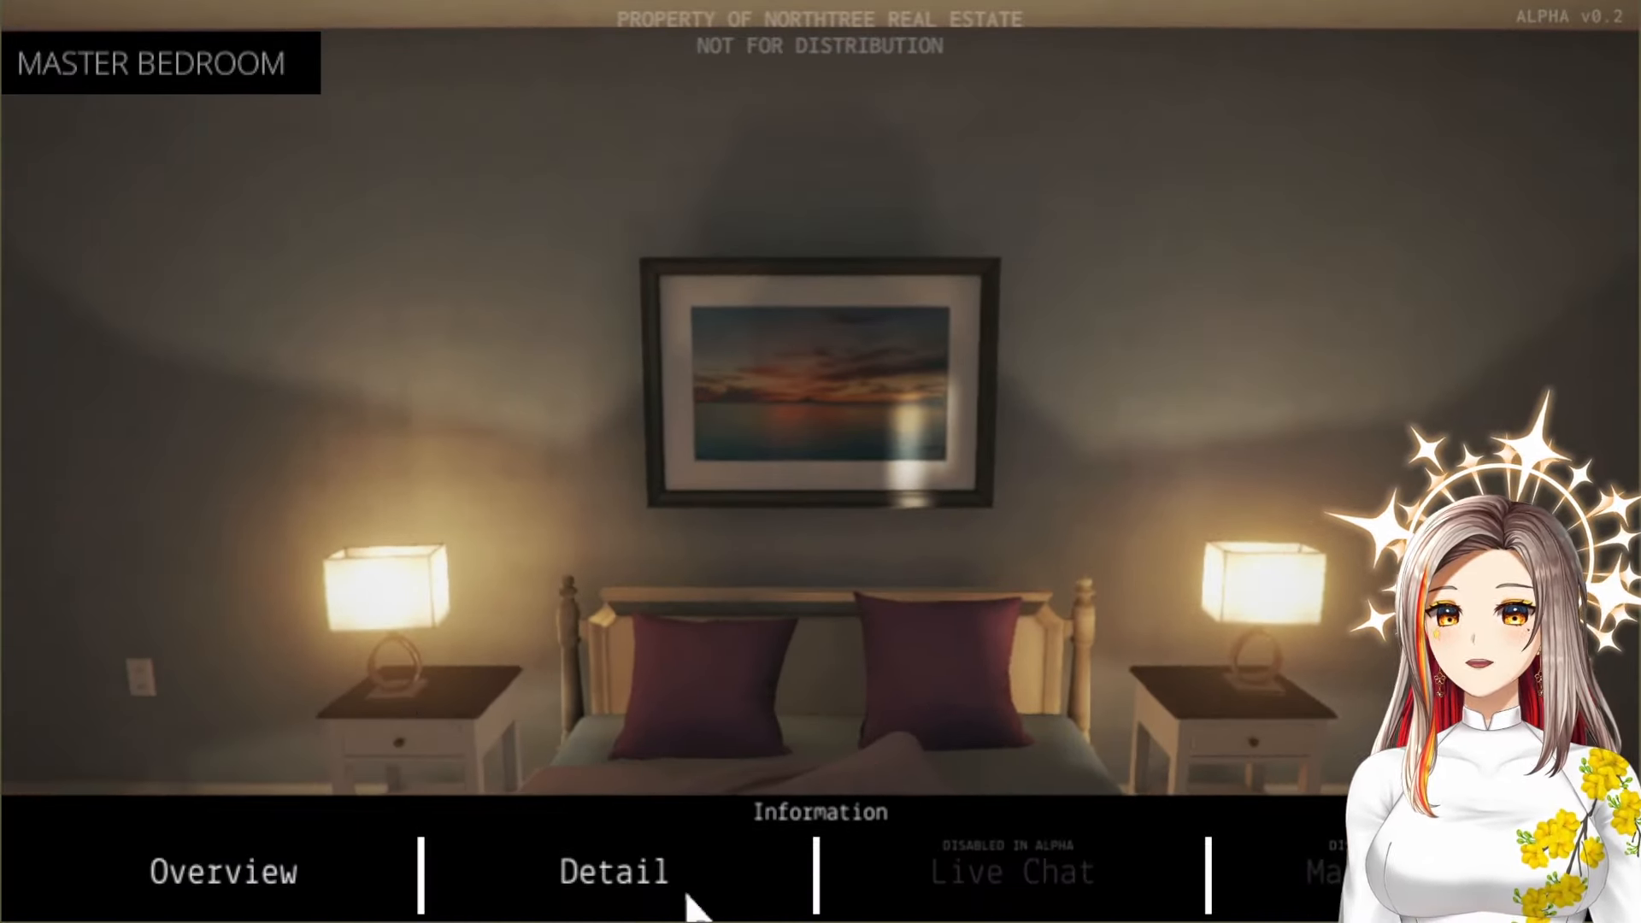
# Read the master bedroom's walk-in closet and ensuite description, then enter the master bathroom
pyautogui.click(614, 870)
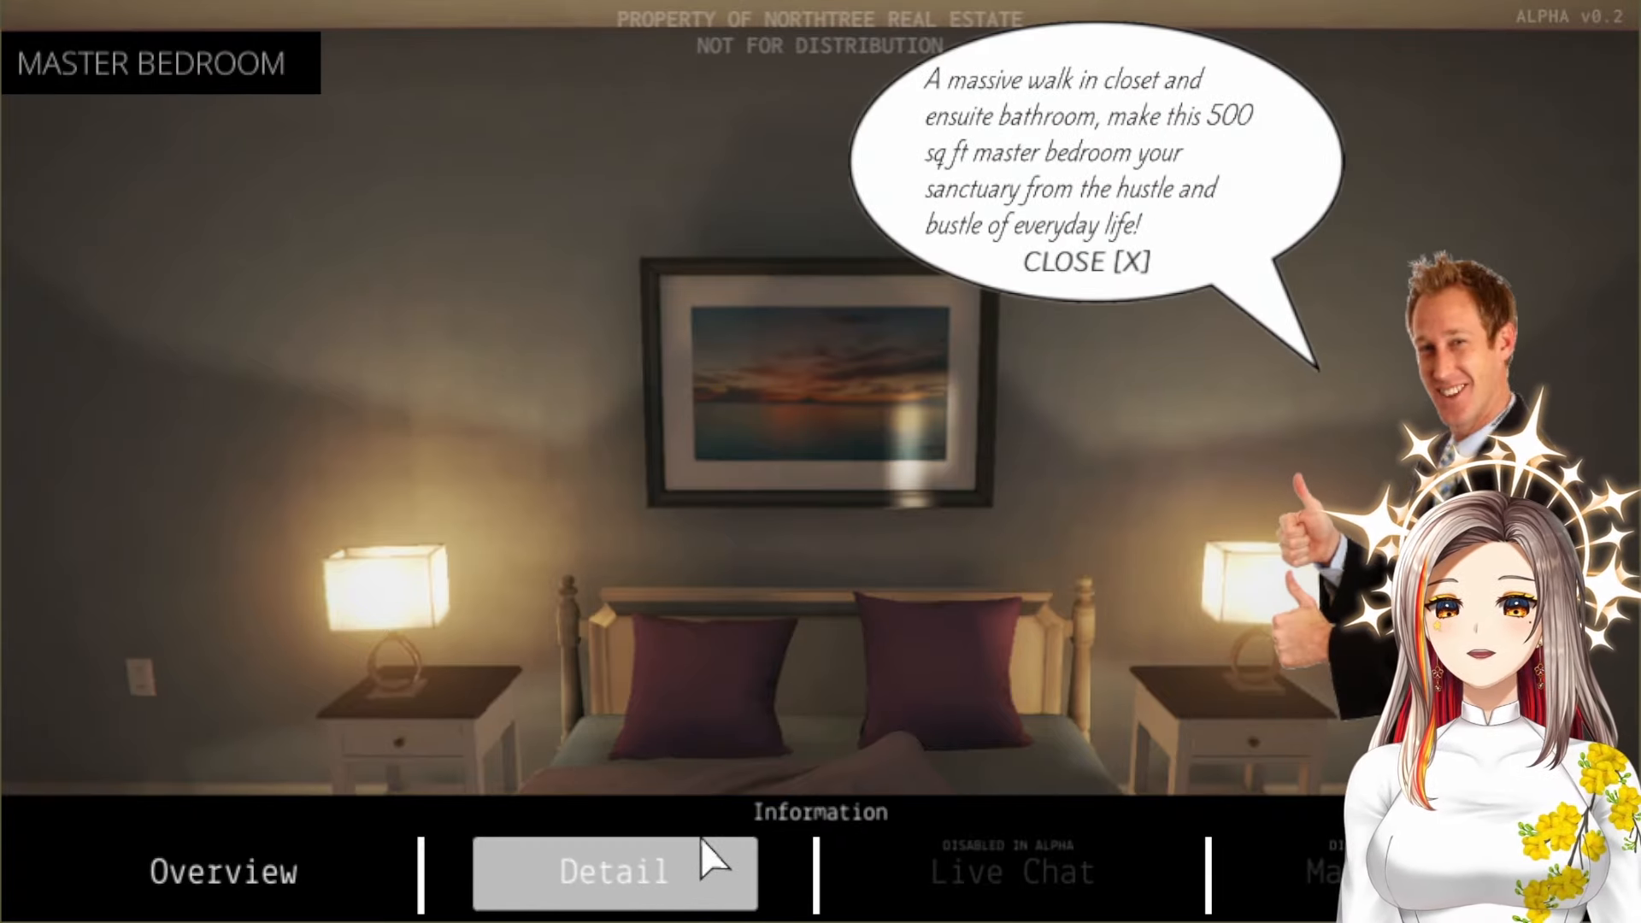
pyautogui.moveTo(1162, 649)
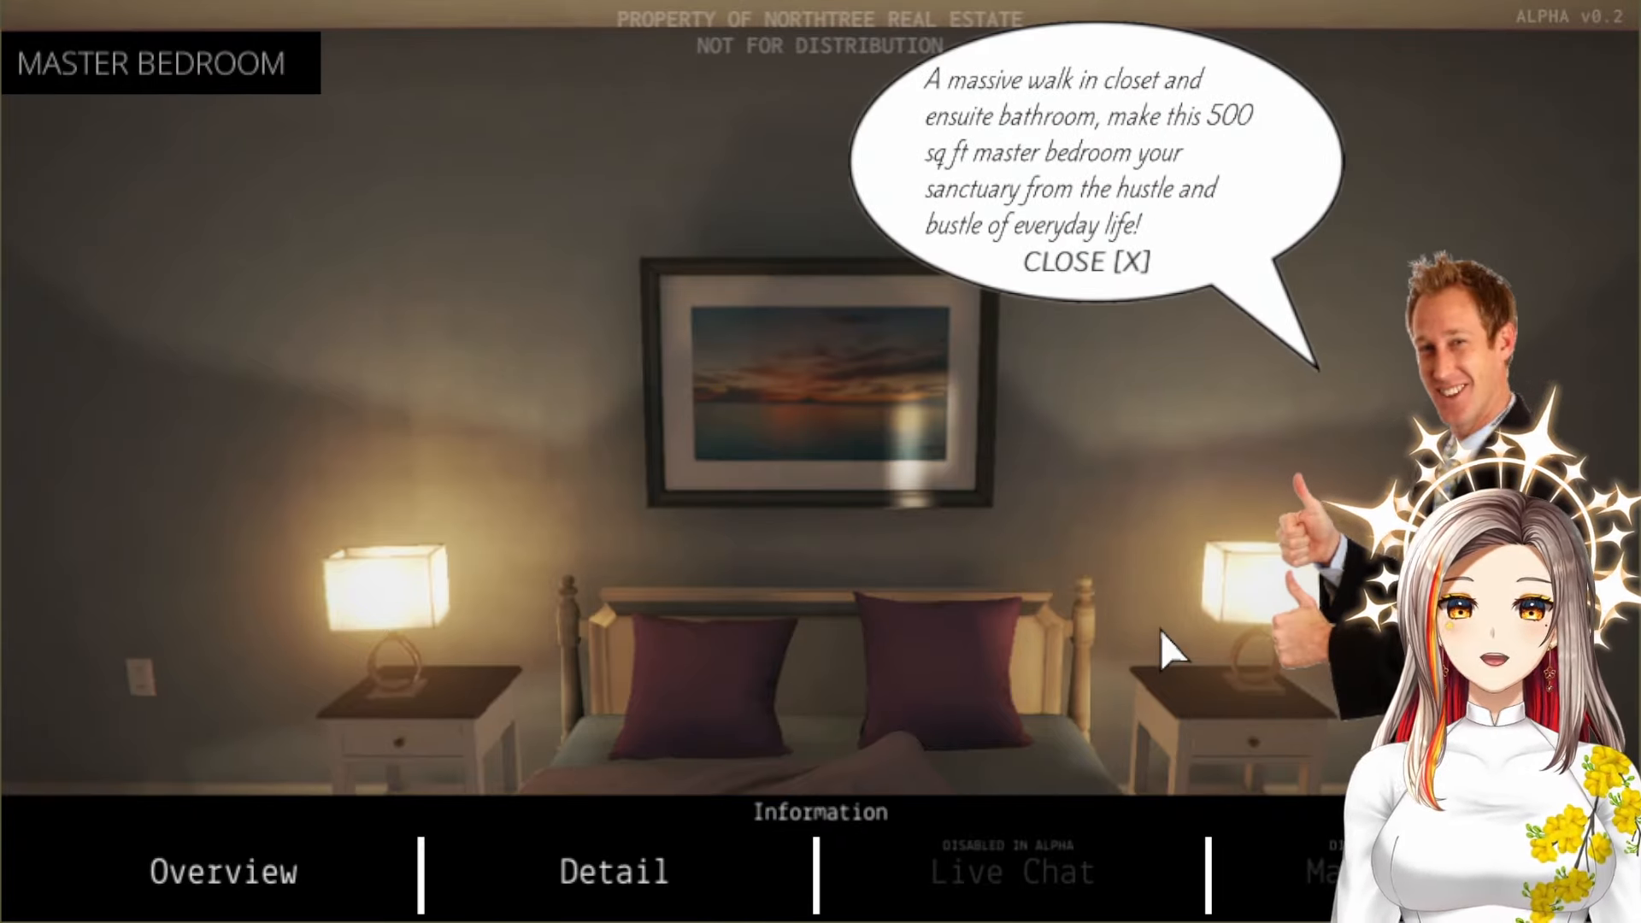
pyautogui.moveTo(1229, 660)
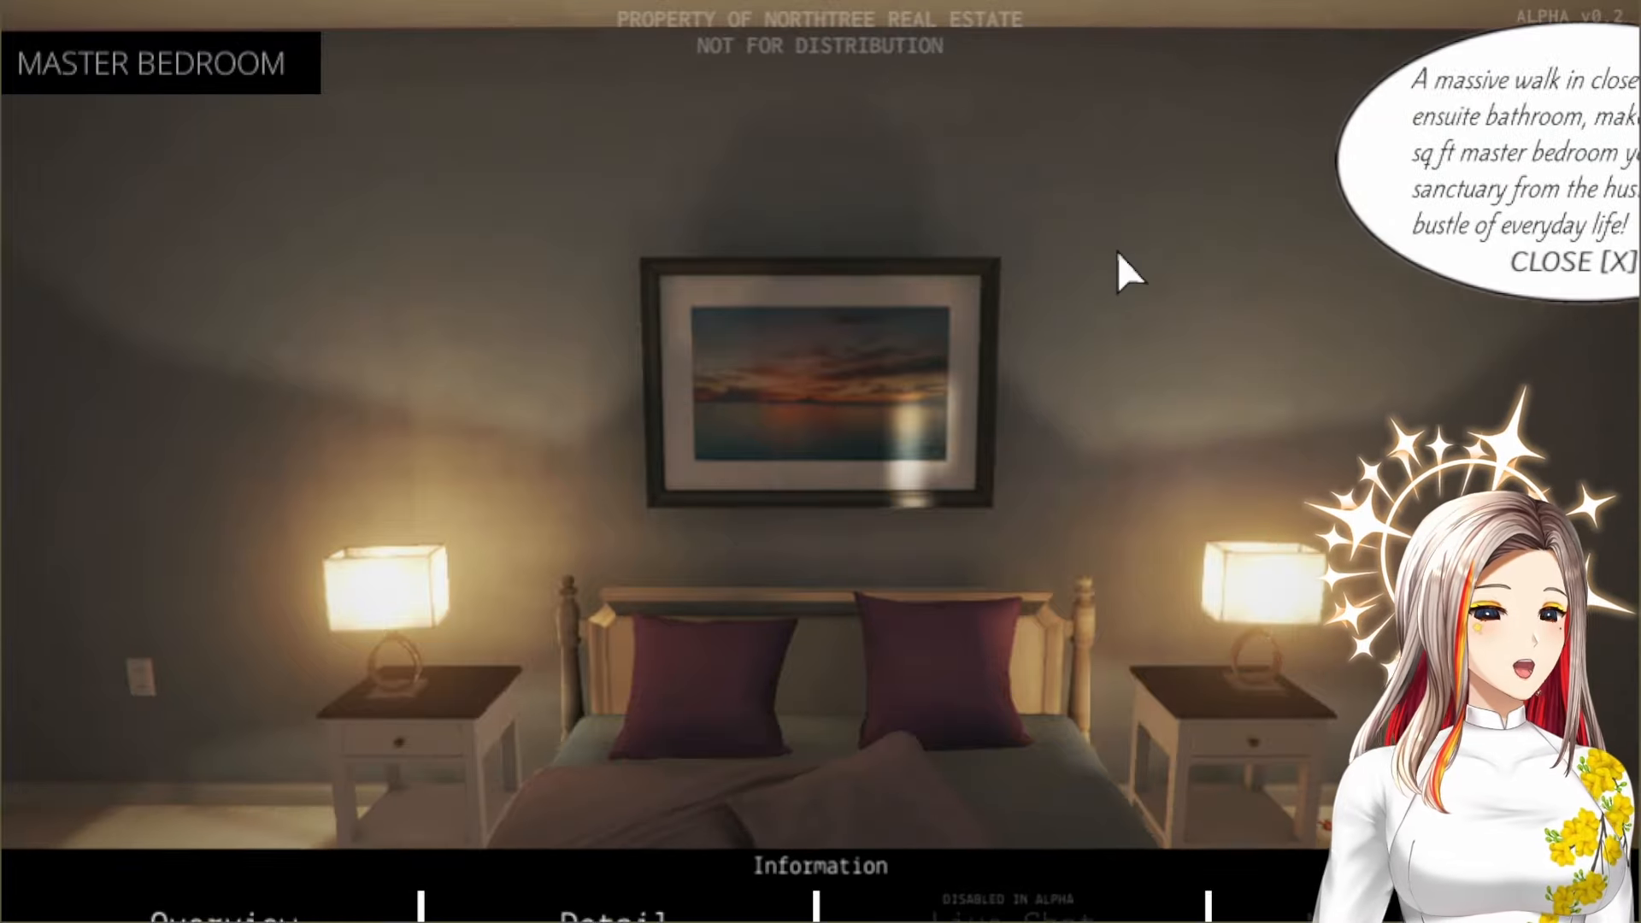
pyautogui.click(1582, 264)
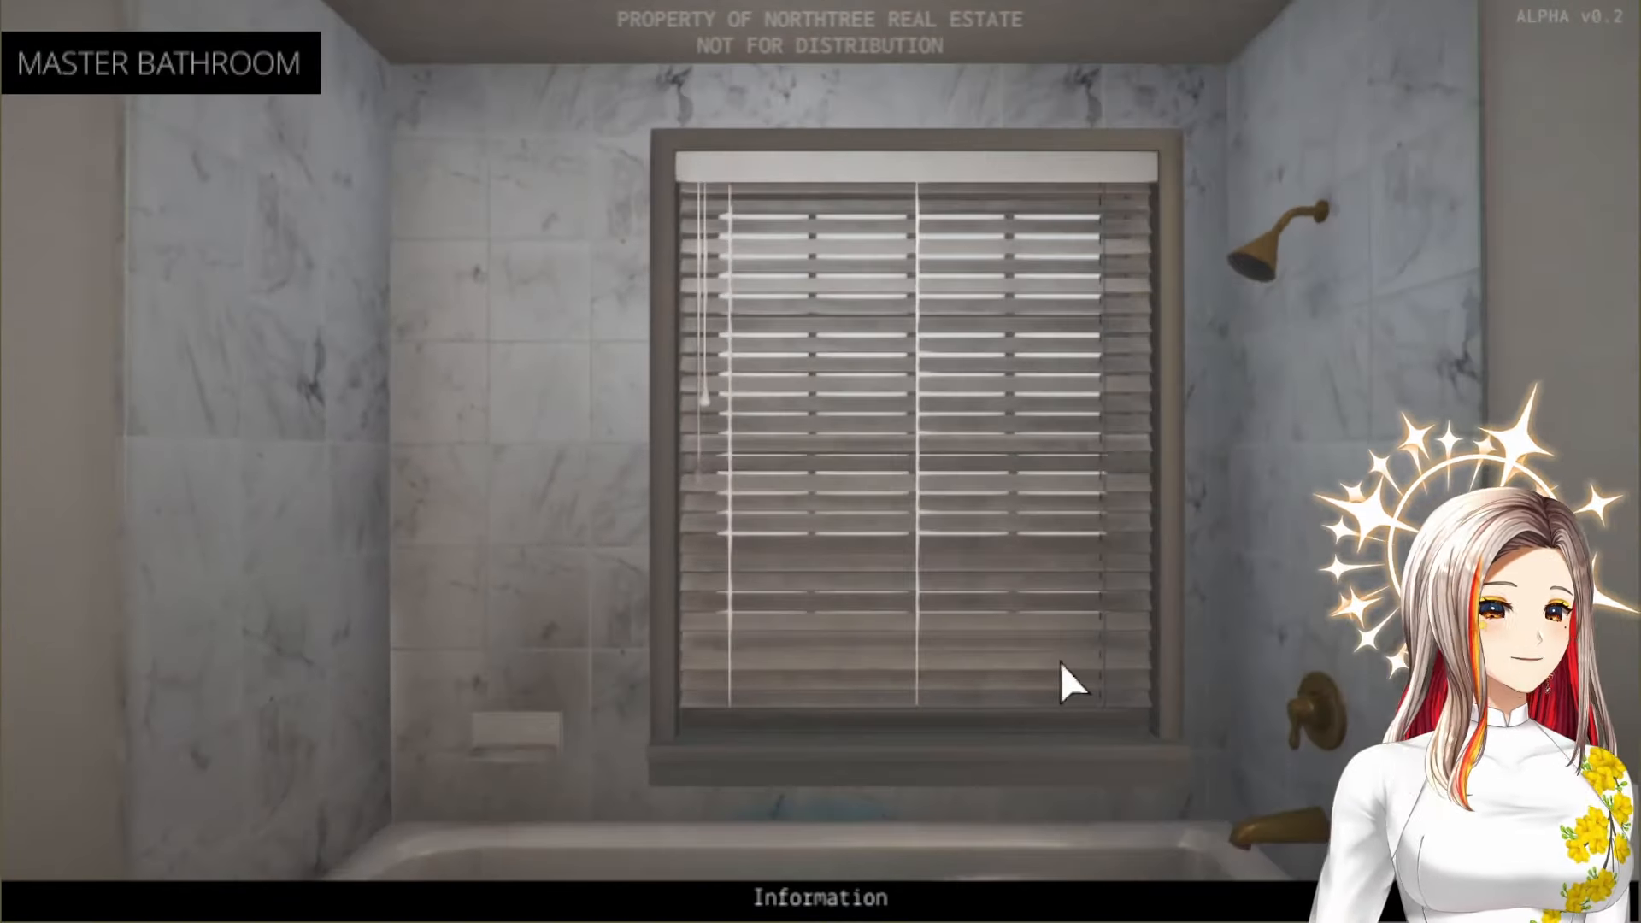
# Read and dismiss the marble bathroom description, then step out toward the bedroom and upstairs stairs
pyautogui.click(823, 898)
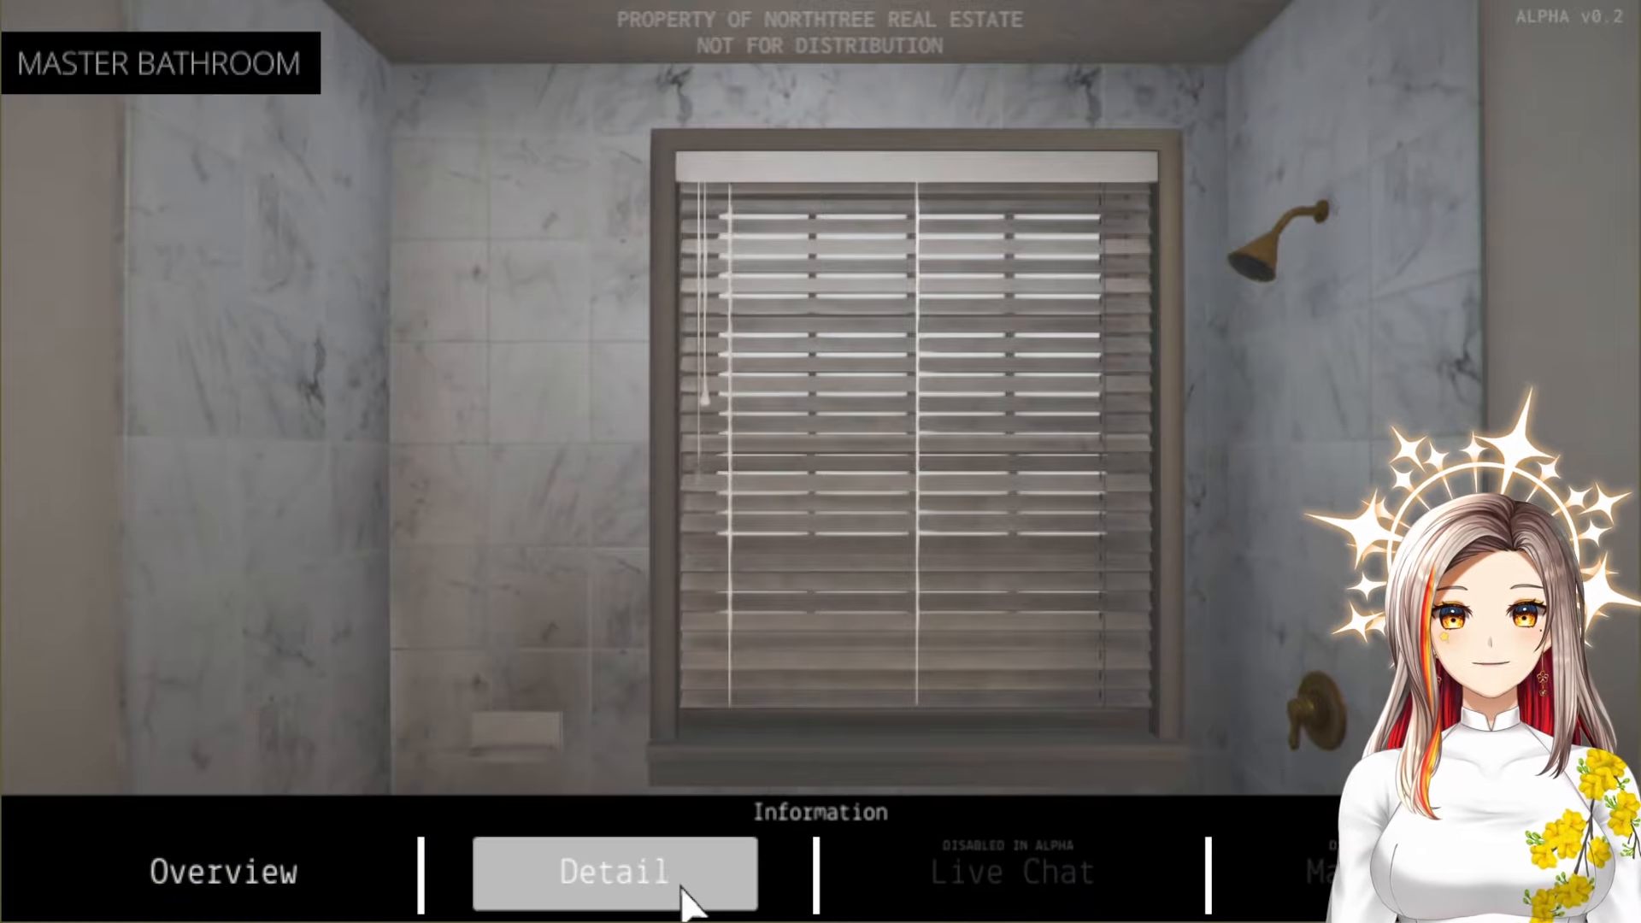
pyautogui.click(614, 872)
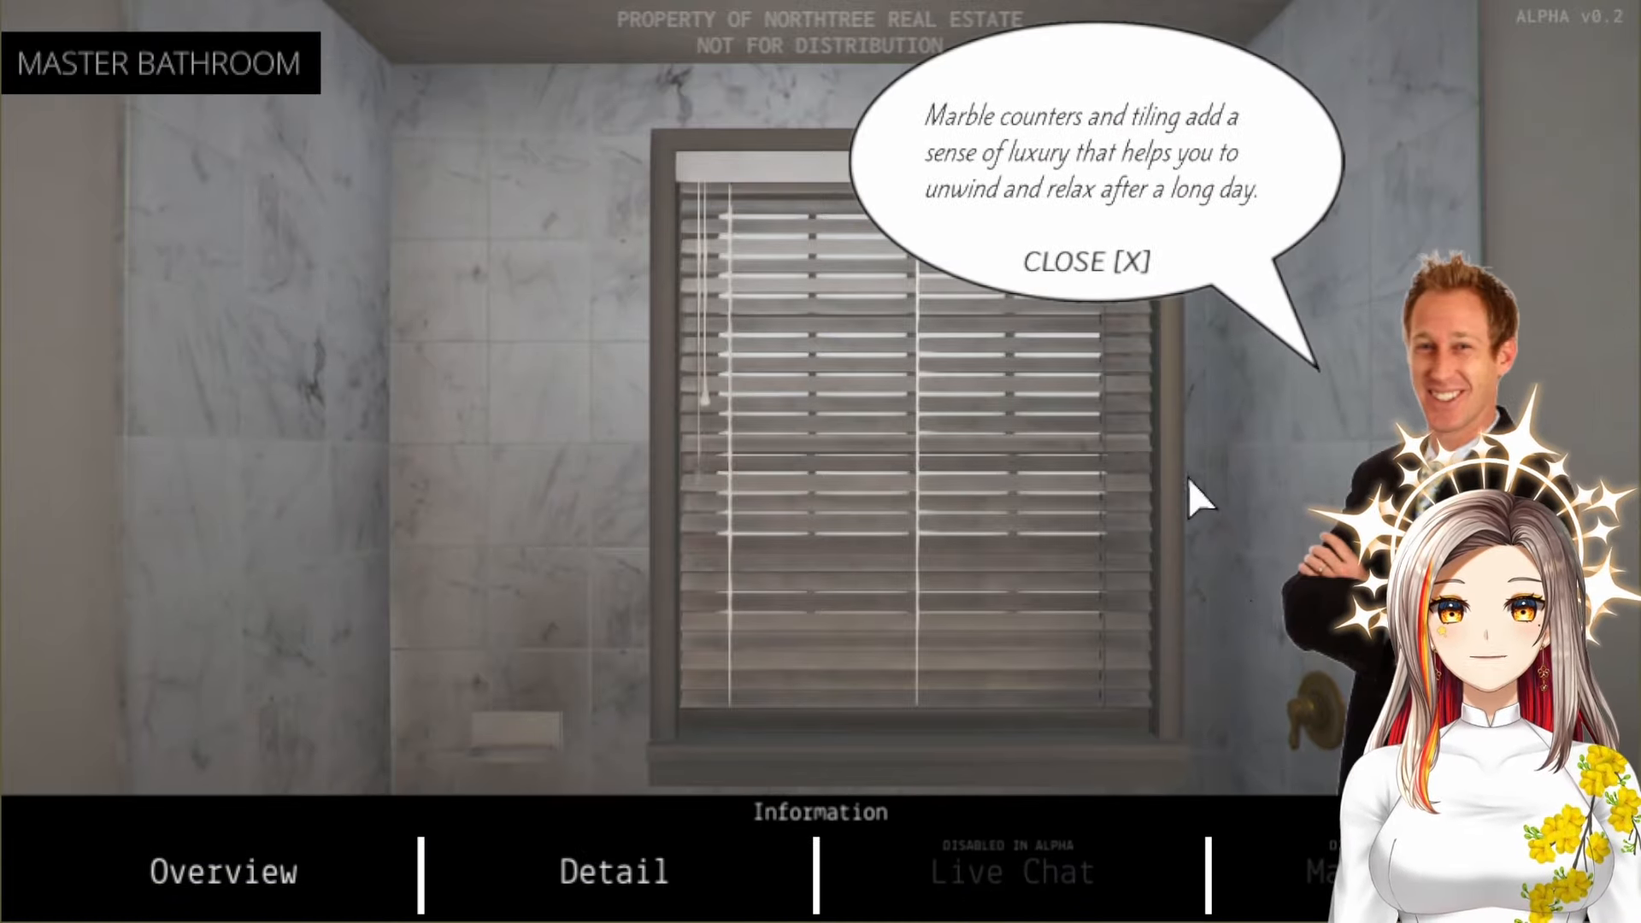
pyautogui.moveTo(1125, 277)
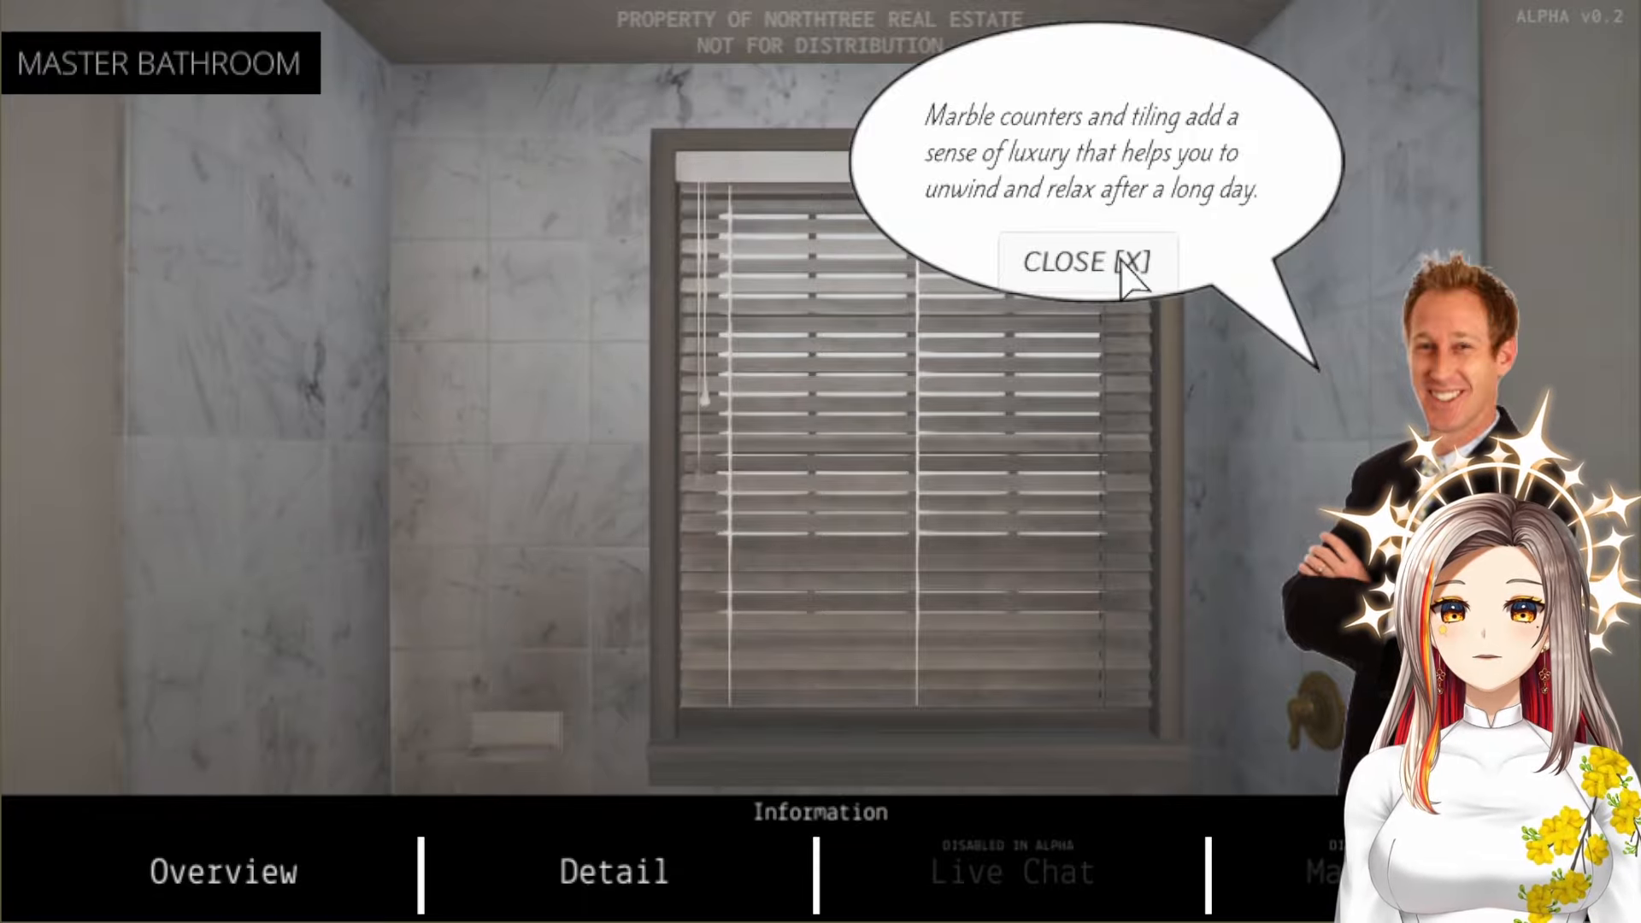
pyautogui.click(1087, 262)
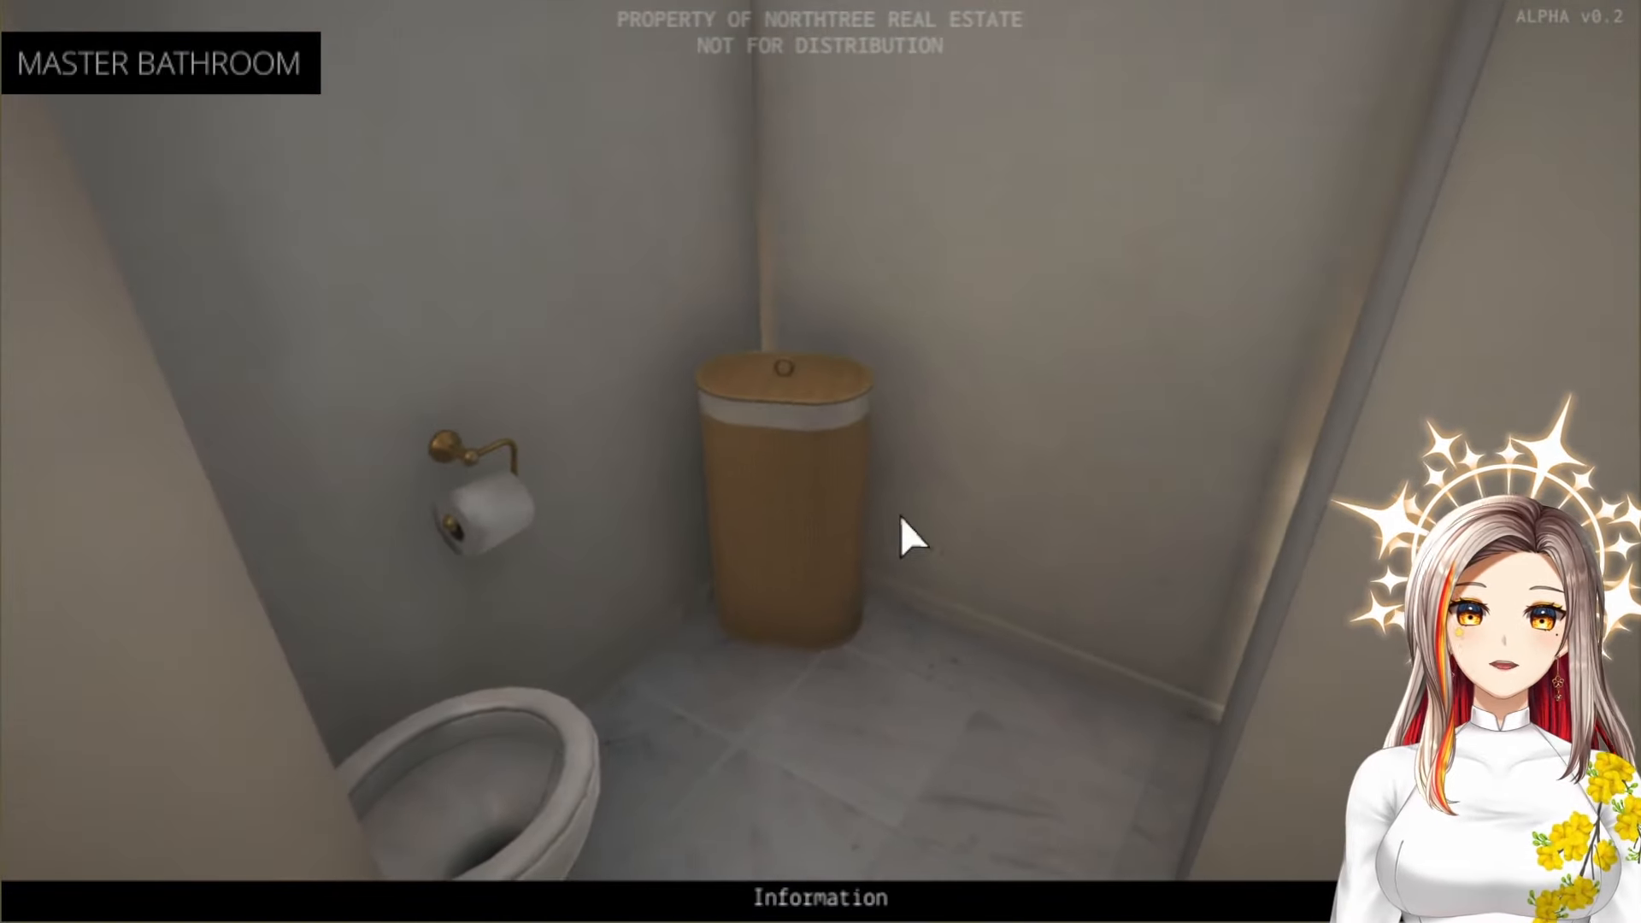
pyautogui.moveTo(964, 687)
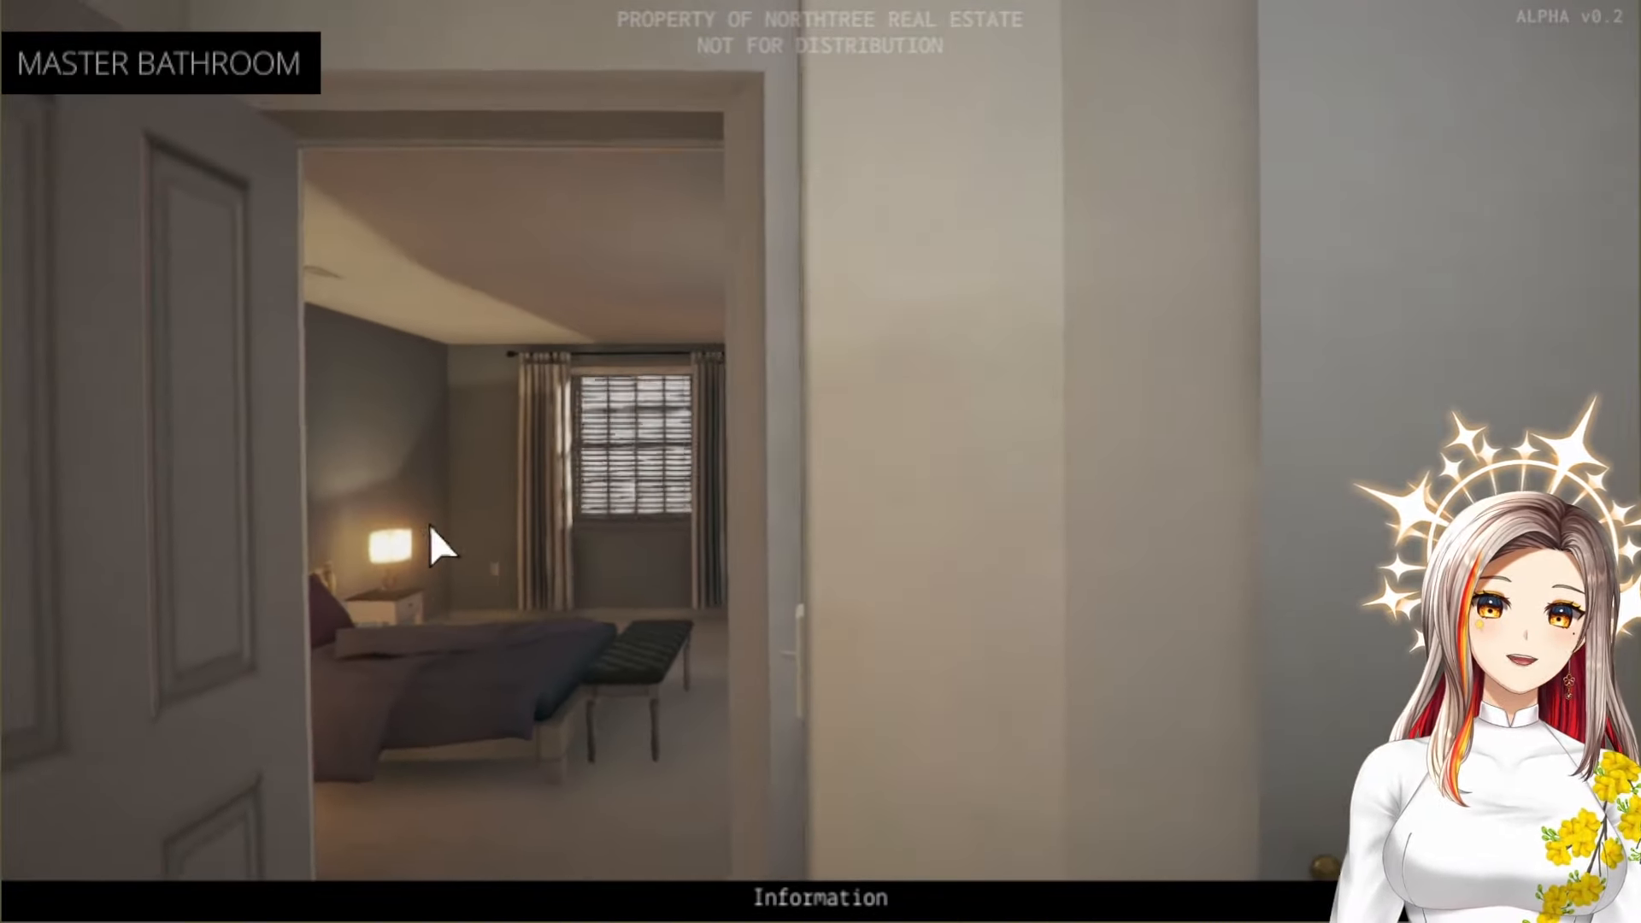
pyautogui.click(439, 544)
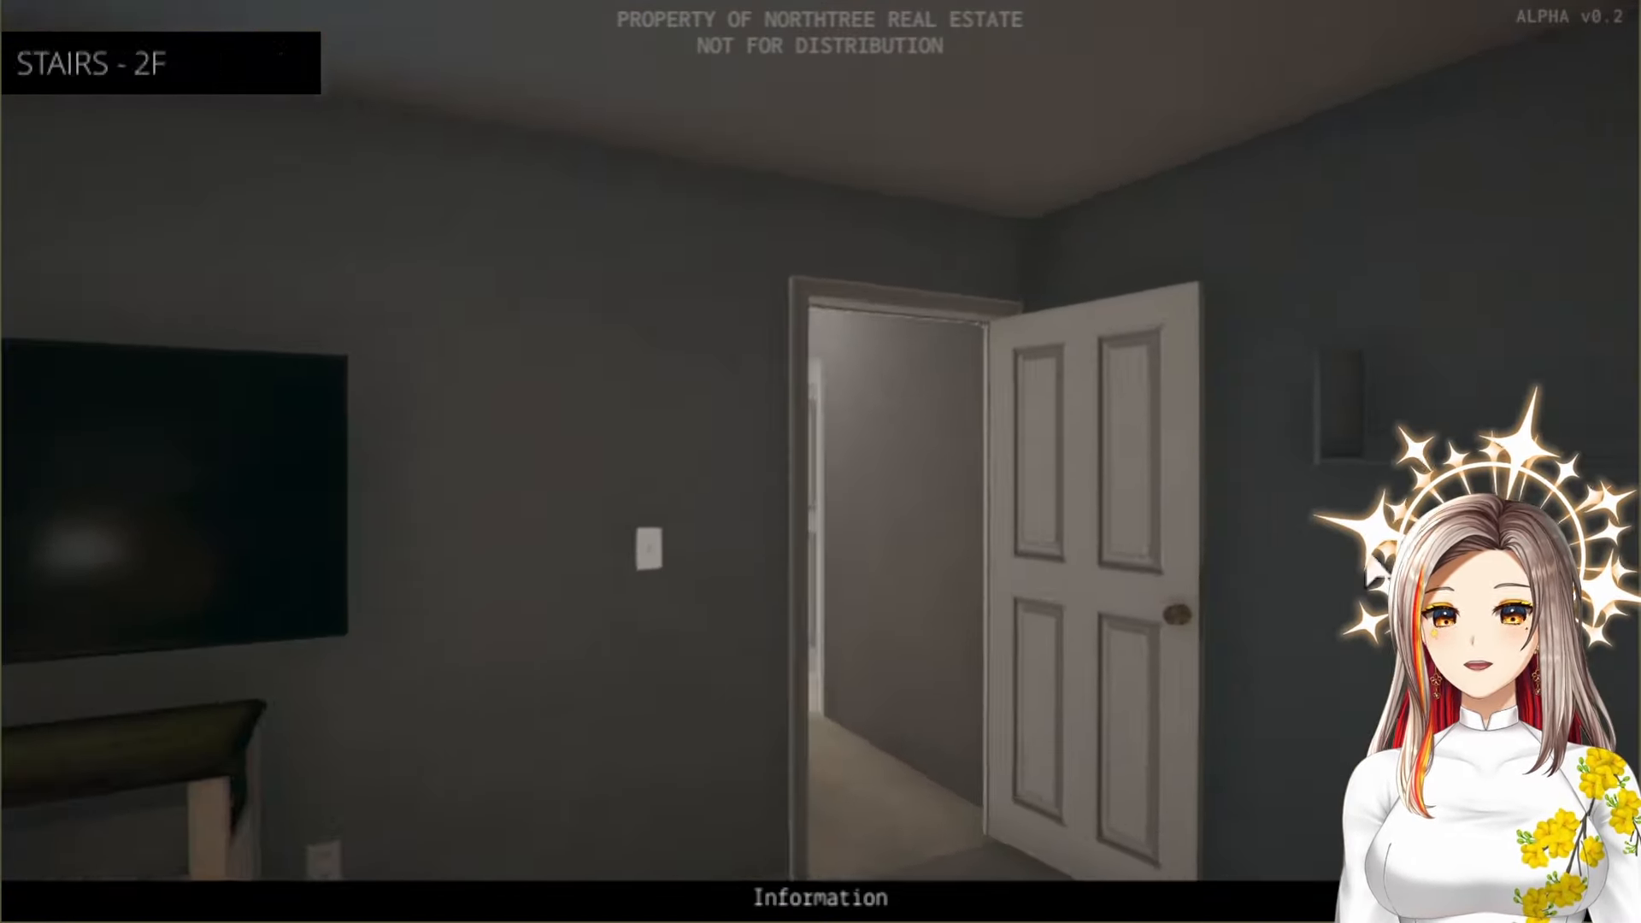
# Walk through the doorway into the office with the 'dont look at it' whiteboard and boxes
pyautogui.click(650, 566)
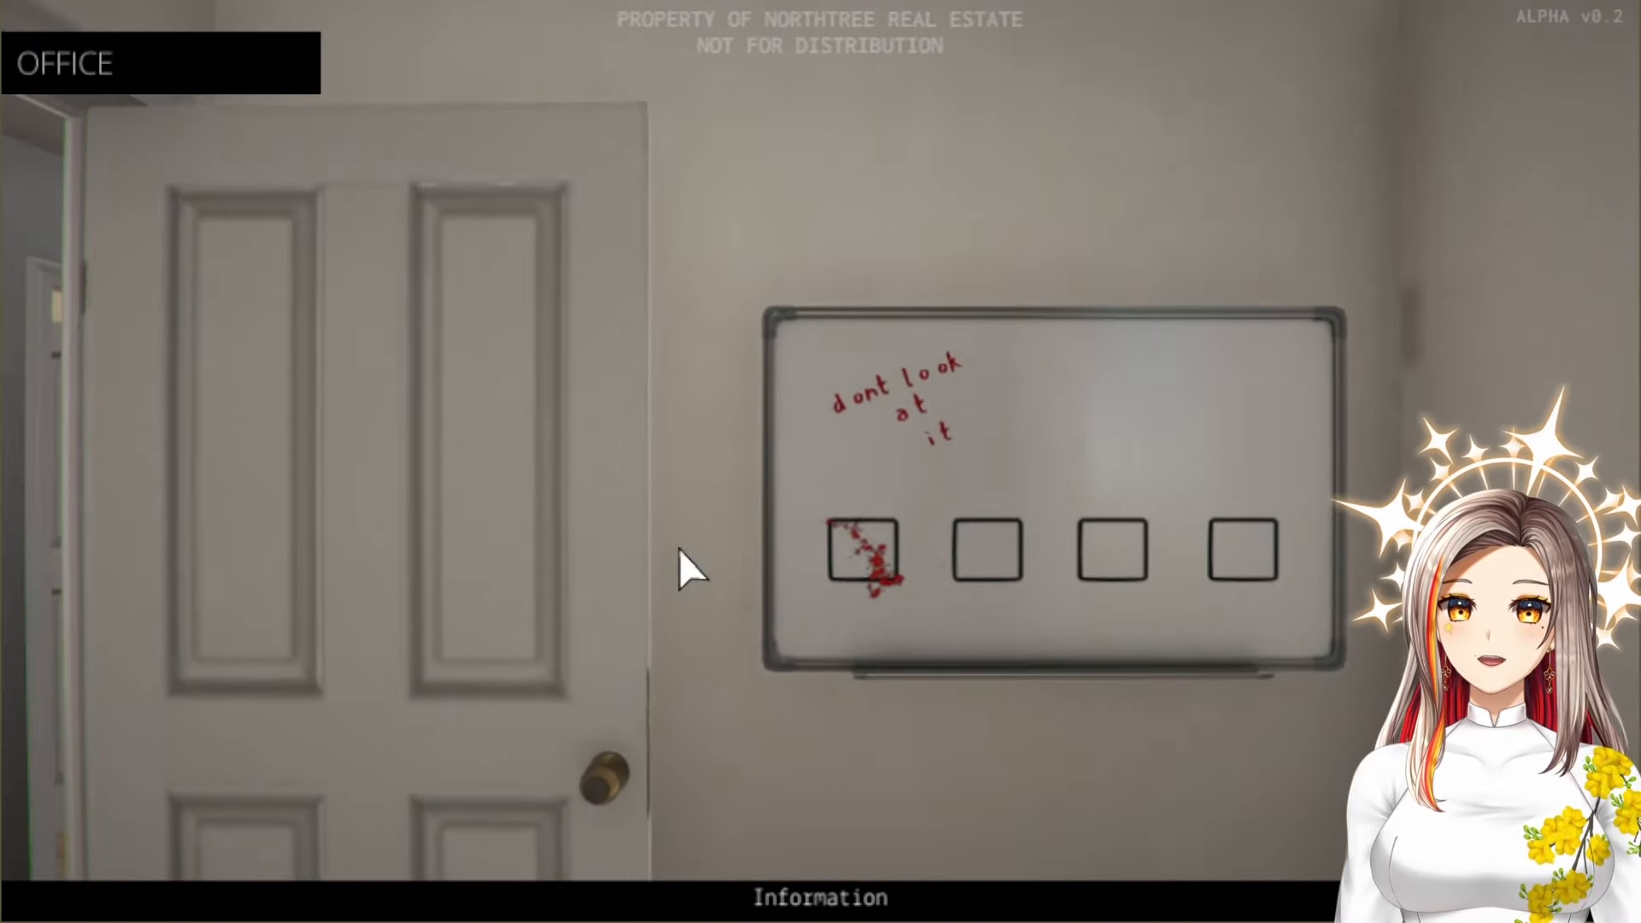
pyautogui.moveTo(903, 407)
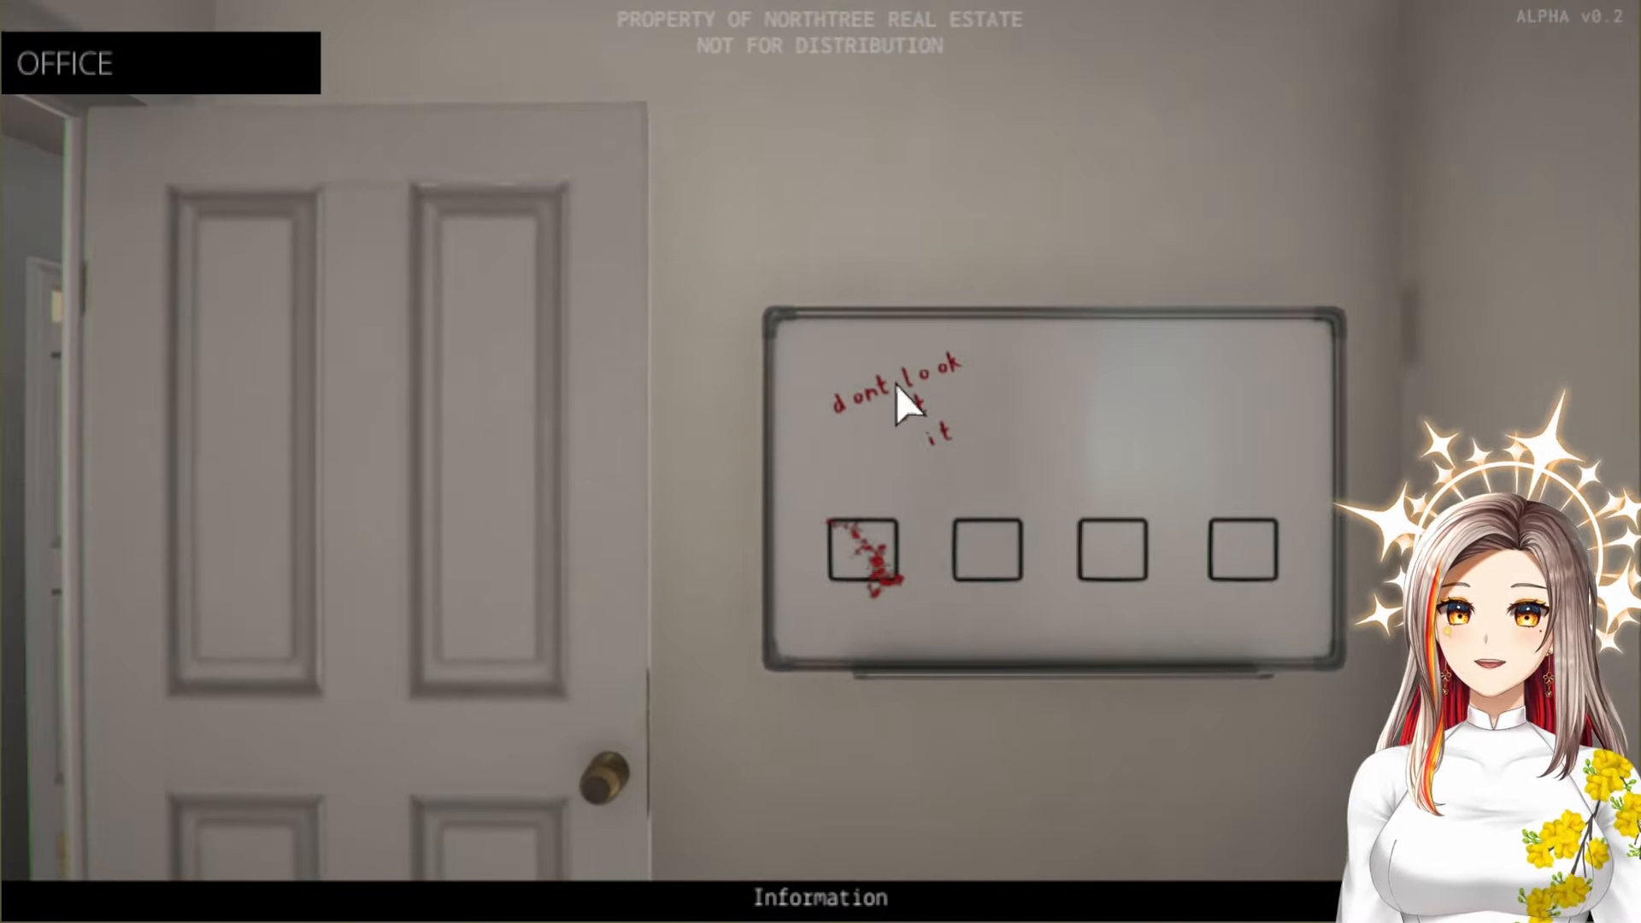
pyautogui.moveTo(895, 591)
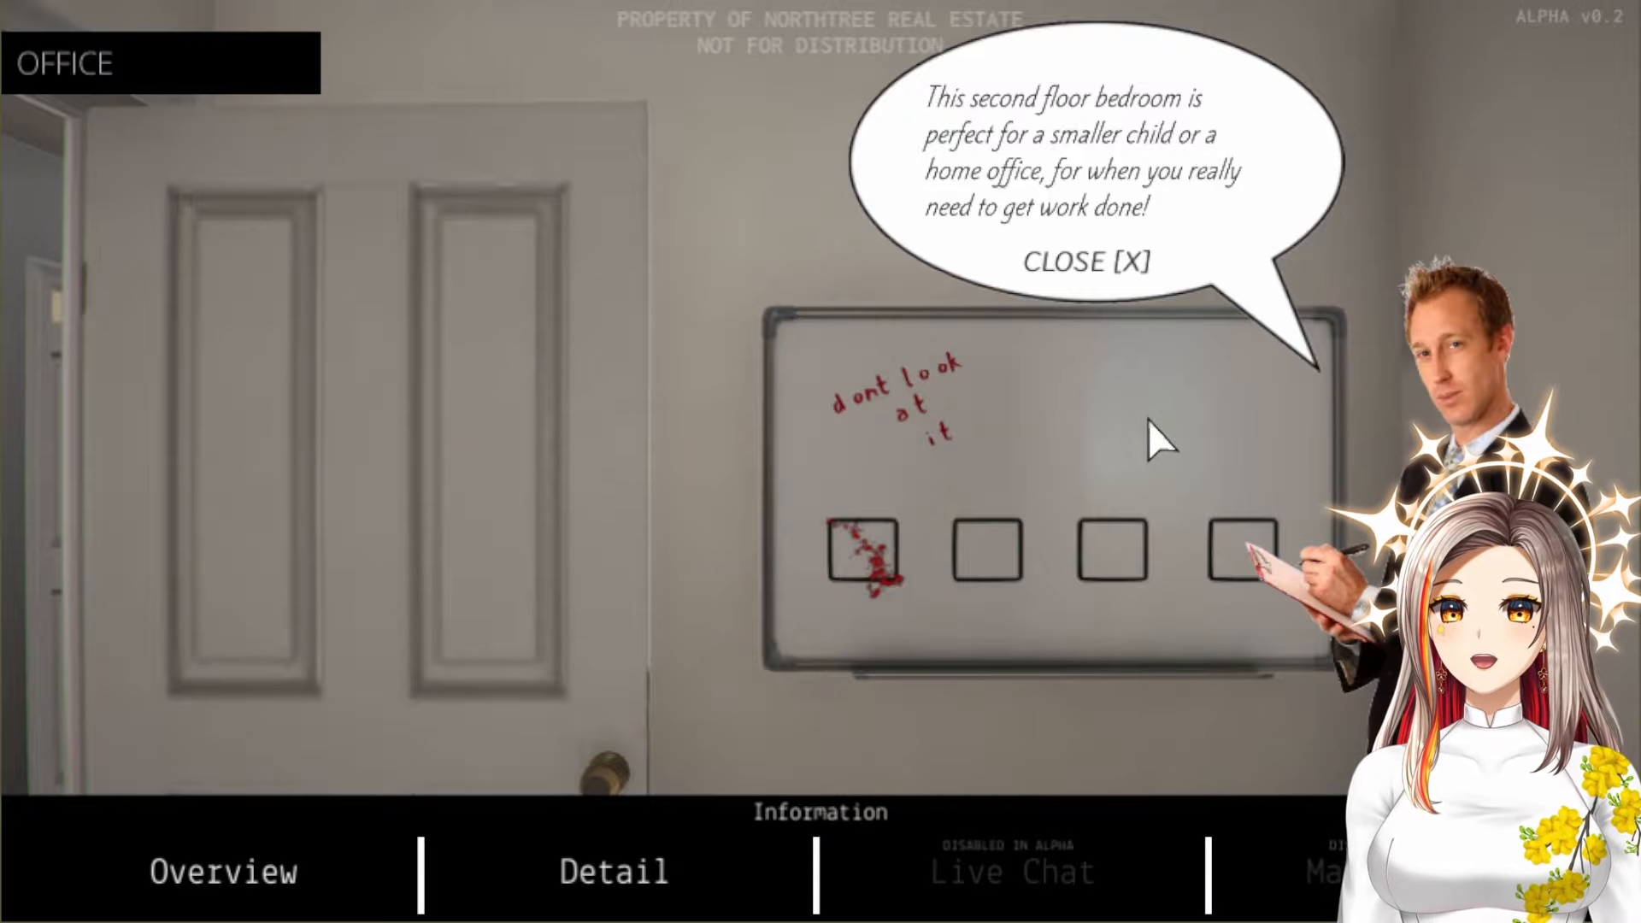
pyautogui.moveTo(1178, 434)
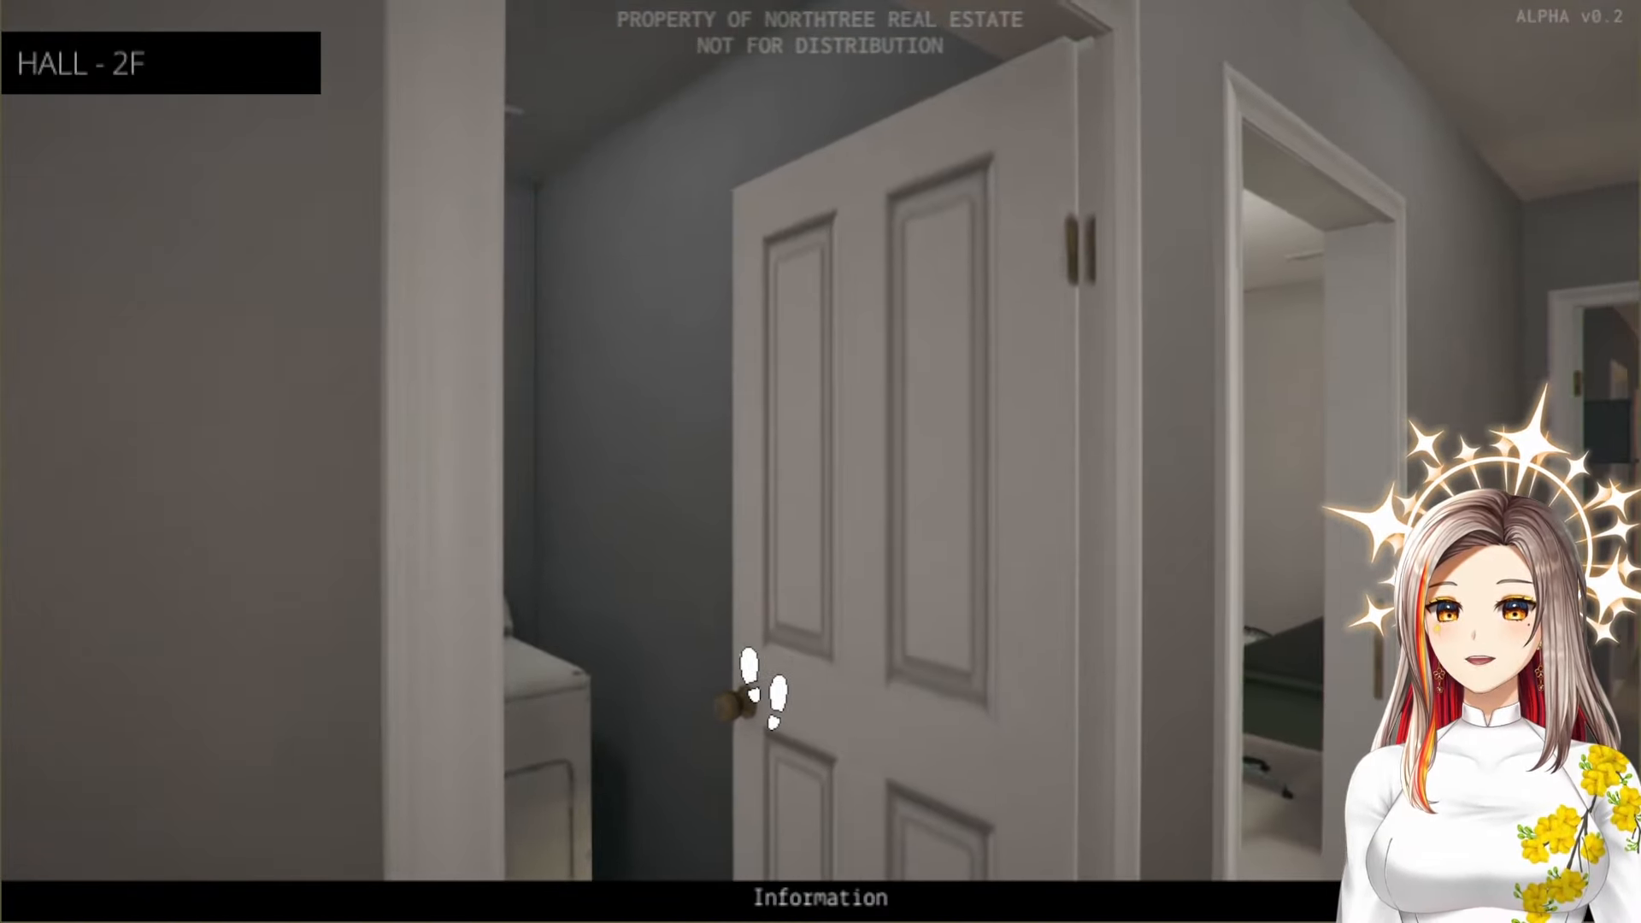
# Enter the laundry room, close the agent's remark, and walk back to the second-floor hall
pyautogui.click(767, 690)
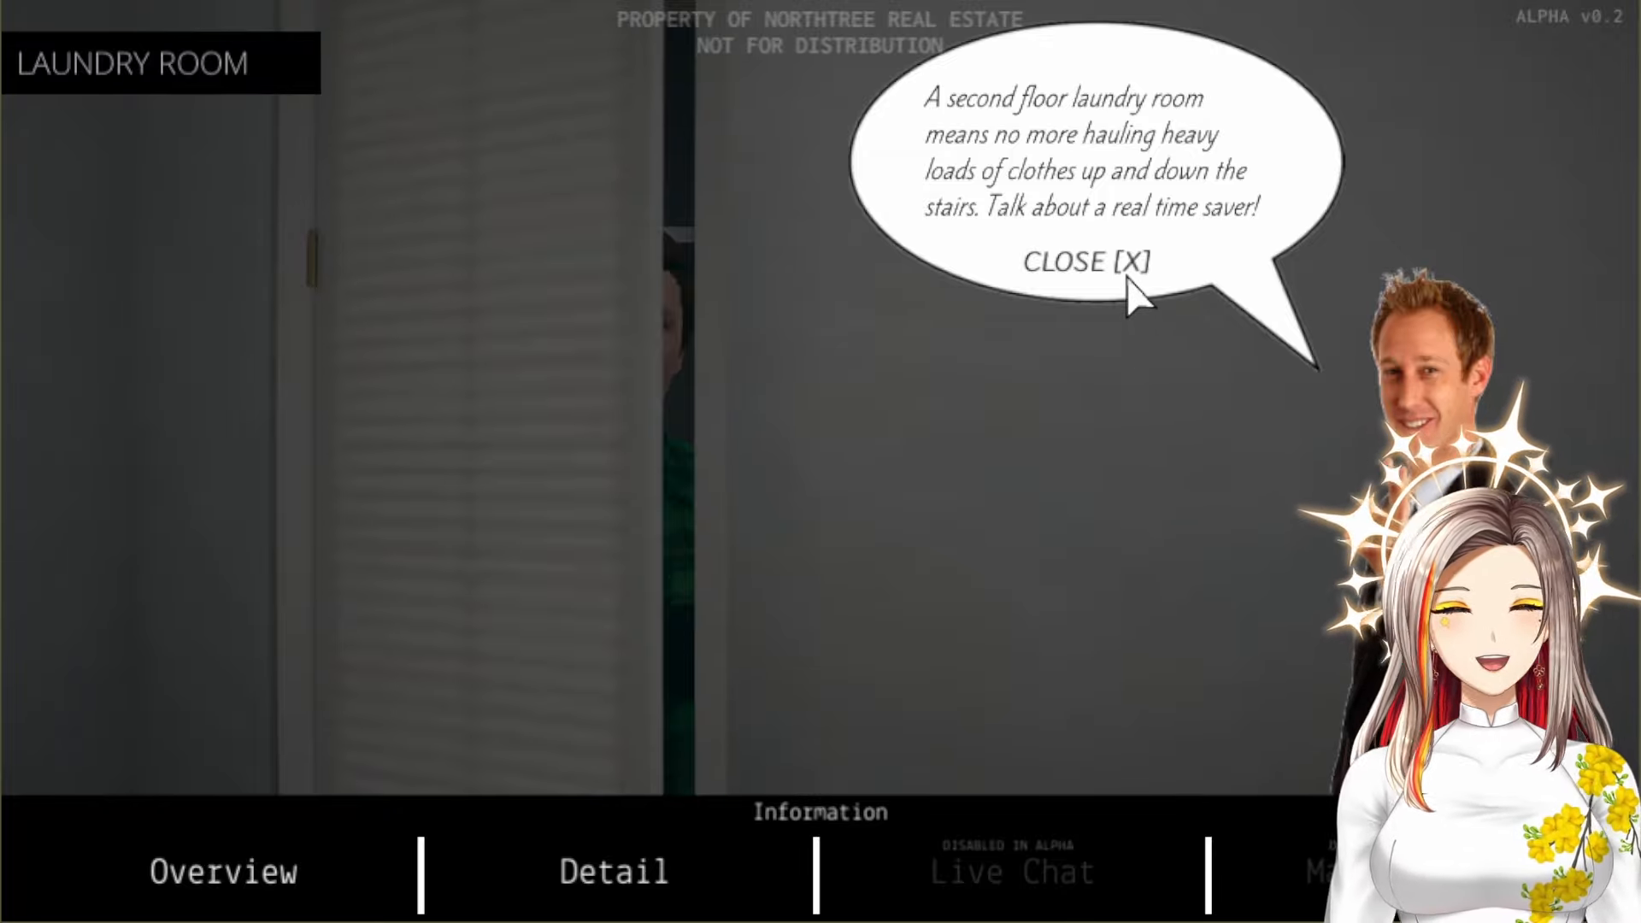
pyautogui.click(1084, 261)
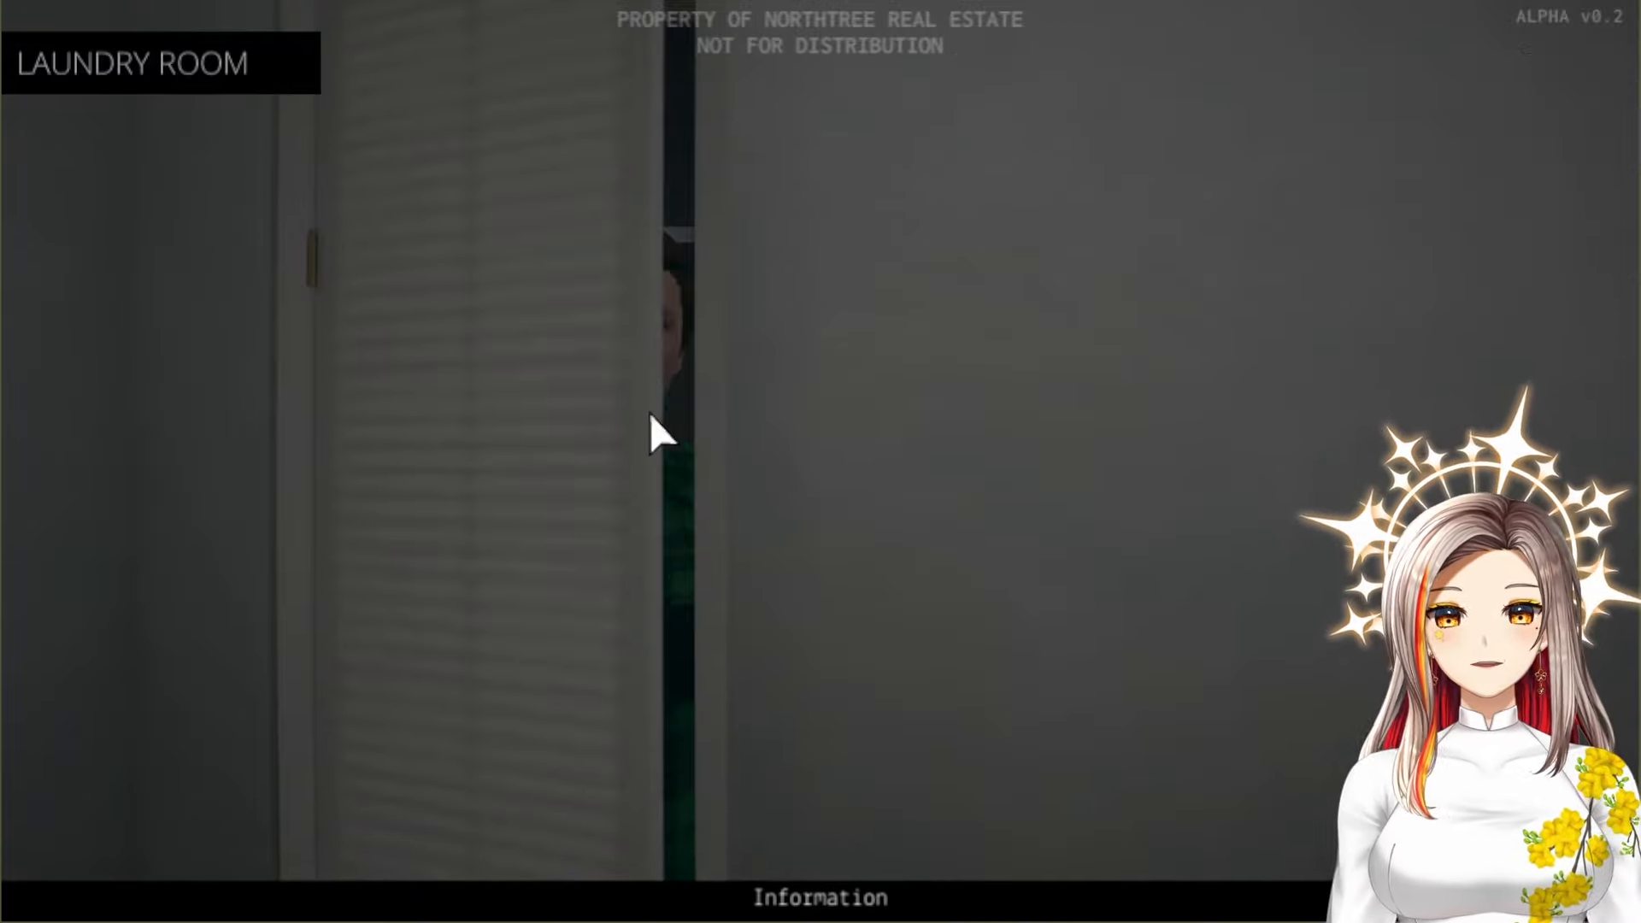
pyautogui.moveTo(591, 455)
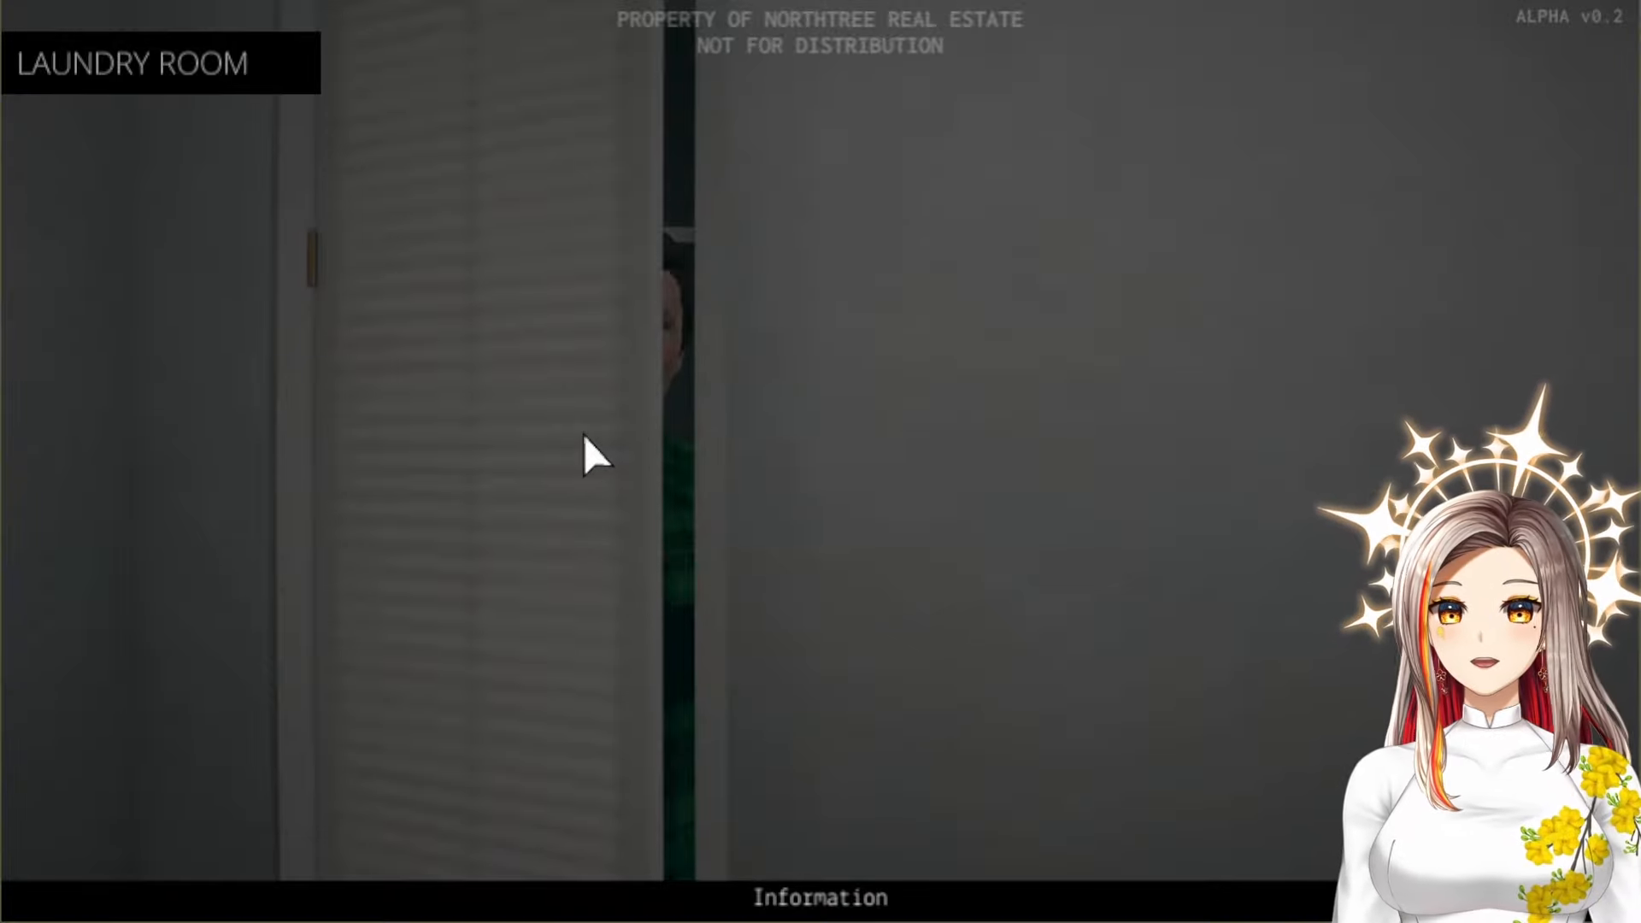
pyautogui.click(595, 455)
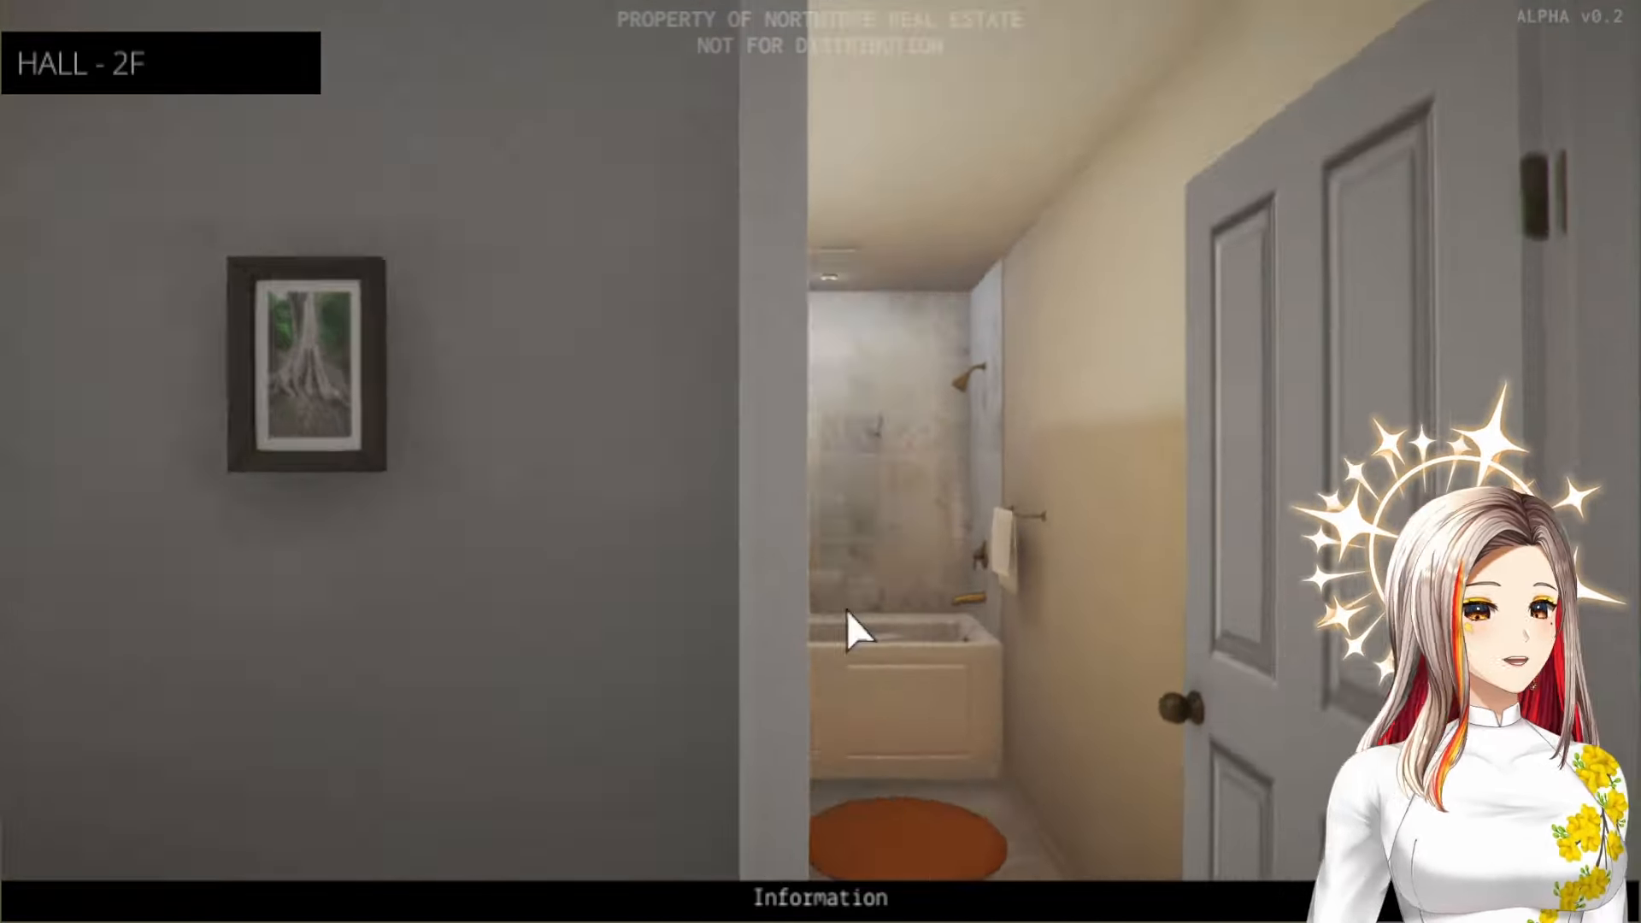
# Step into the upstairs bathroom and come back out to the hall facing the blue bedroom
pyautogui.click(848, 628)
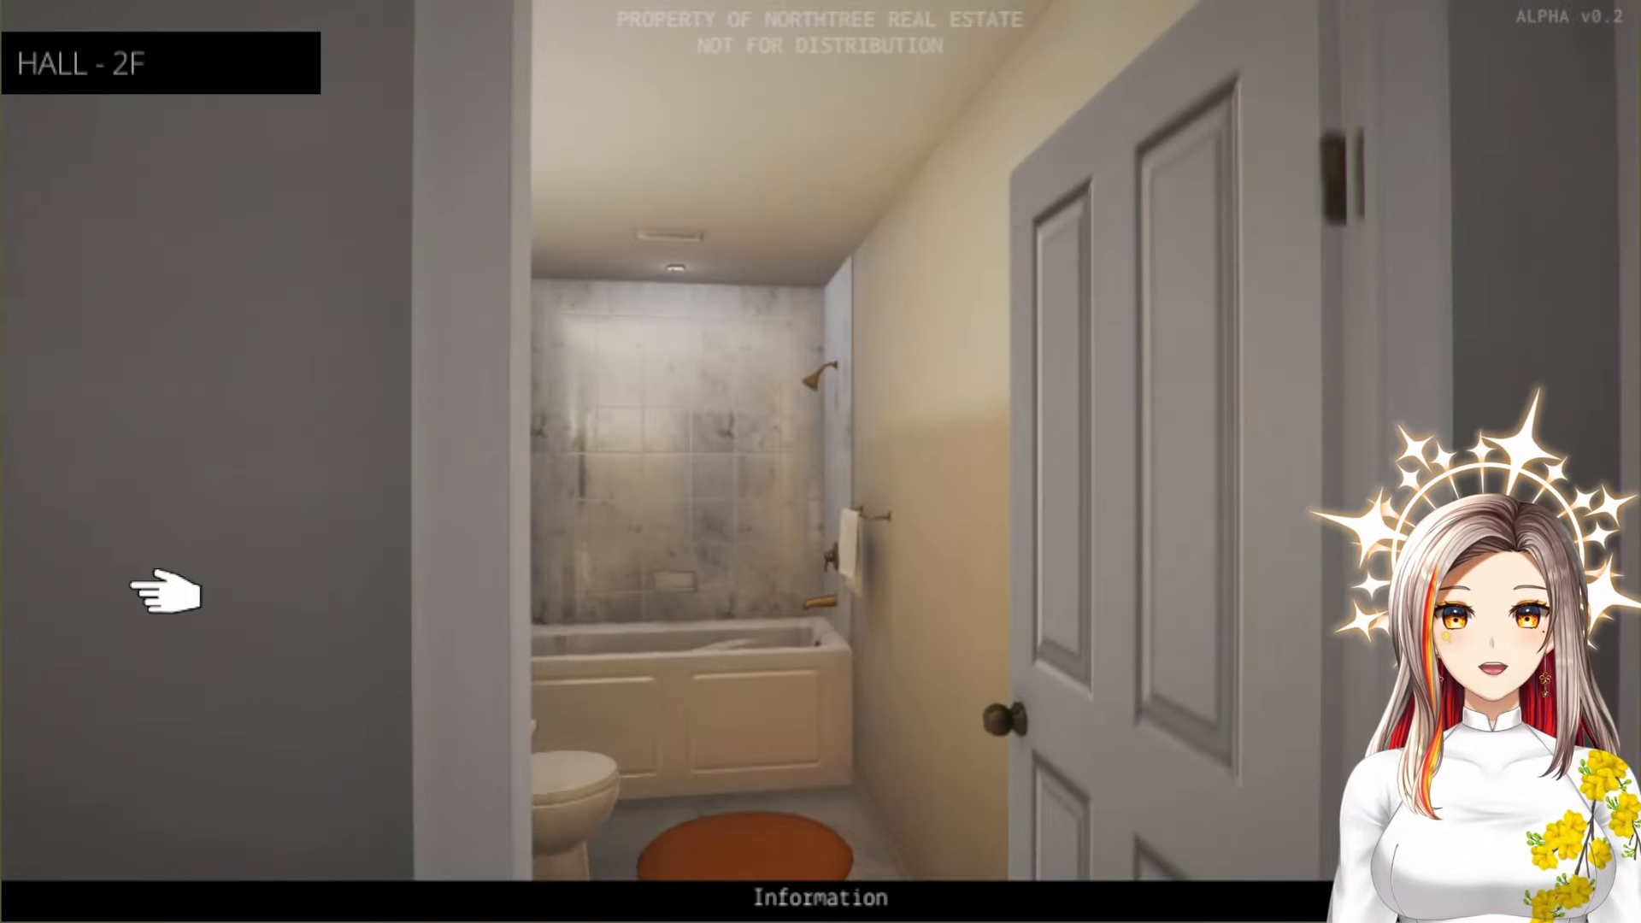
pyautogui.click(681, 472)
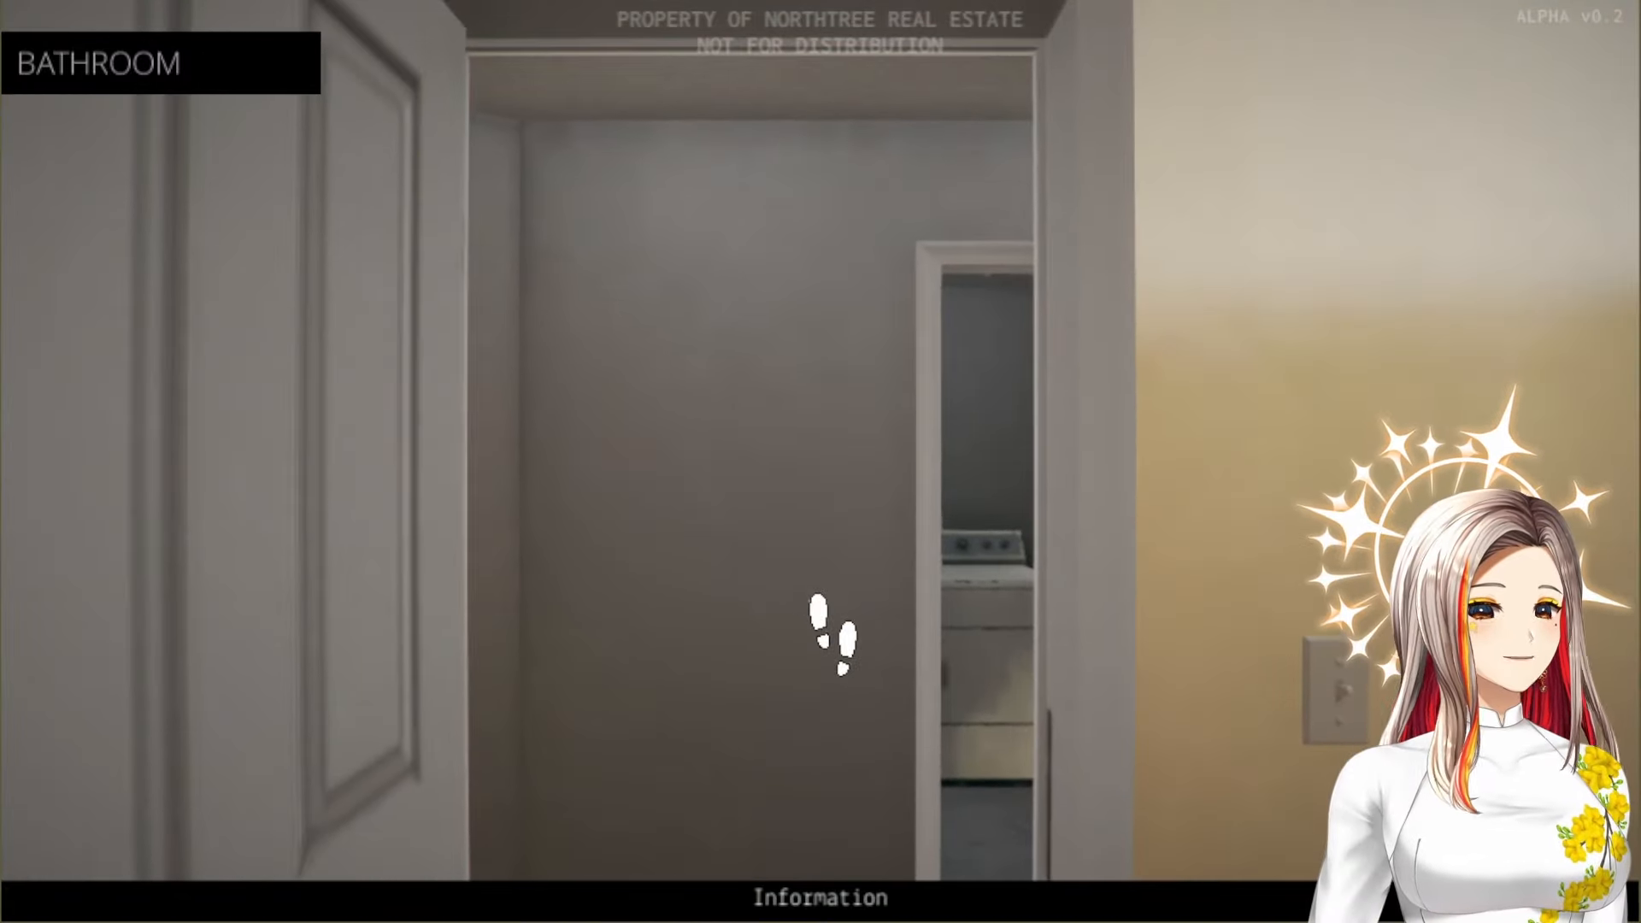
pyautogui.click(831, 638)
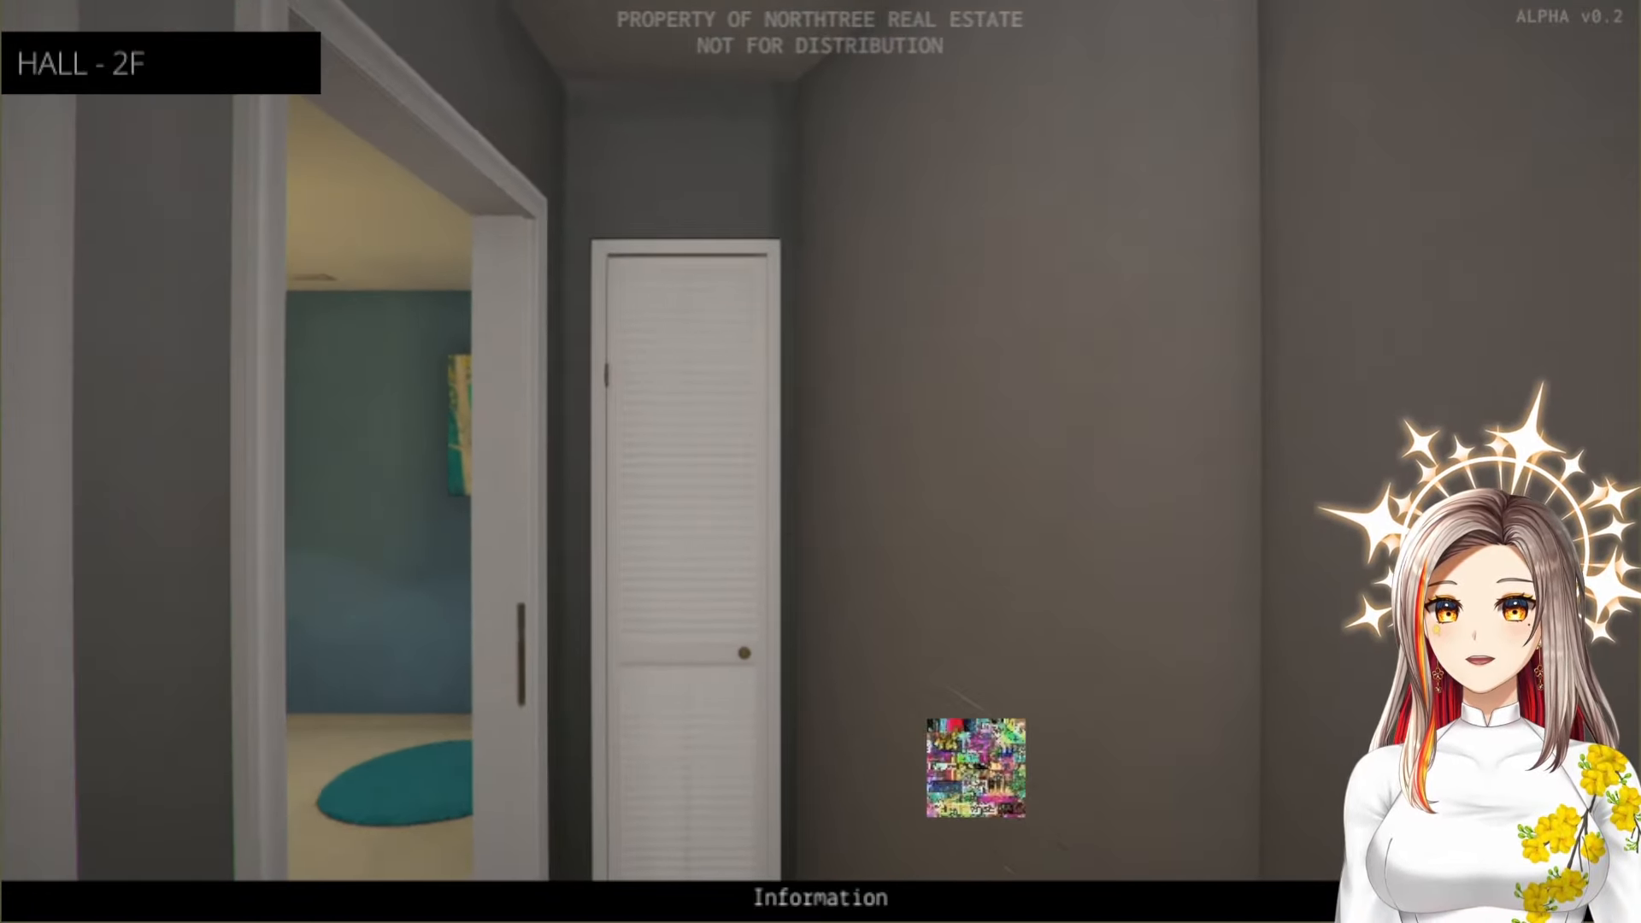
# View the hall-wall scratch close-up, then enter the bunk-bed bedroom and close the agent's description
pyautogui.click(963, 764)
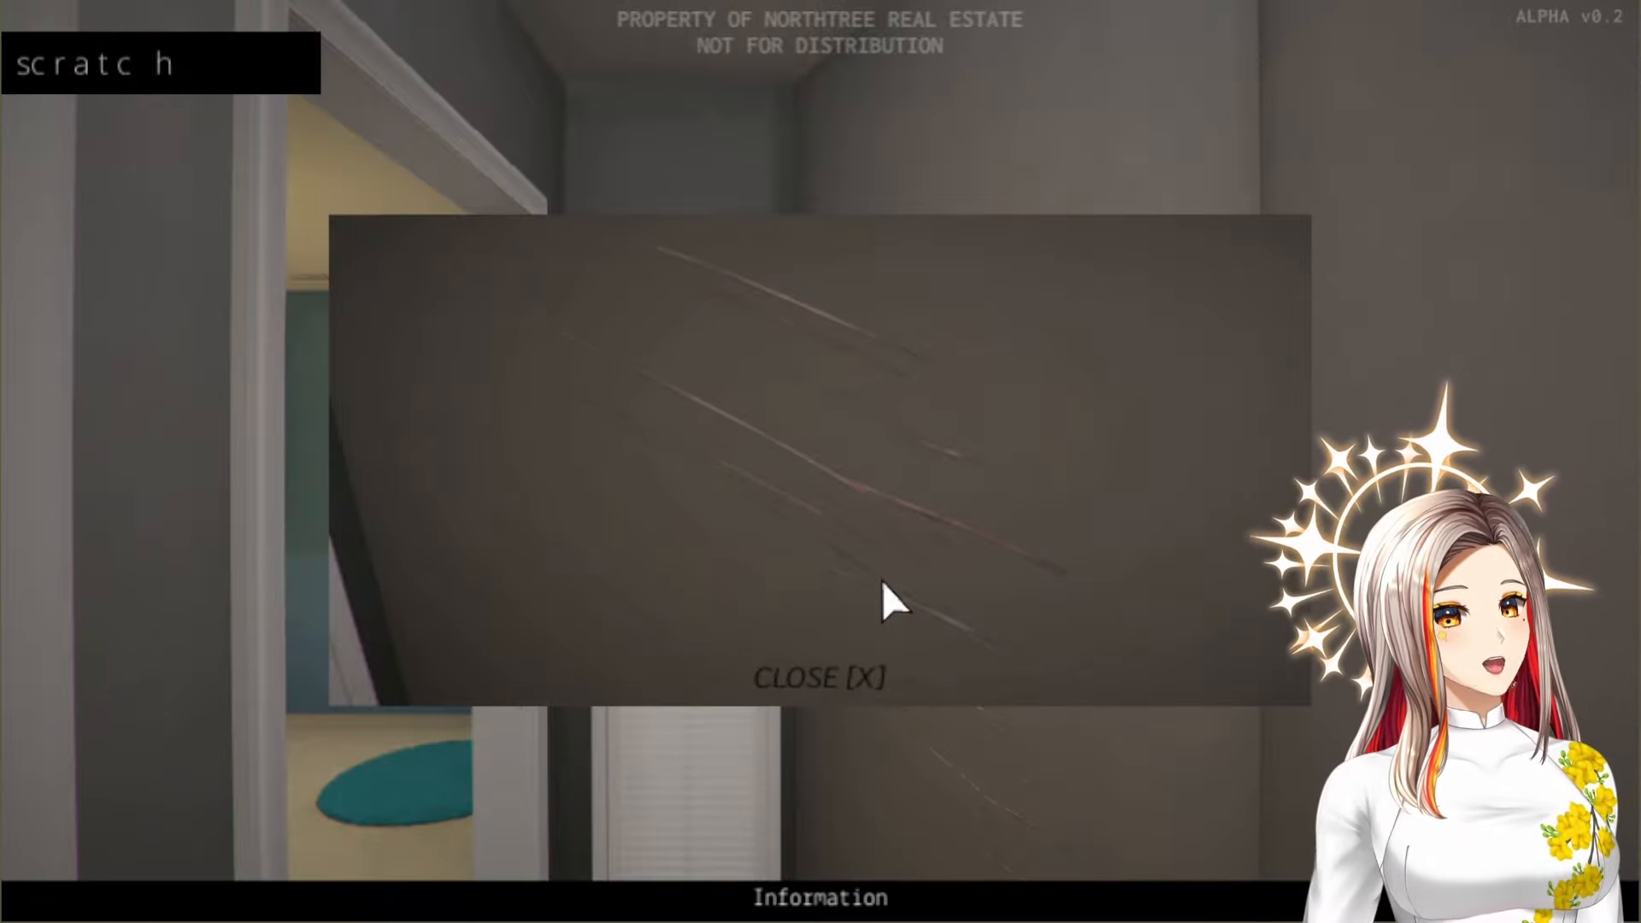
pyautogui.moveTo(838, 703)
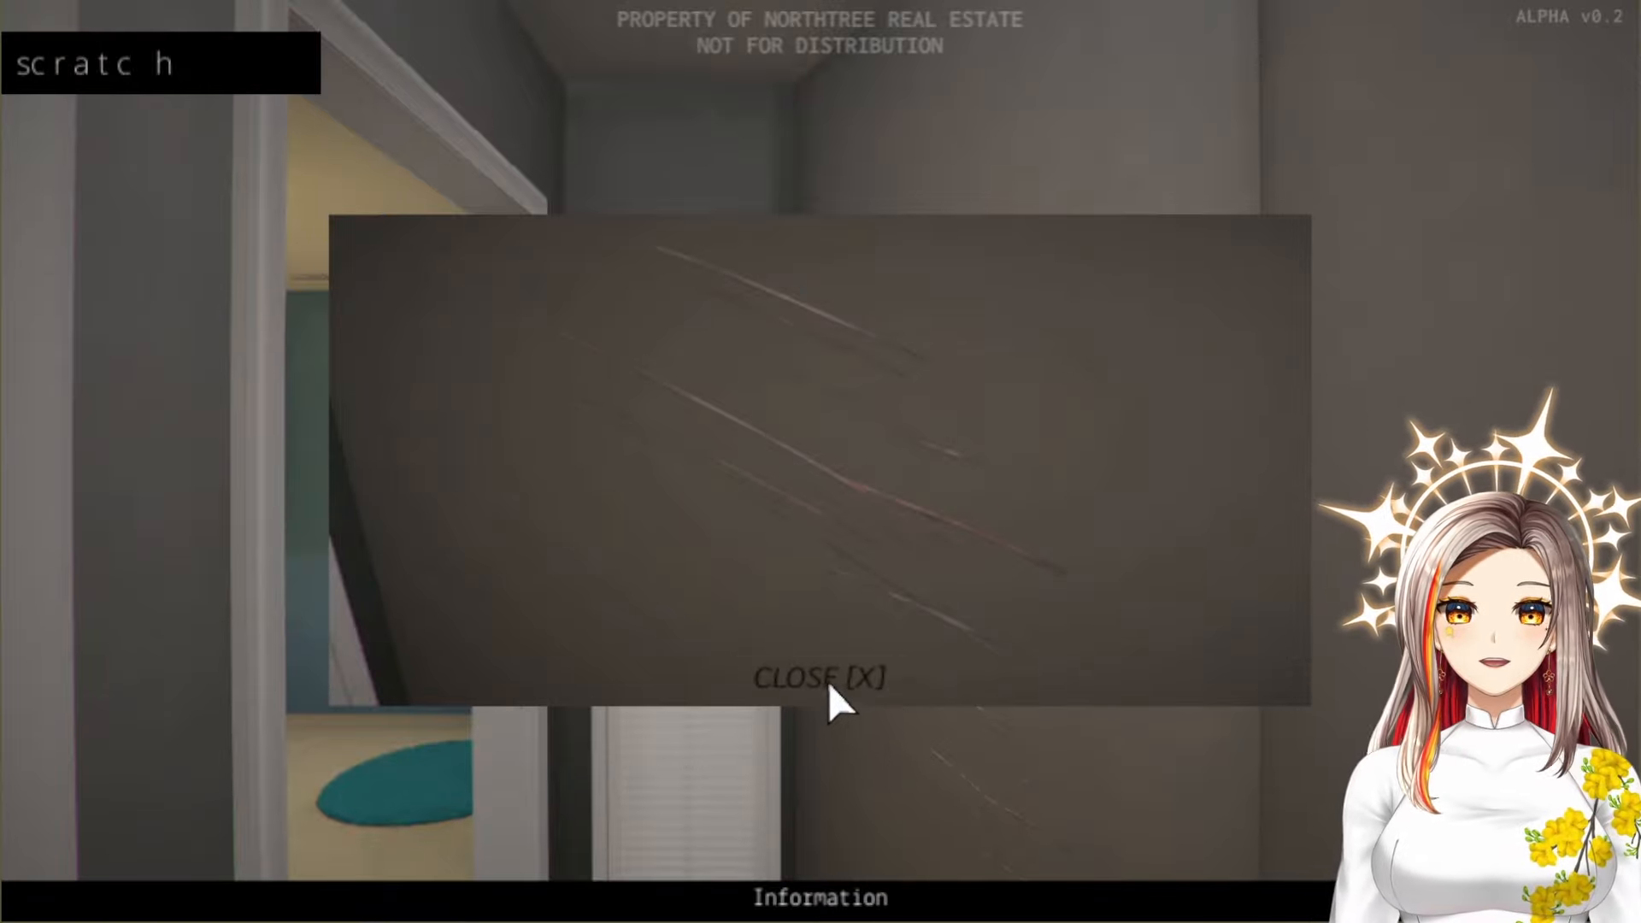
pyautogui.click(821, 677)
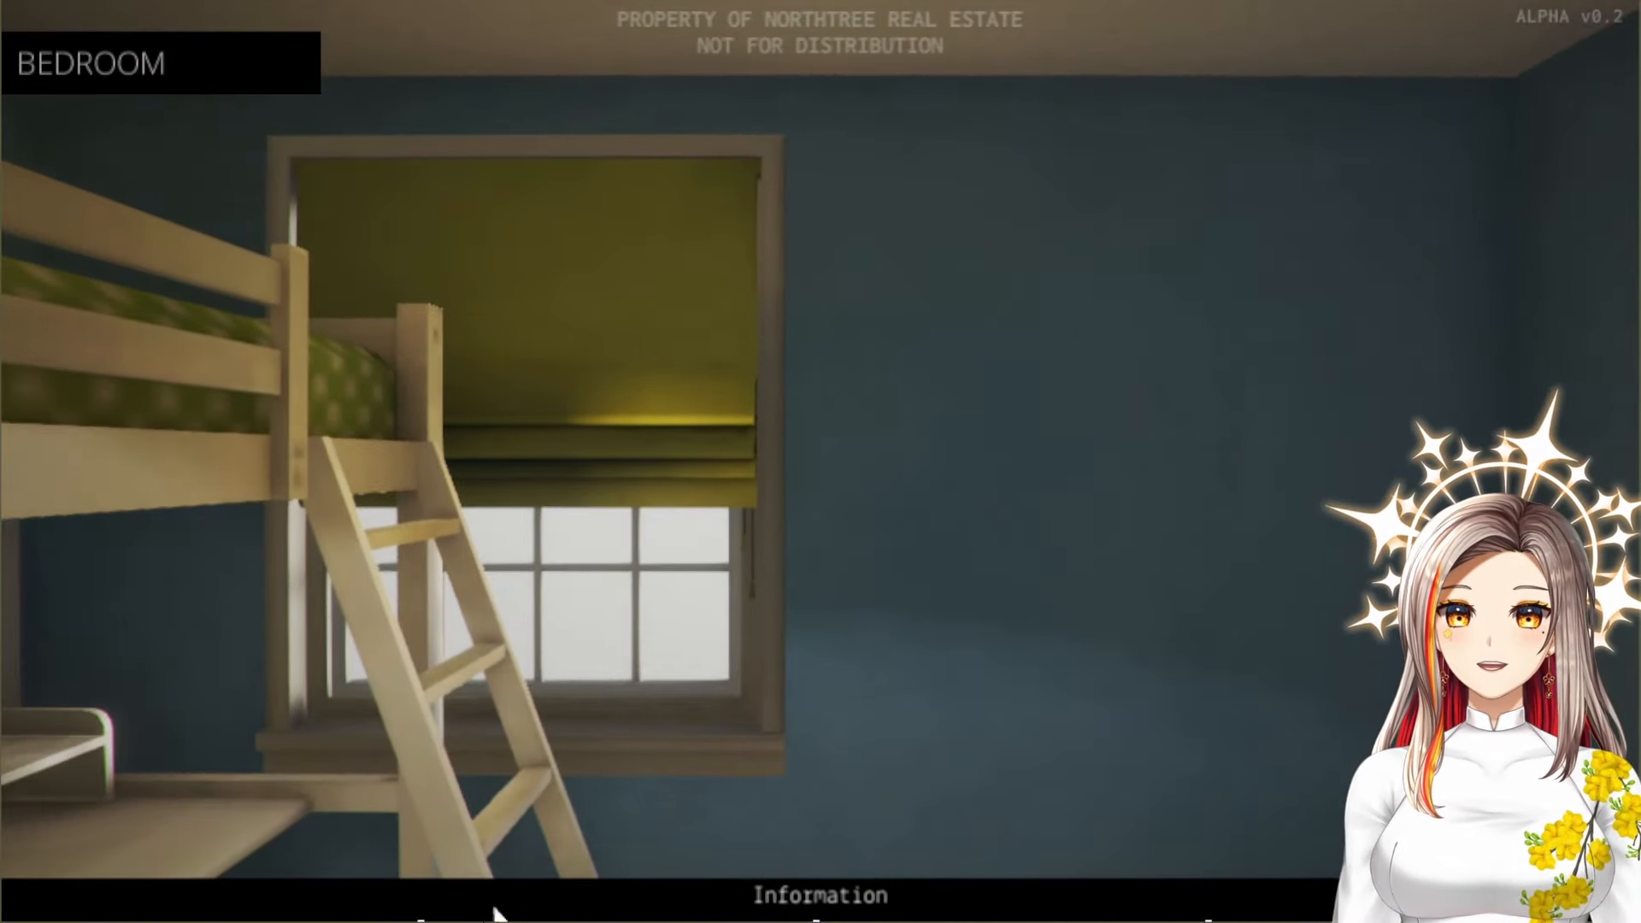
pyautogui.click(819, 894)
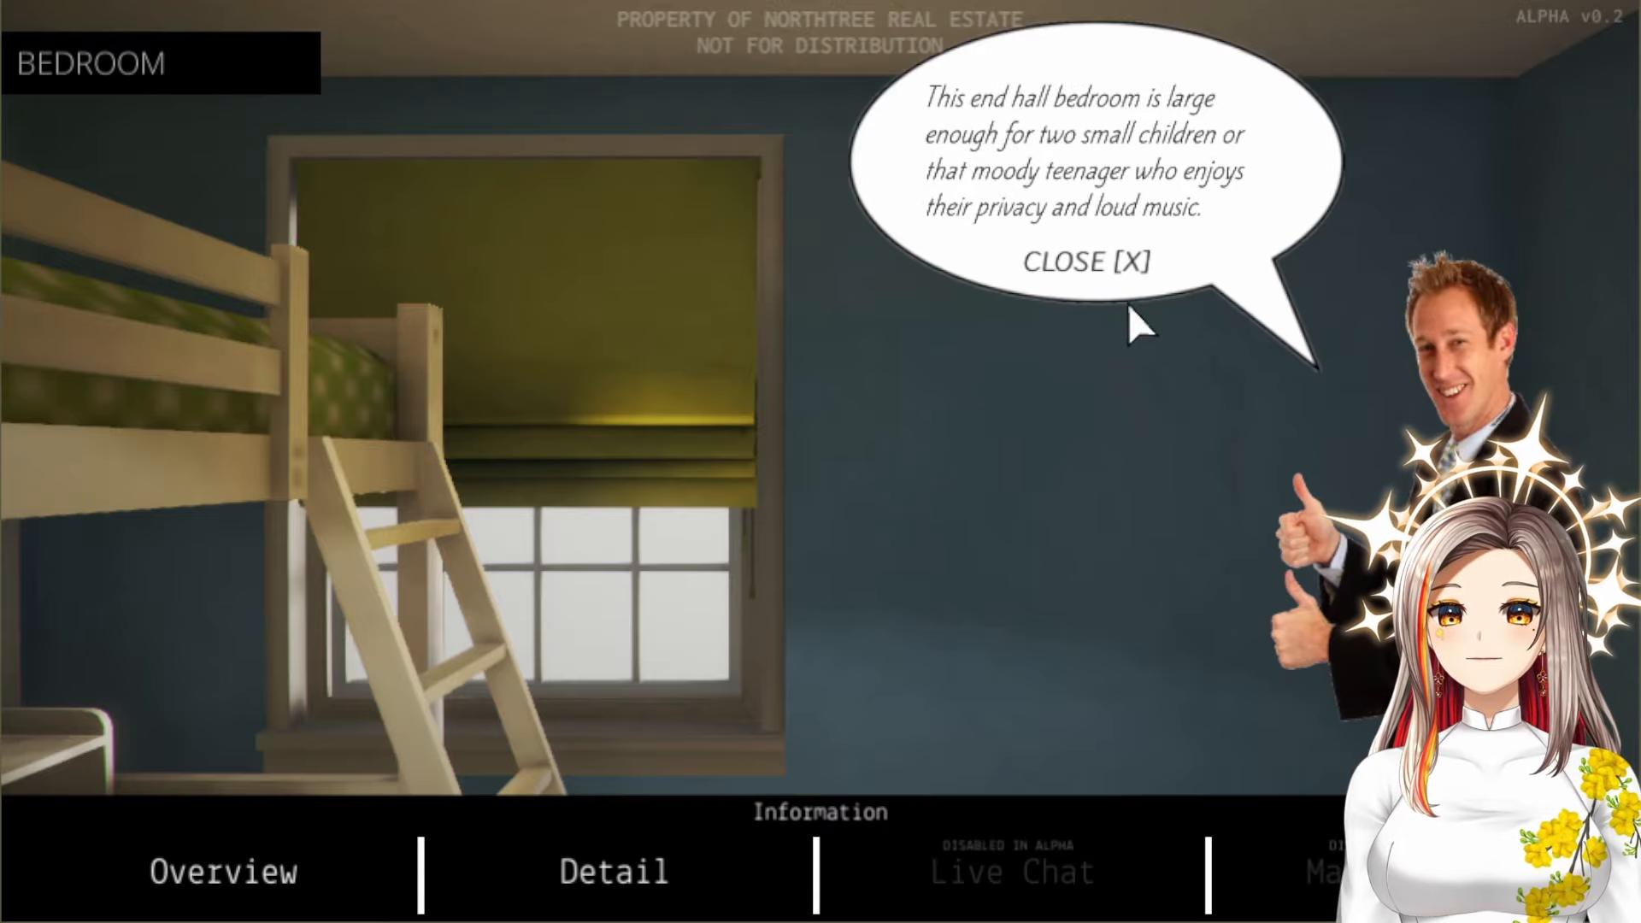
pyautogui.moveTo(1135, 297)
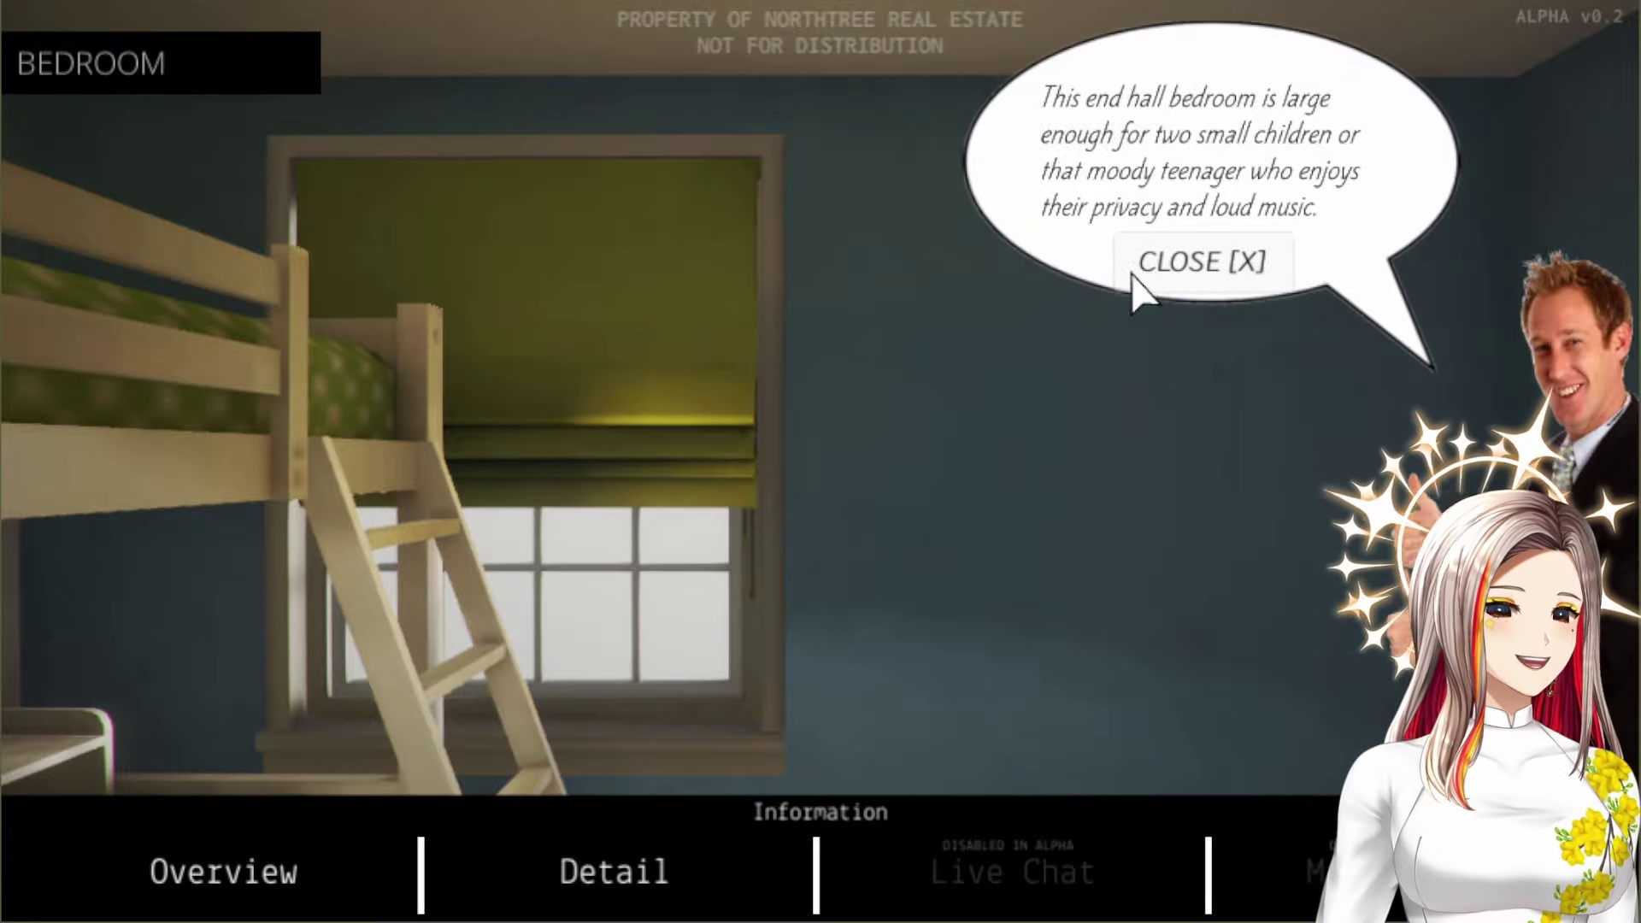
pyautogui.click(1202, 263)
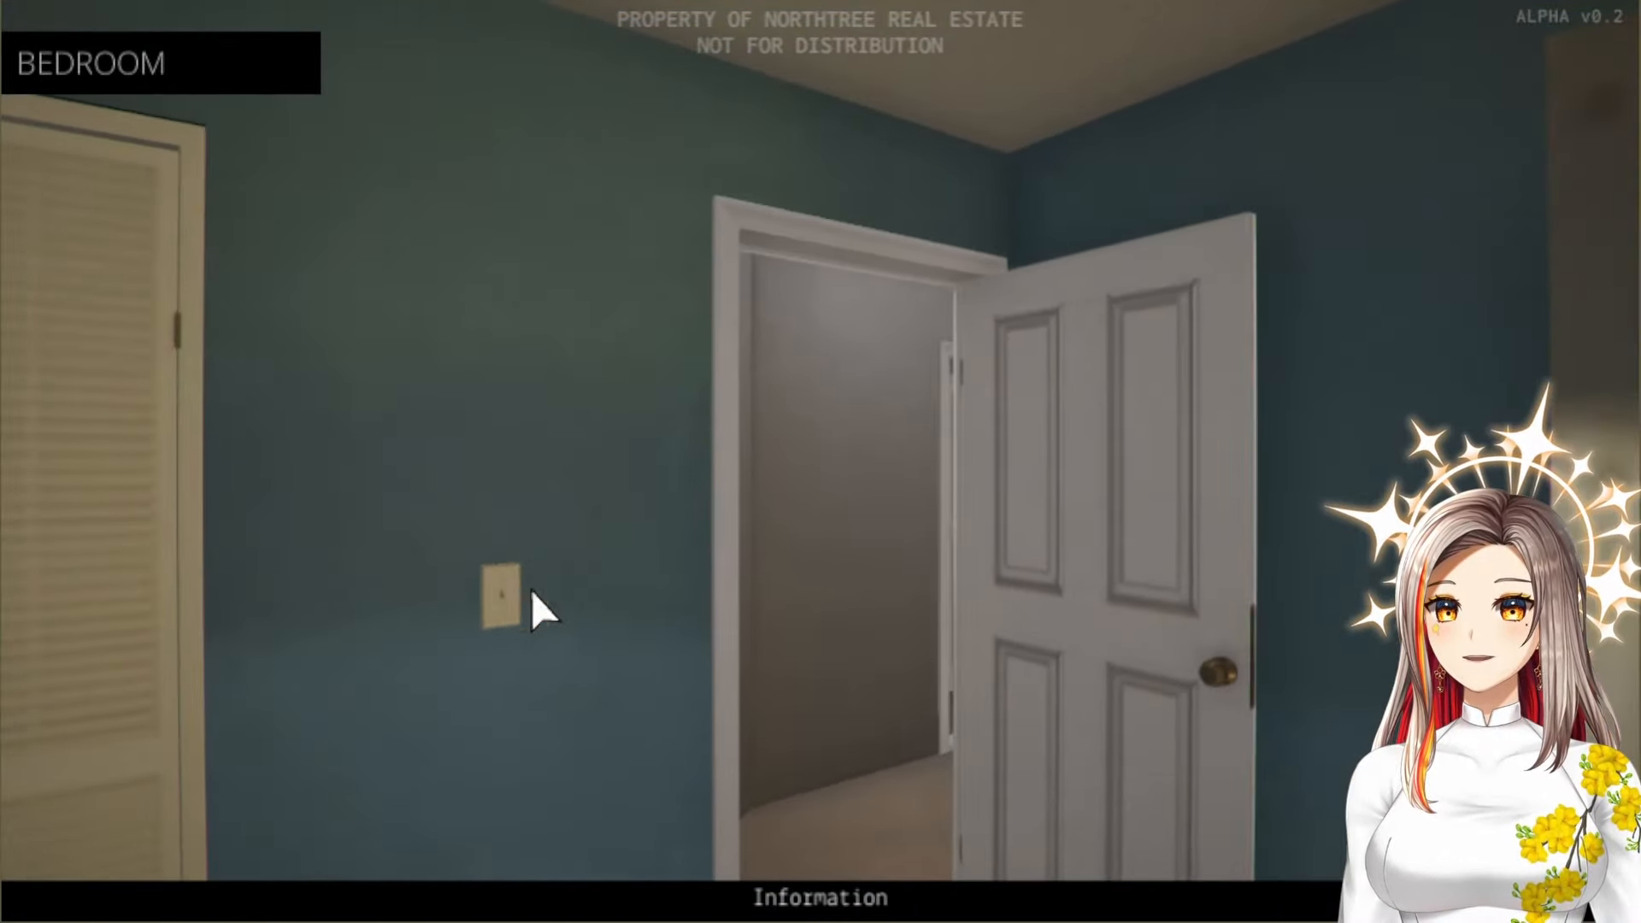
# Leave the bedroom for the garage, show the two-car garage pitch, and close it
pyautogui.click(817, 472)
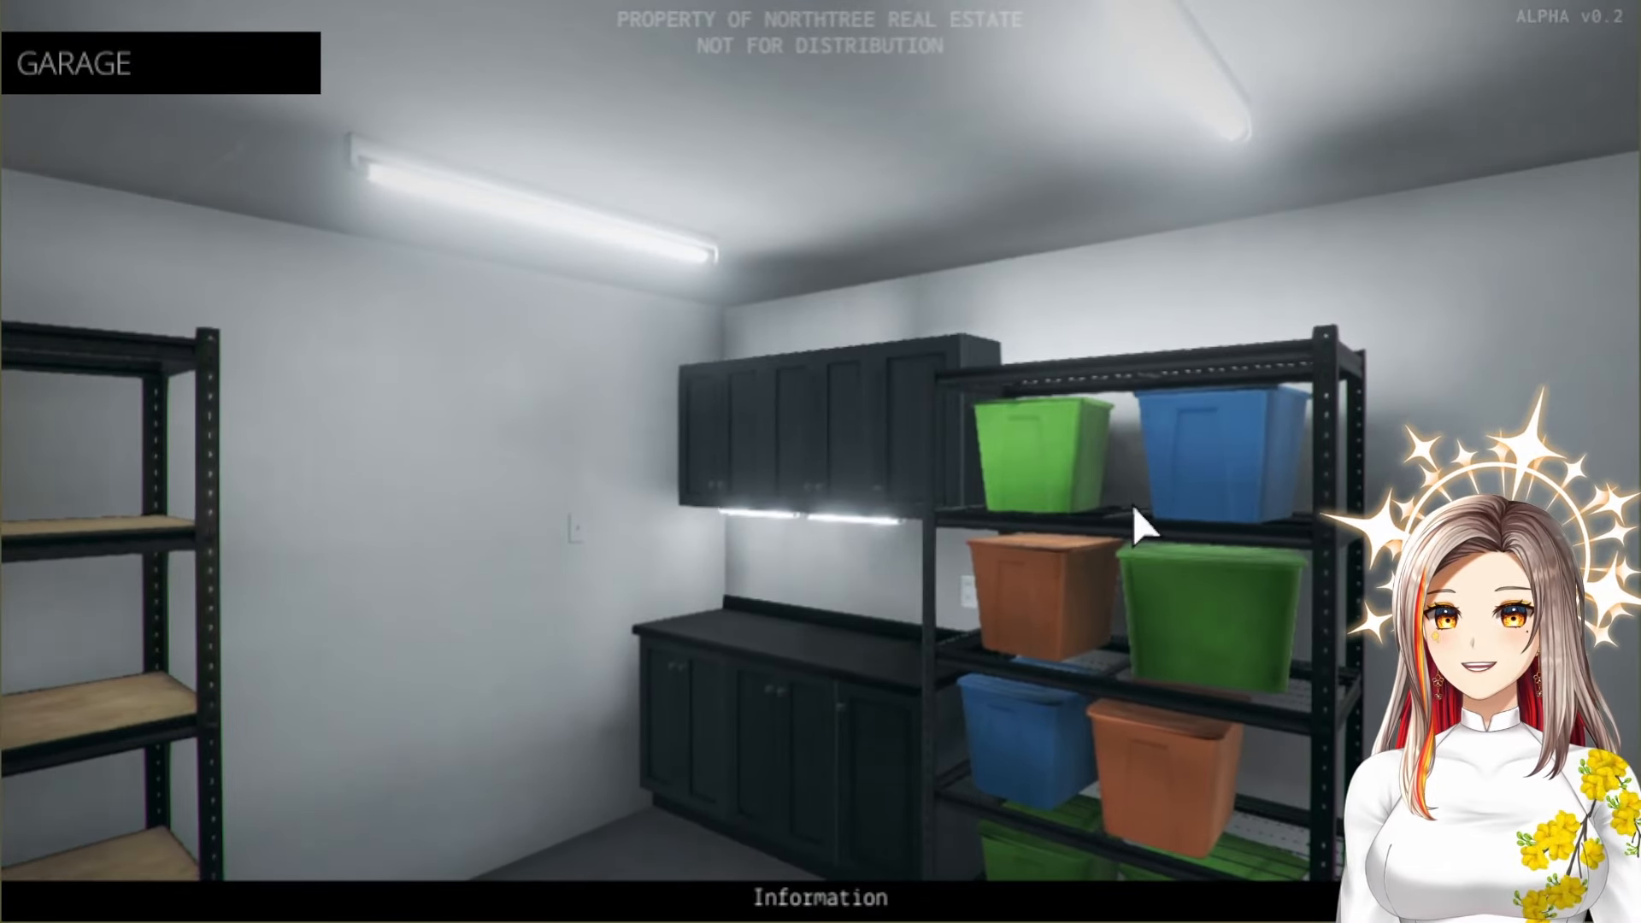
pyautogui.click(615, 873)
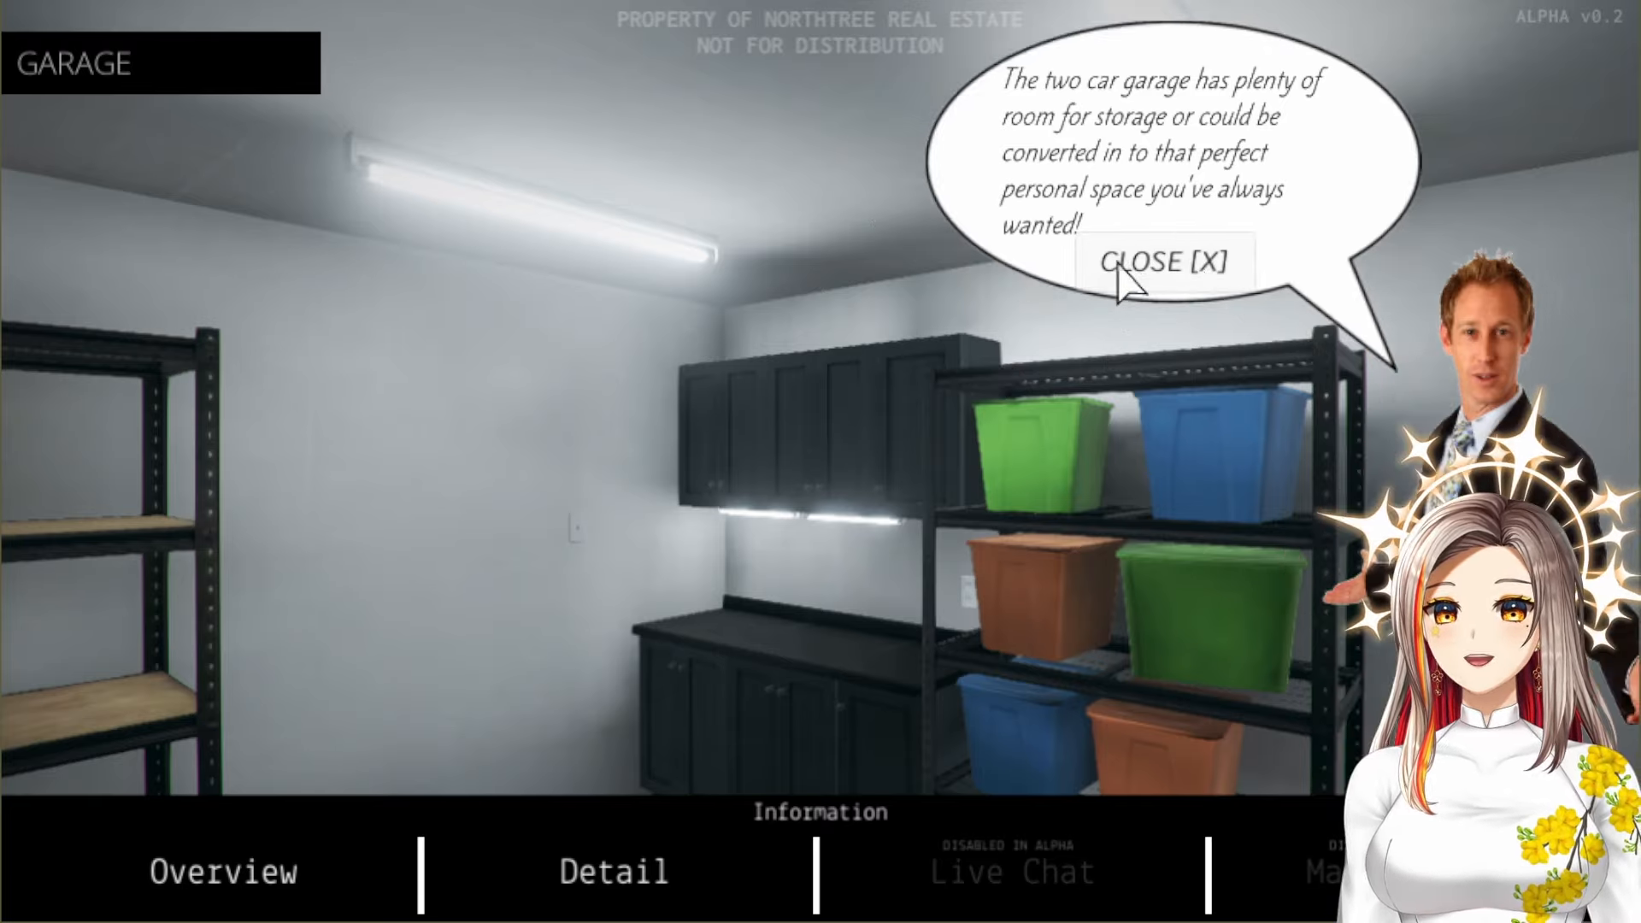
pyautogui.click(1161, 261)
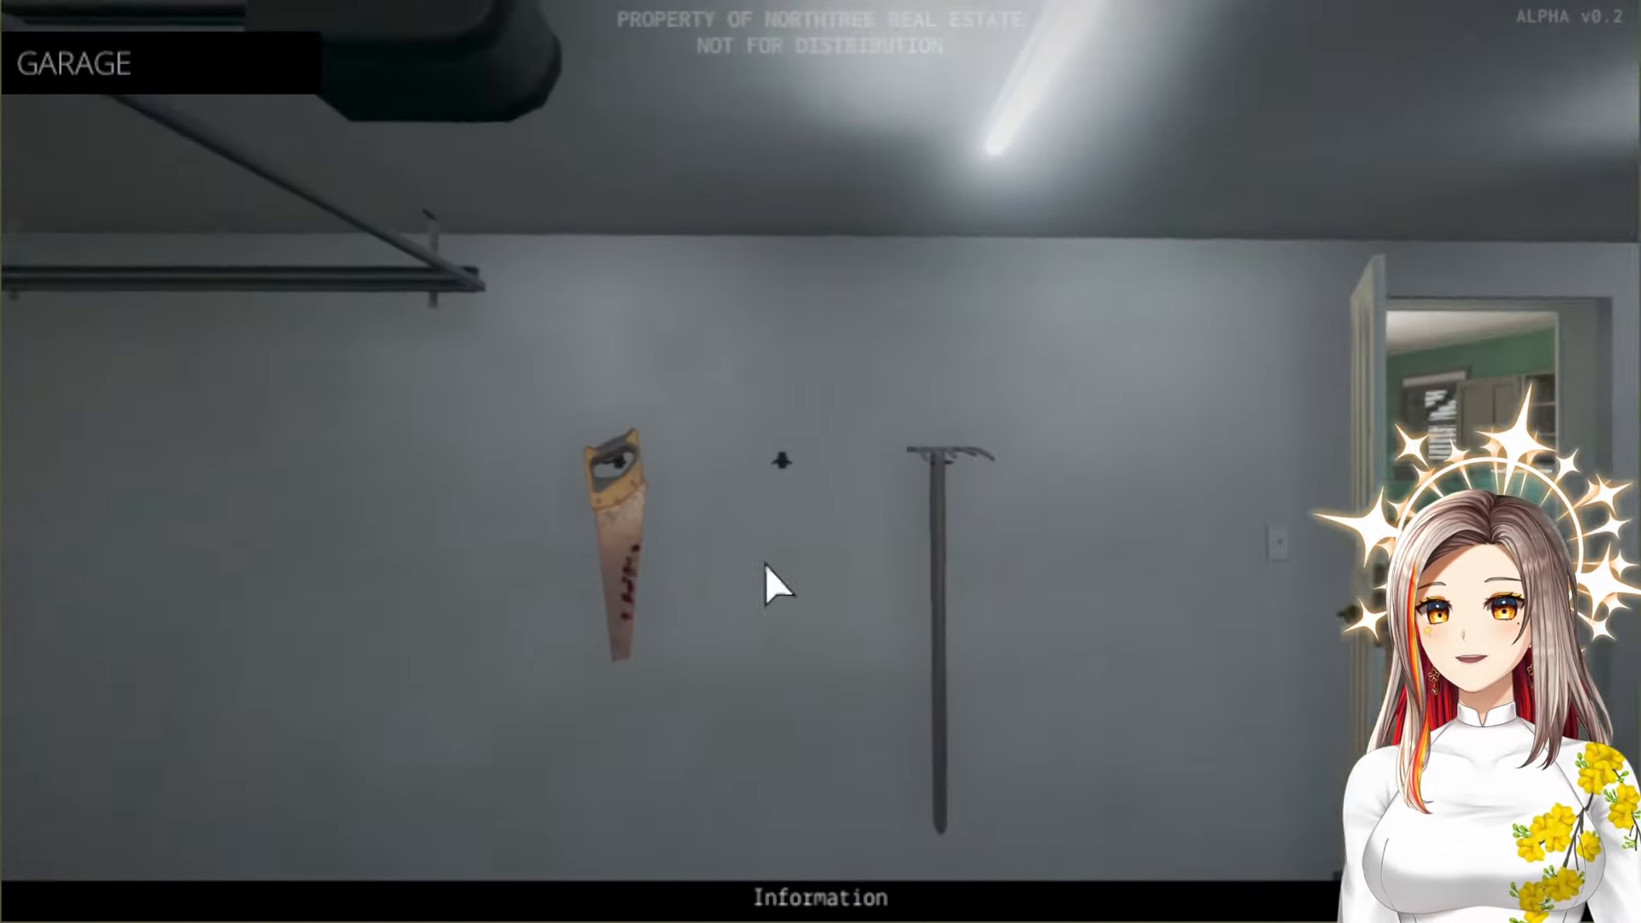
# Examine the blood-stained saw on the garage wall and close its close-up
pyautogui.click(615, 539)
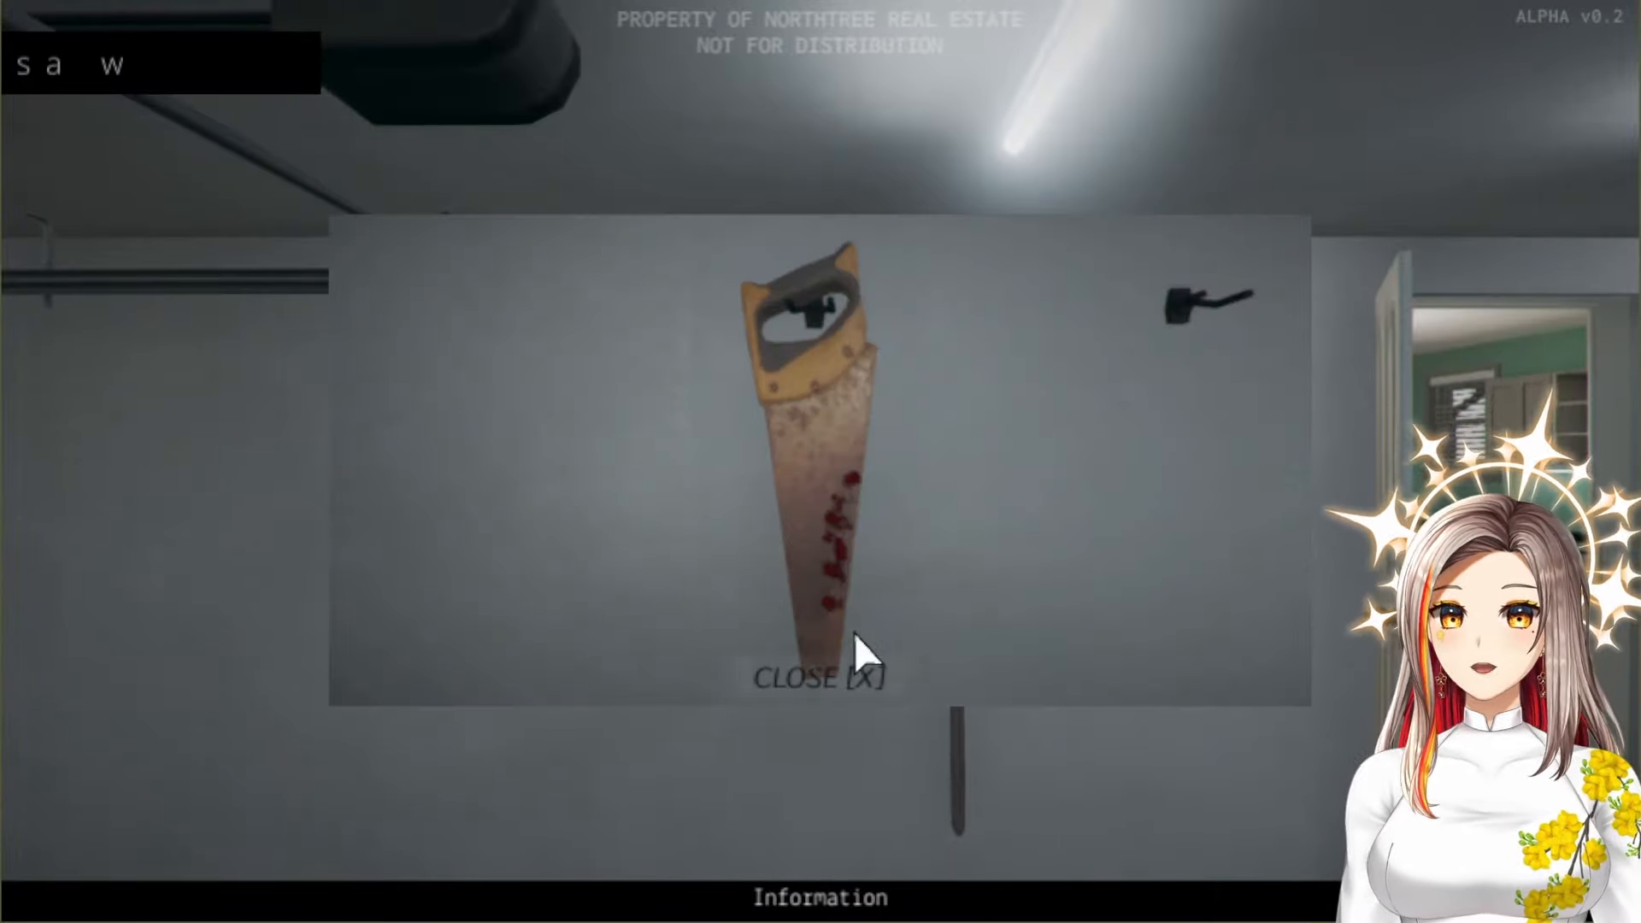
pyautogui.click(822, 676)
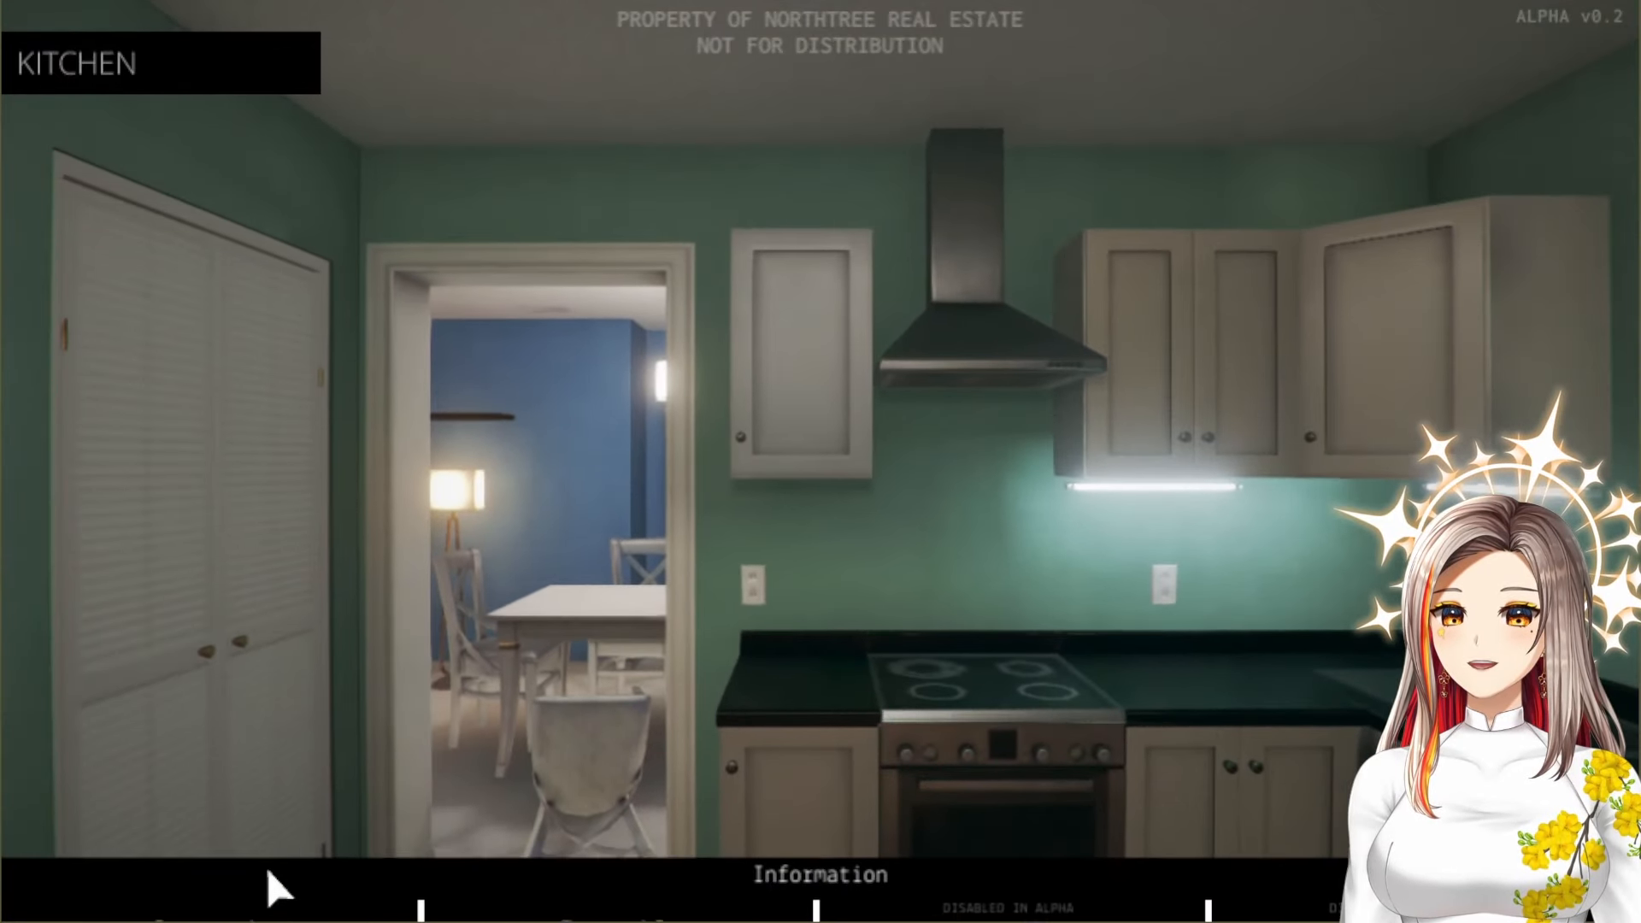
# Show the 'too many cooks' kitchen overview, close it, and head toward the dining room
pyautogui.click(222, 874)
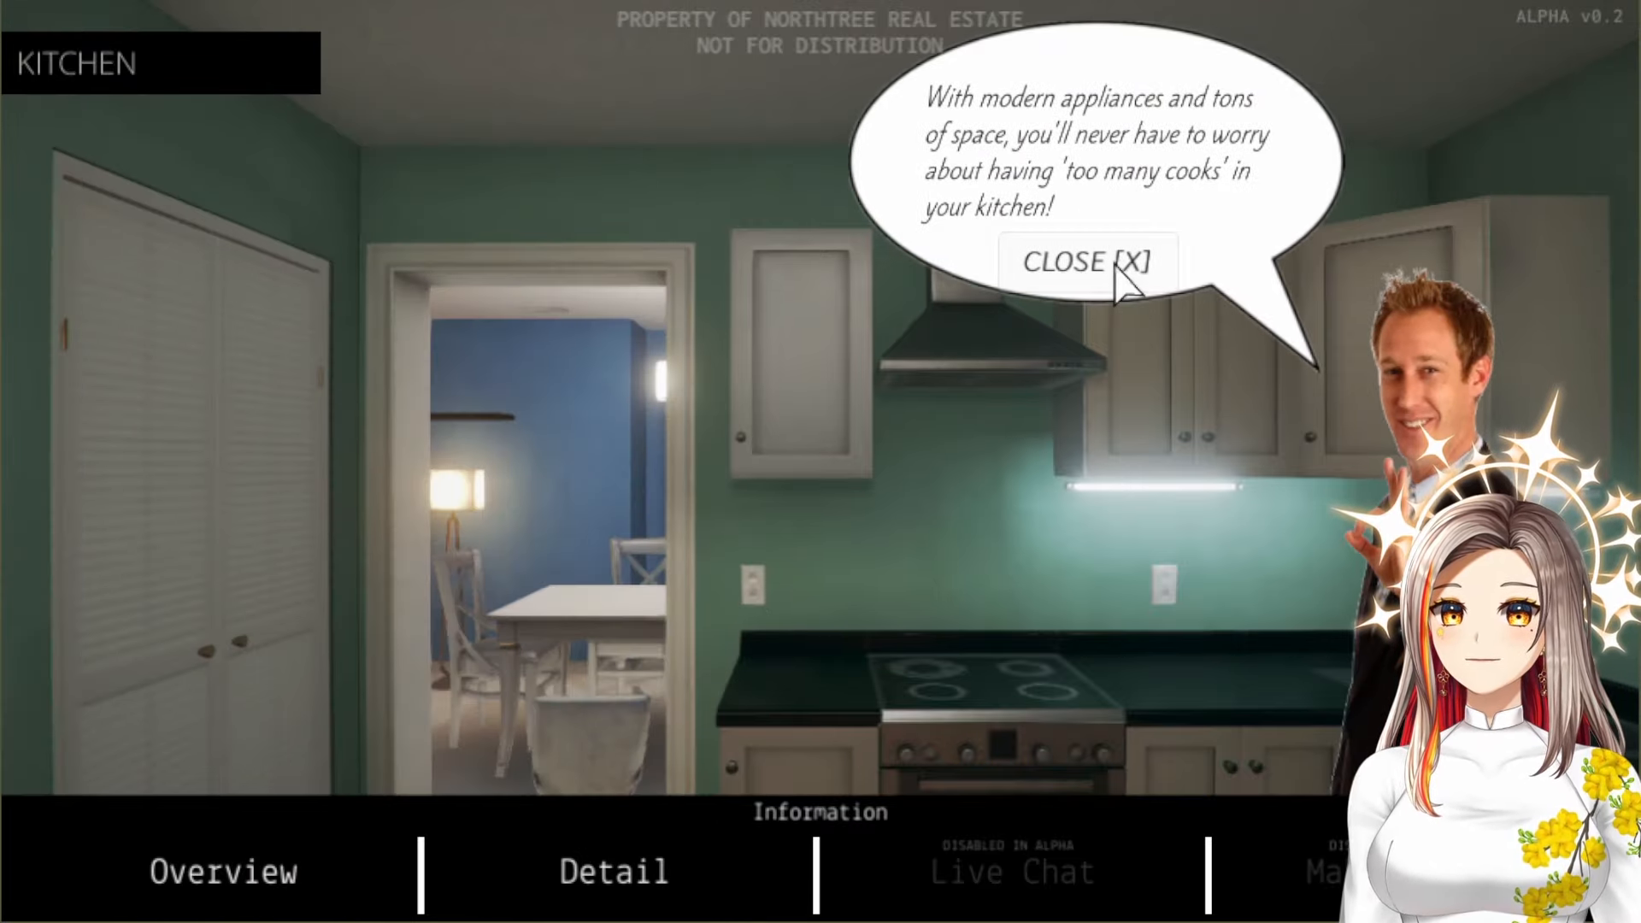
pyautogui.click(1087, 262)
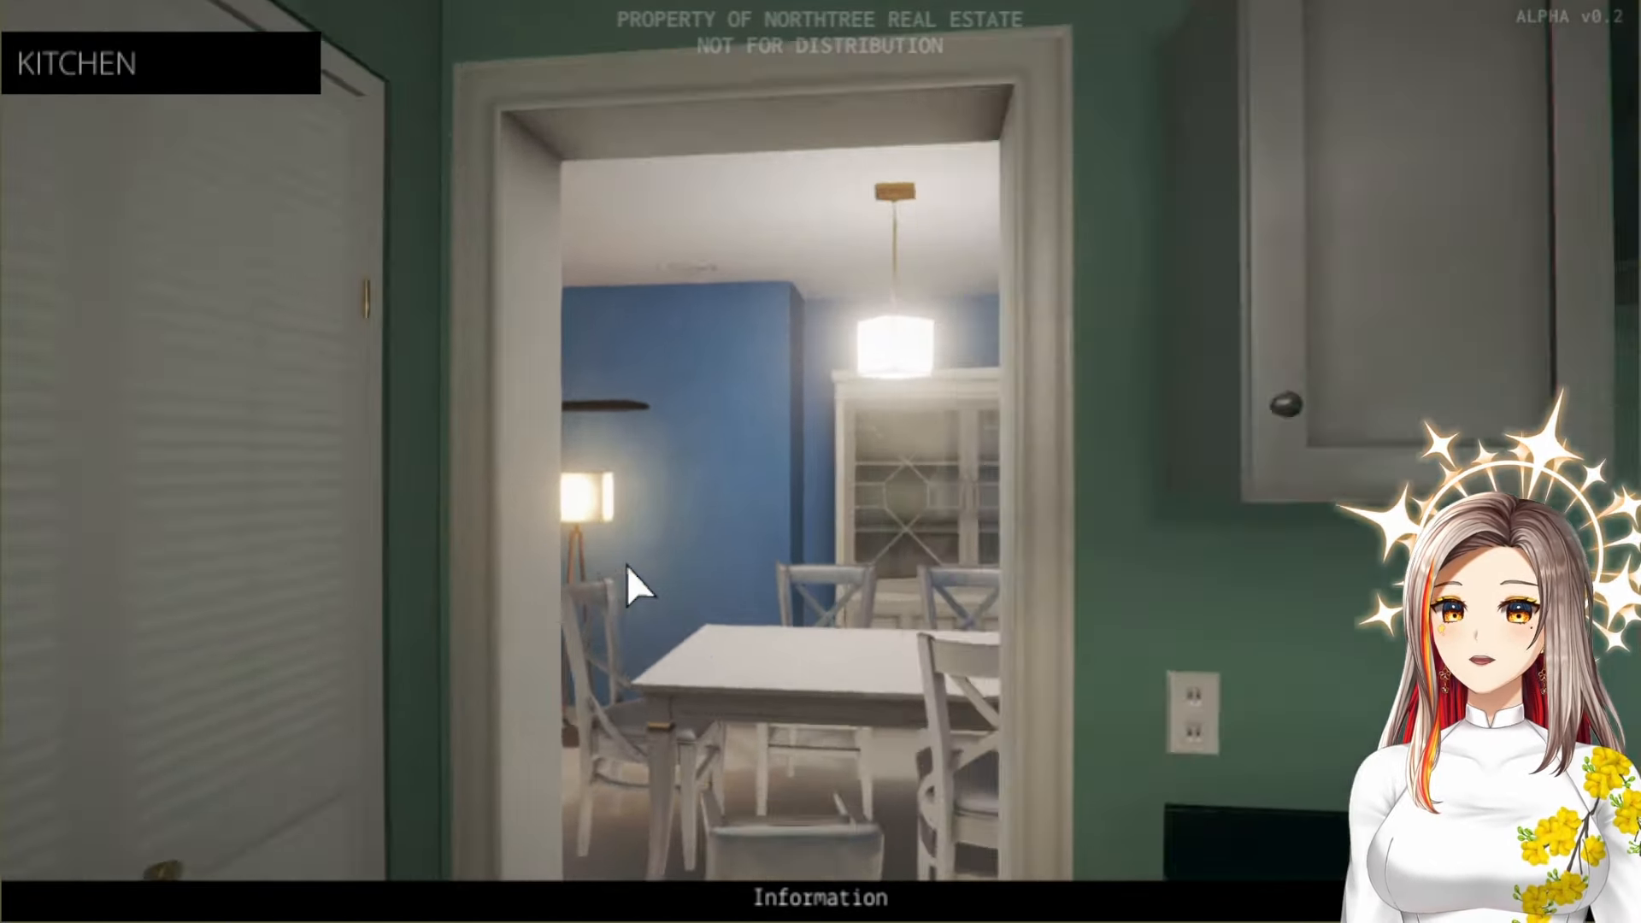
pyautogui.click(638, 587)
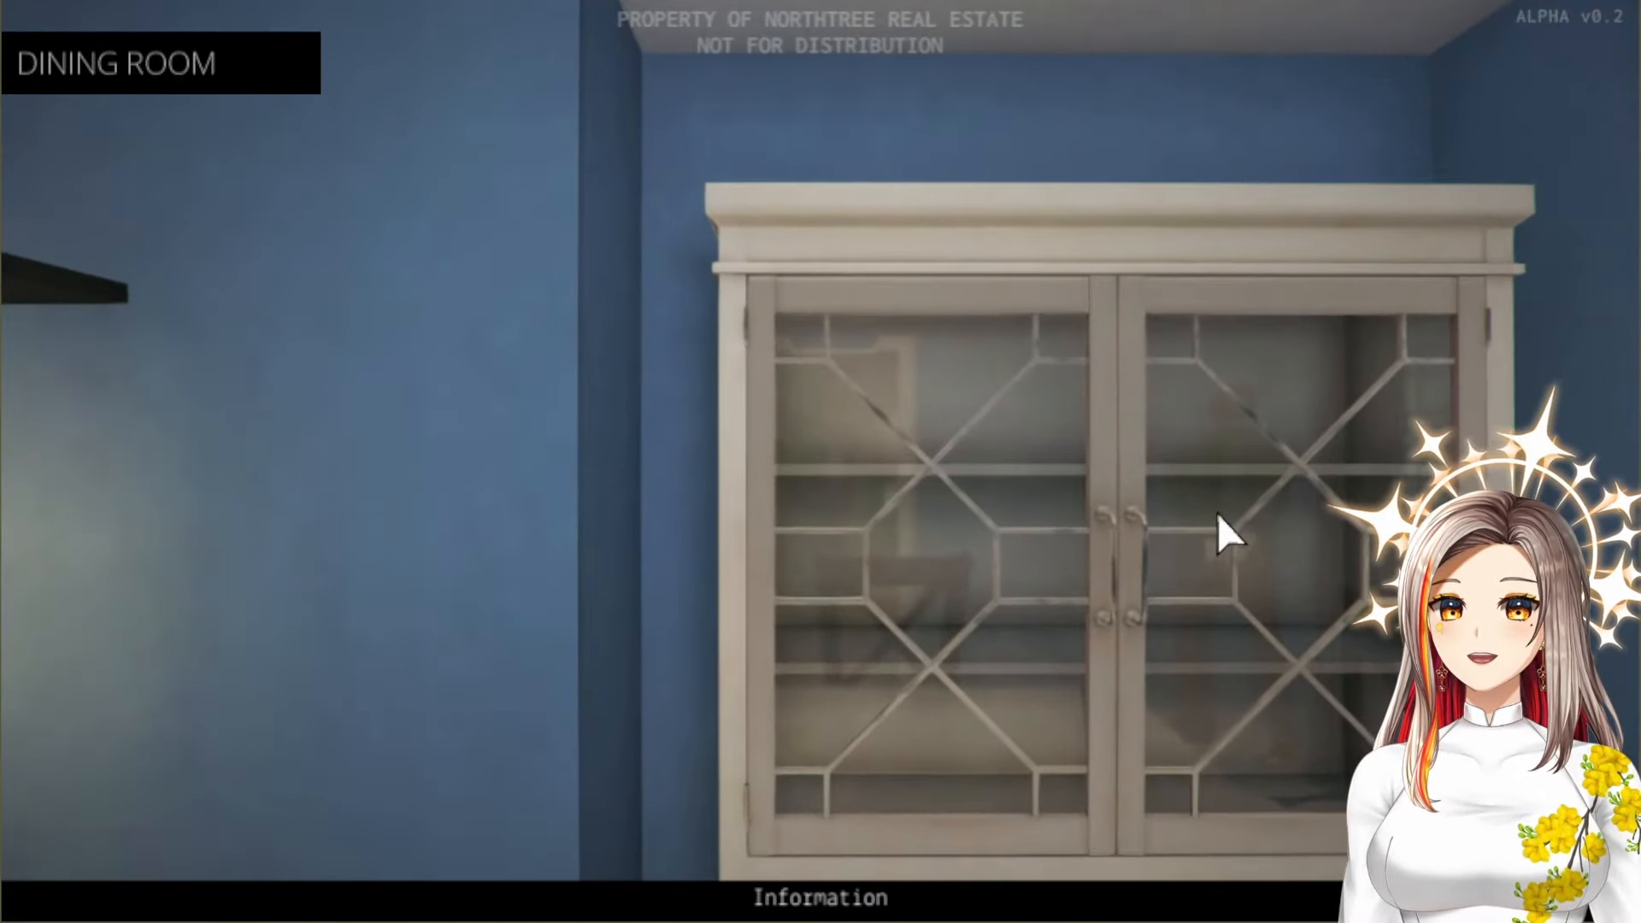
pyautogui.moveTo(1324, 710)
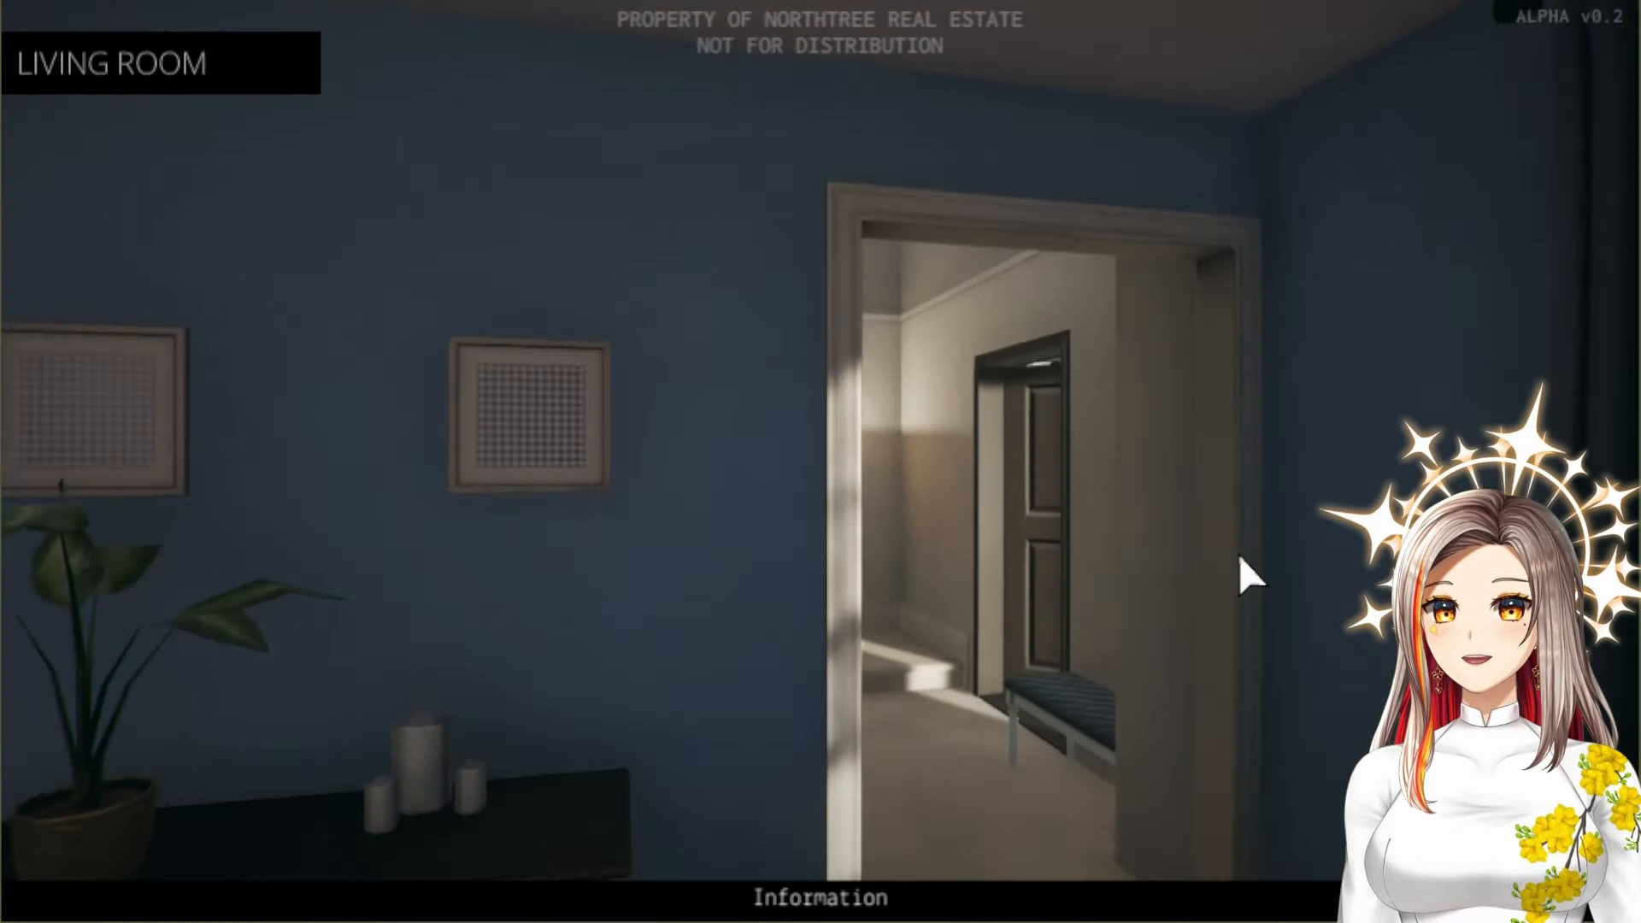
# Step into the entryway and close the vaulted-ceiling description bubble
pyautogui.click(1005, 472)
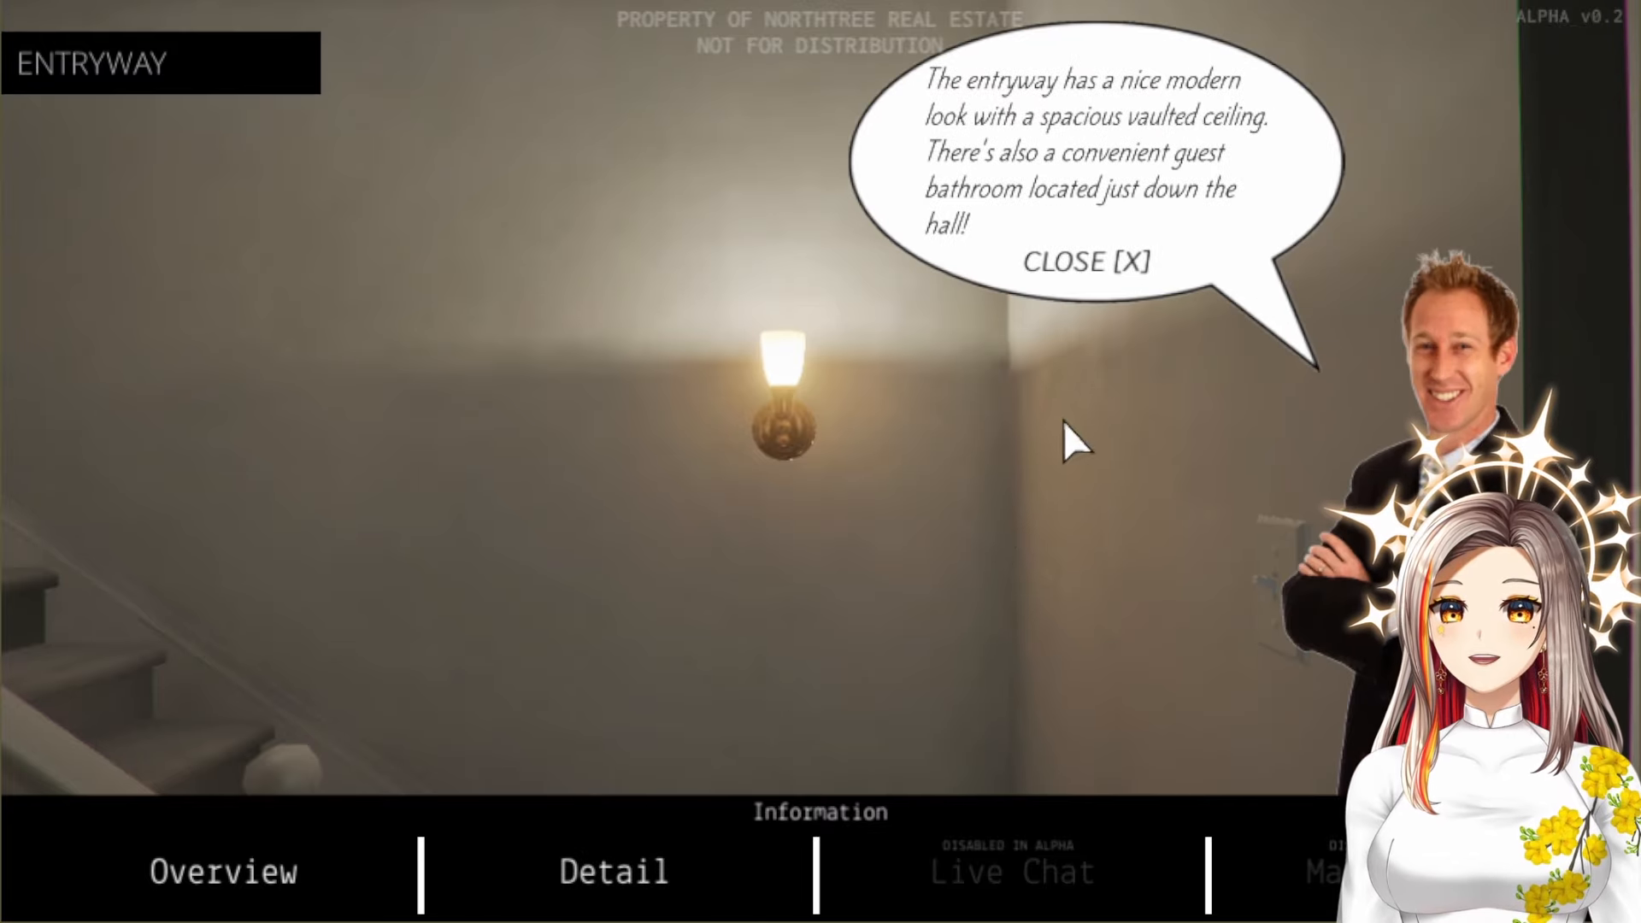
pyautogui.moveTo(1121, 363)
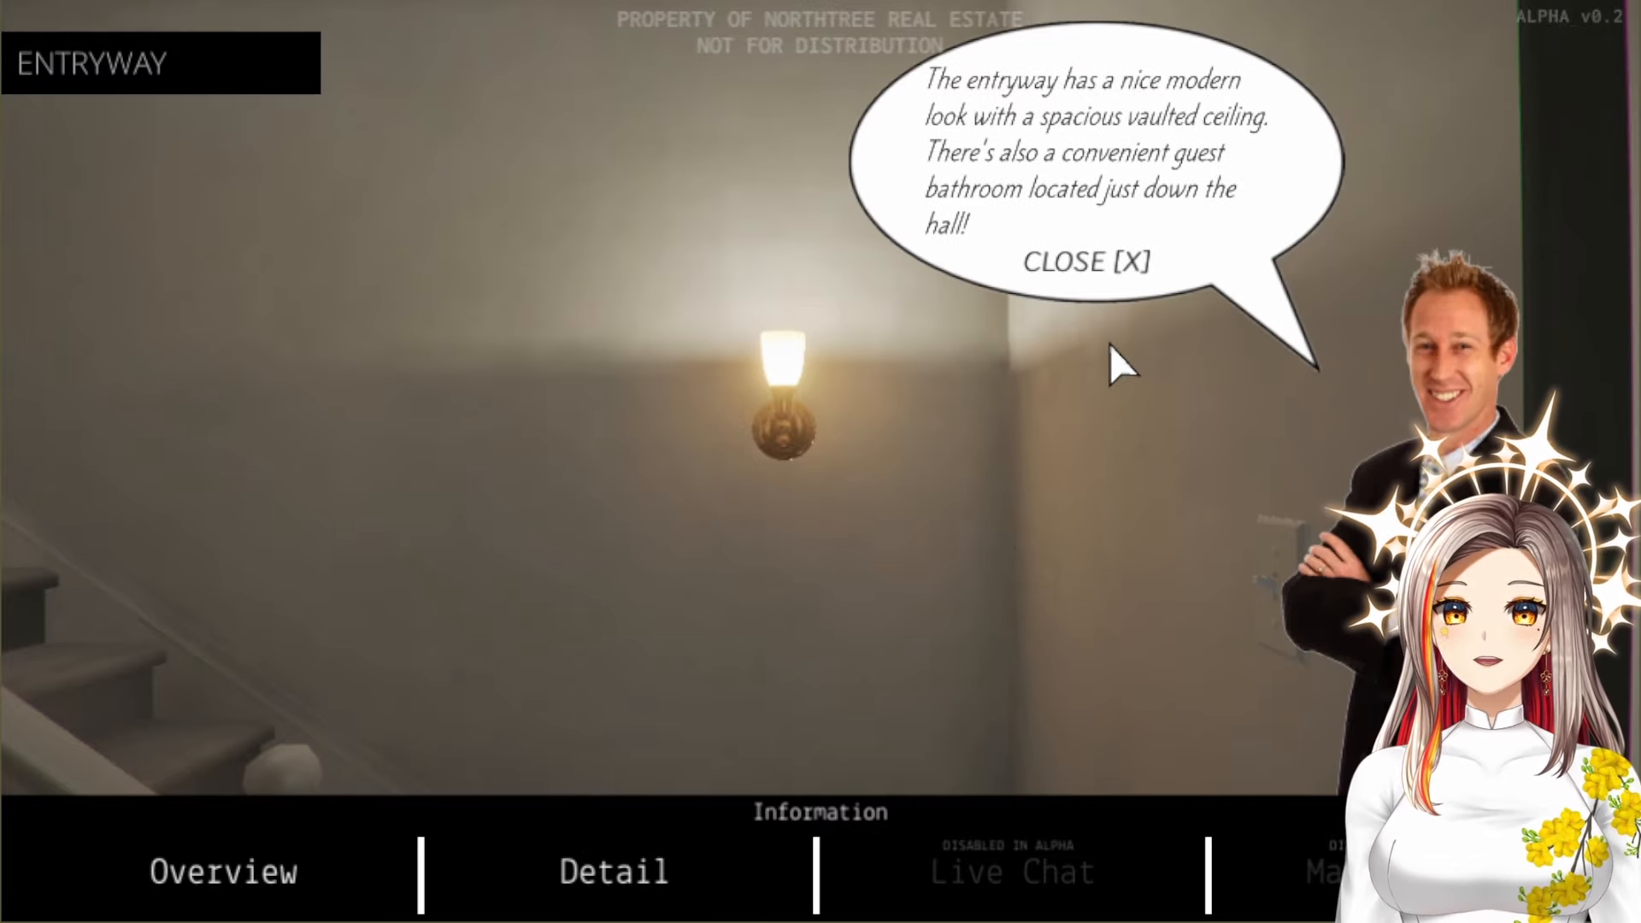
pyautogui.moveTo(1128, 320)
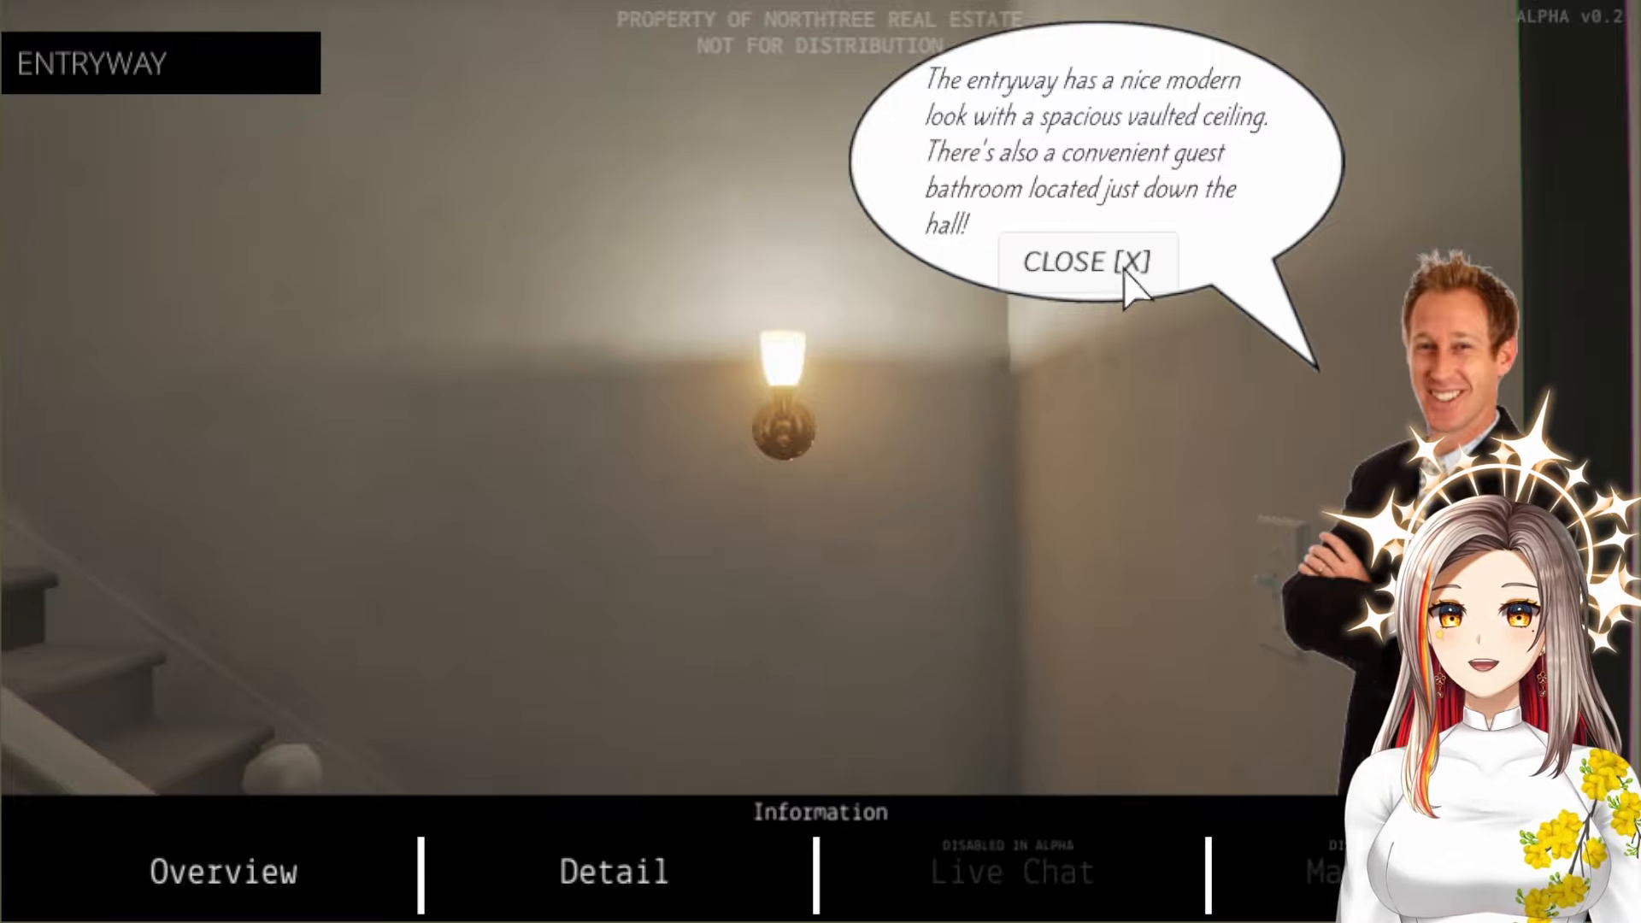
pyautogui.click(1085, 263)
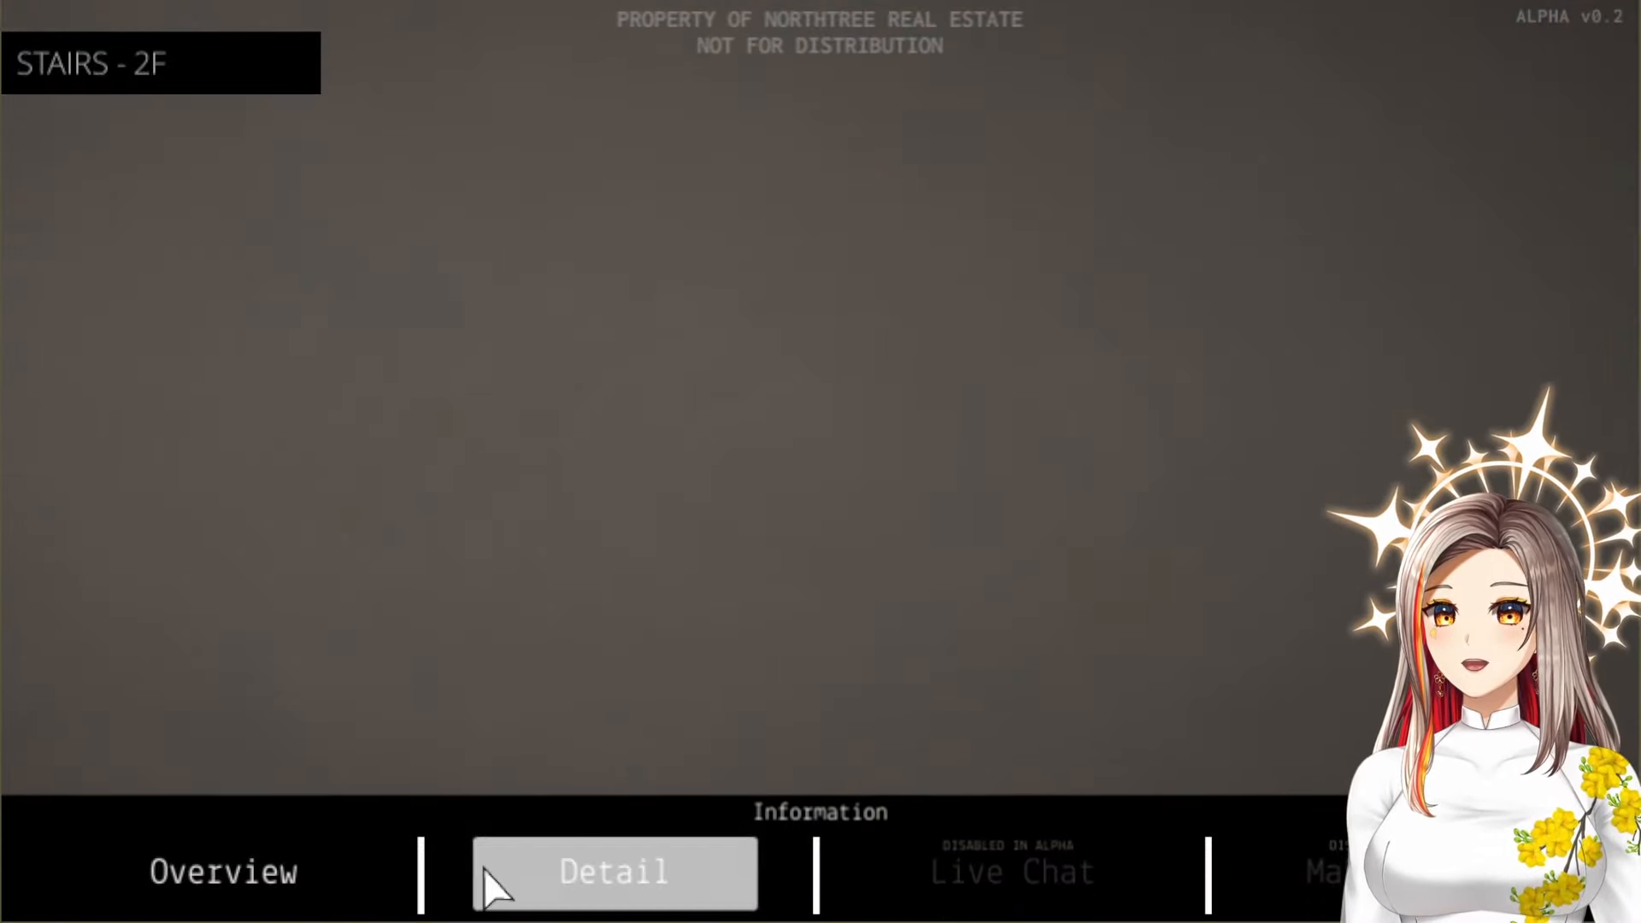
# Walk the upstairs hall into the bathroom, close the full-bathroom pitch, and return to the landing
pyautogui.click(614, 872)
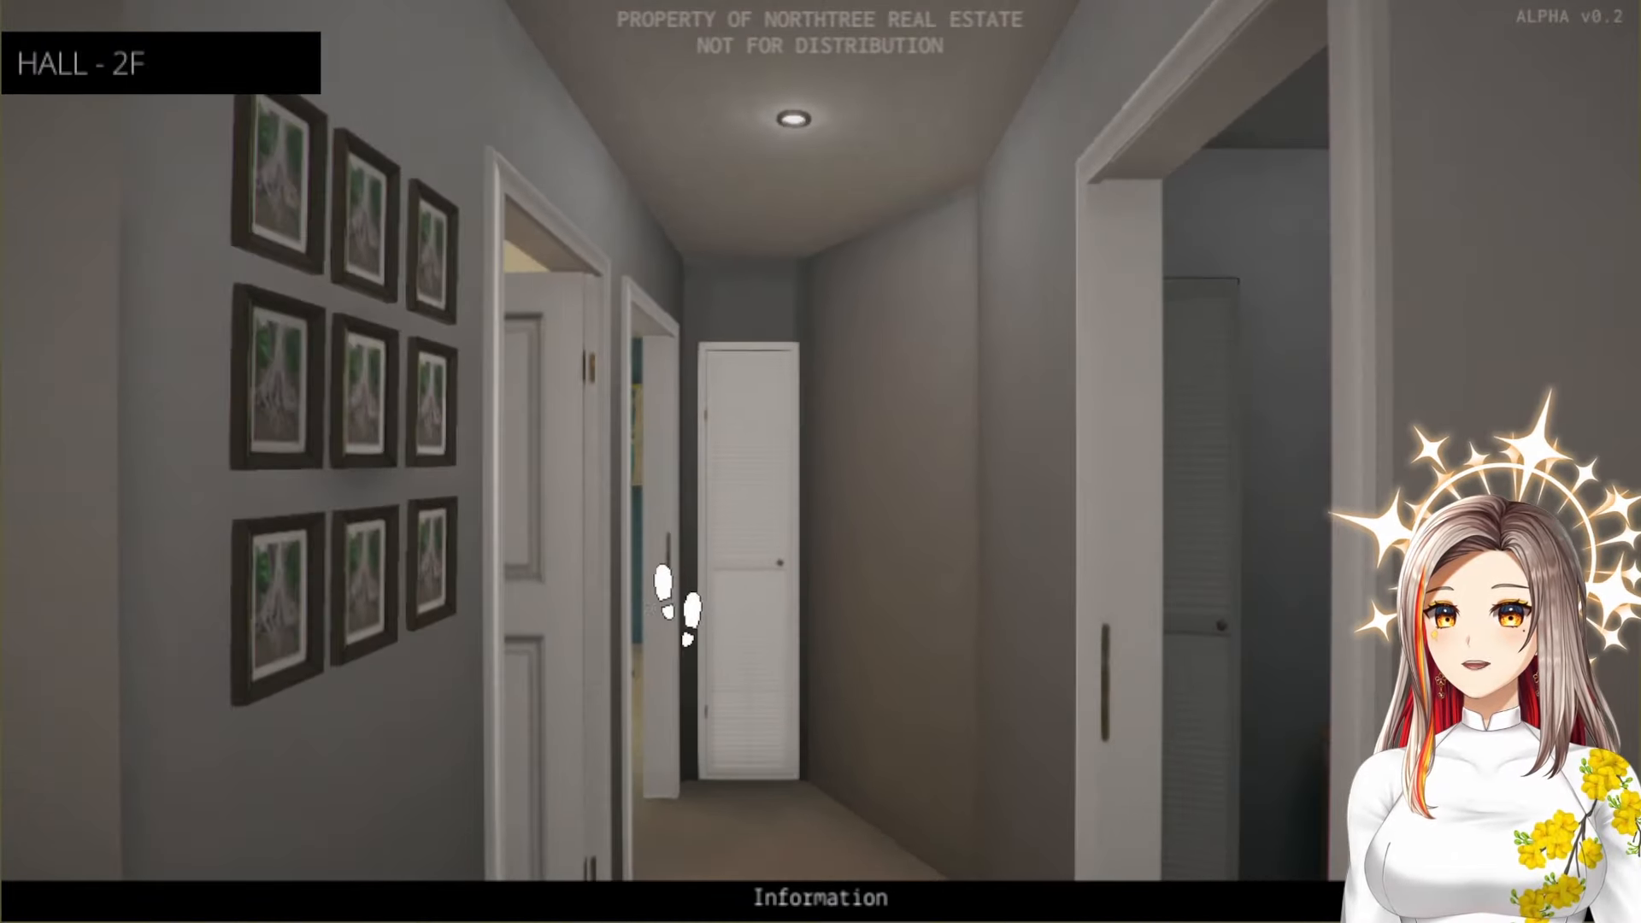
pyautogui.click(674, 607)
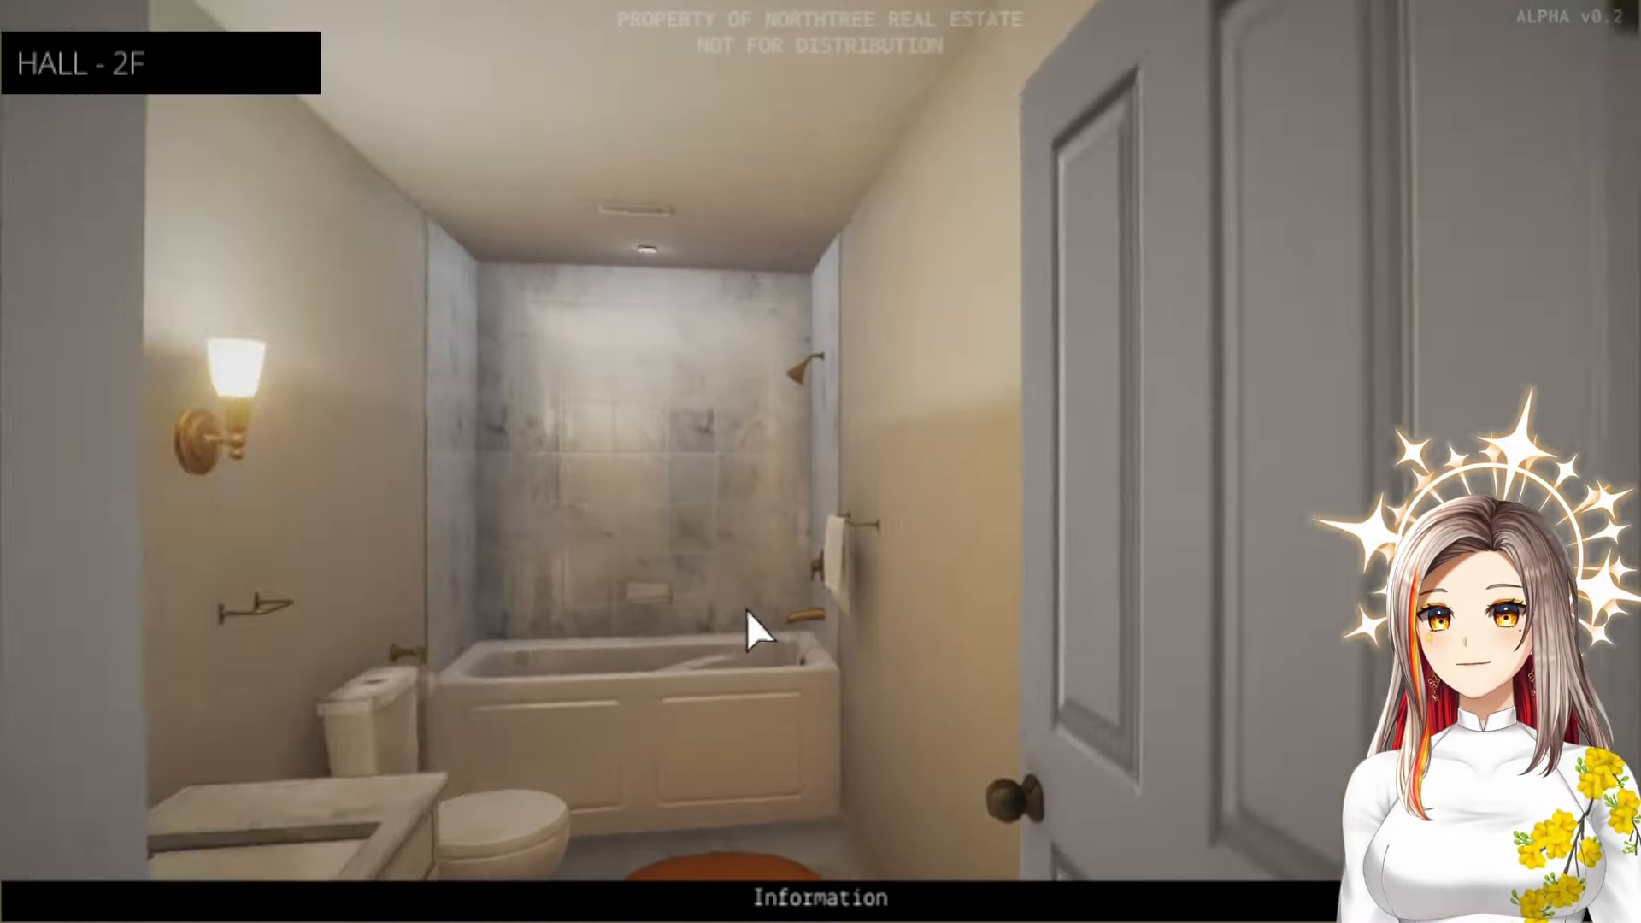
pyautogui.click(759, 627)
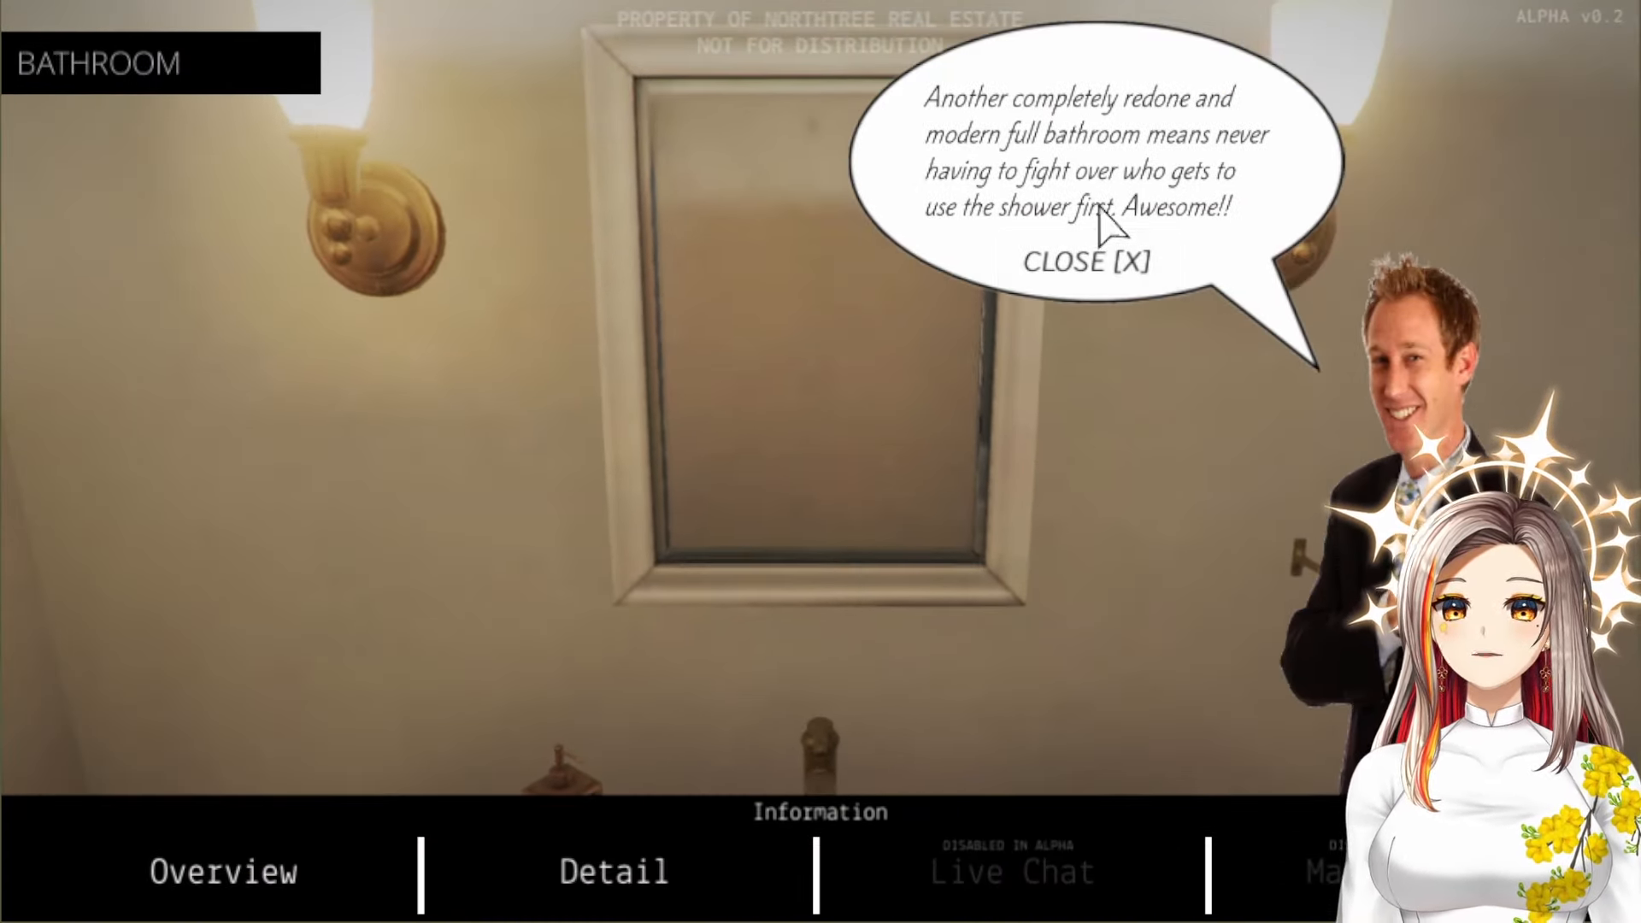
pyautogui.moveTo(1188, 226)
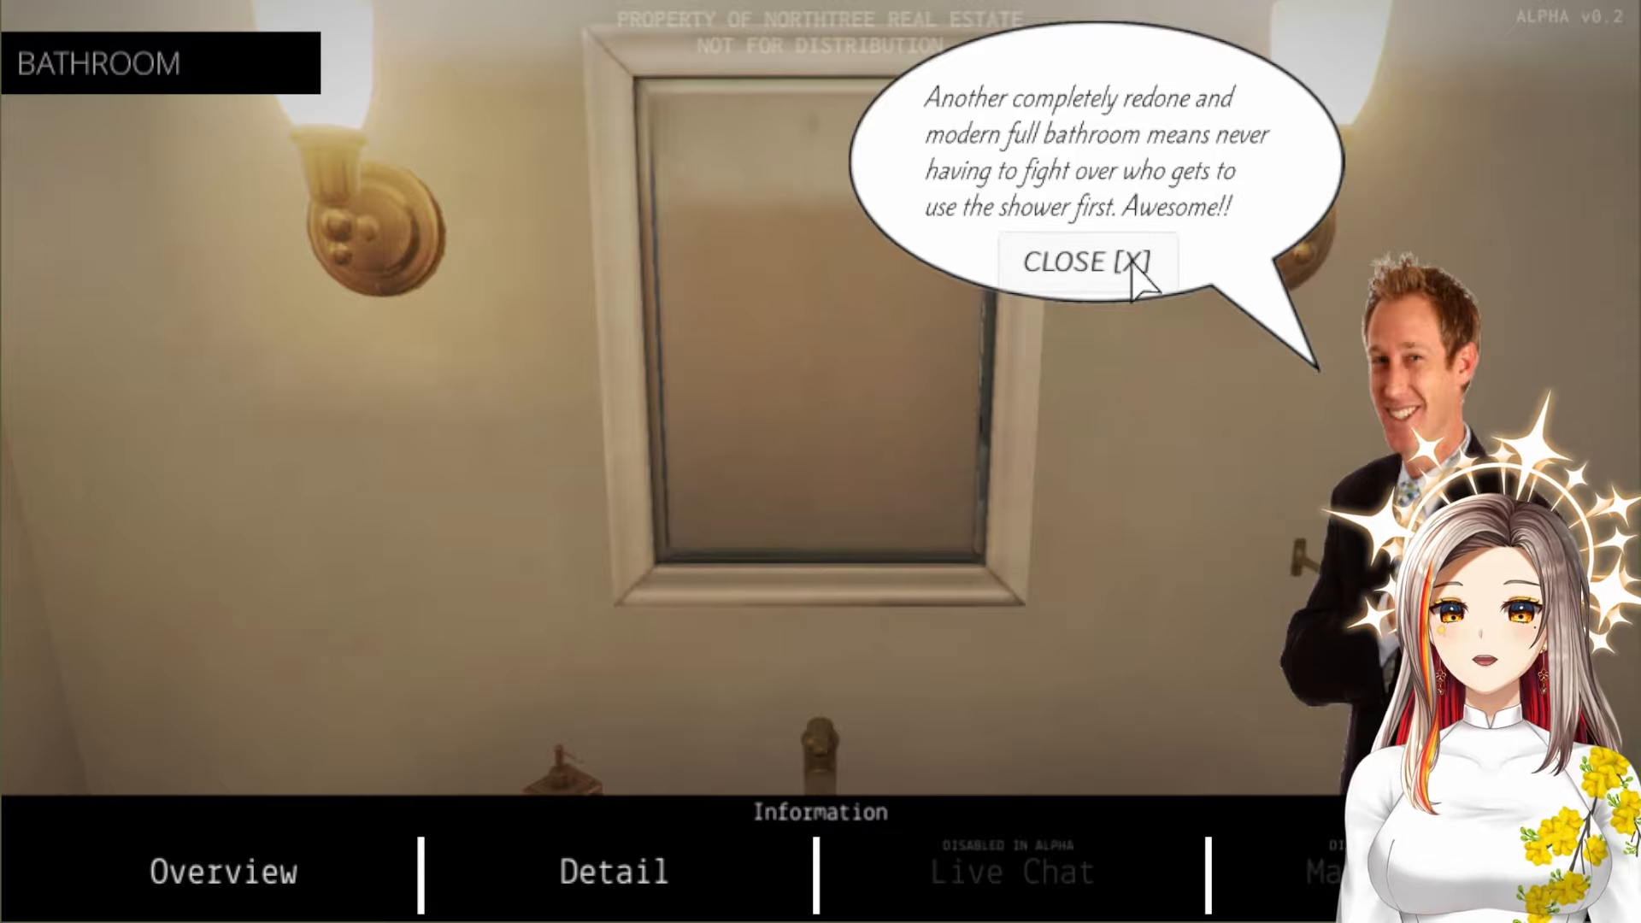
pyautogui.click(1081, 263)
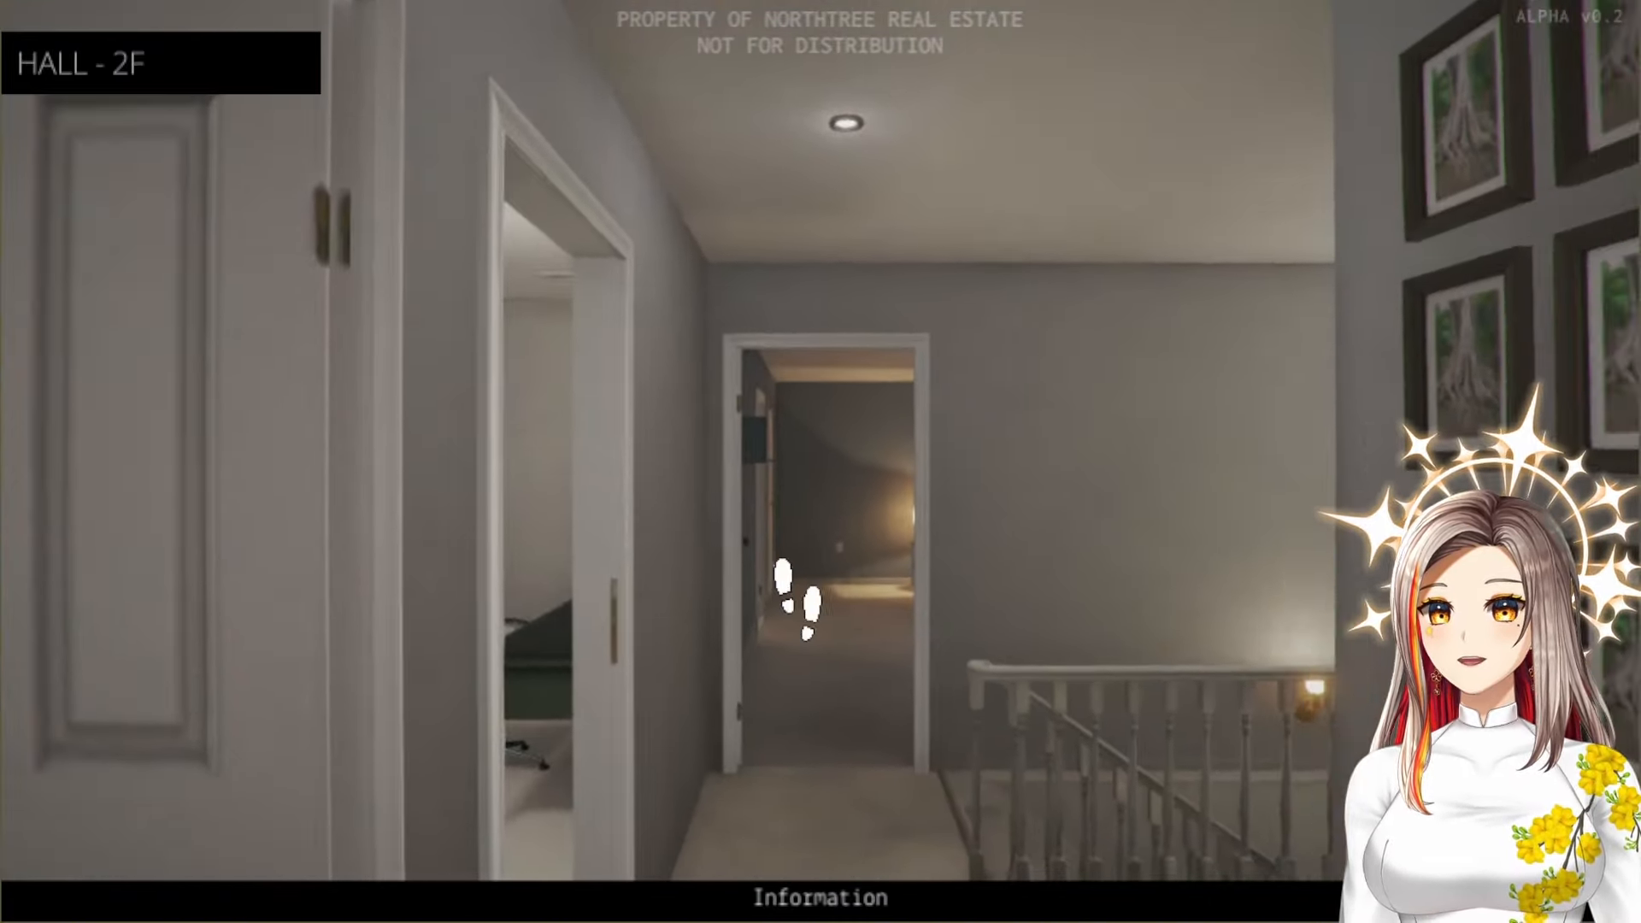
pyautogui.click(795, 597)
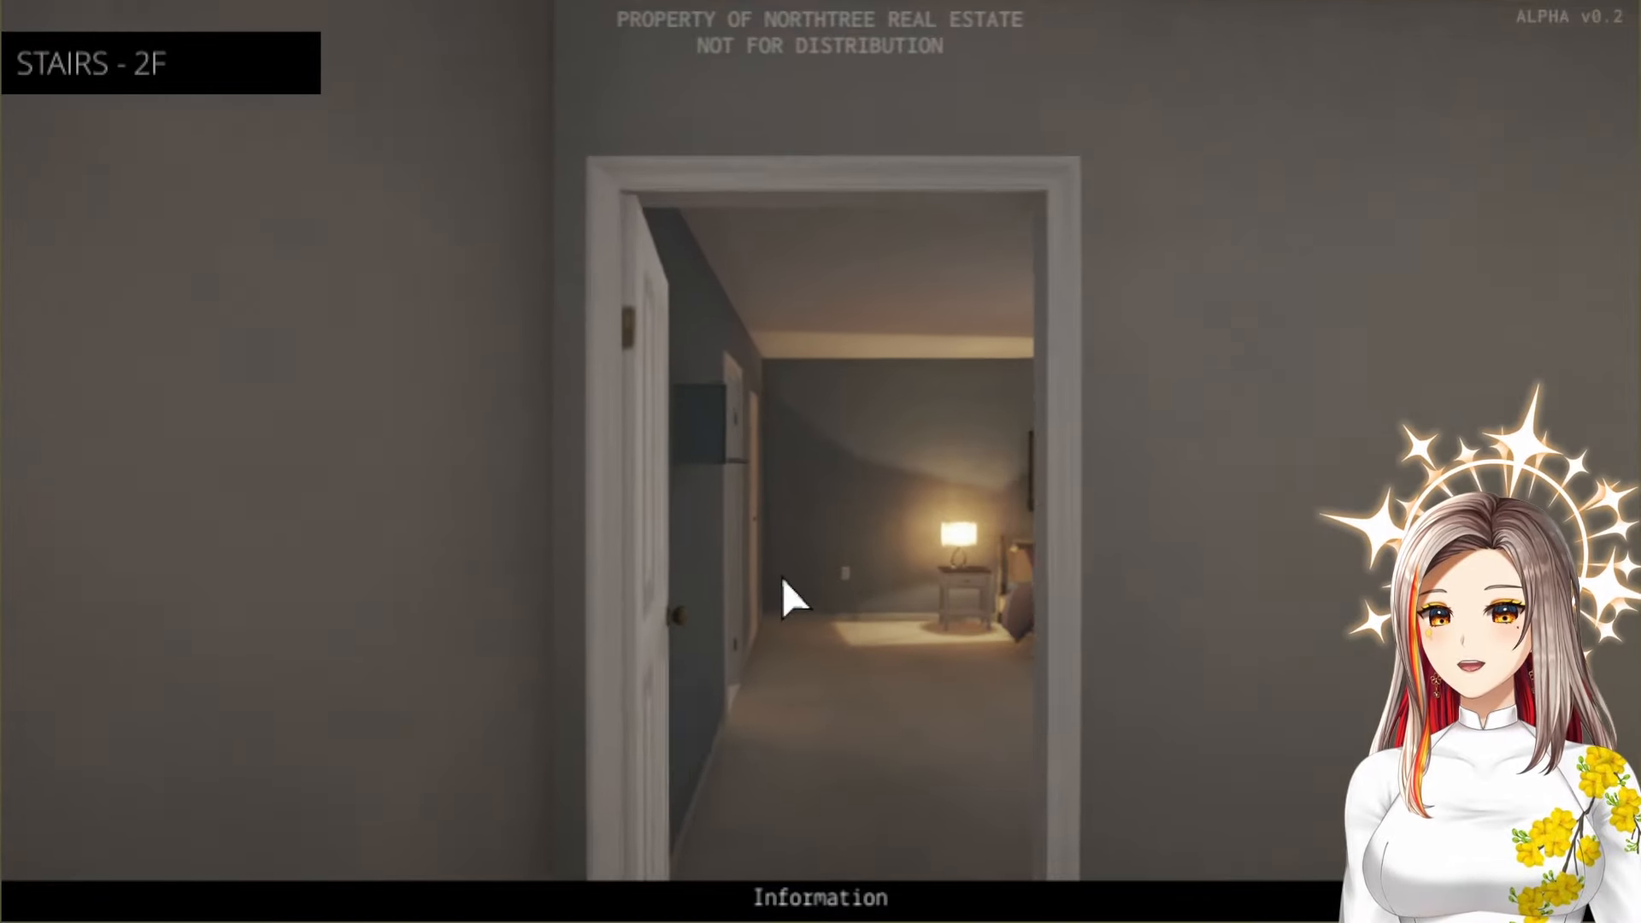
# Go through the office past the 'dont look at it' whiteboard into the master bedroom
pyautogui.click(784, 597)
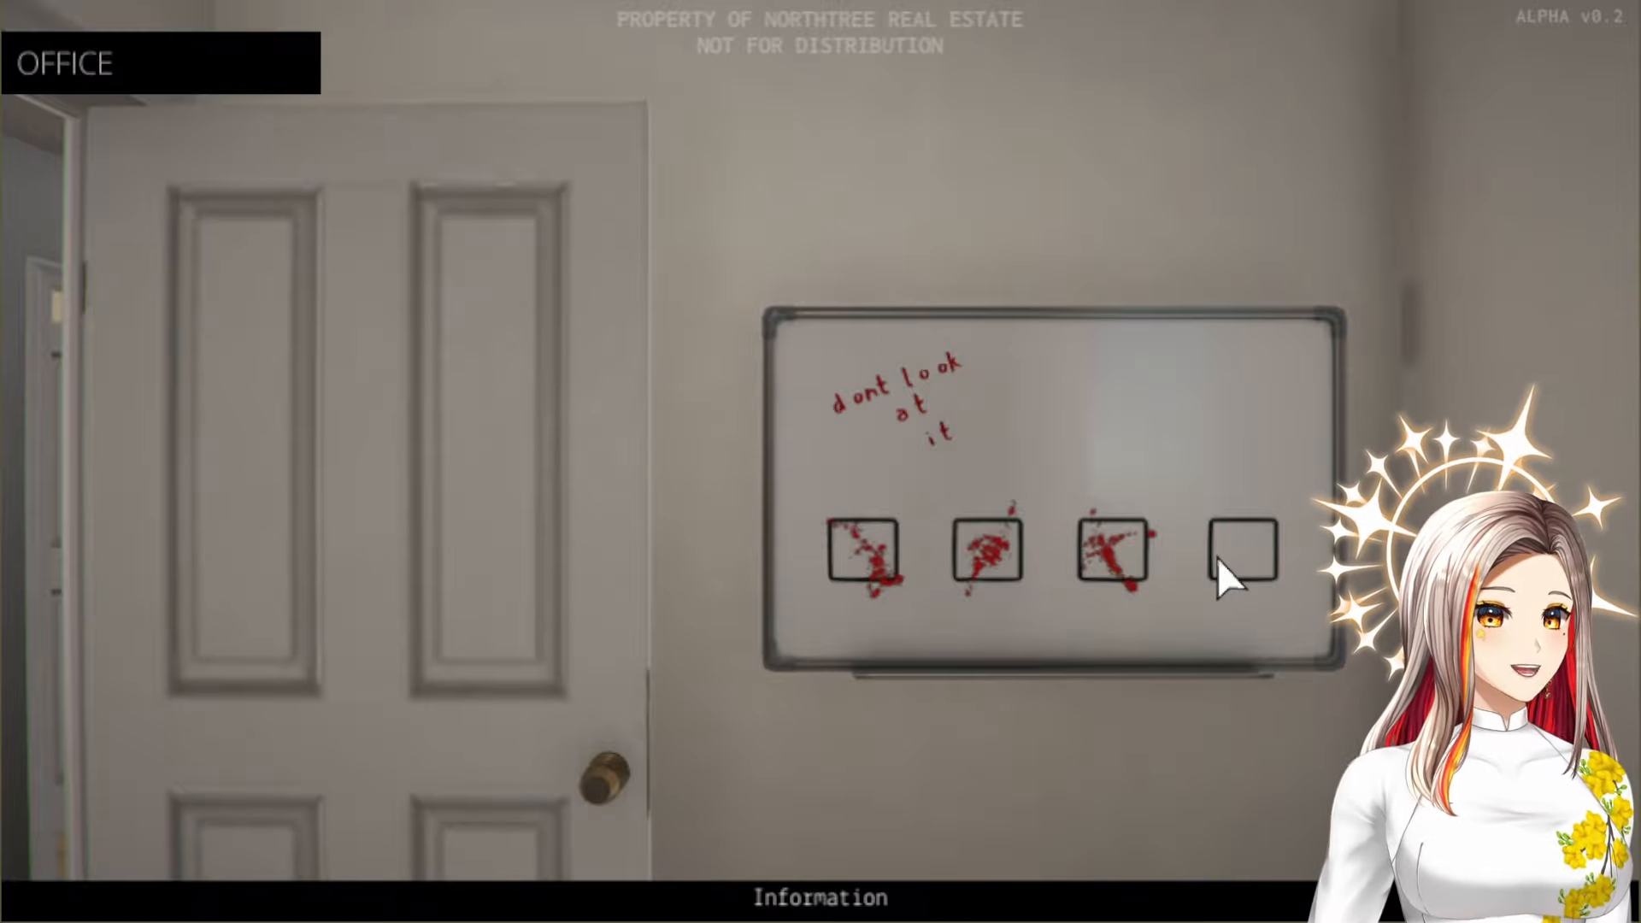
pyautogui.moveTo(172, 628)
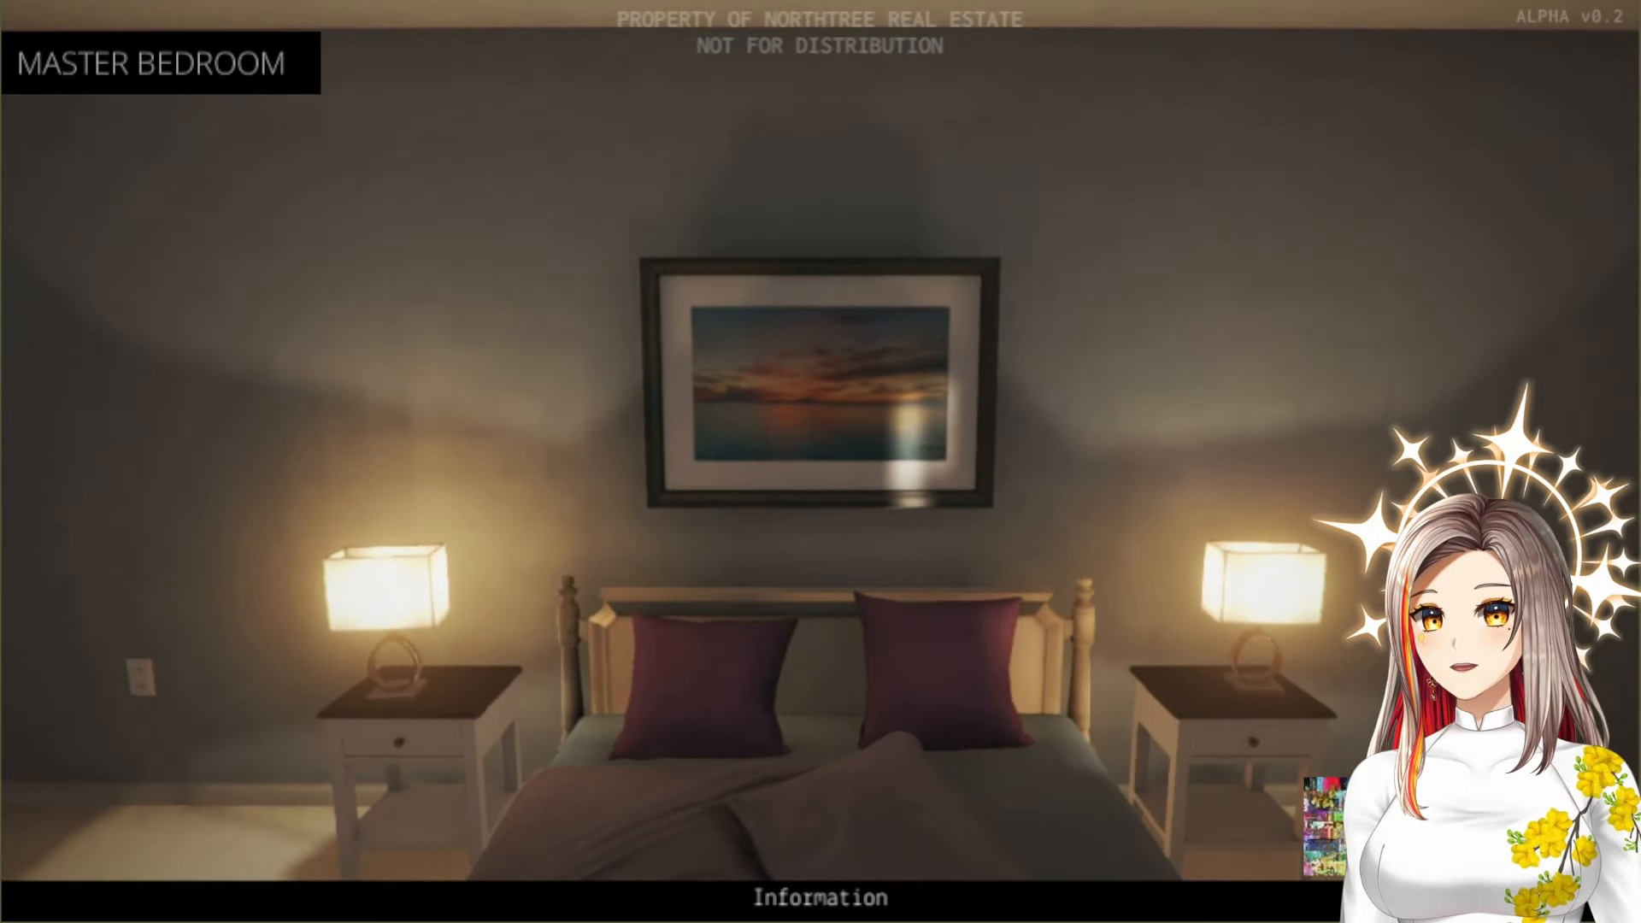
pyautogui.click(821, 388)
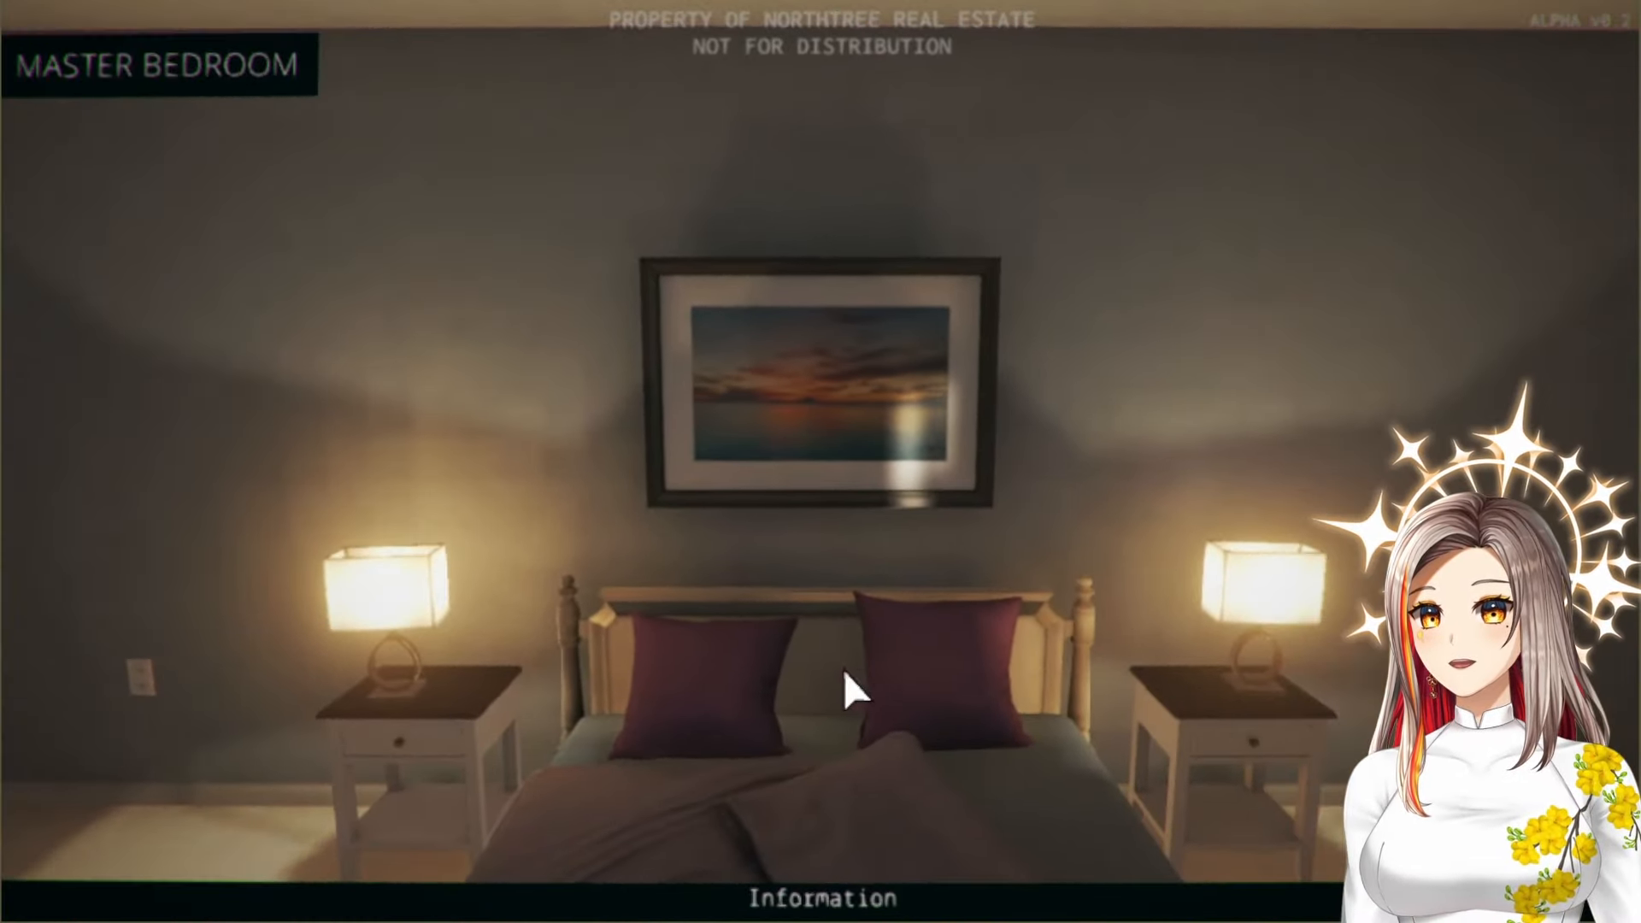
pyautogui.click(848, 691)
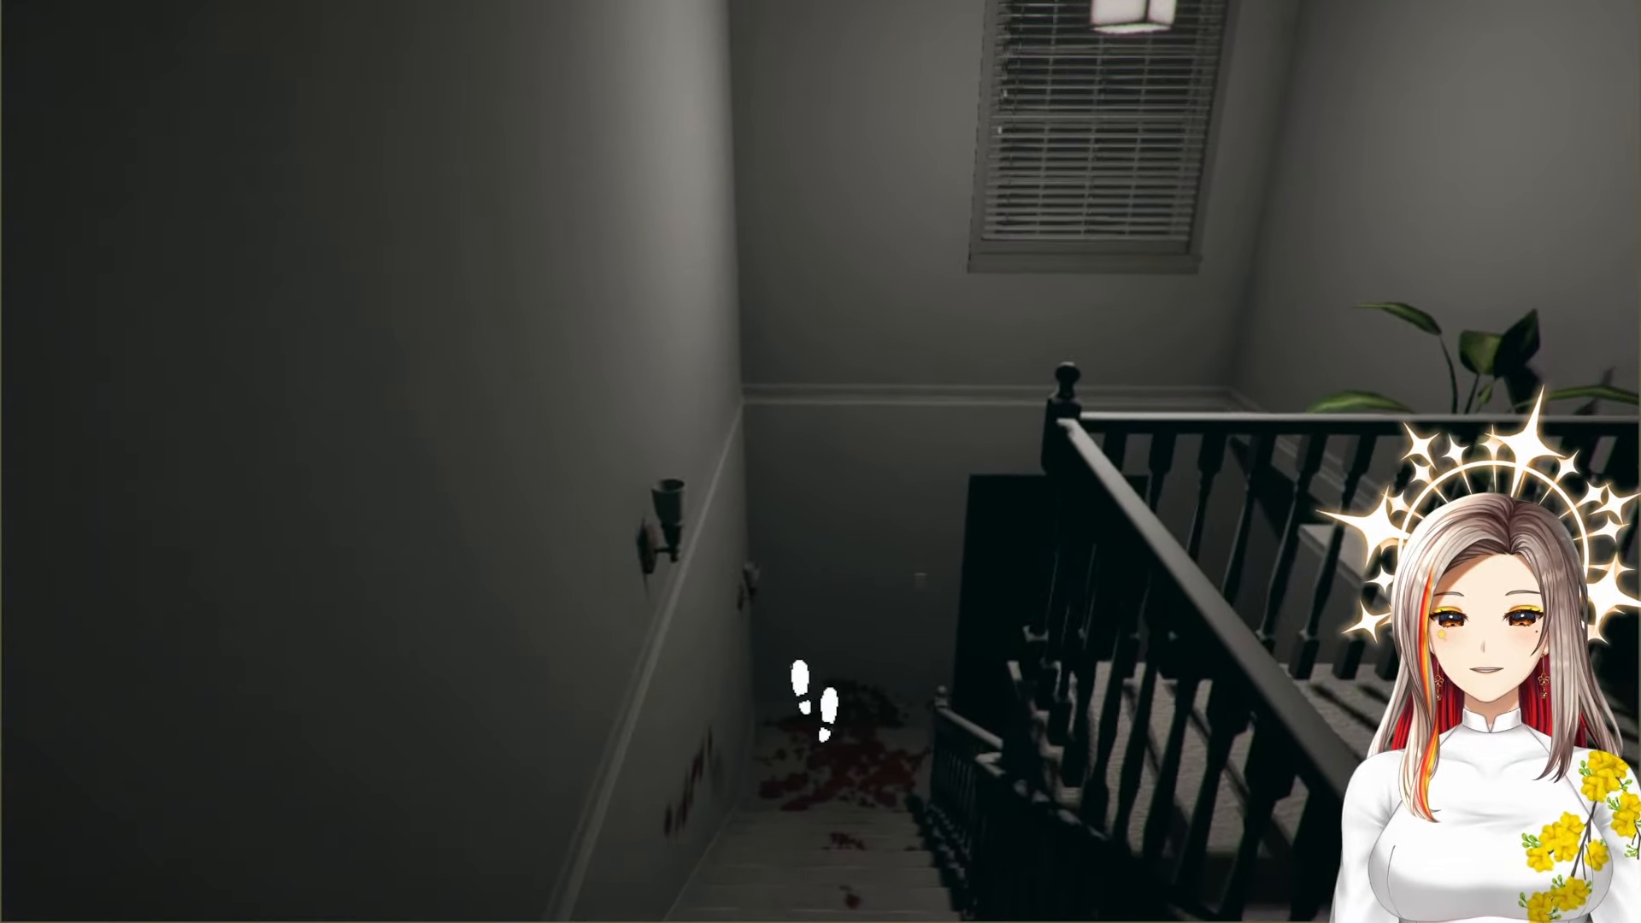
pyautogui.moveTo(826, 721)
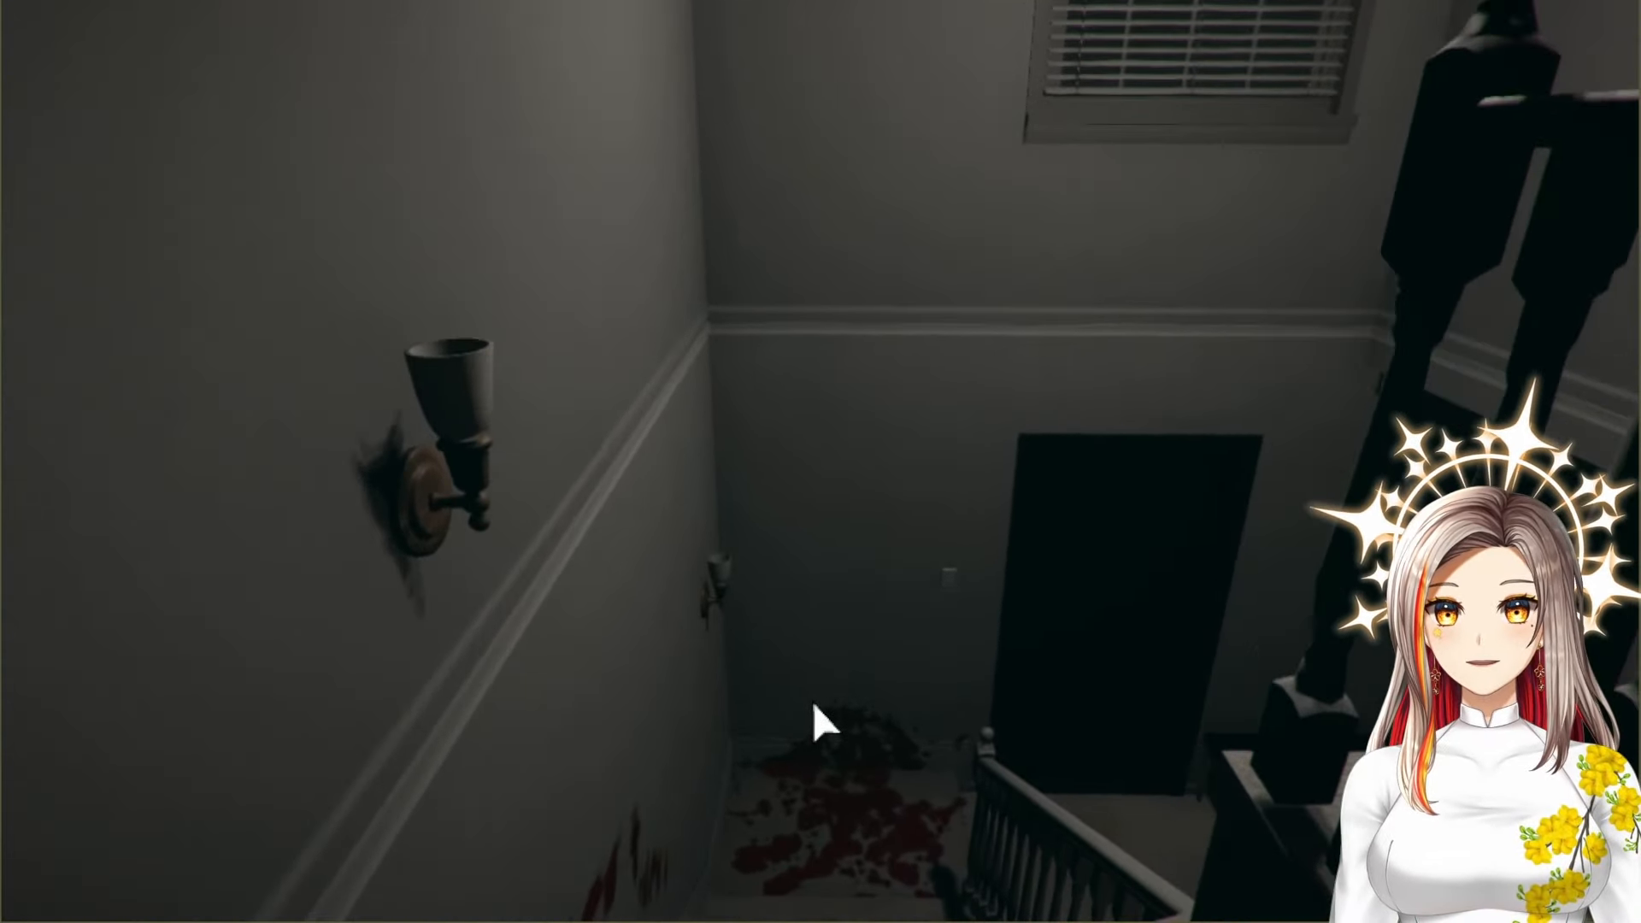
pyautogui.moveTo(827, 733)
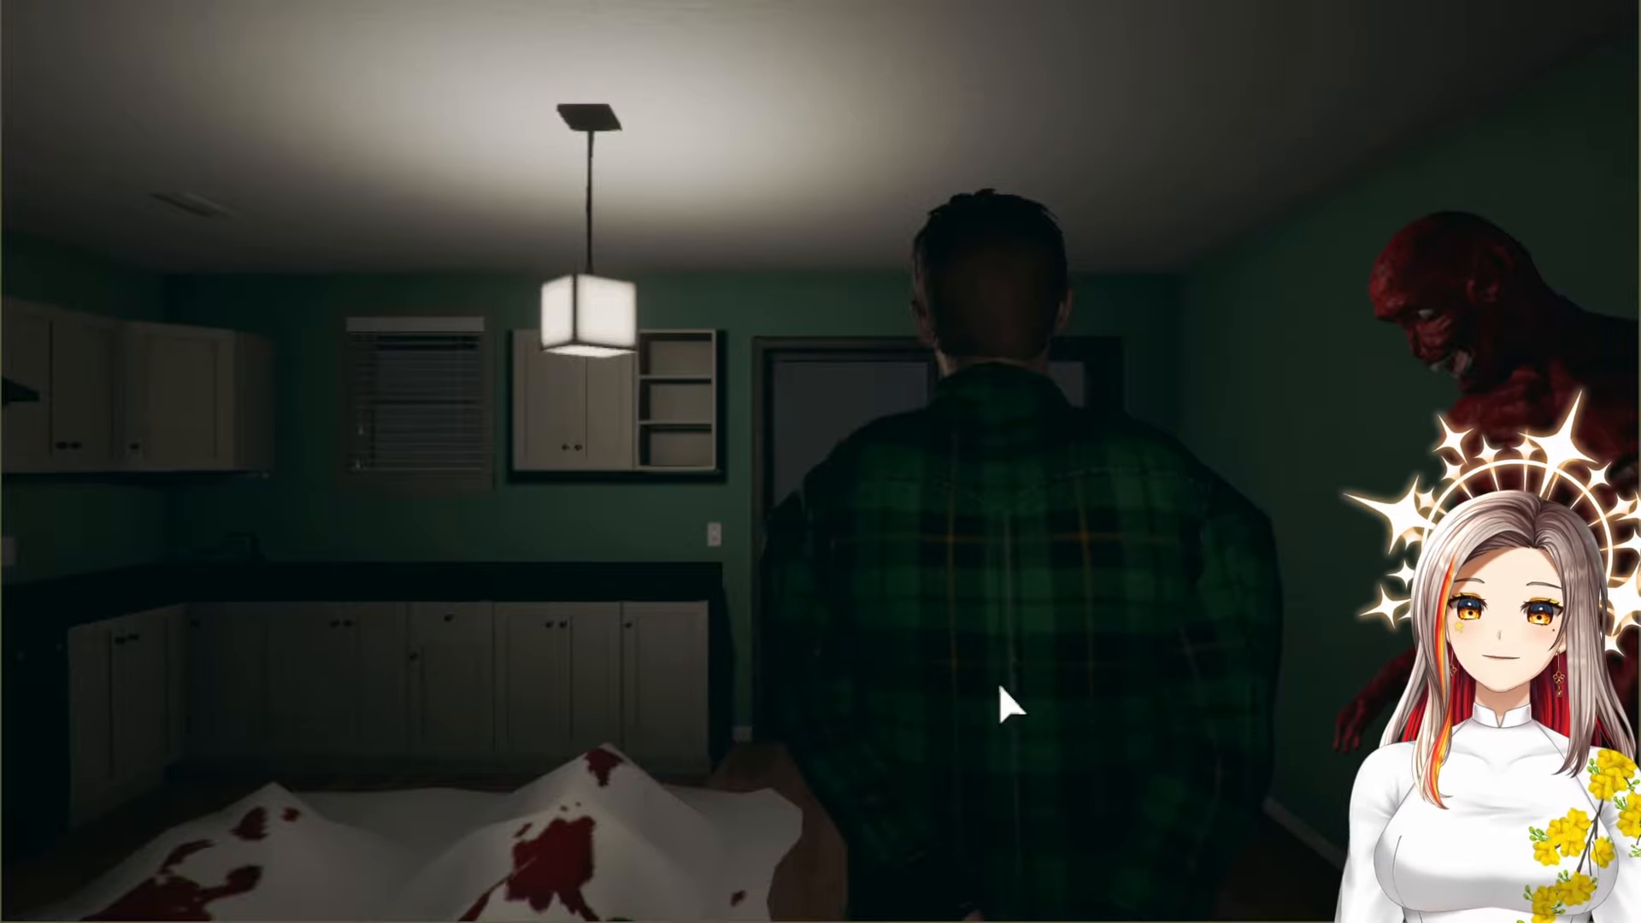
pyautogui.moveTo(1519, 361)
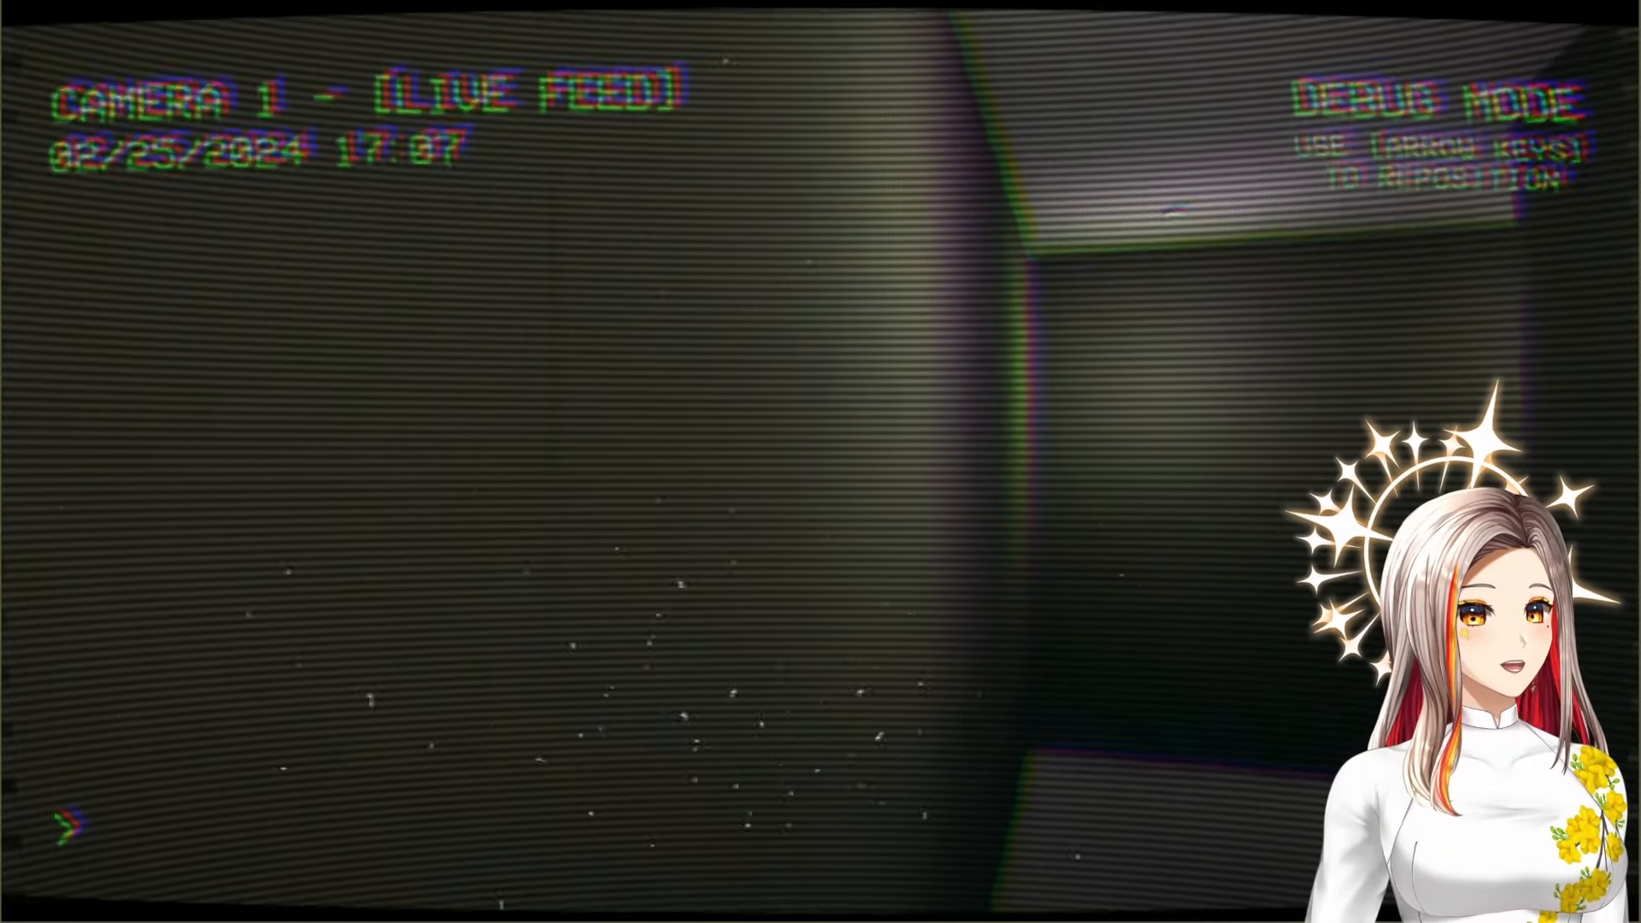
# Enter 'system_Locate "player" tag' at the debug console prompt facing the dark corridor
pyautogui.write('system_Locate')
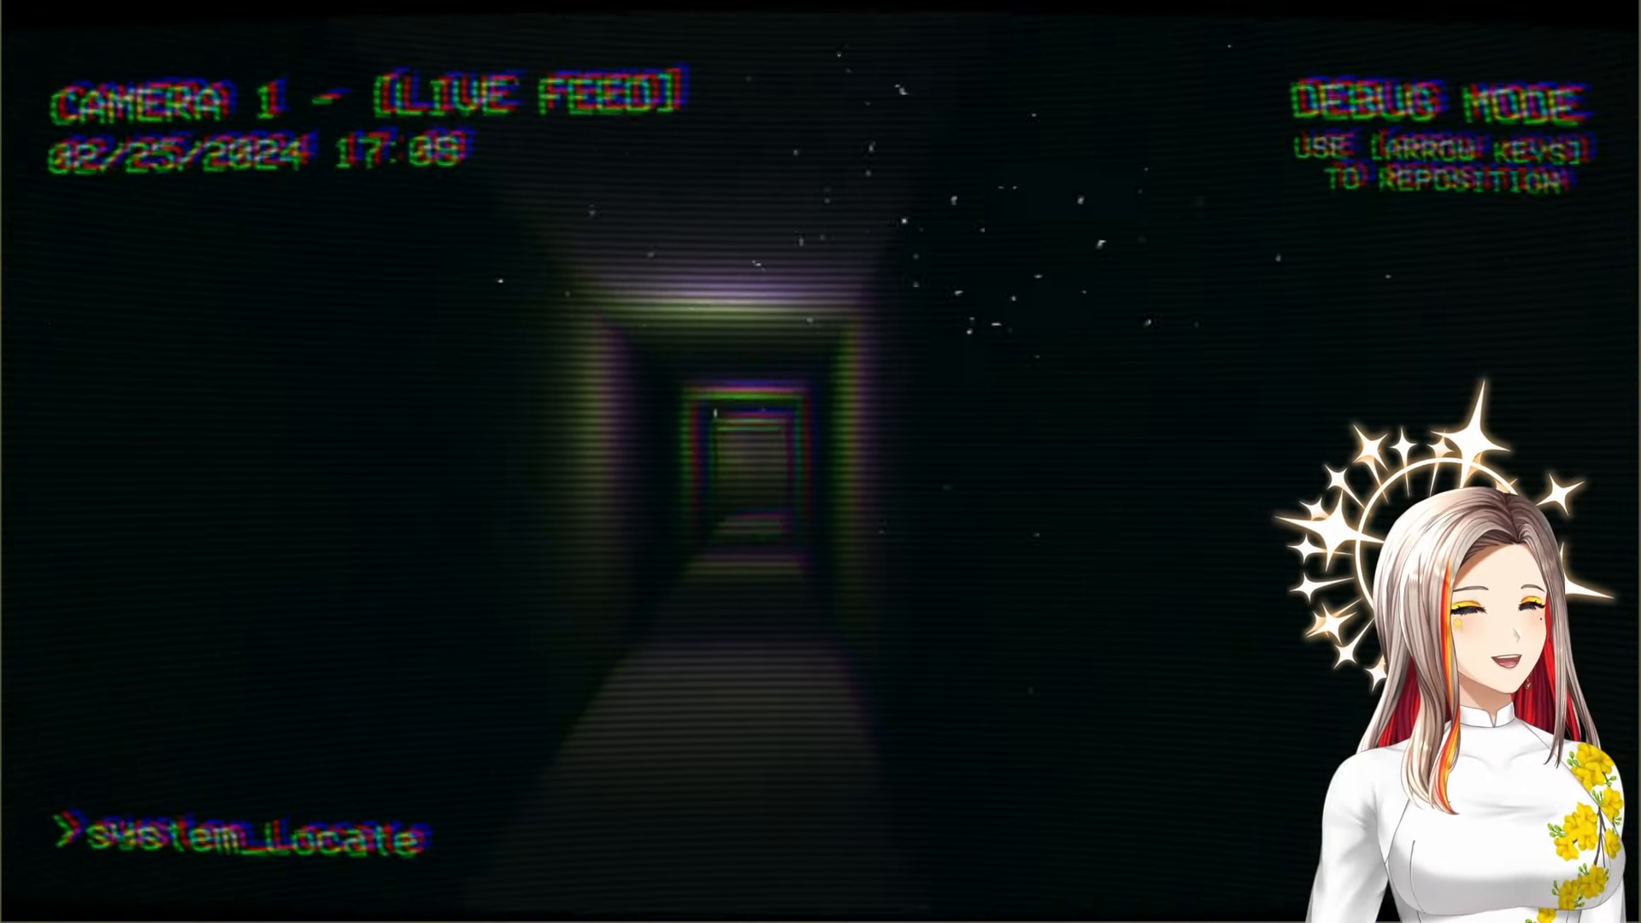
pyautogui.write('"player" tag')
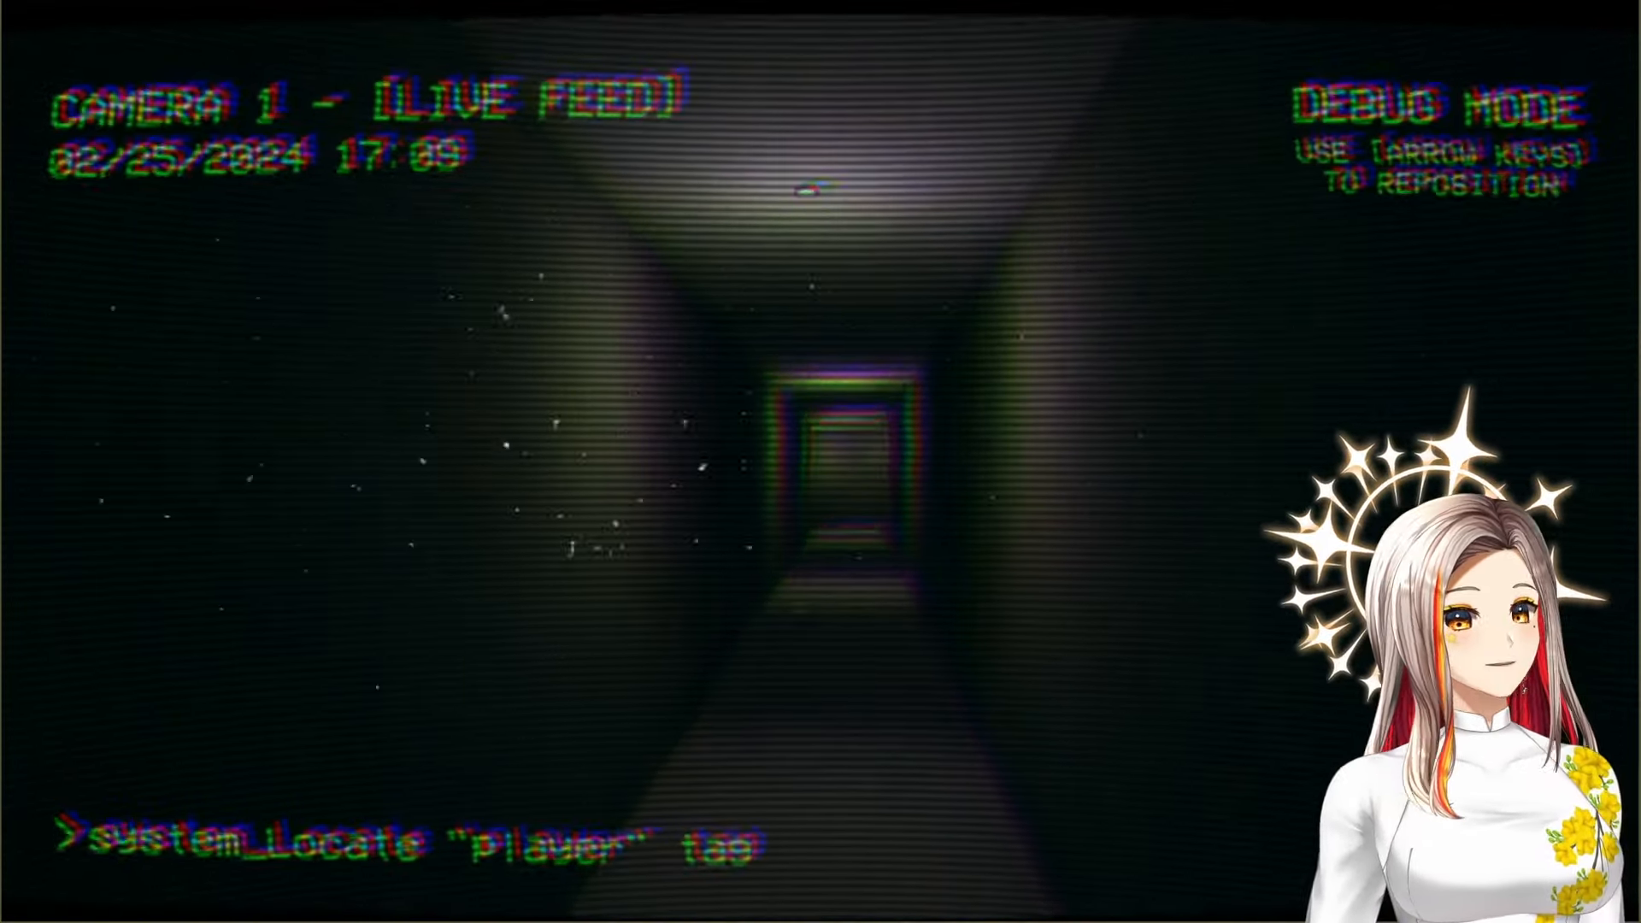